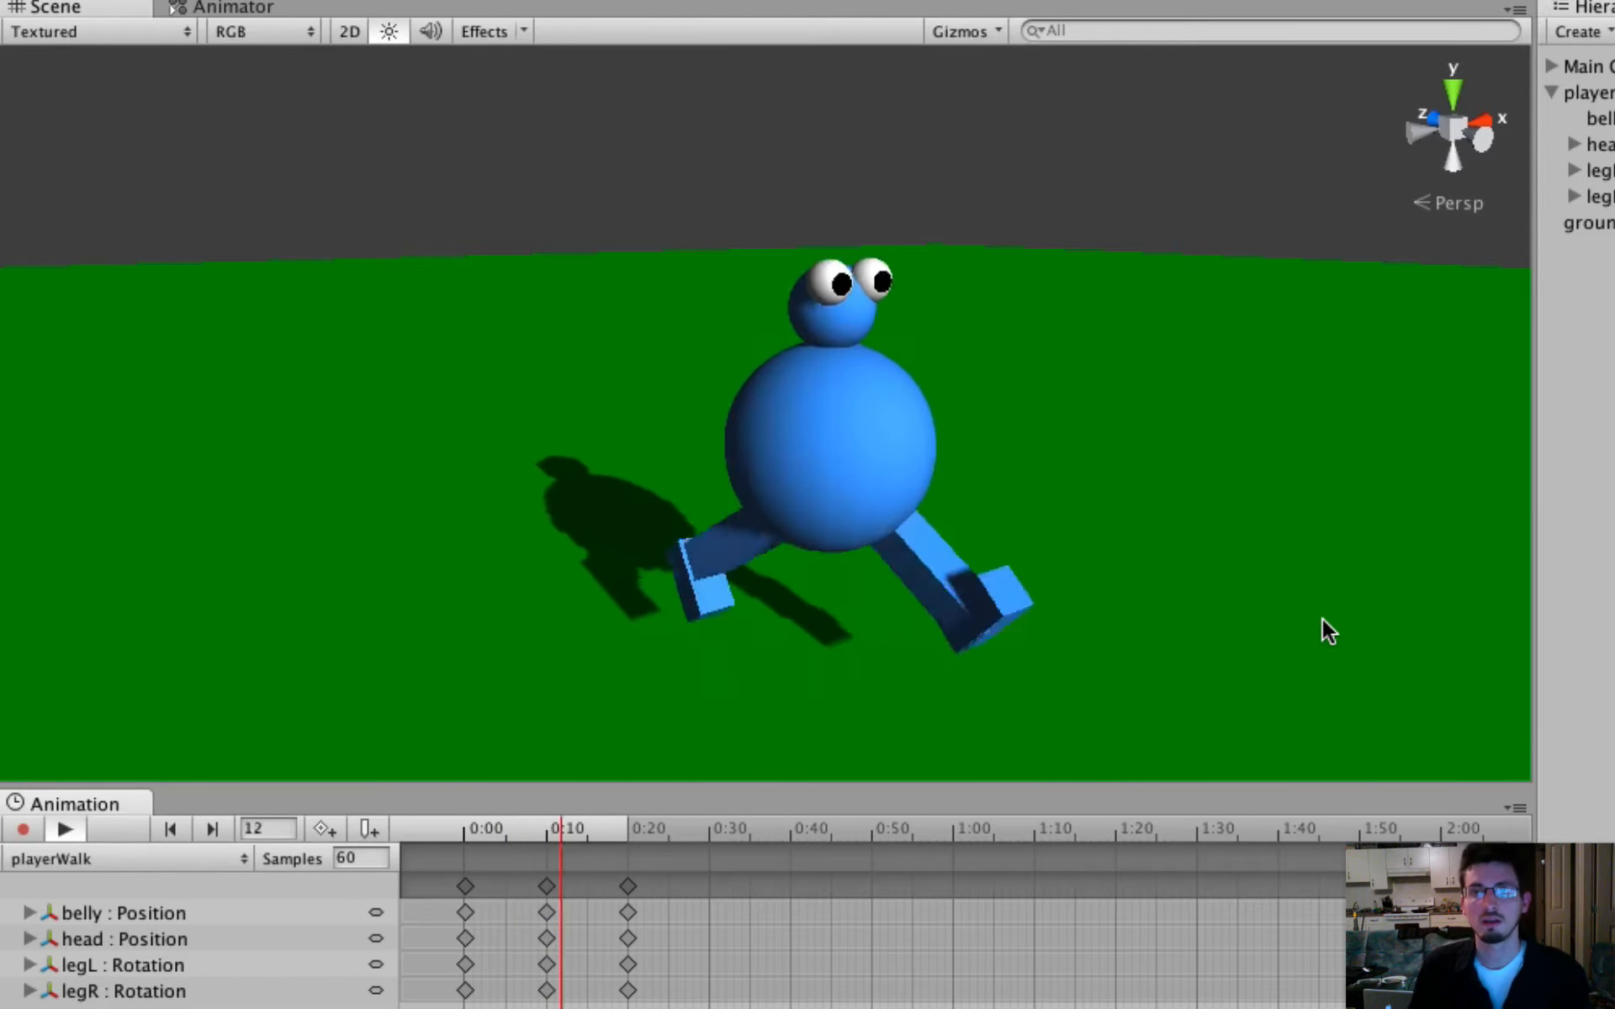
# Create a new folder named 'animation' in the project assets
pyautogui.click(124, 857)
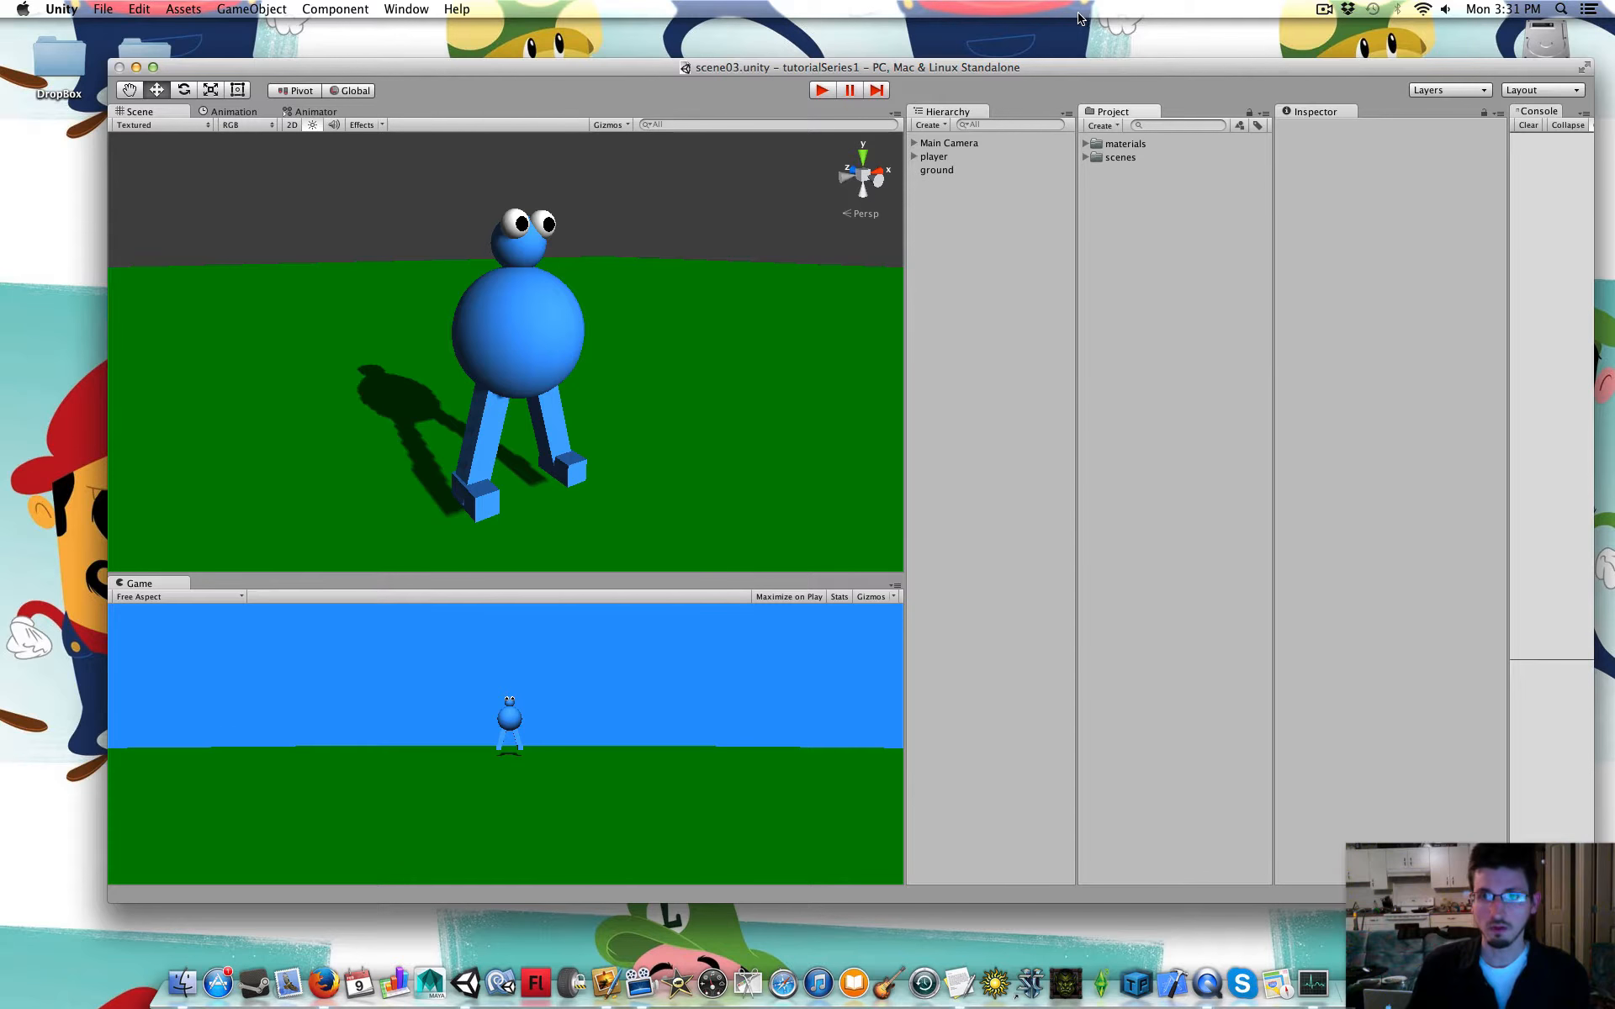
pyautogui.moveTo(1198, 193)
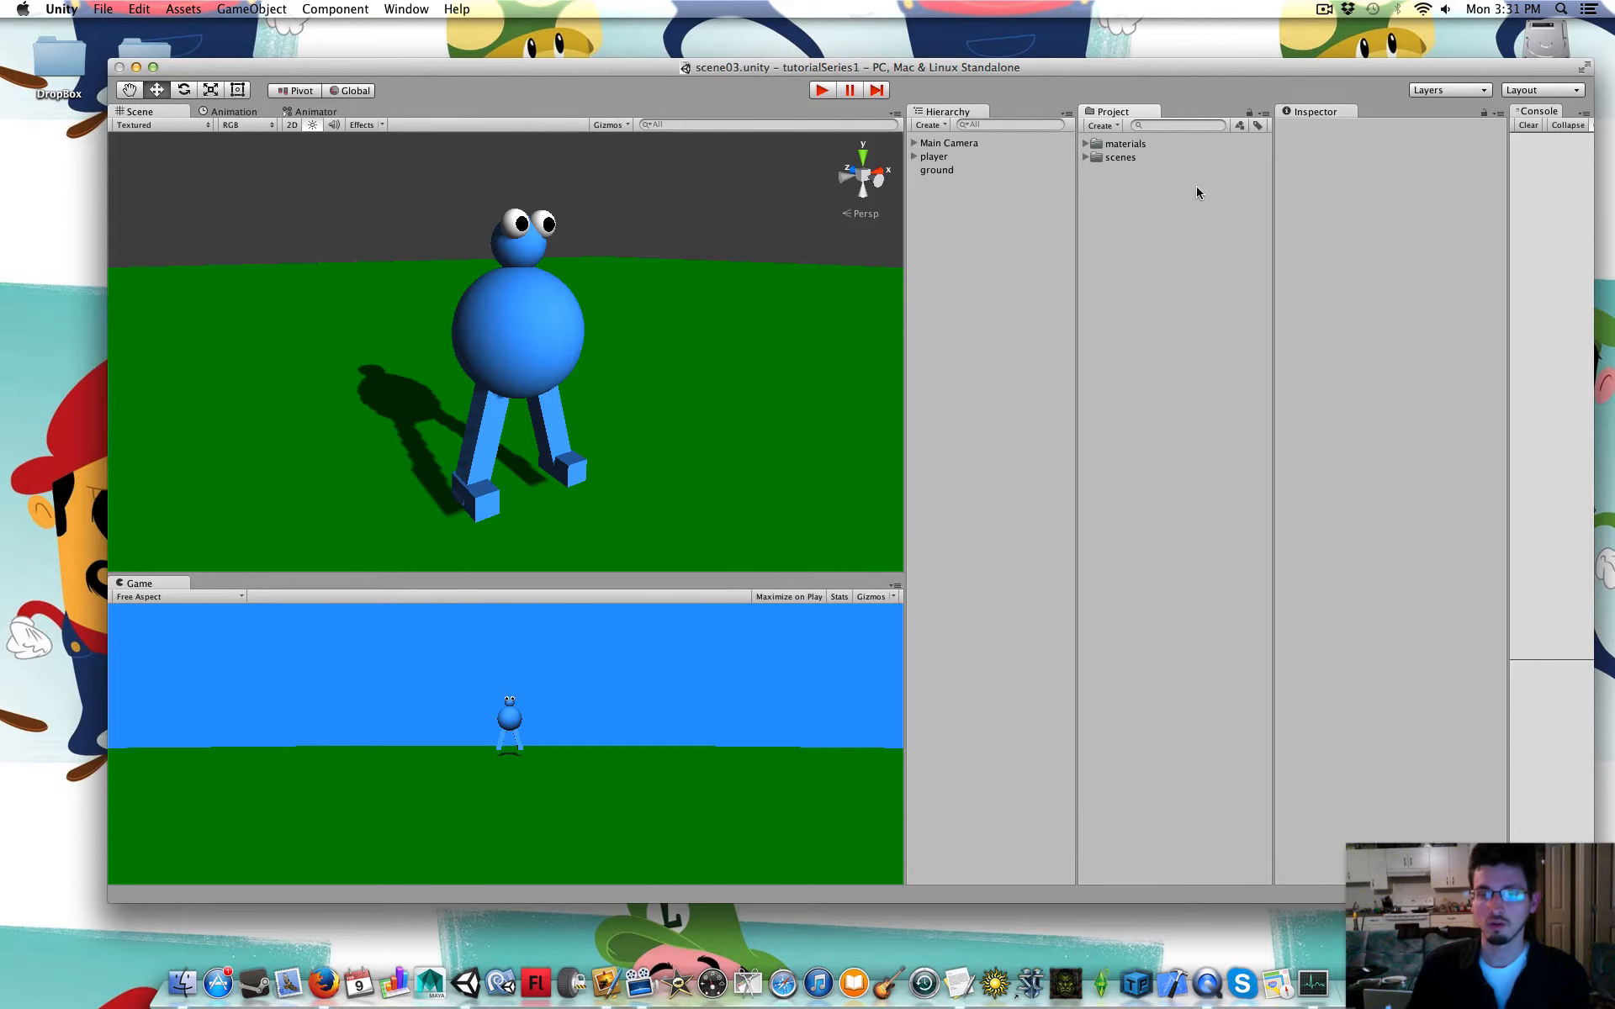
pyautogui.rightClick(1194, 193)
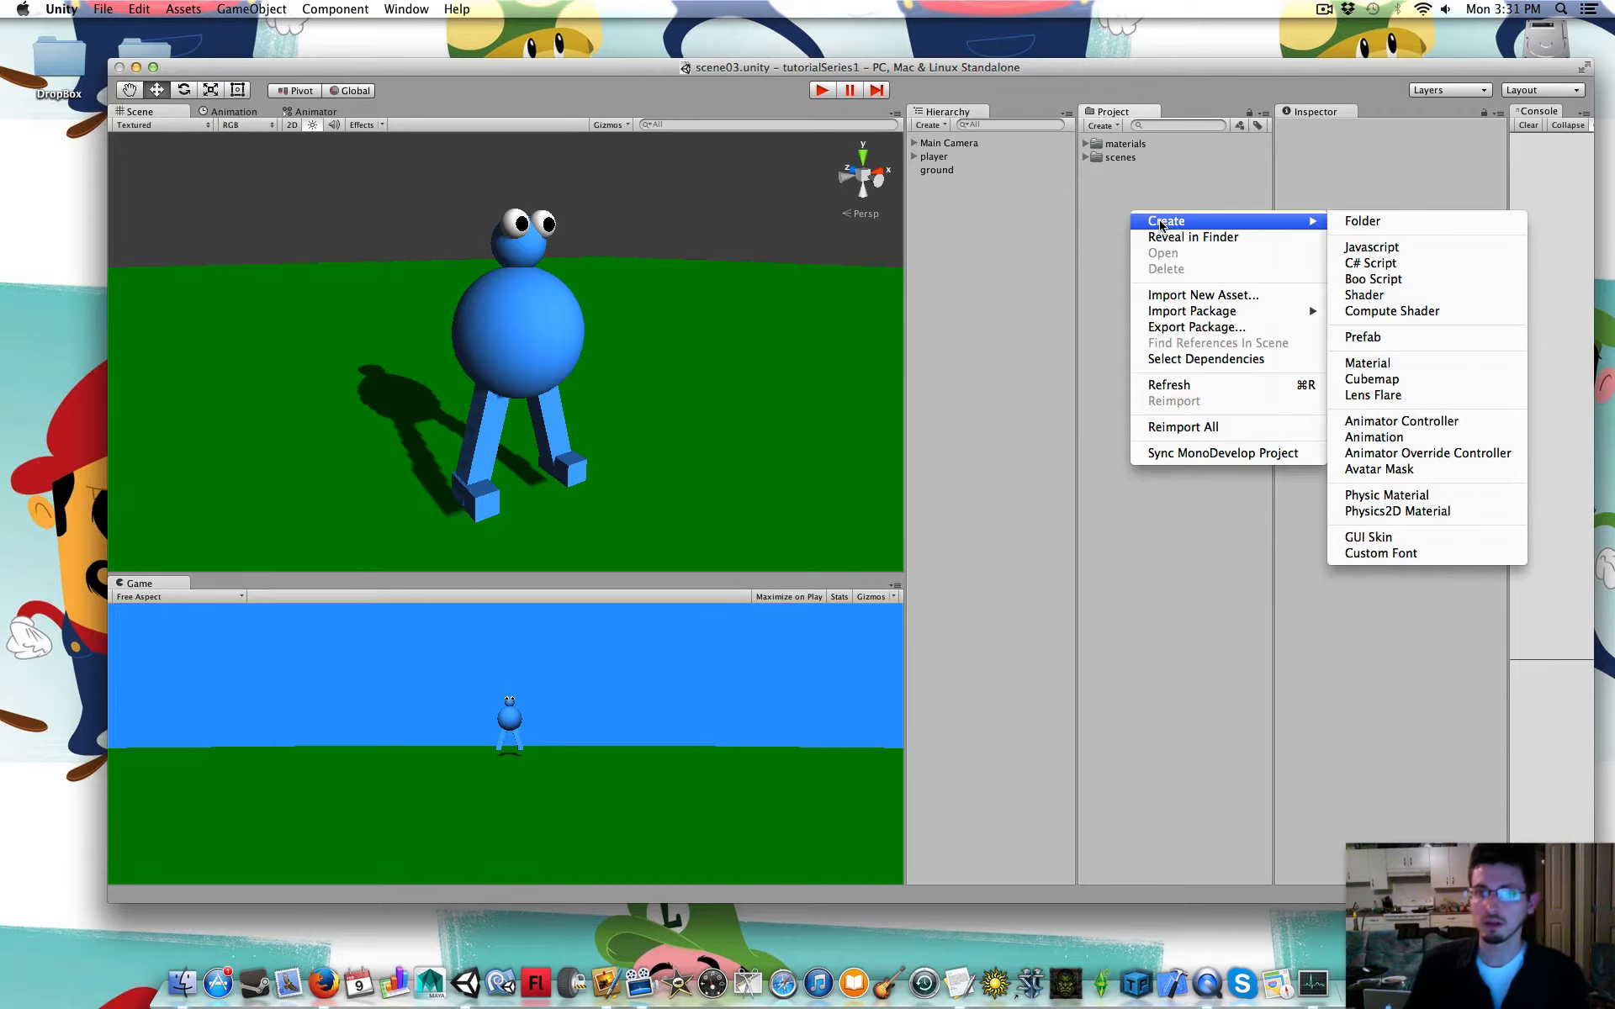
pyautogui.click(1362, 221)
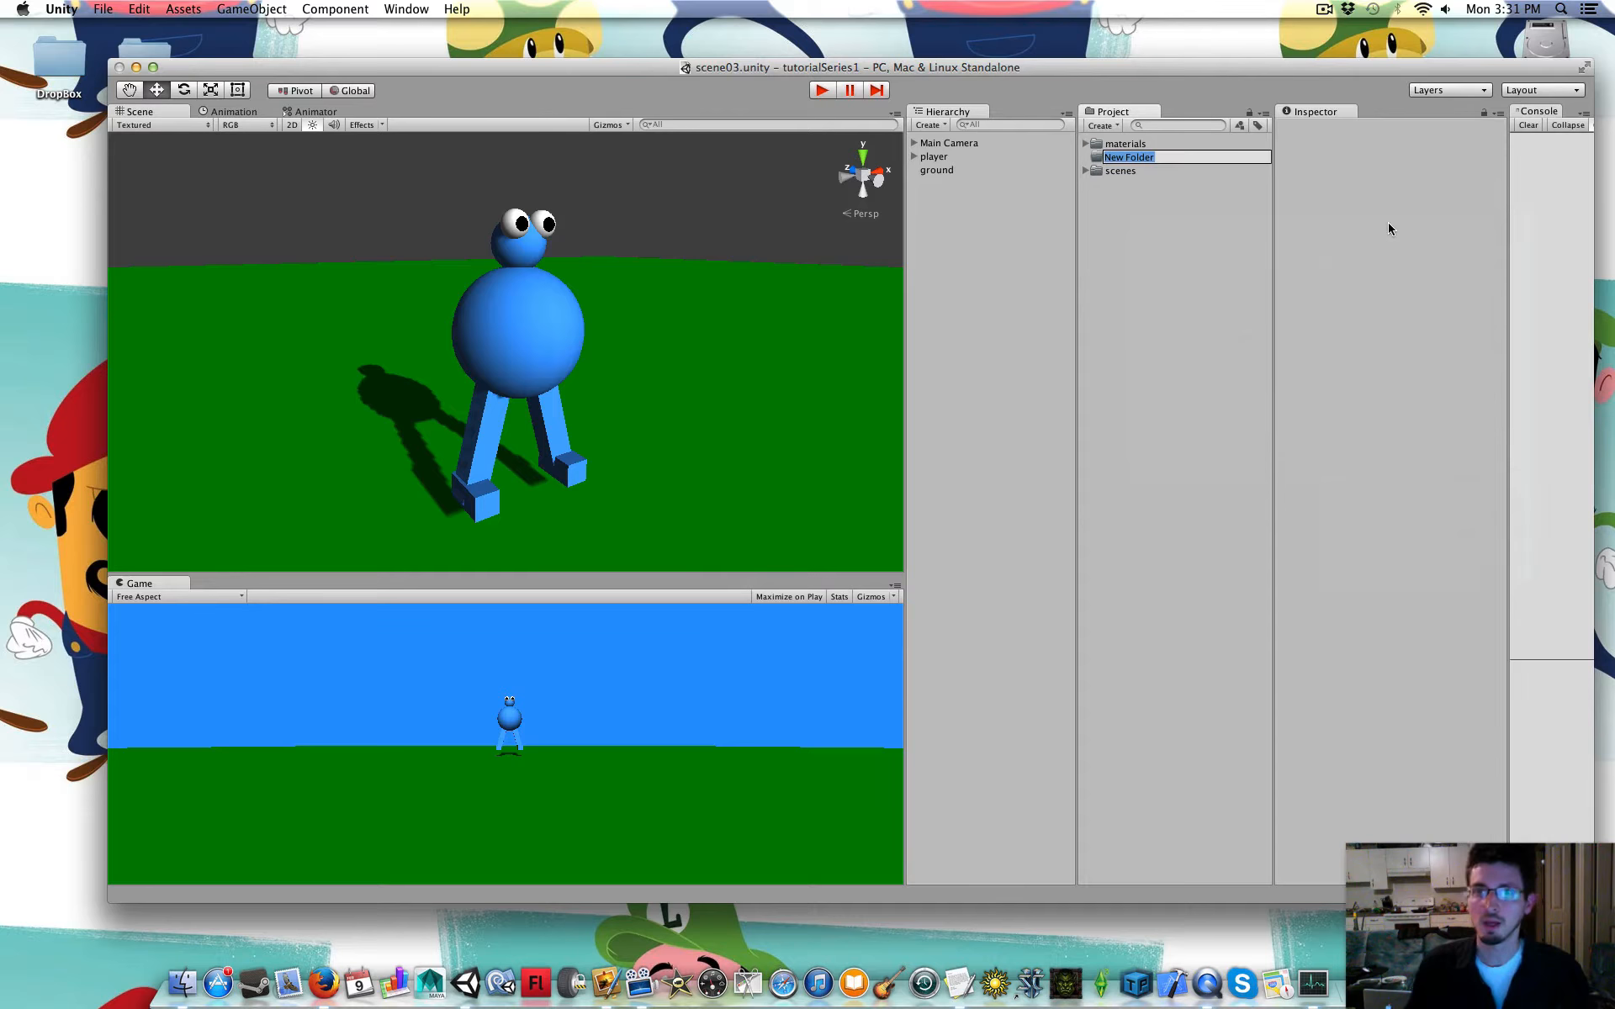
pyautogui.write('animation')
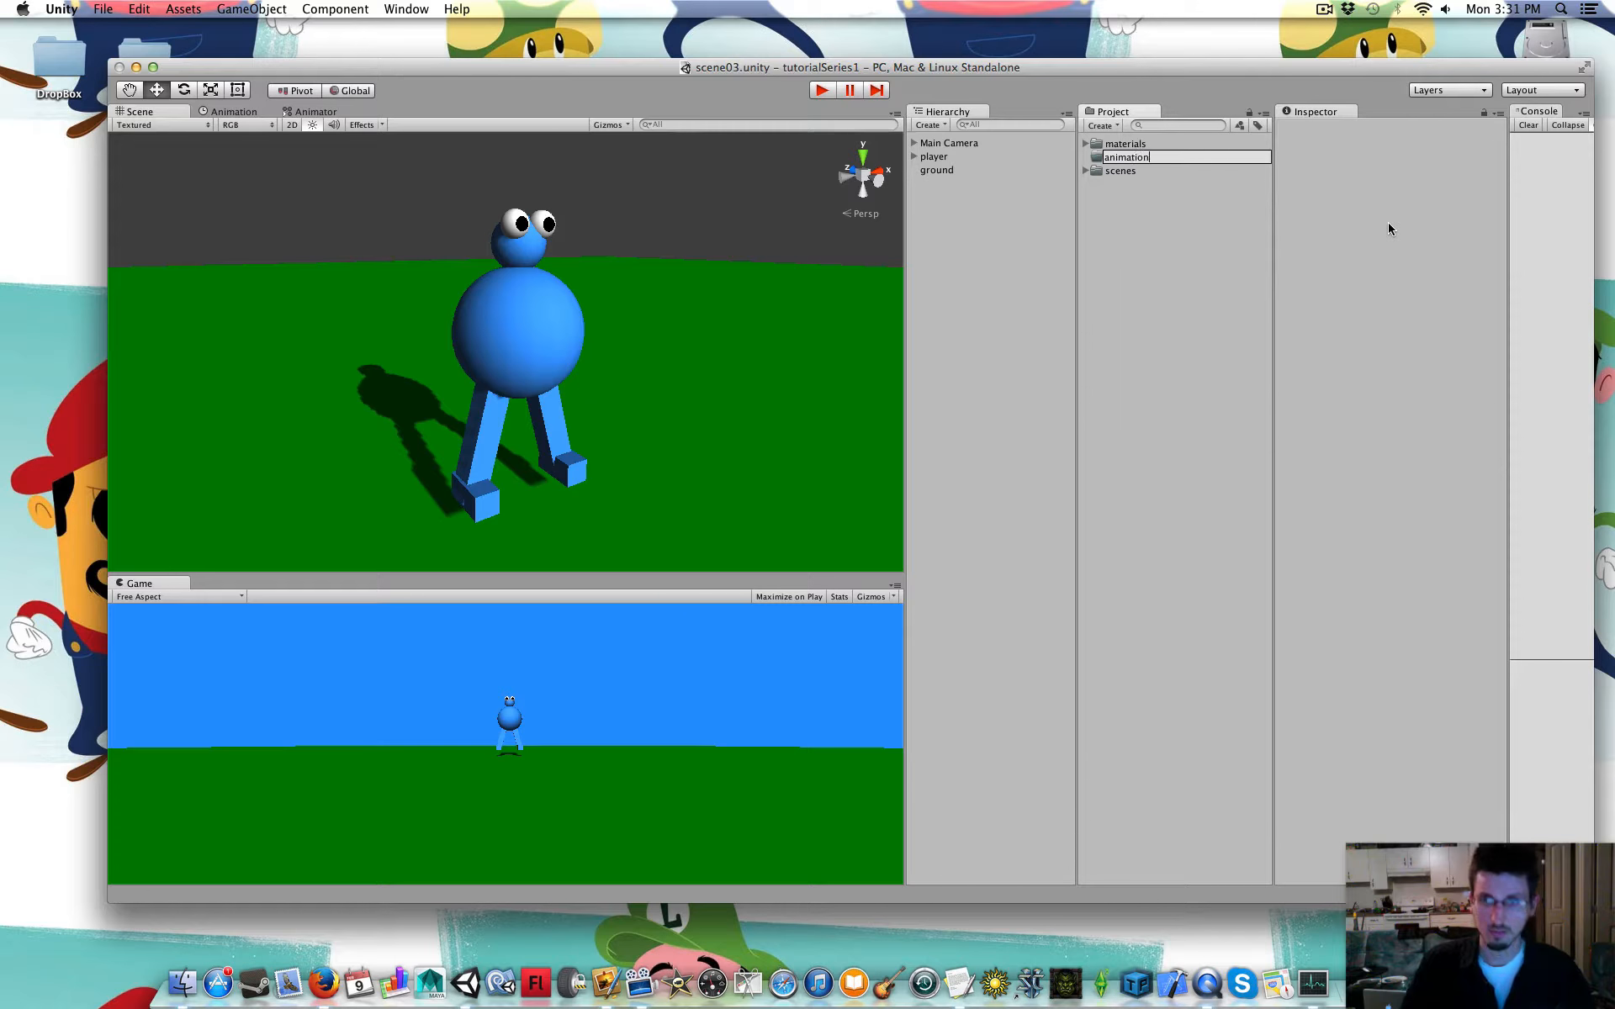
pyautogui.press('Return')
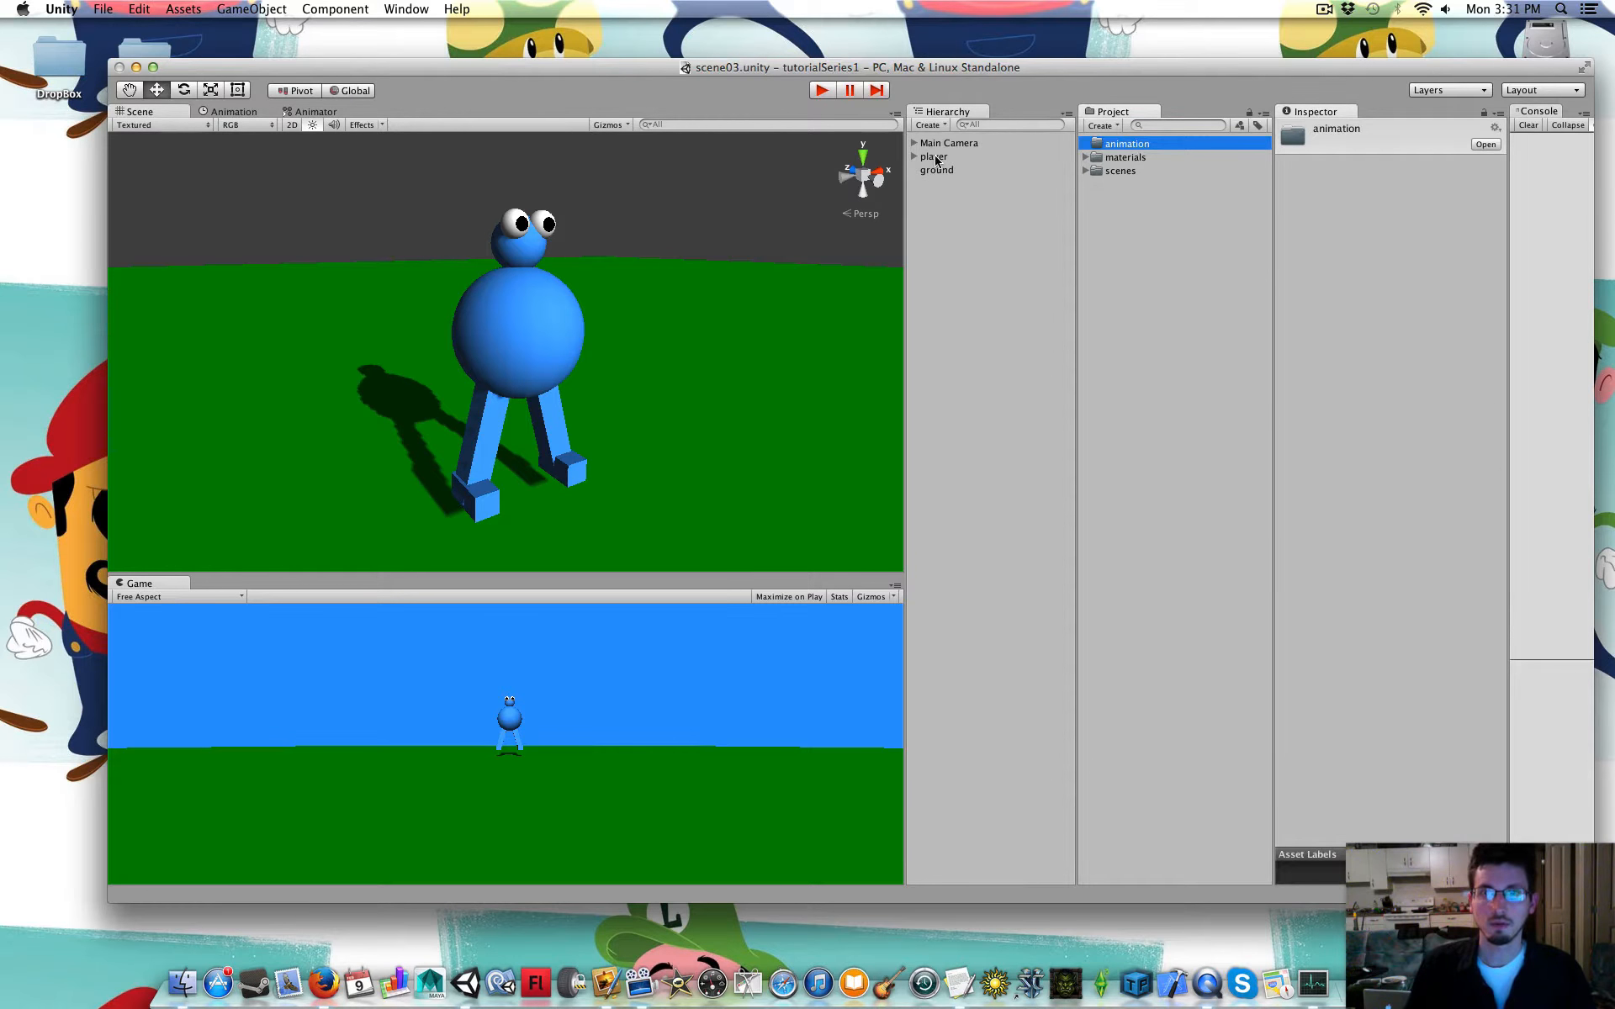
# Give the player object an Animator component from Add Component
pyautogui.click(933, 156)
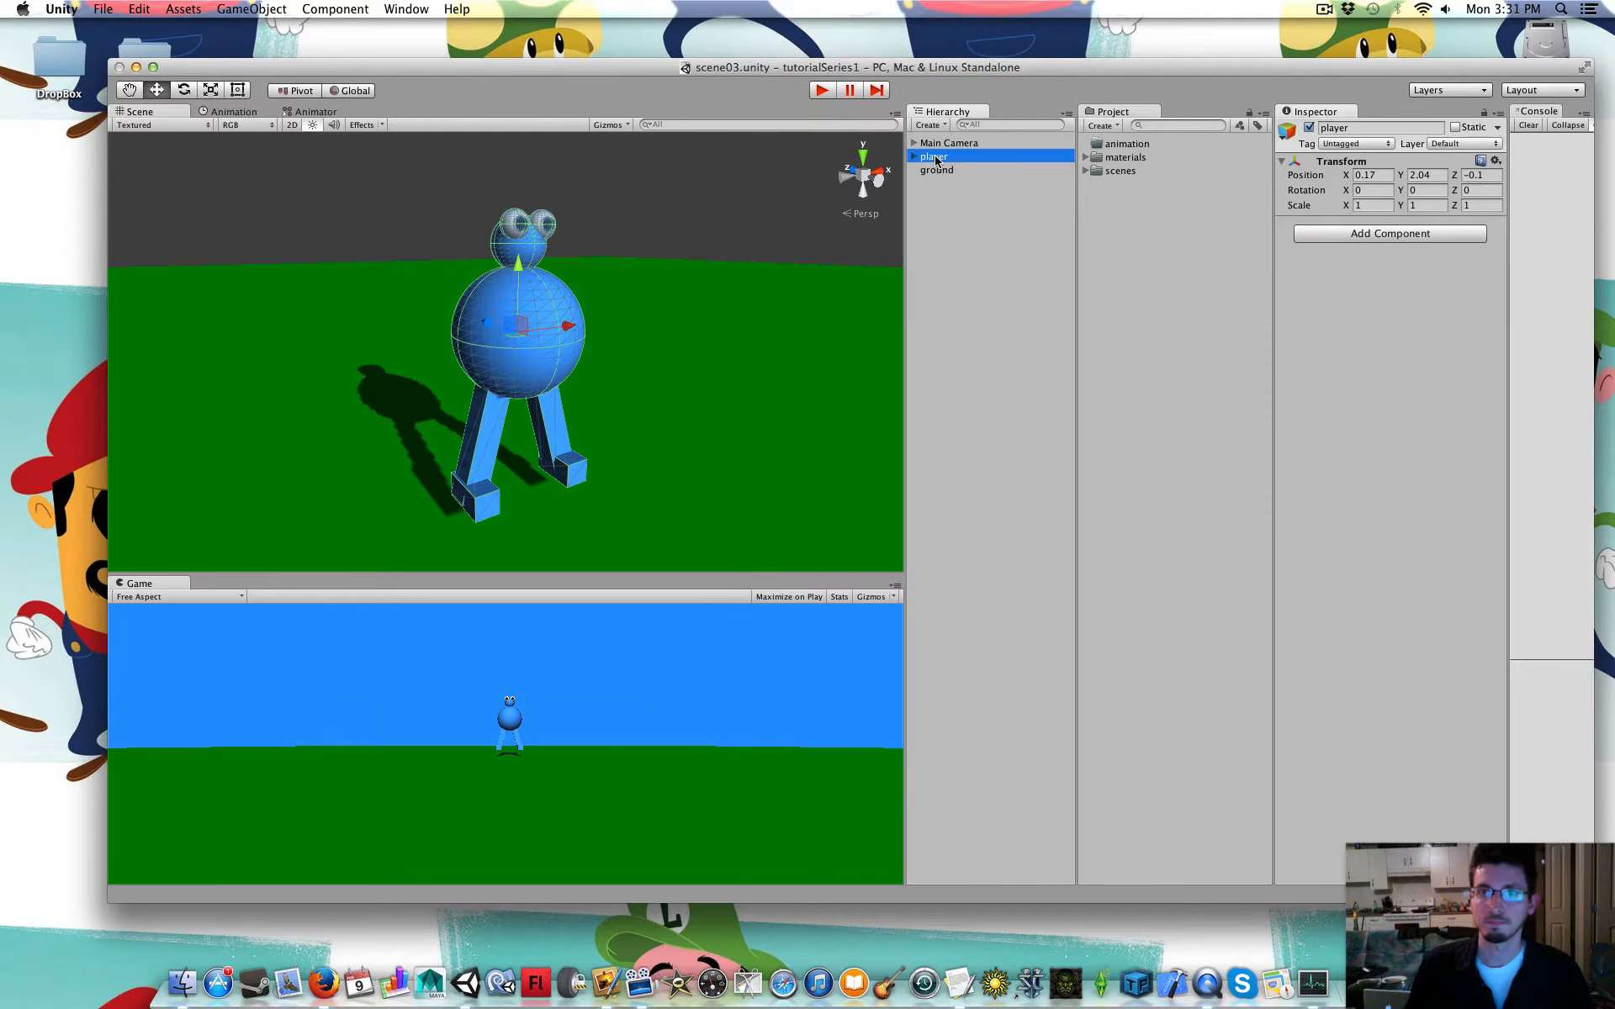
pyautogui.click(1390, 233)
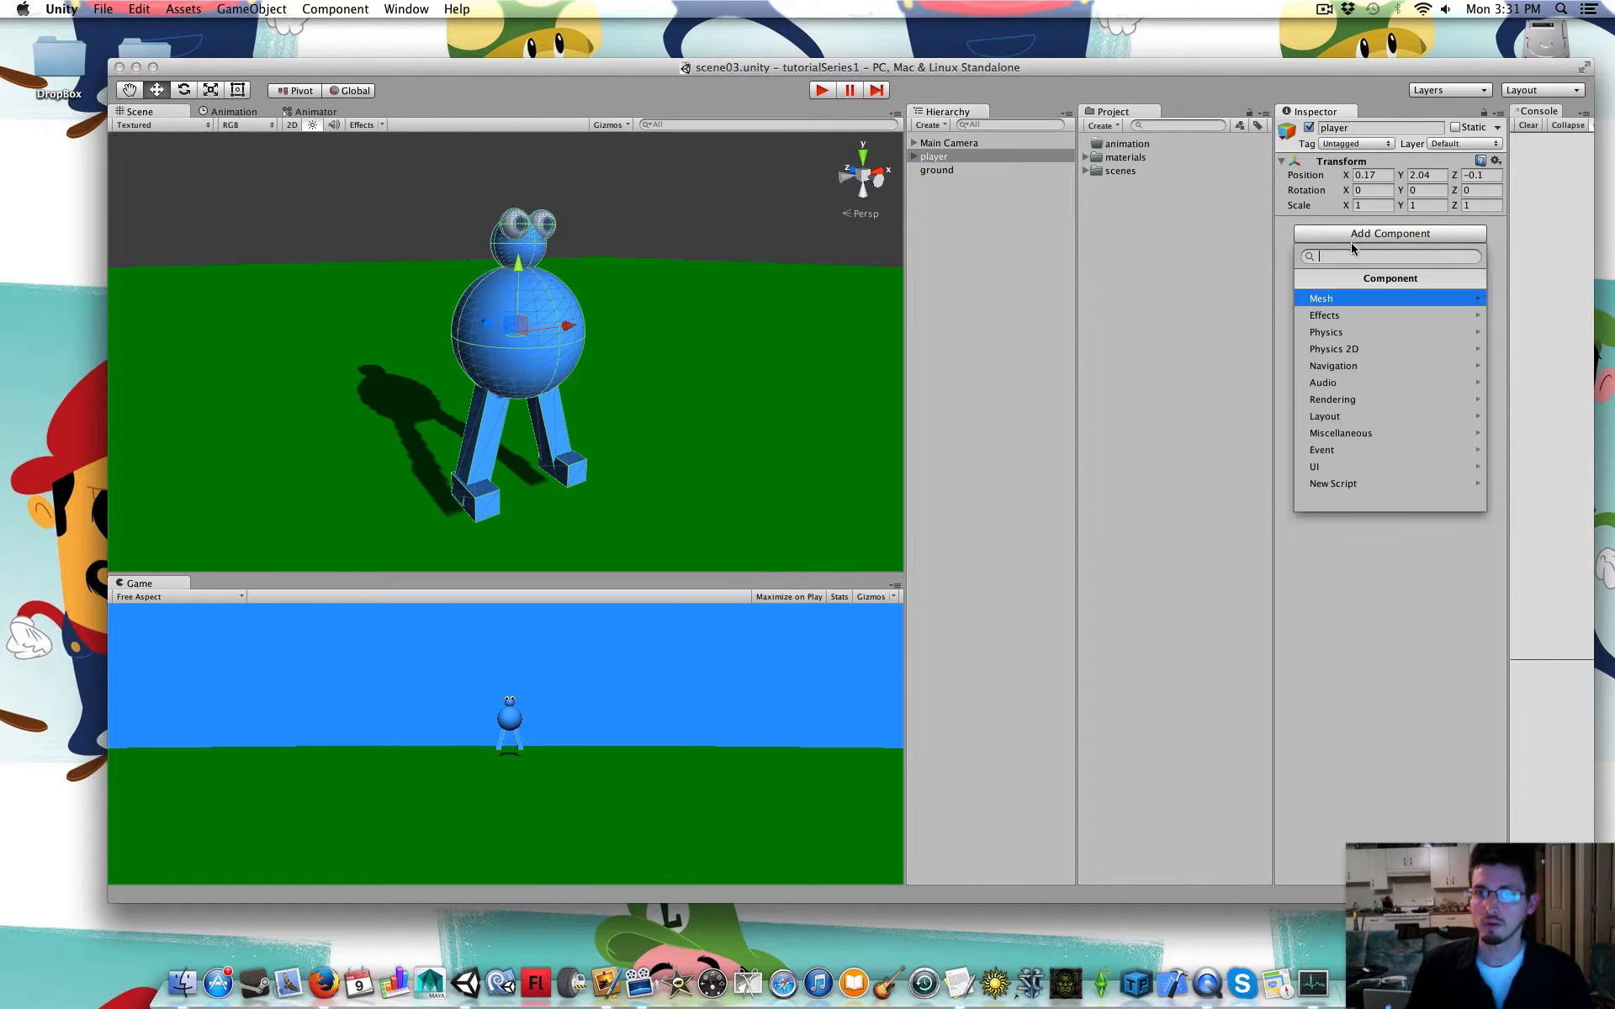
pyautogui.moveTo(1370, 432)
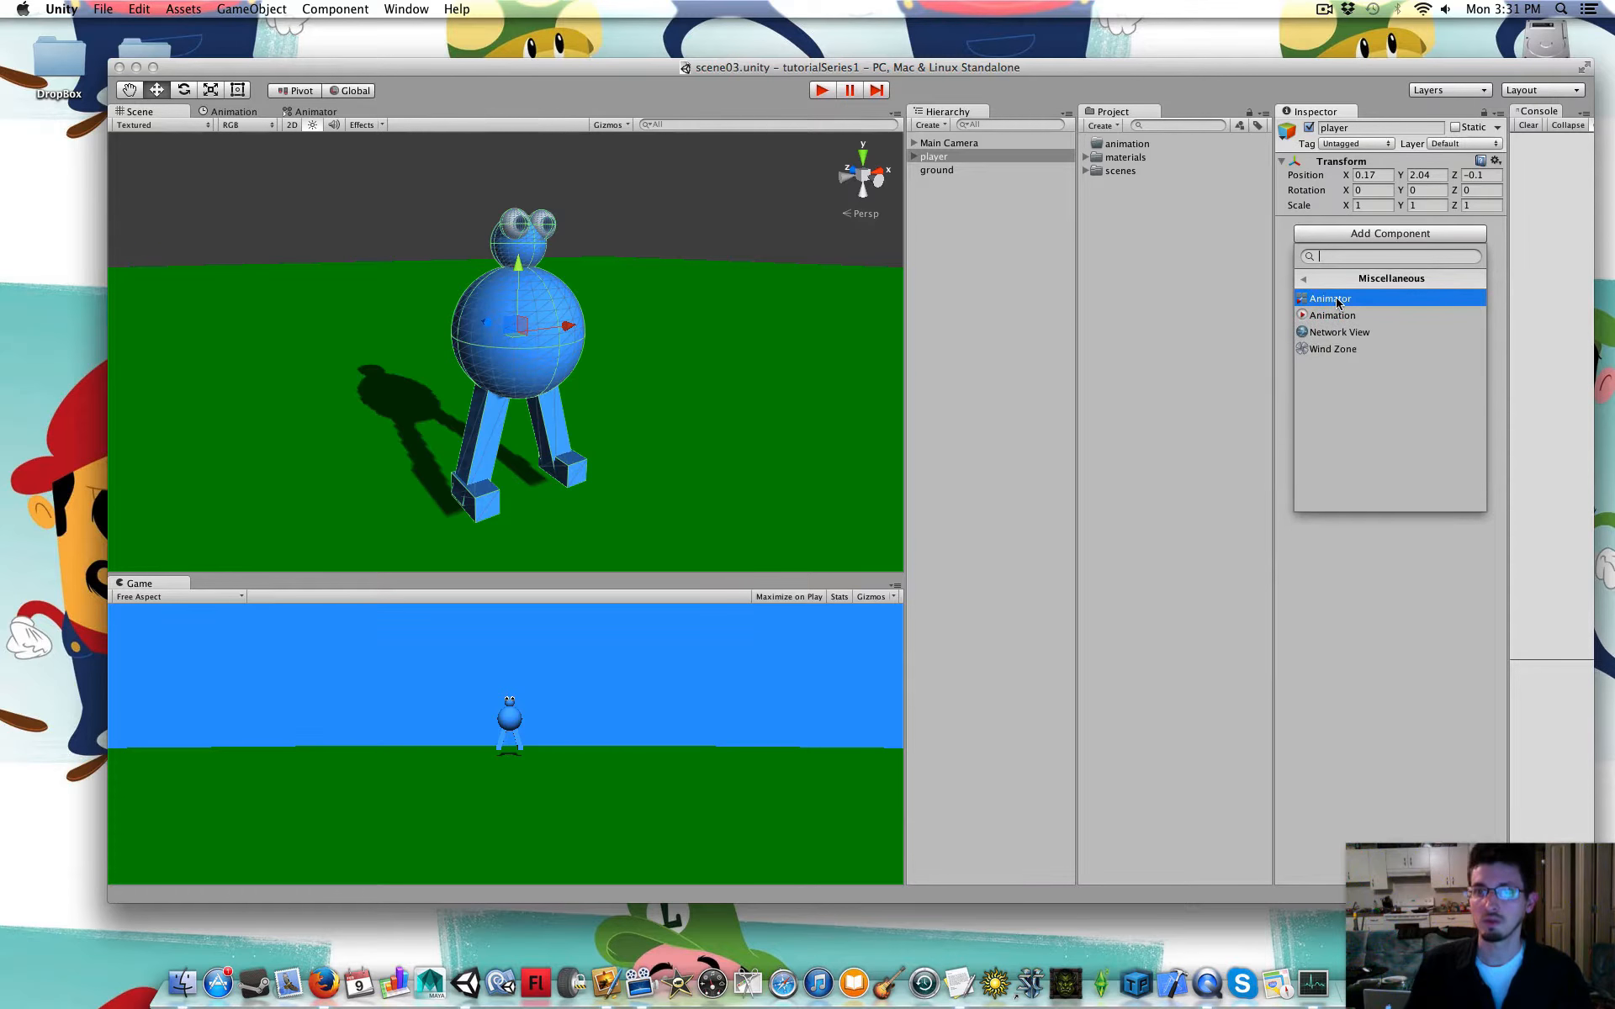
pyautogui.click(1330, 299)
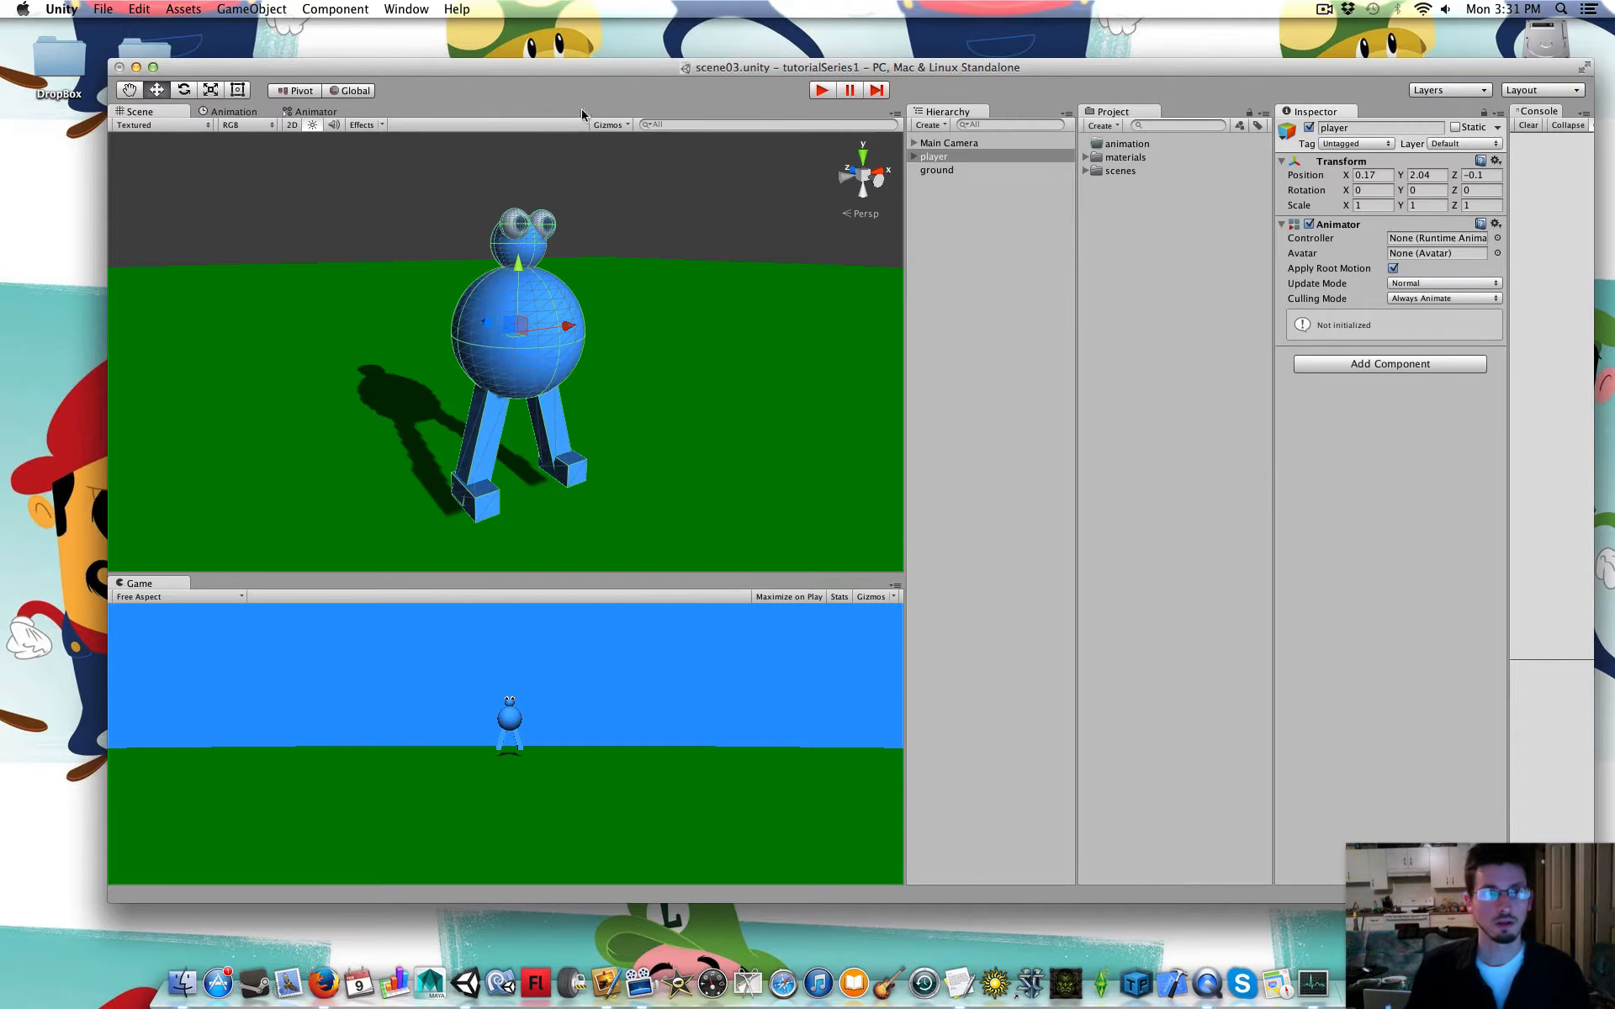
pyautogui.moveTo(320, 50)
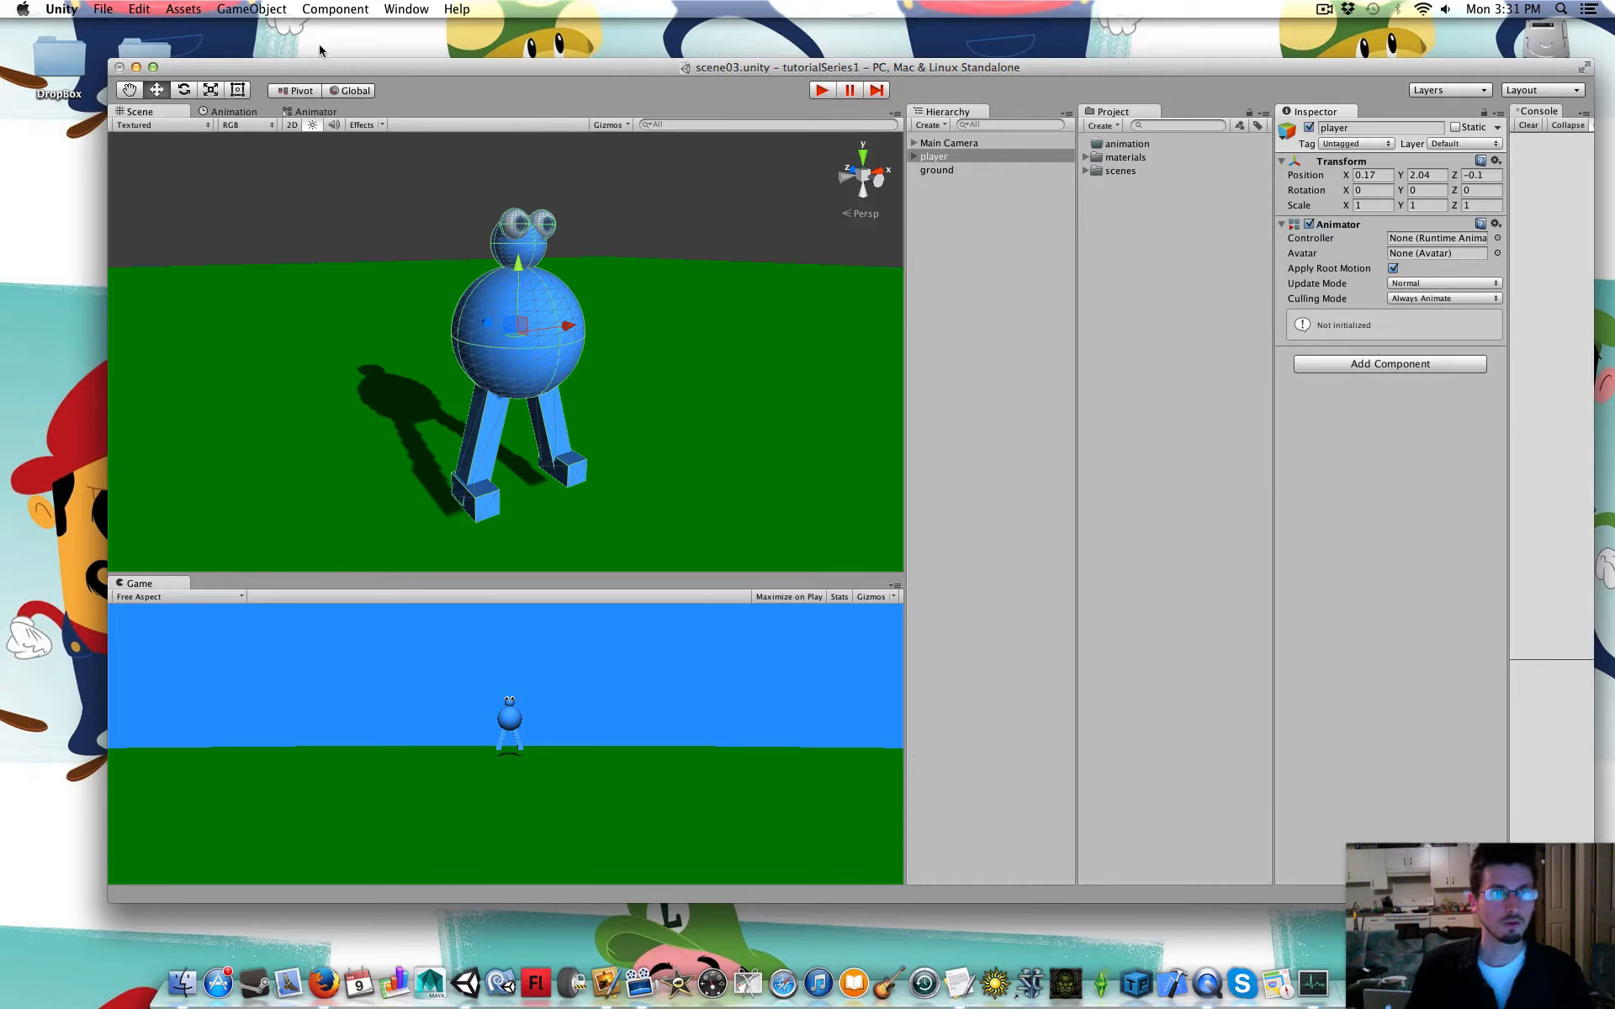
# Open the Animation window, dock it beneath the Scene view, and show its clip list
pyautogui.click(404, 9)
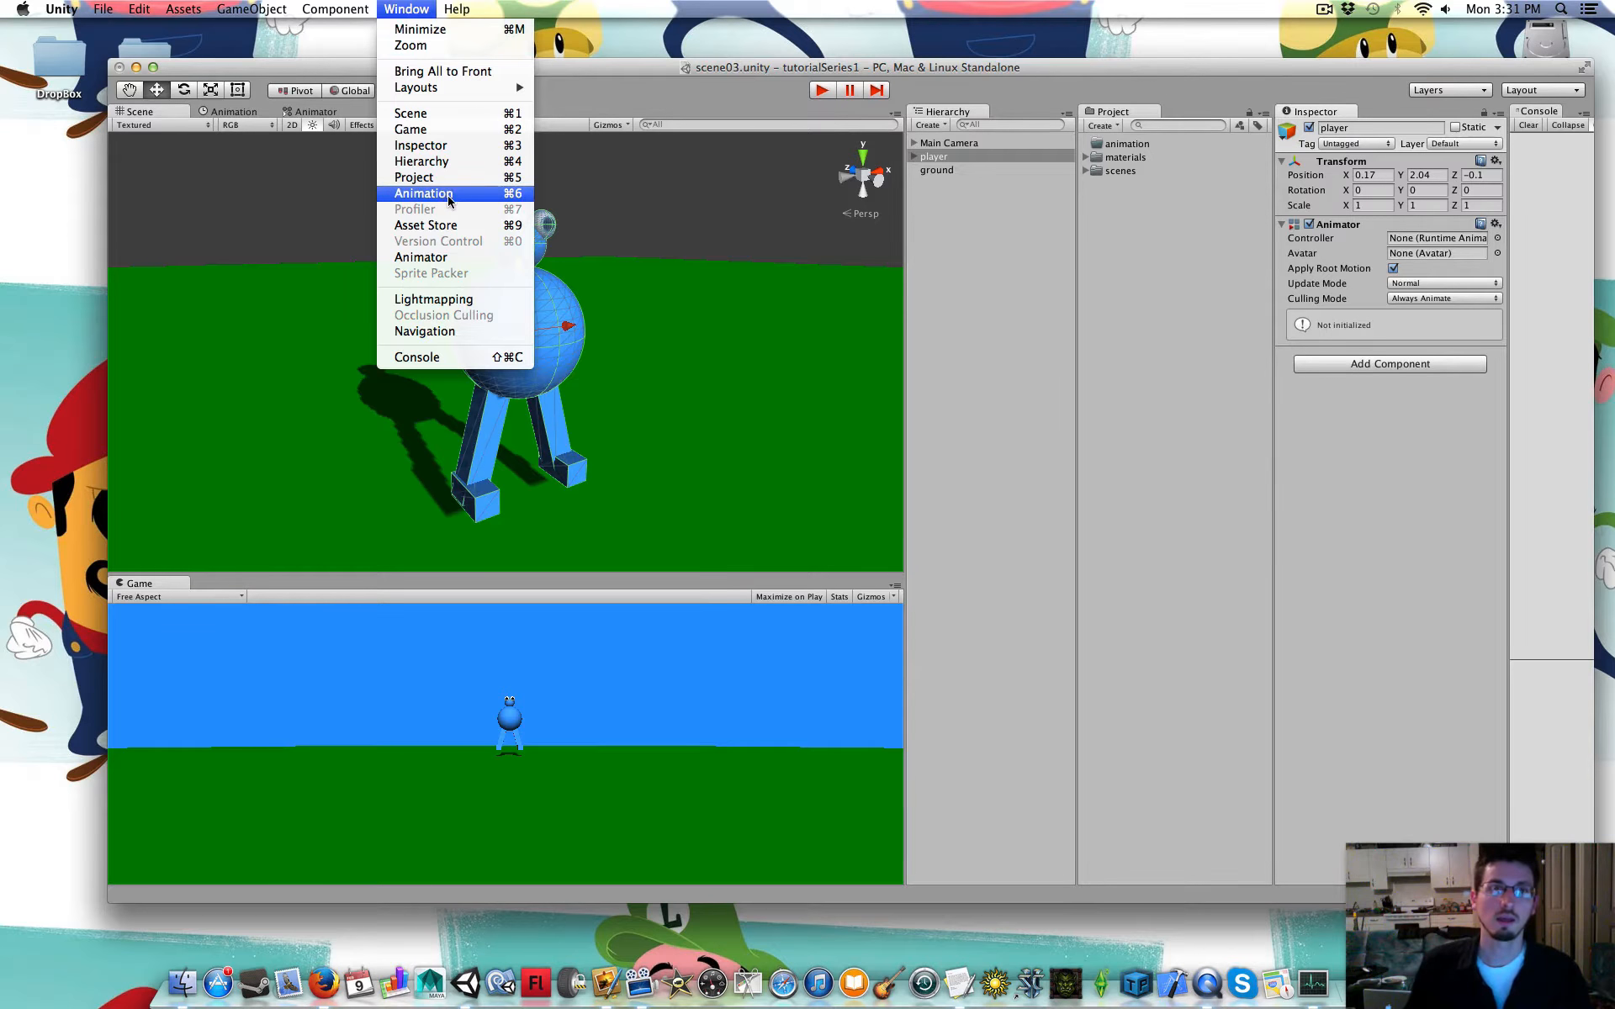
pyautogui.click(423, 193)
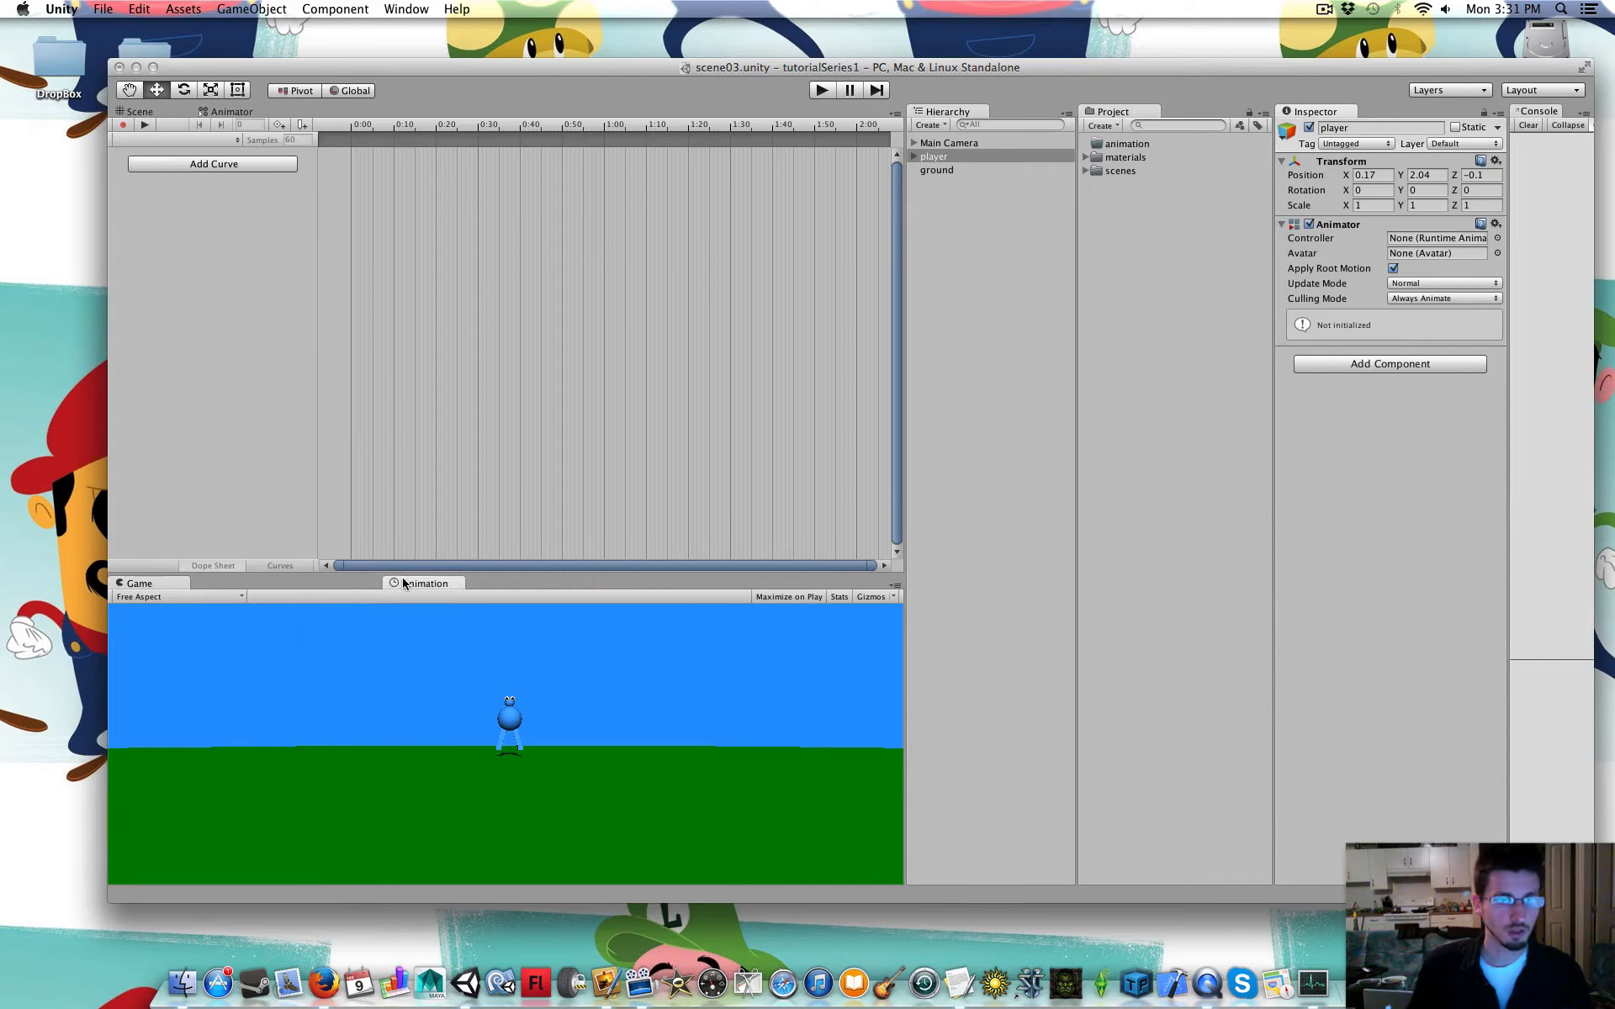
pyautogui.click(137, 111)
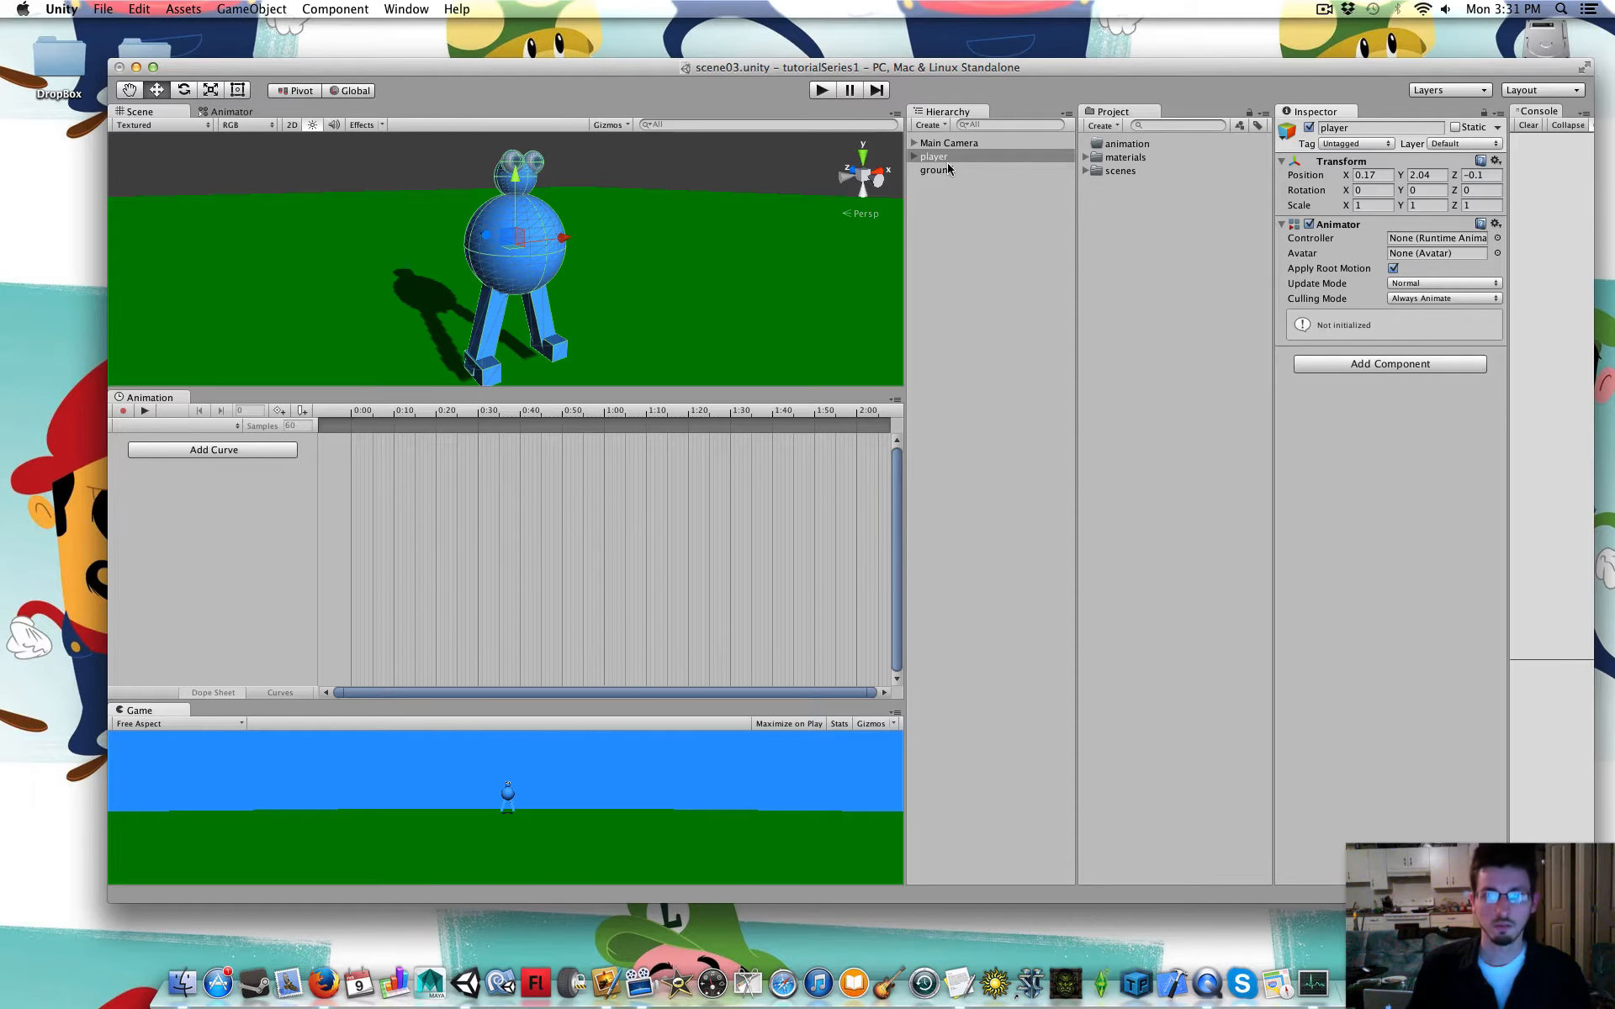
pyautogui.moveTo(1284, 111)
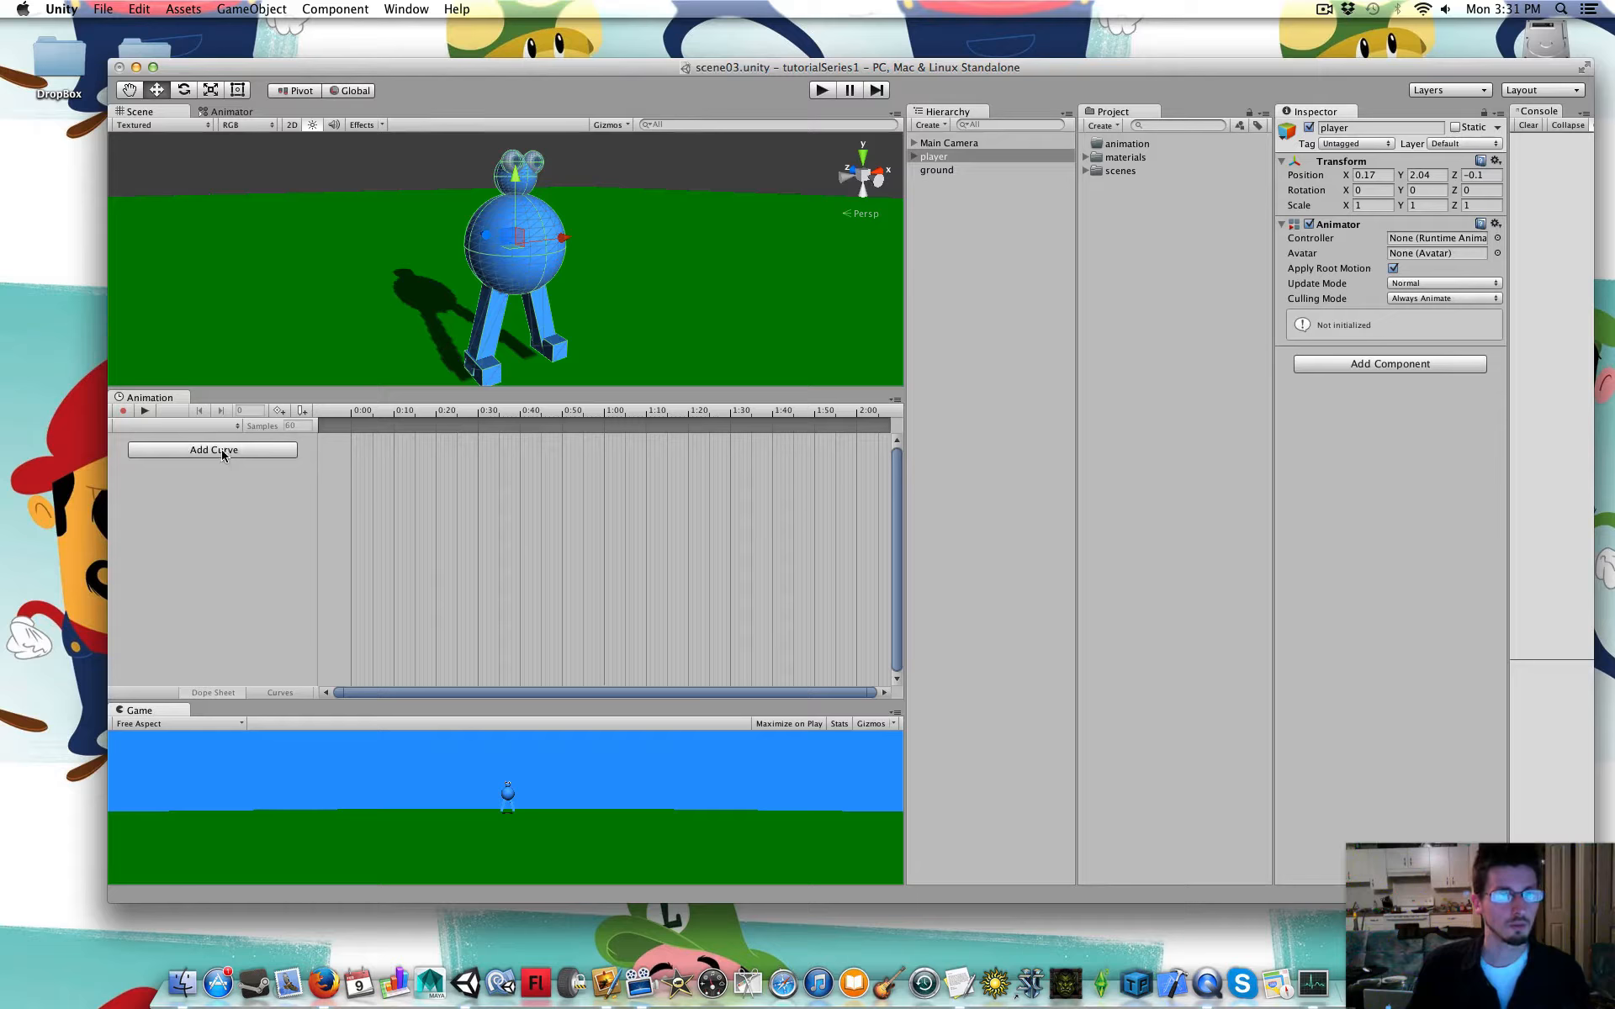
pyautogui.moveTo(164, 425)
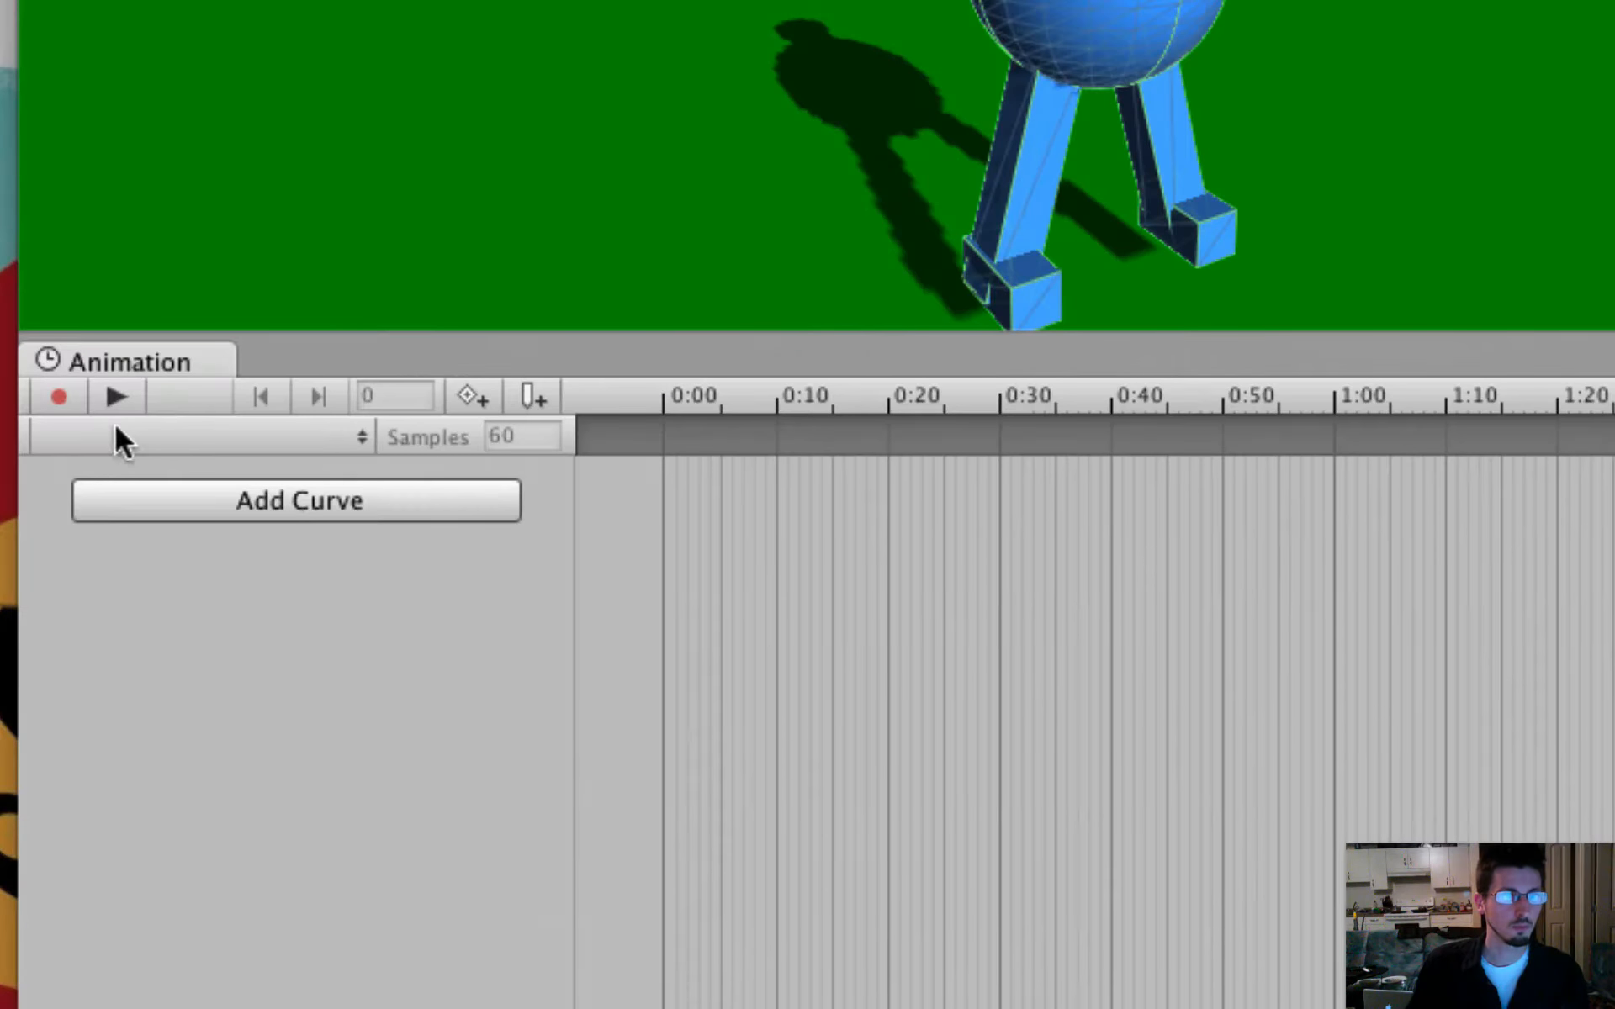
pyautogui.click(191, 435)
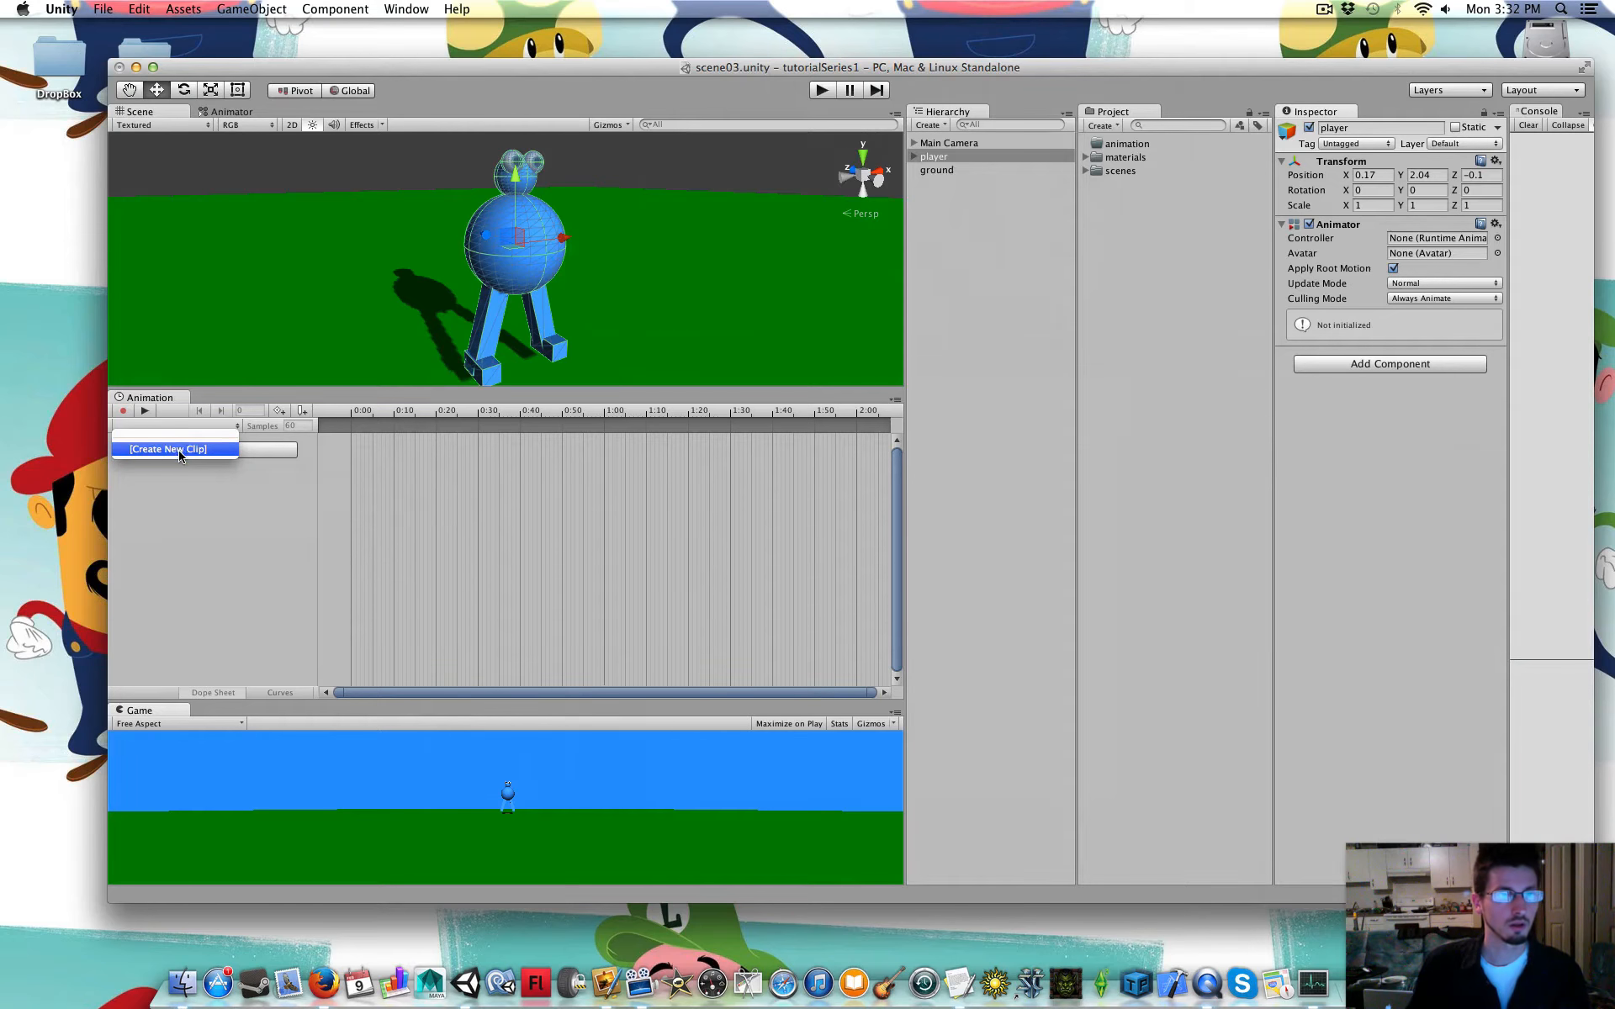
# Save a new playerIdle clip inside the animation folder
pyautogui.click(167, 448)
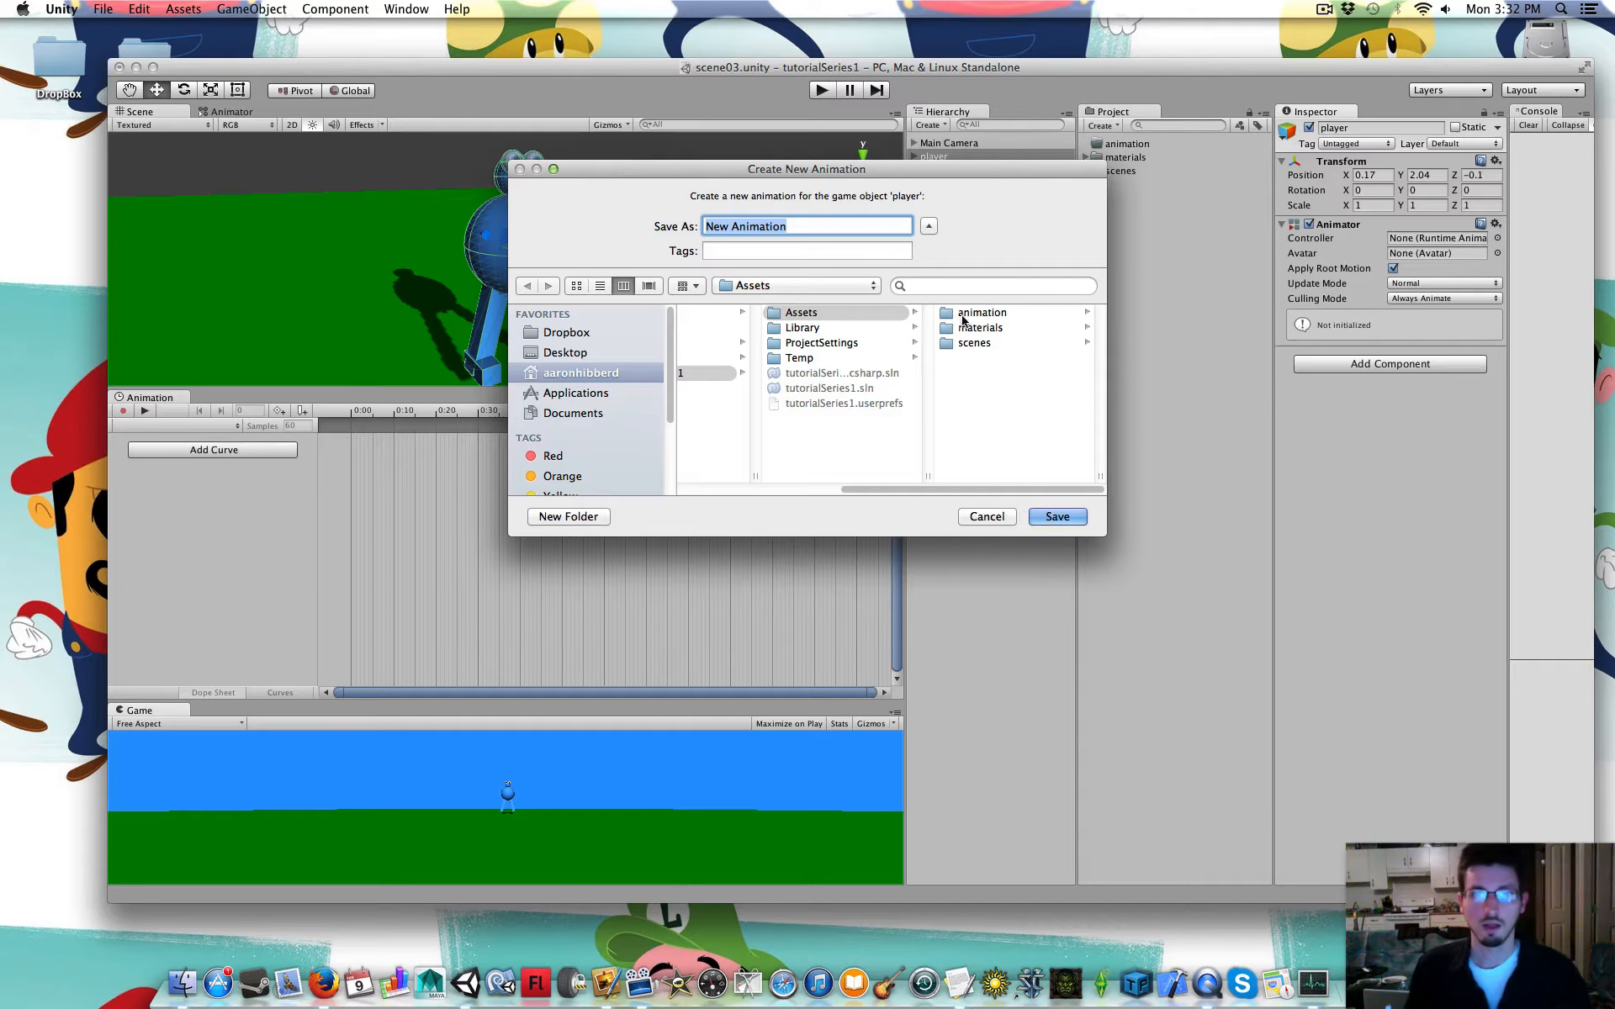
pyautogui.doubleClick(982, 312)
pyautogui.write('player')
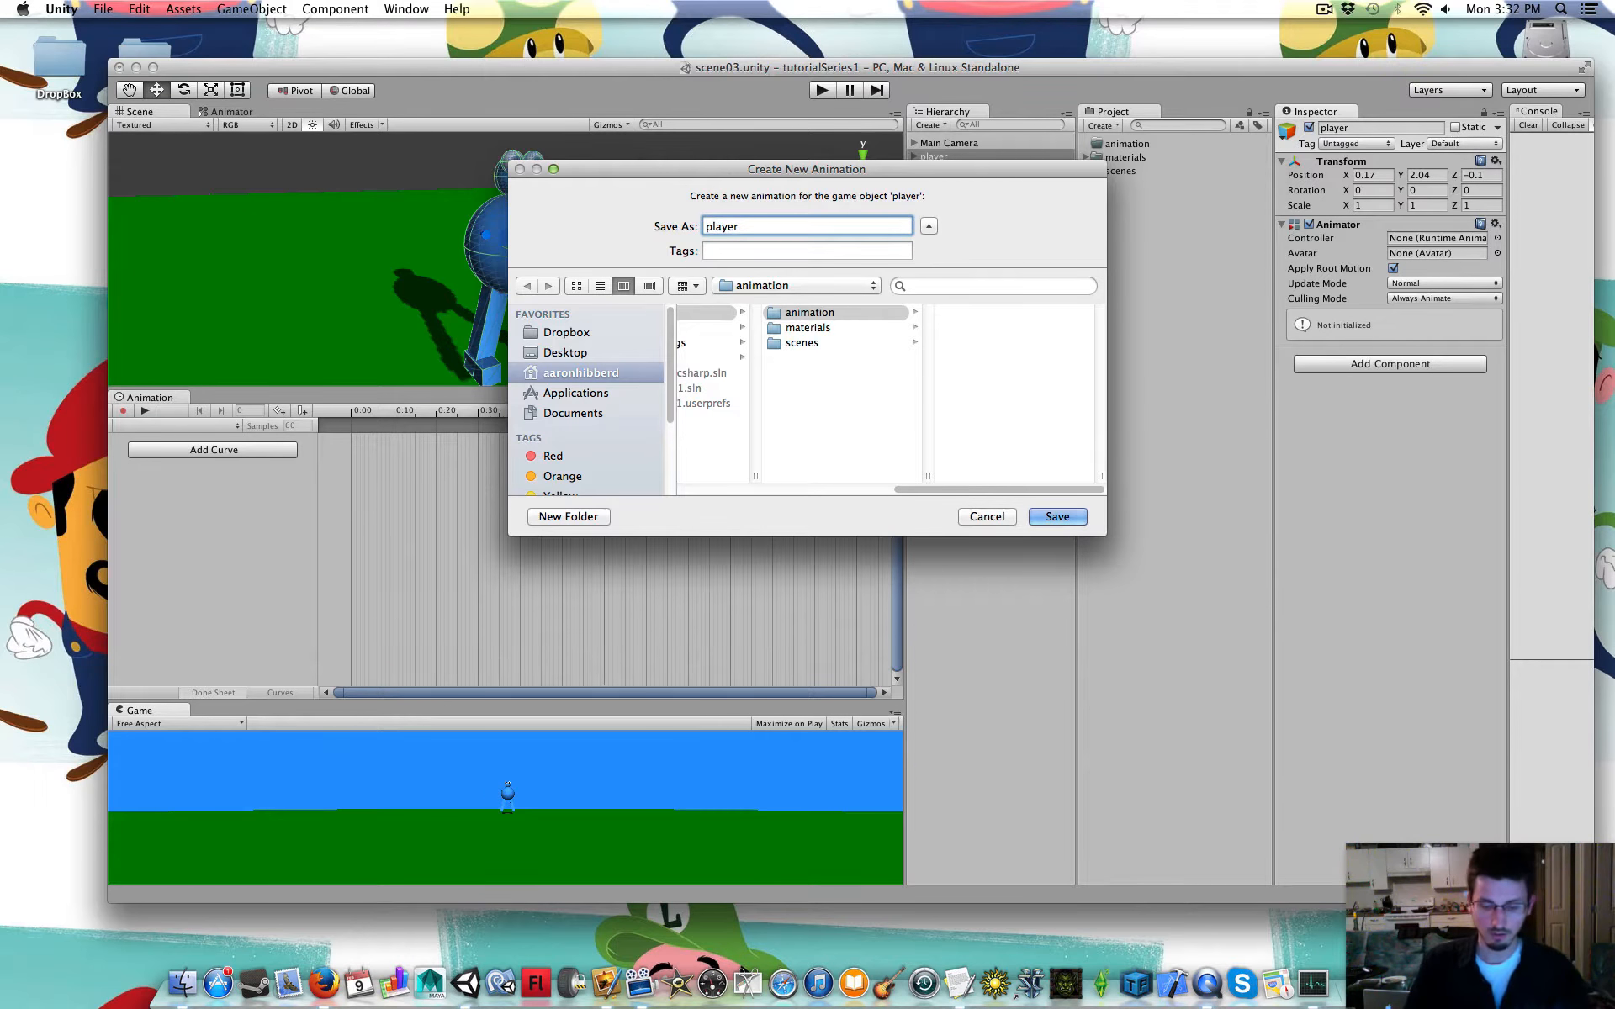
pyautogui.click(1055, 515)
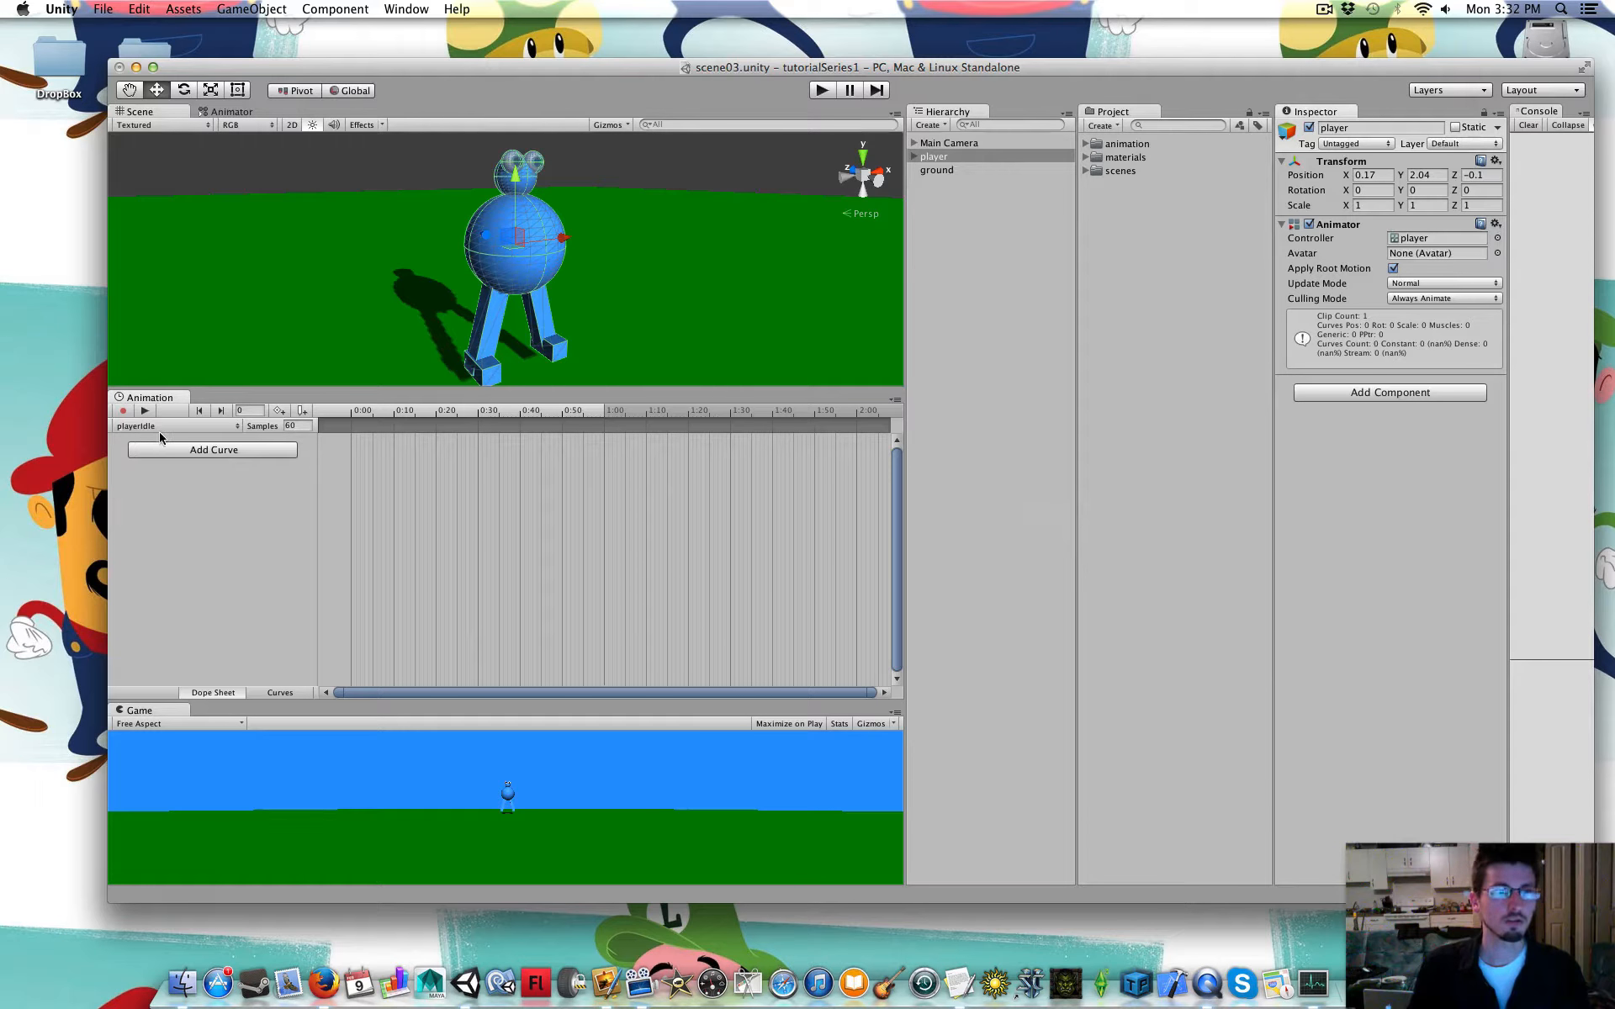
pyautogui.moveTo(144, 435)
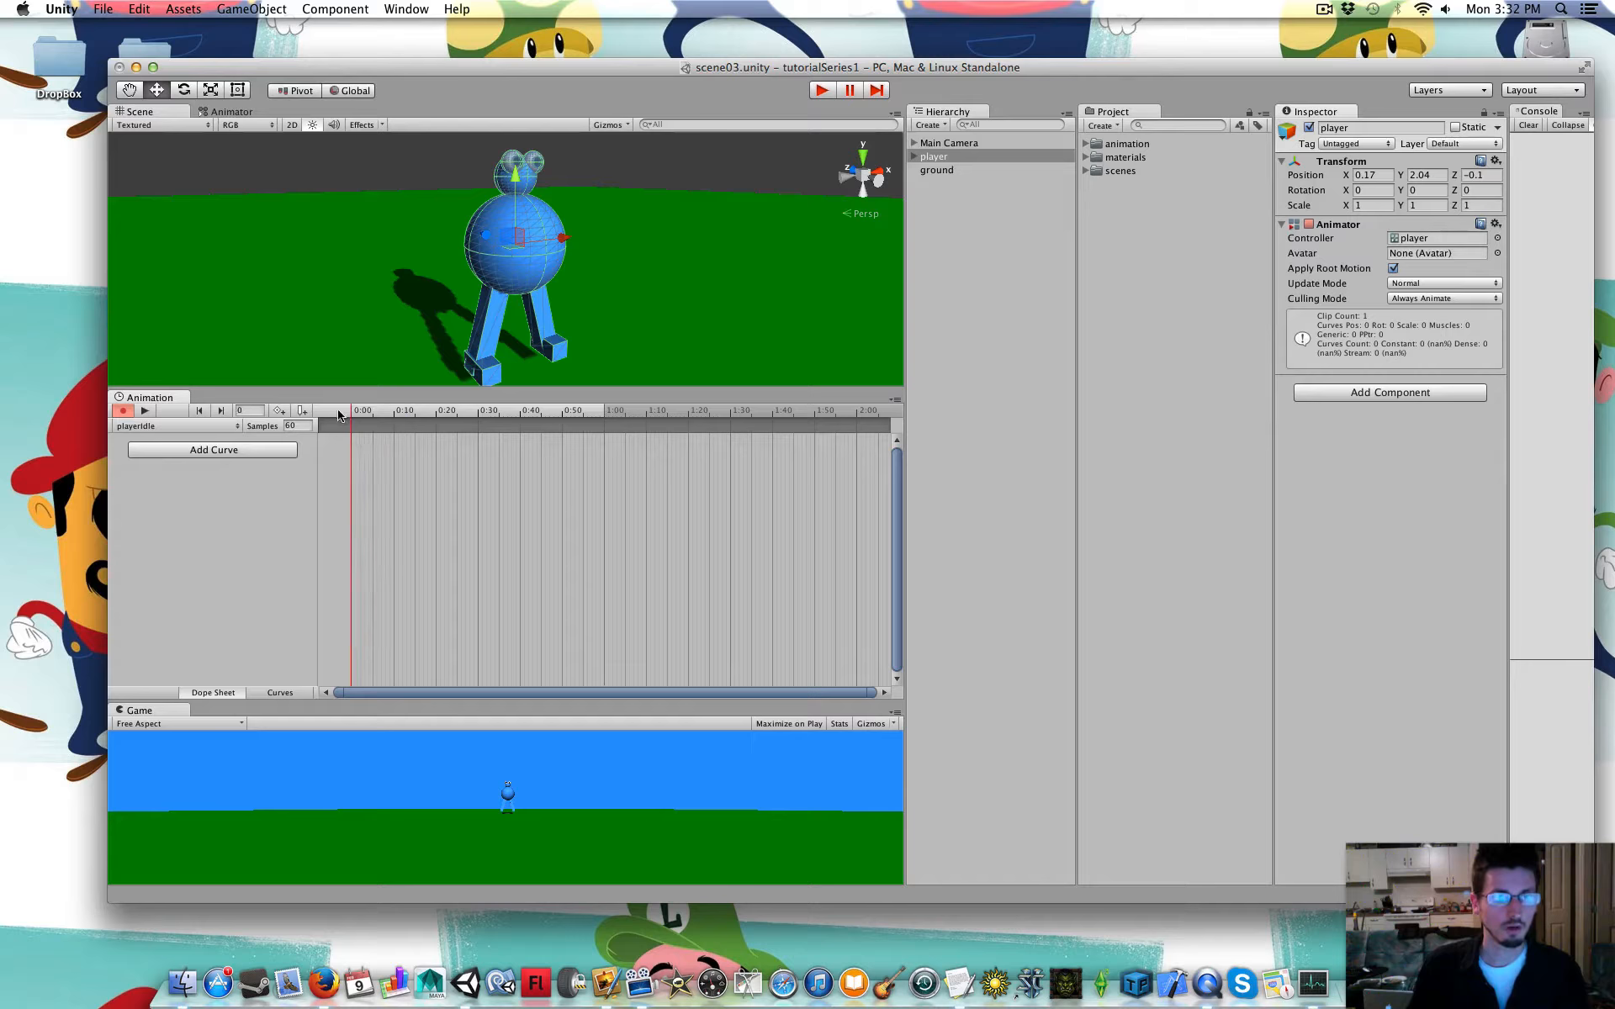
# Record a belly Scale keyframe of 1.2 at 0:30 in playerIdle
pyautogui.click(476, 409)
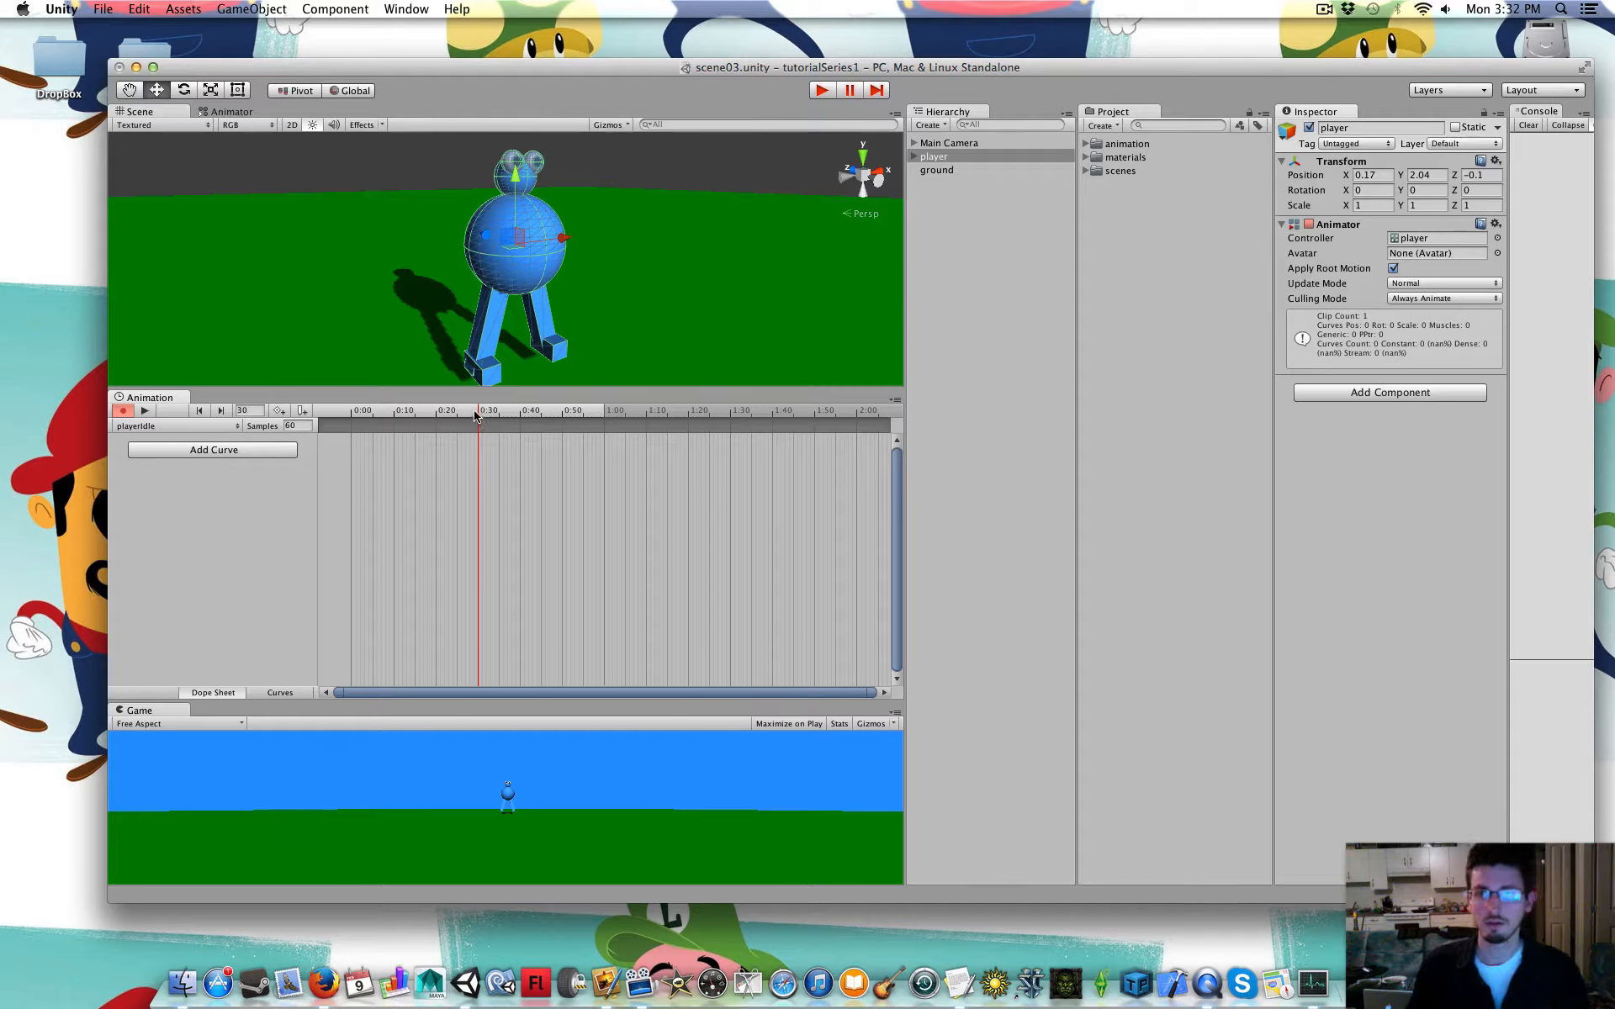
pyautogui.click(913, 156)
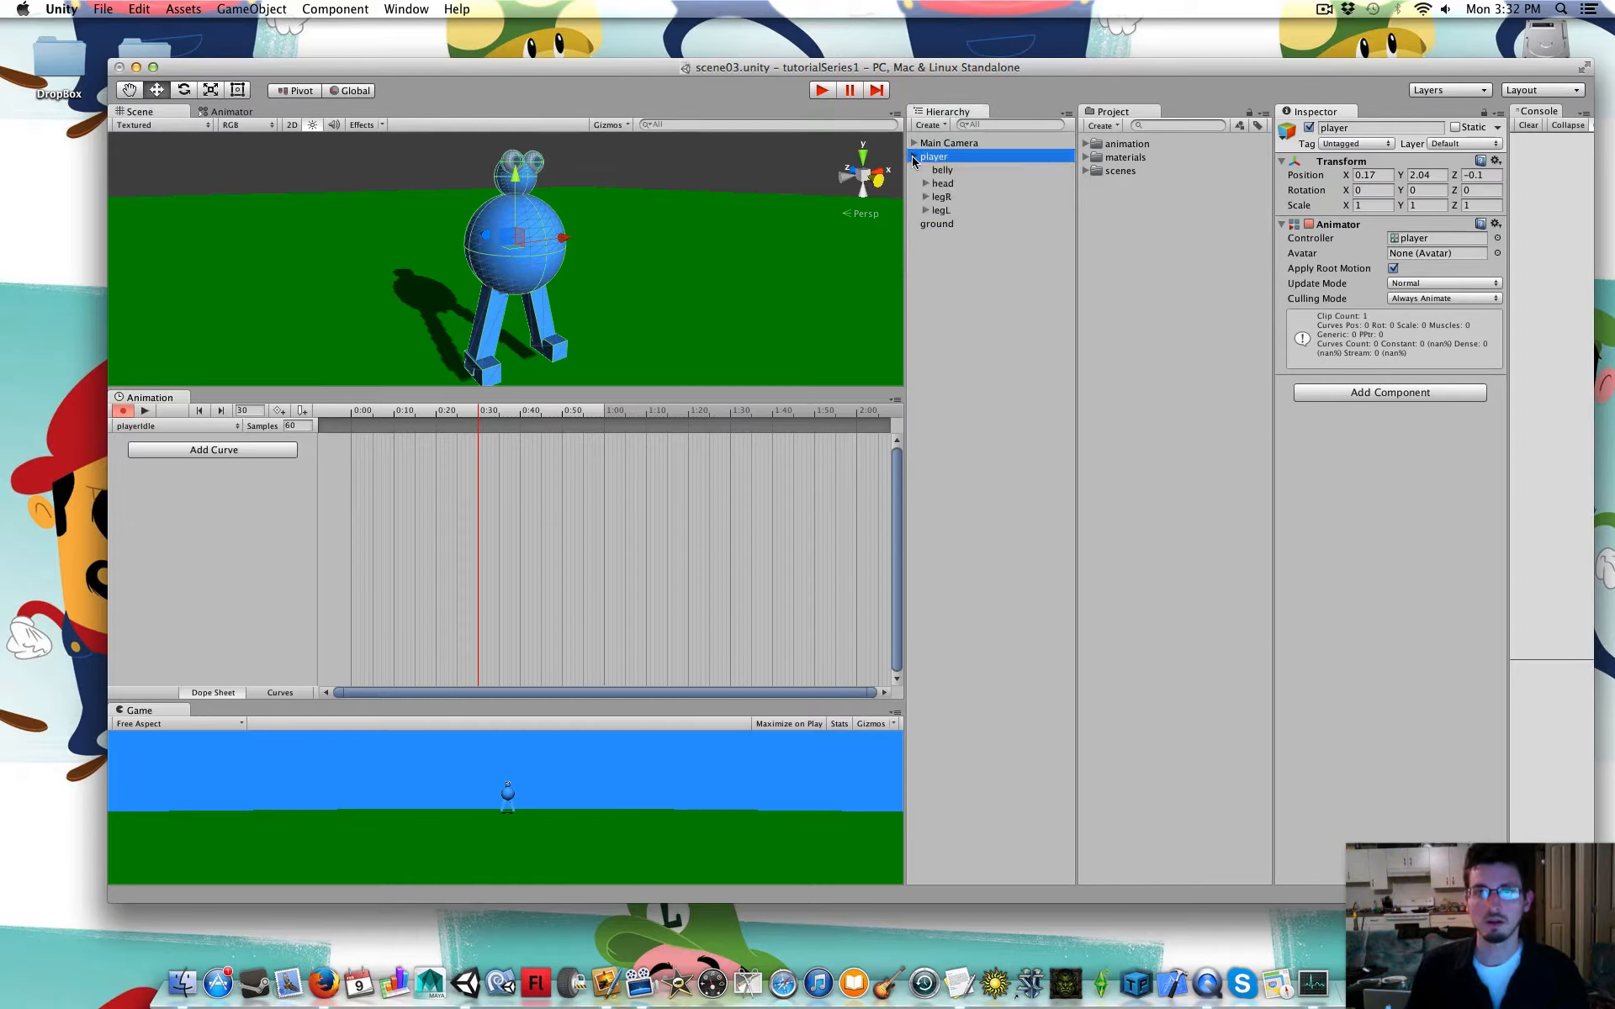
pyautogui.click(941, 170)
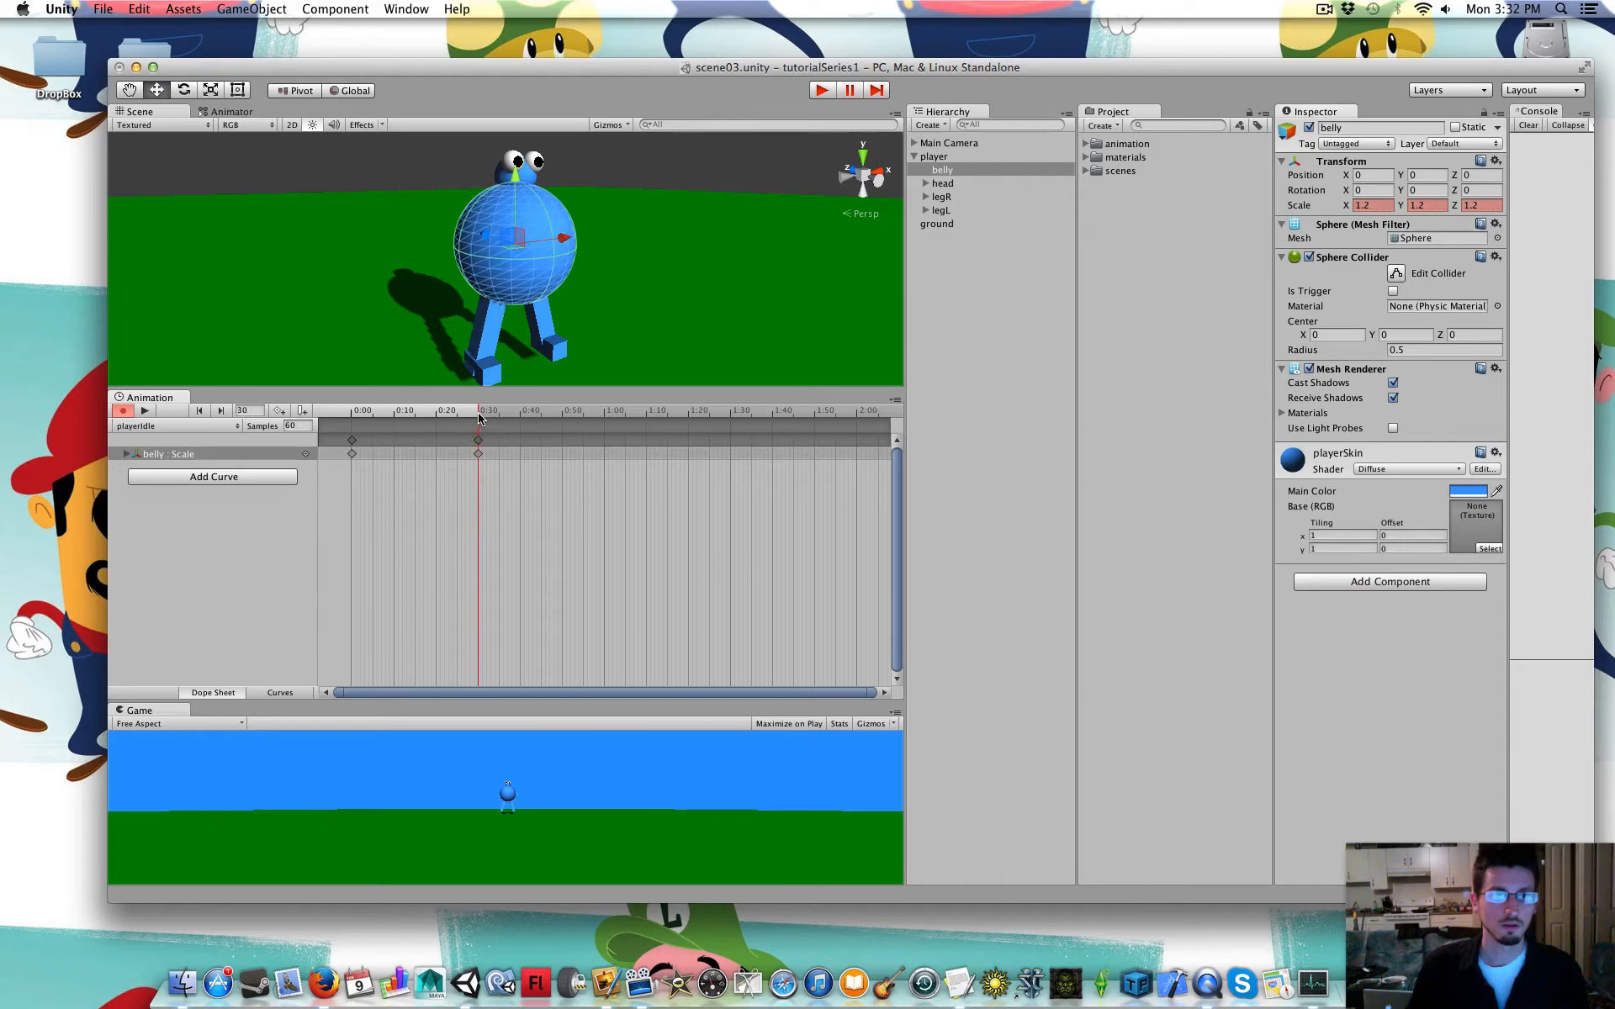
pyautogui.click(605, 410)
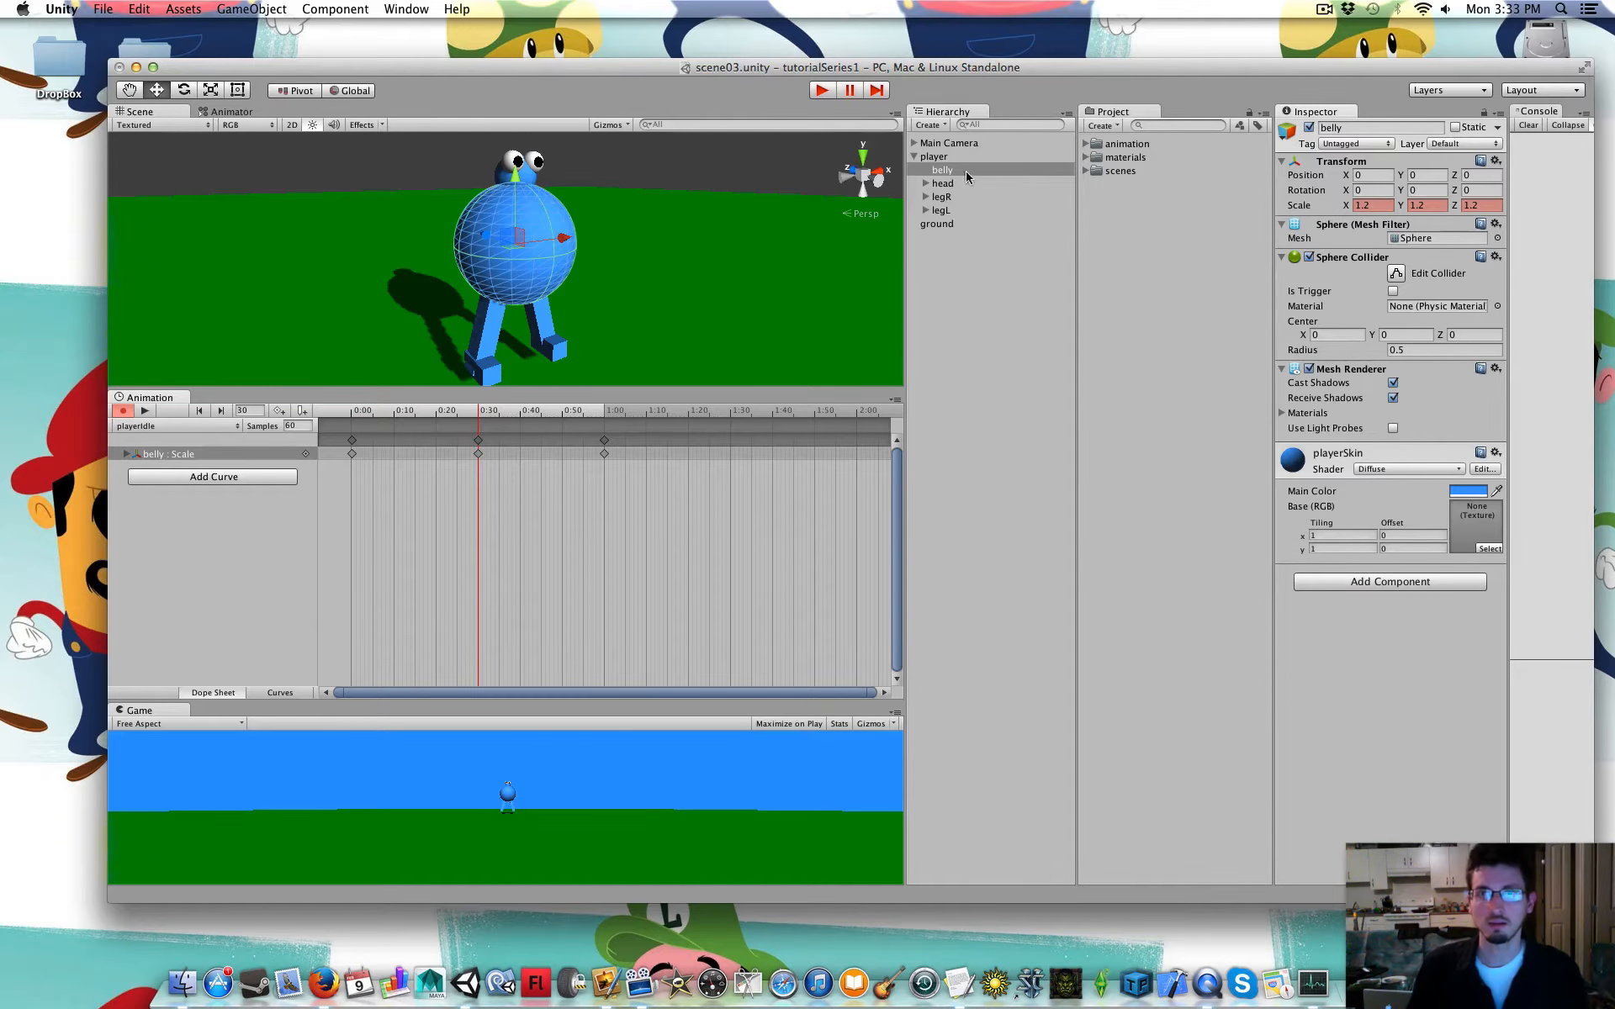
# Select the head and paste the copied height into its Position Y at 1:00
pyautogui.click(941, 182)
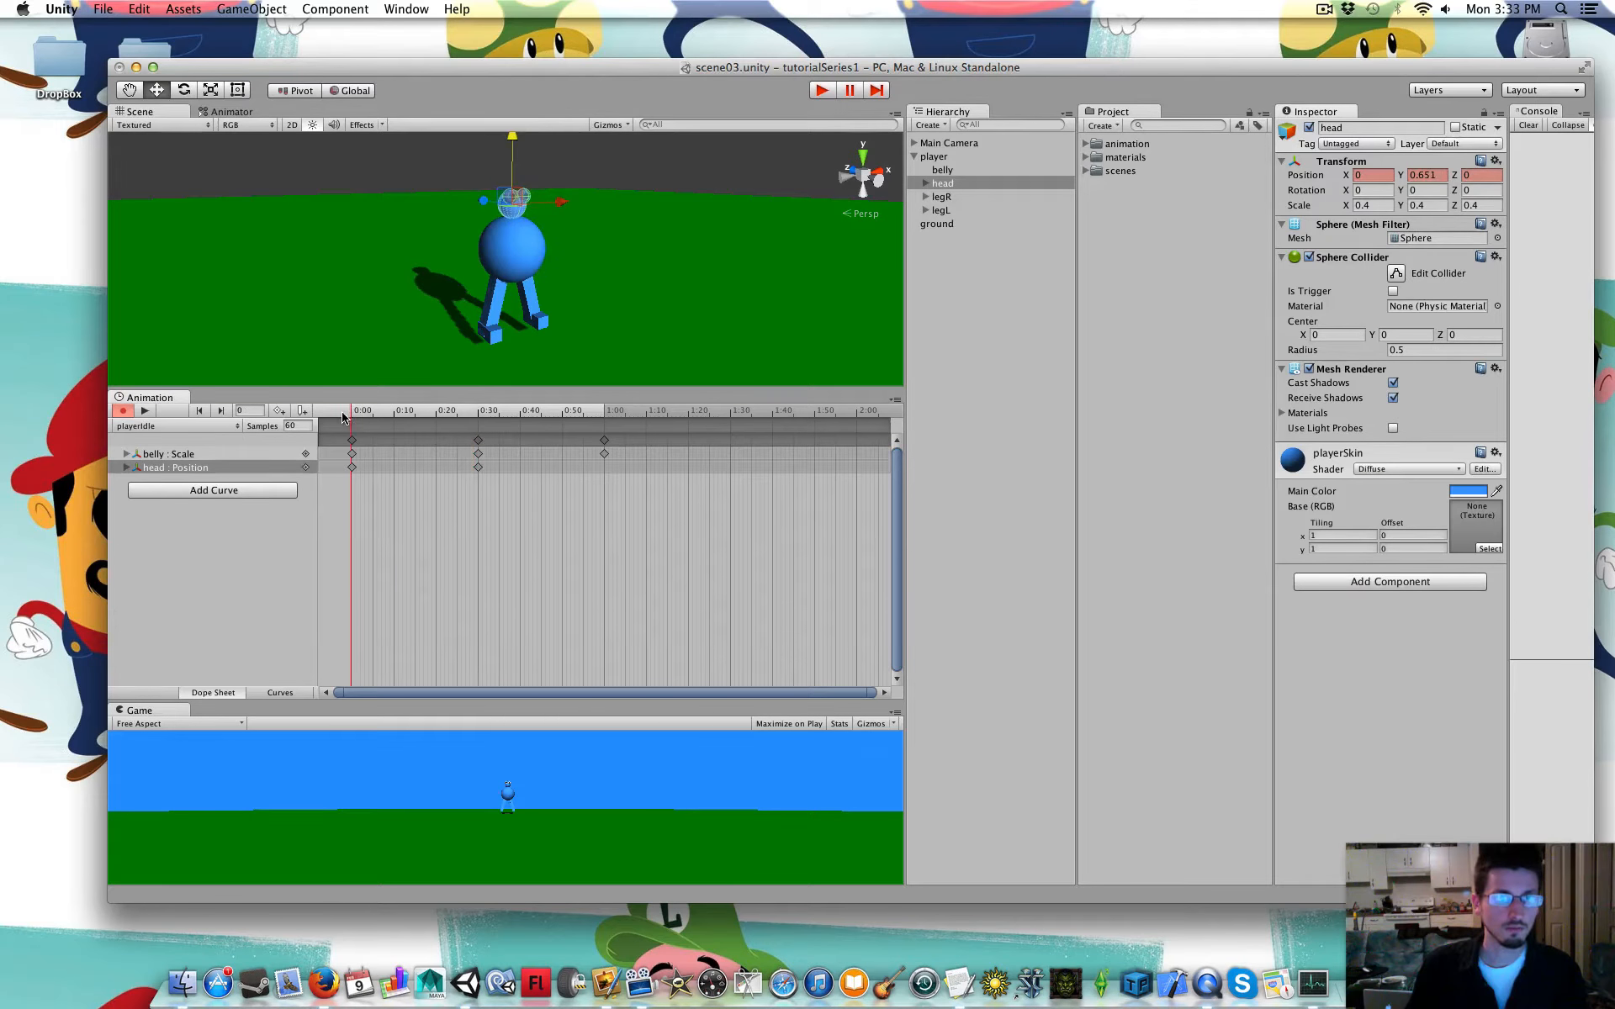
pyautogui.rightClick(1424, 174)
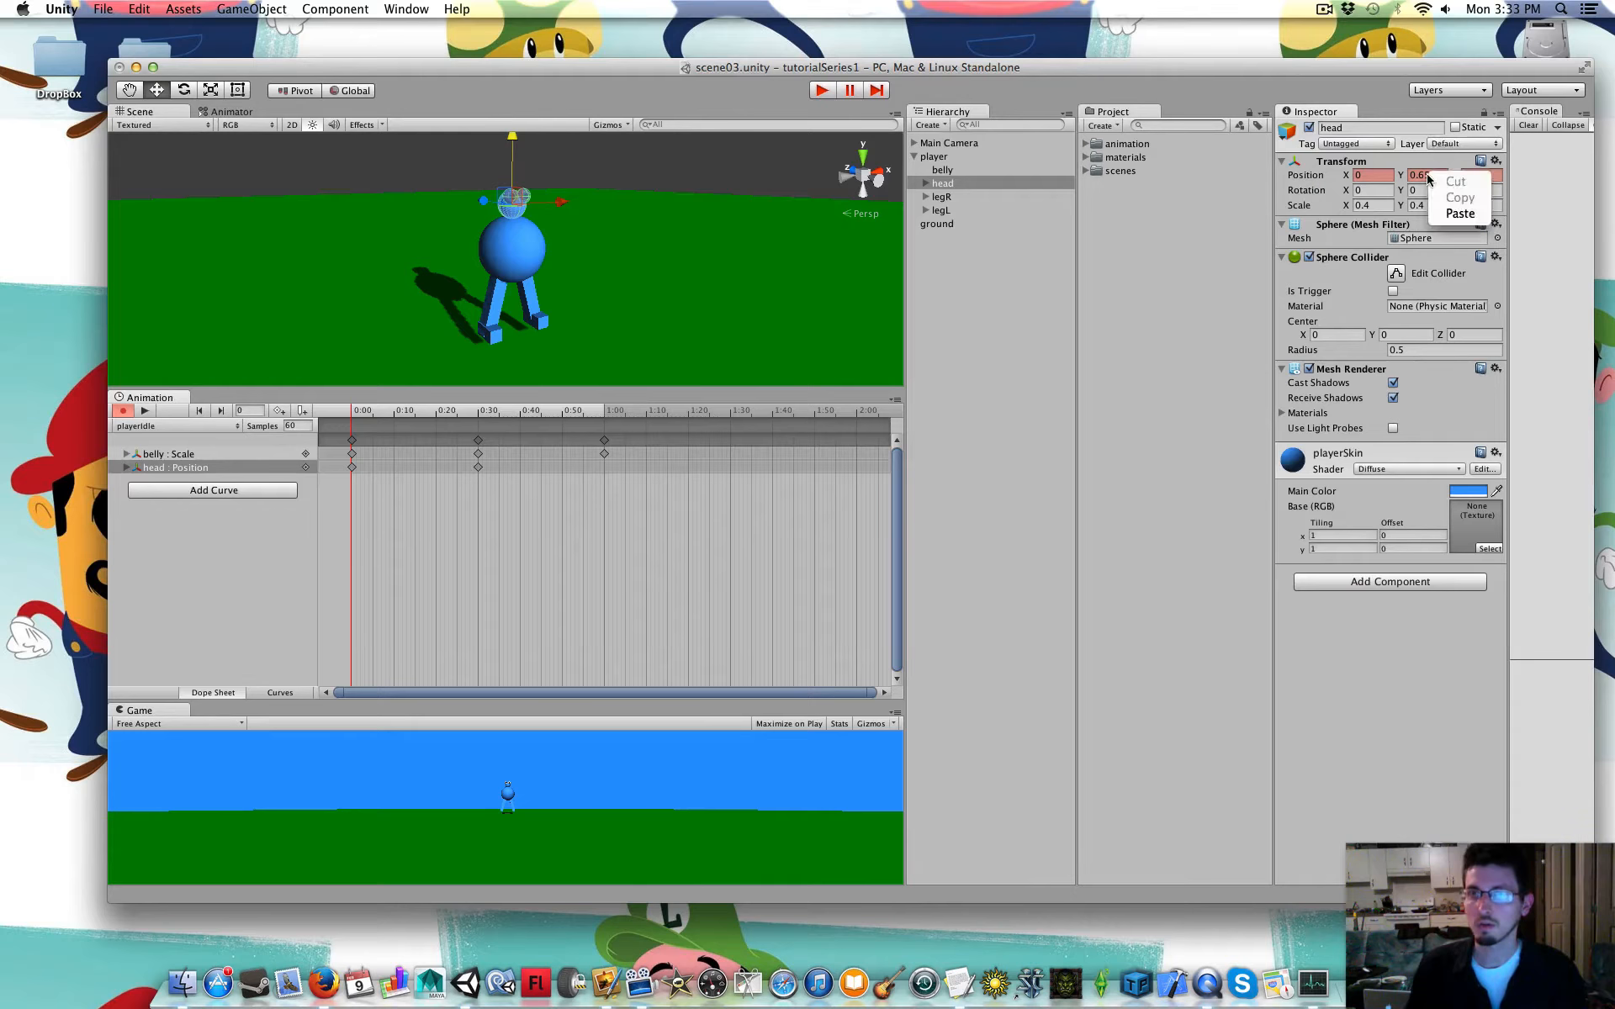
pyautogui.click(1426, 174)
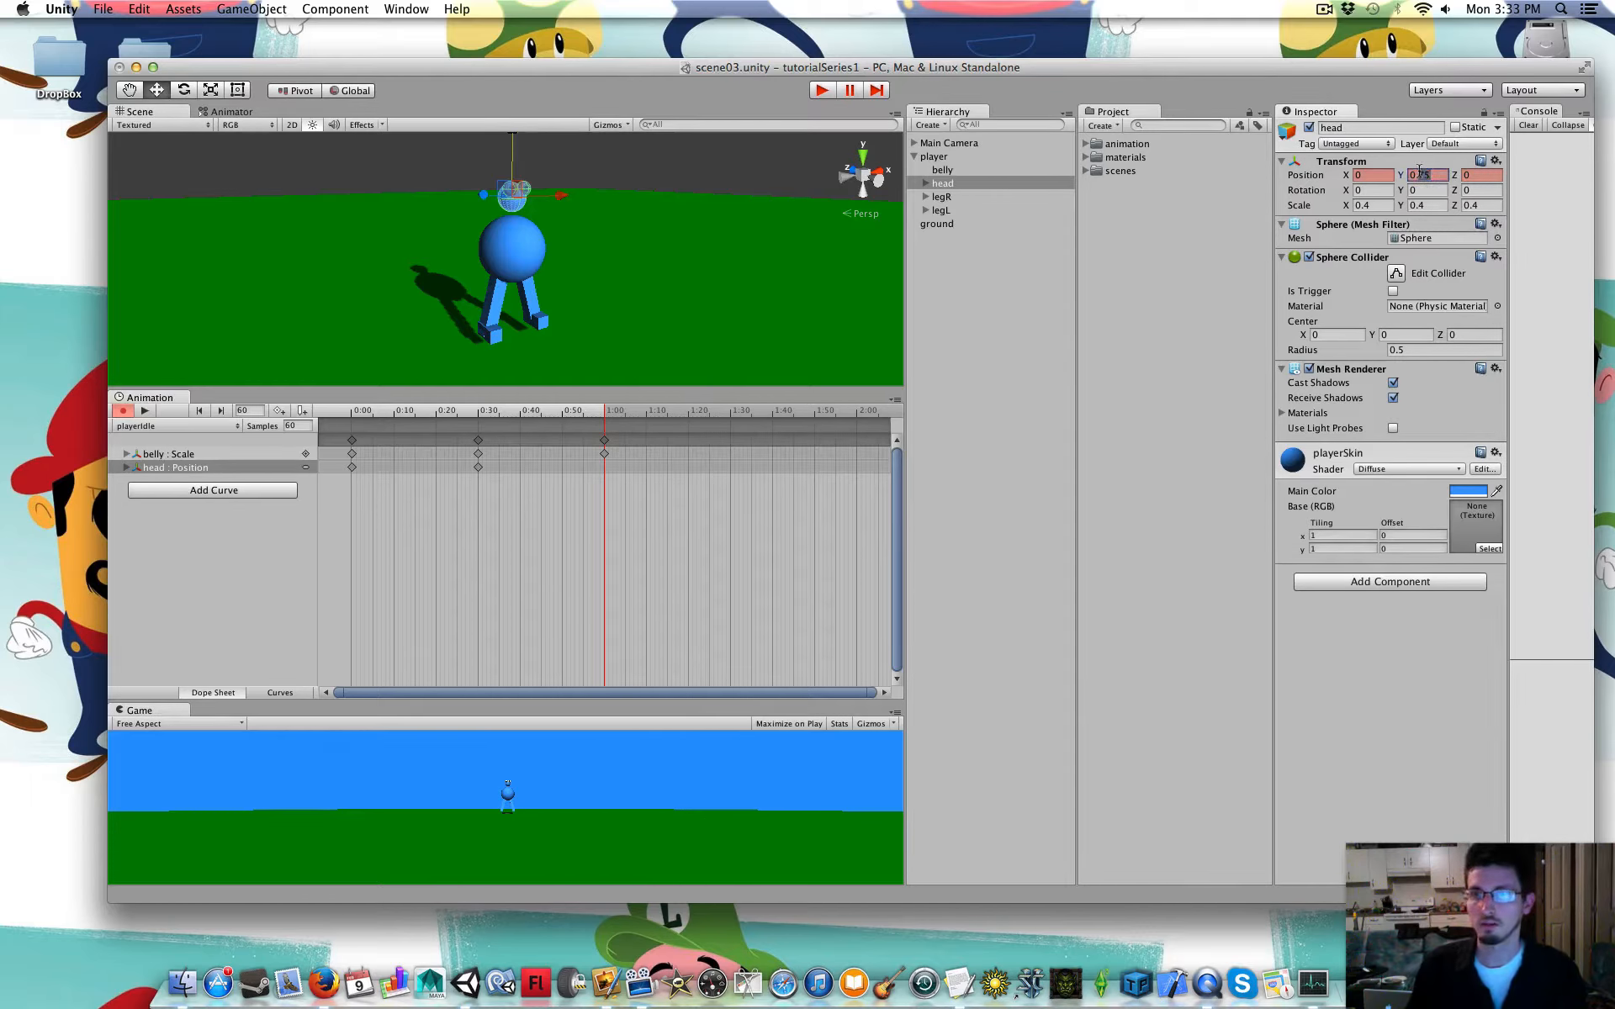
pyautogui.rightClick(1430, 174)
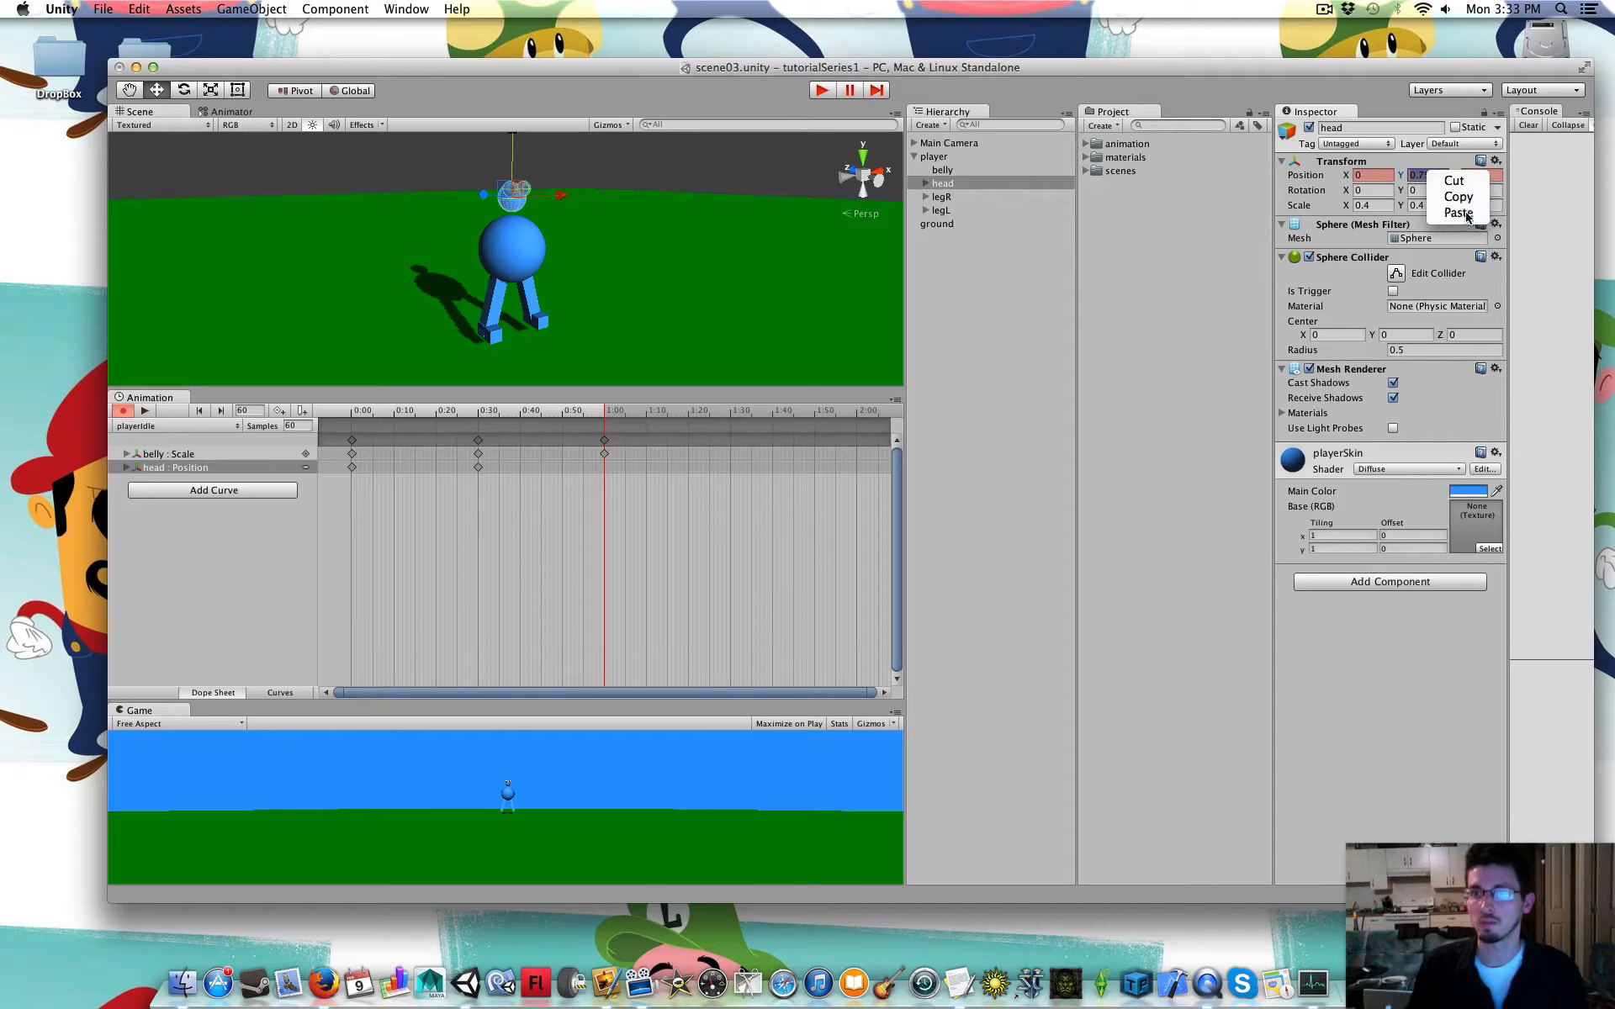
pyautogui.click(1459, 213)
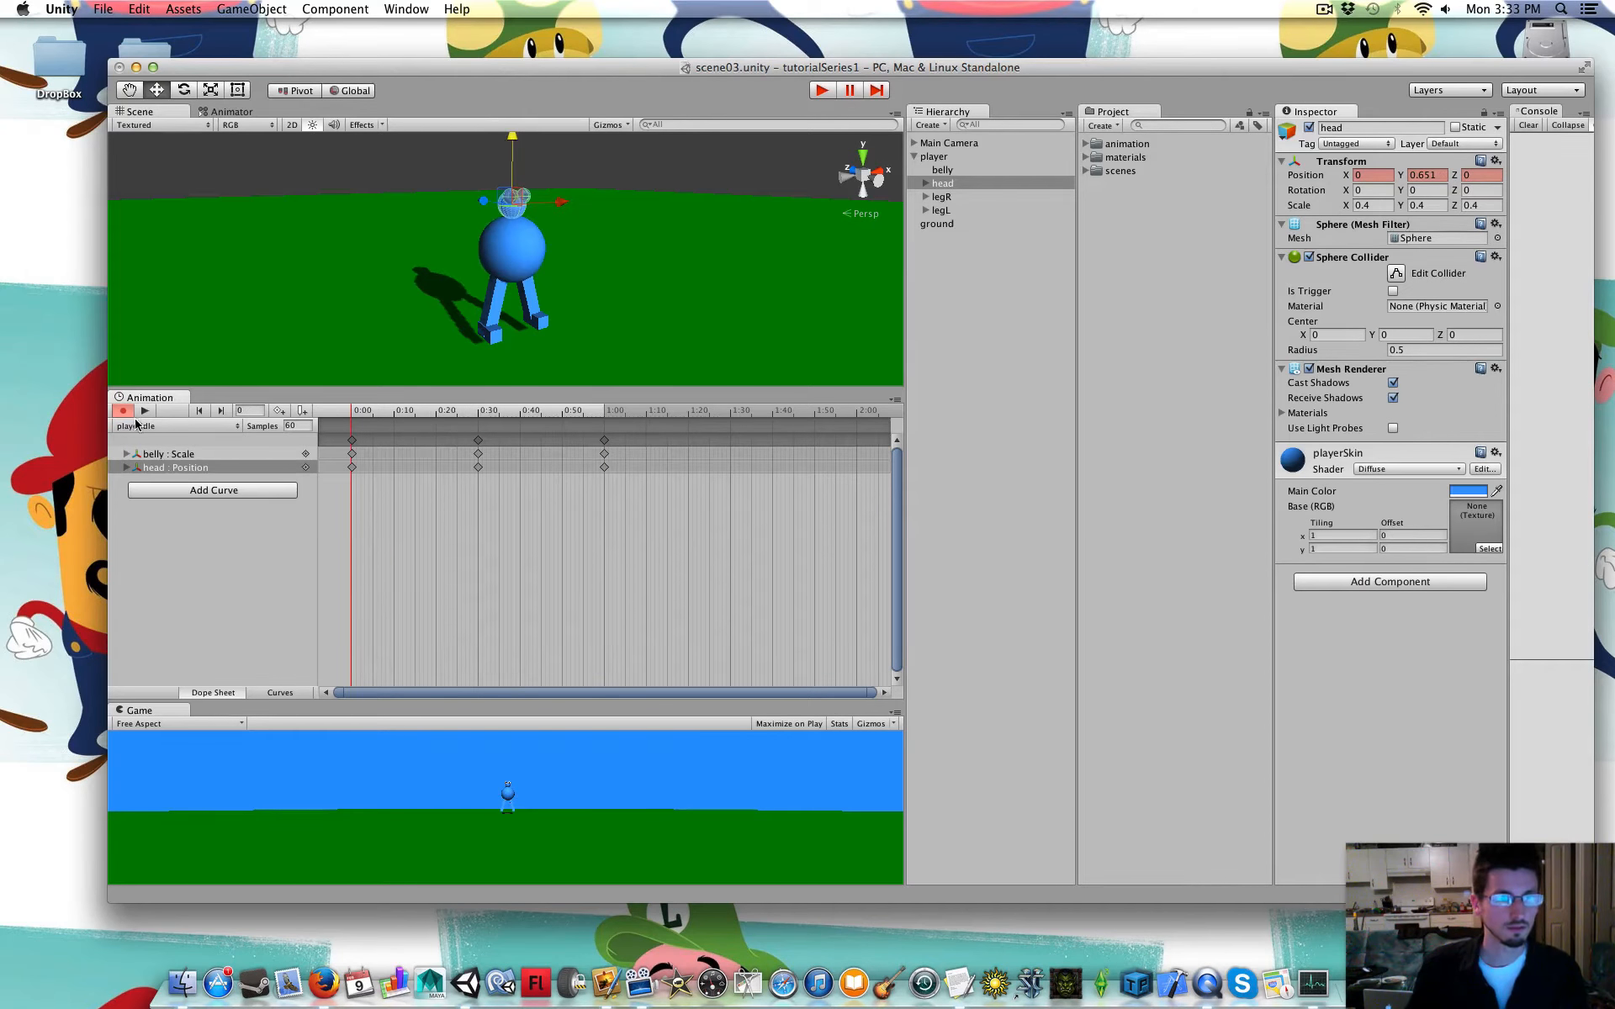
pyautogui.moveTo(237, 455)
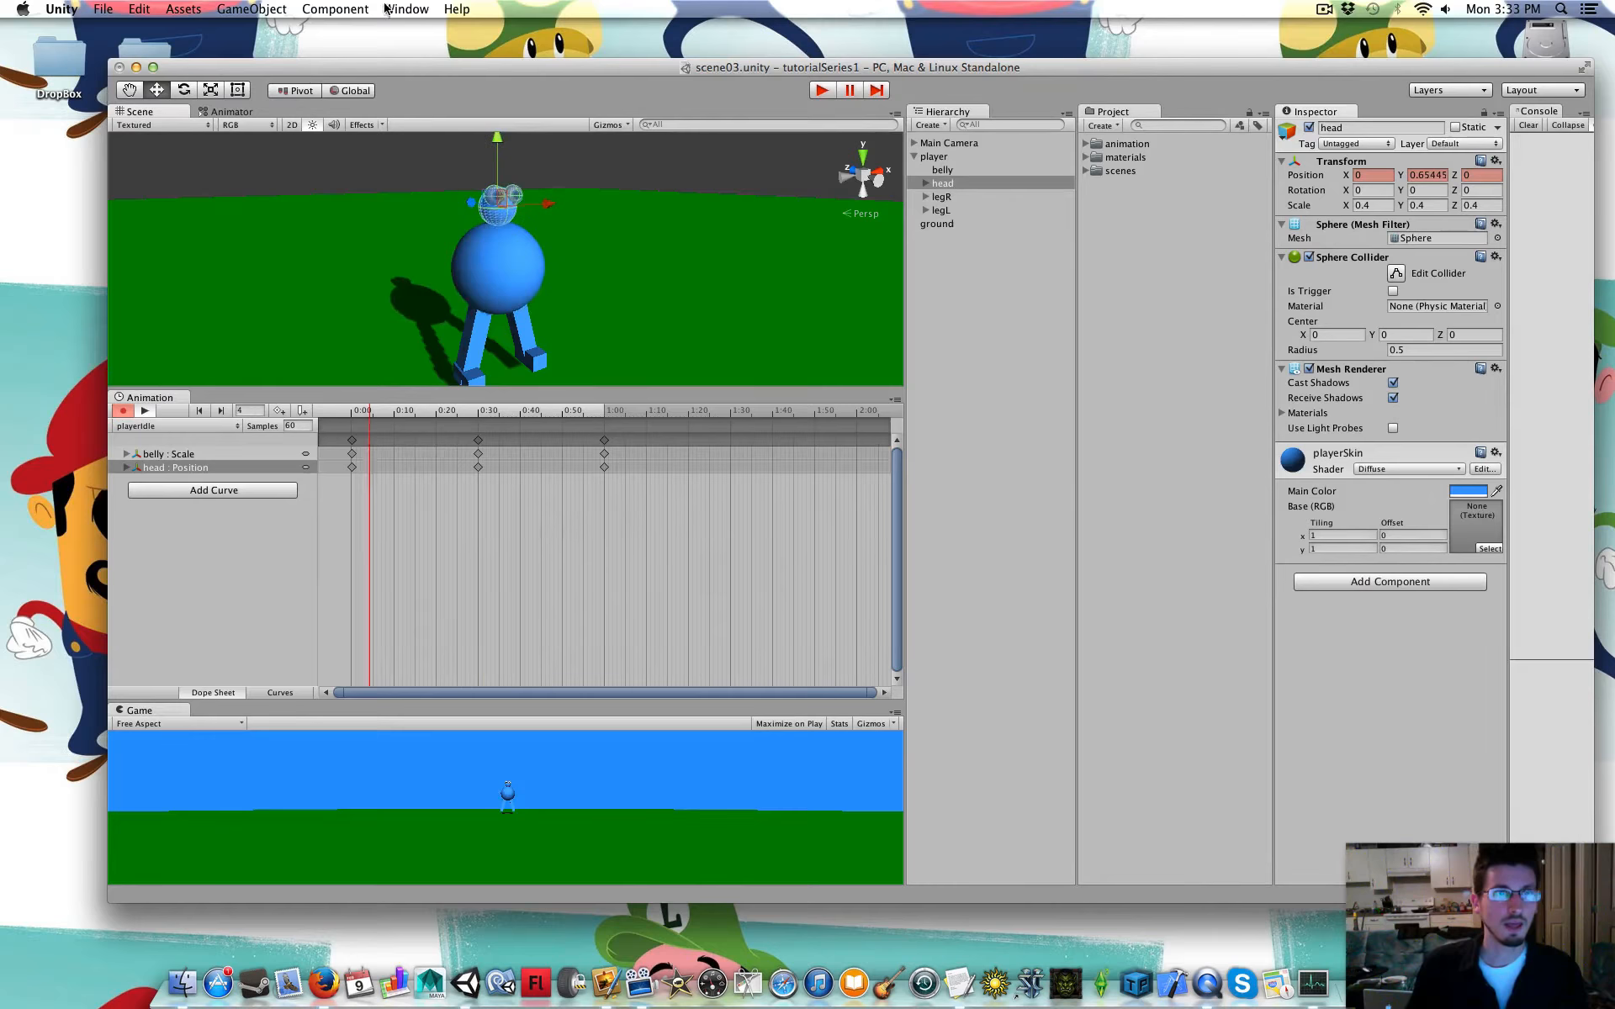
# Open the Animator window and select player to show its state graph
pyautogui.click(406, 8)
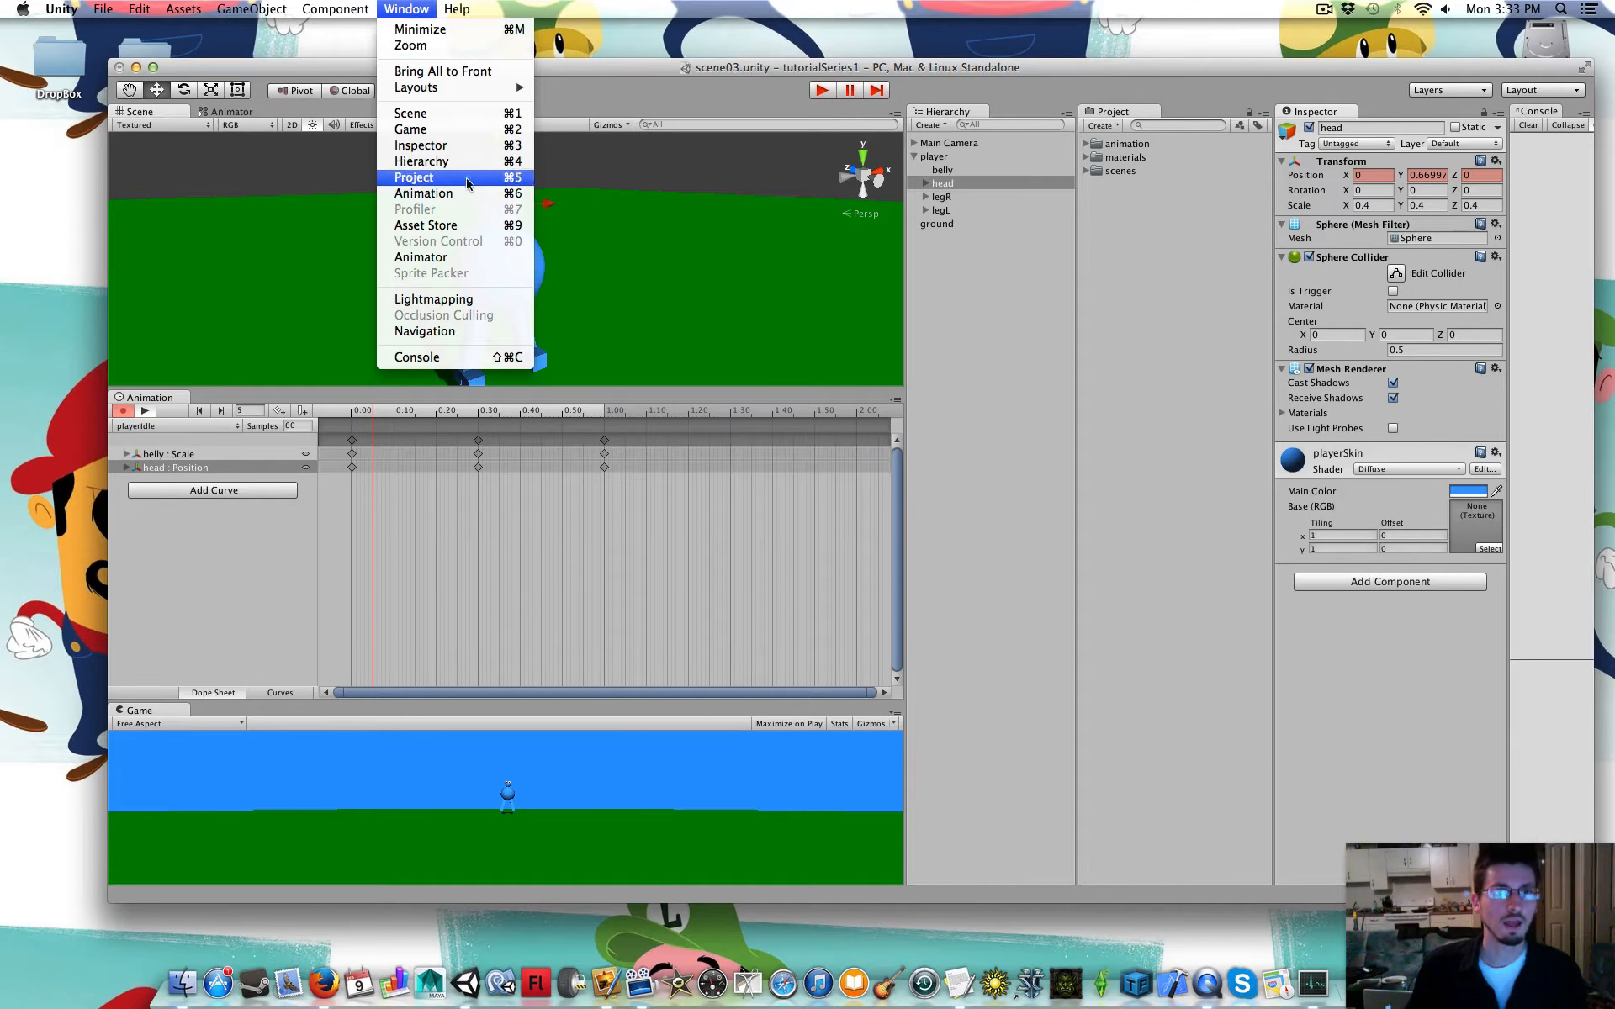
pyautogui.click(420, 257)
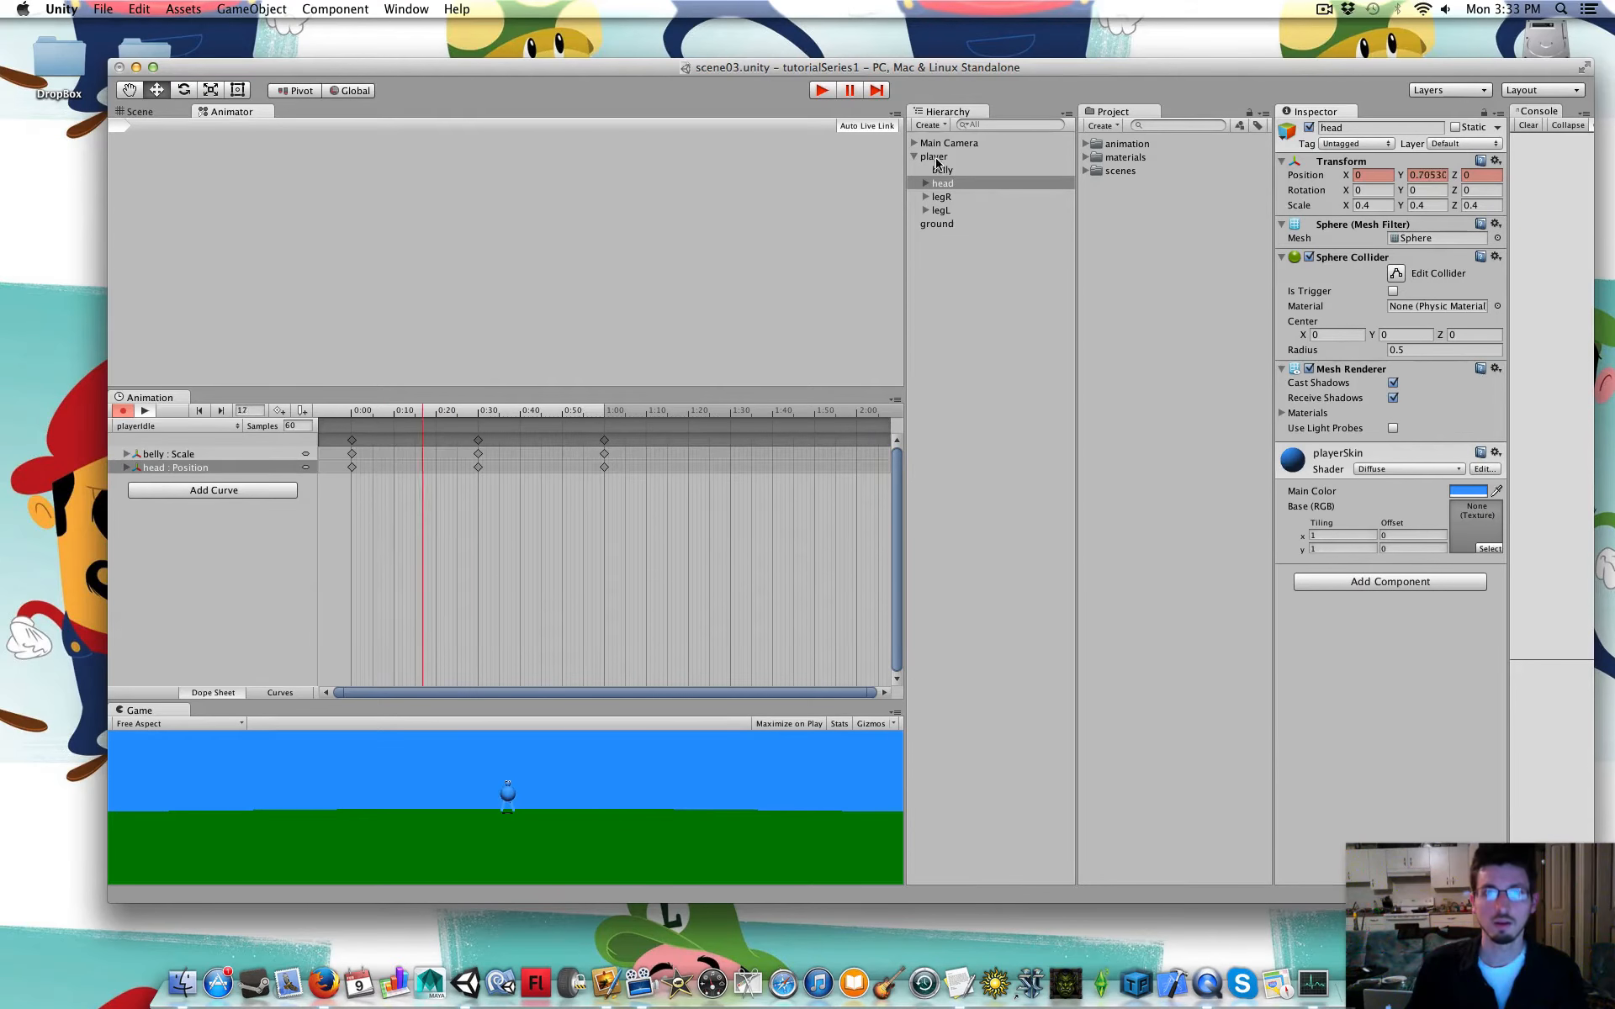
pyautogui.click(933, 157)
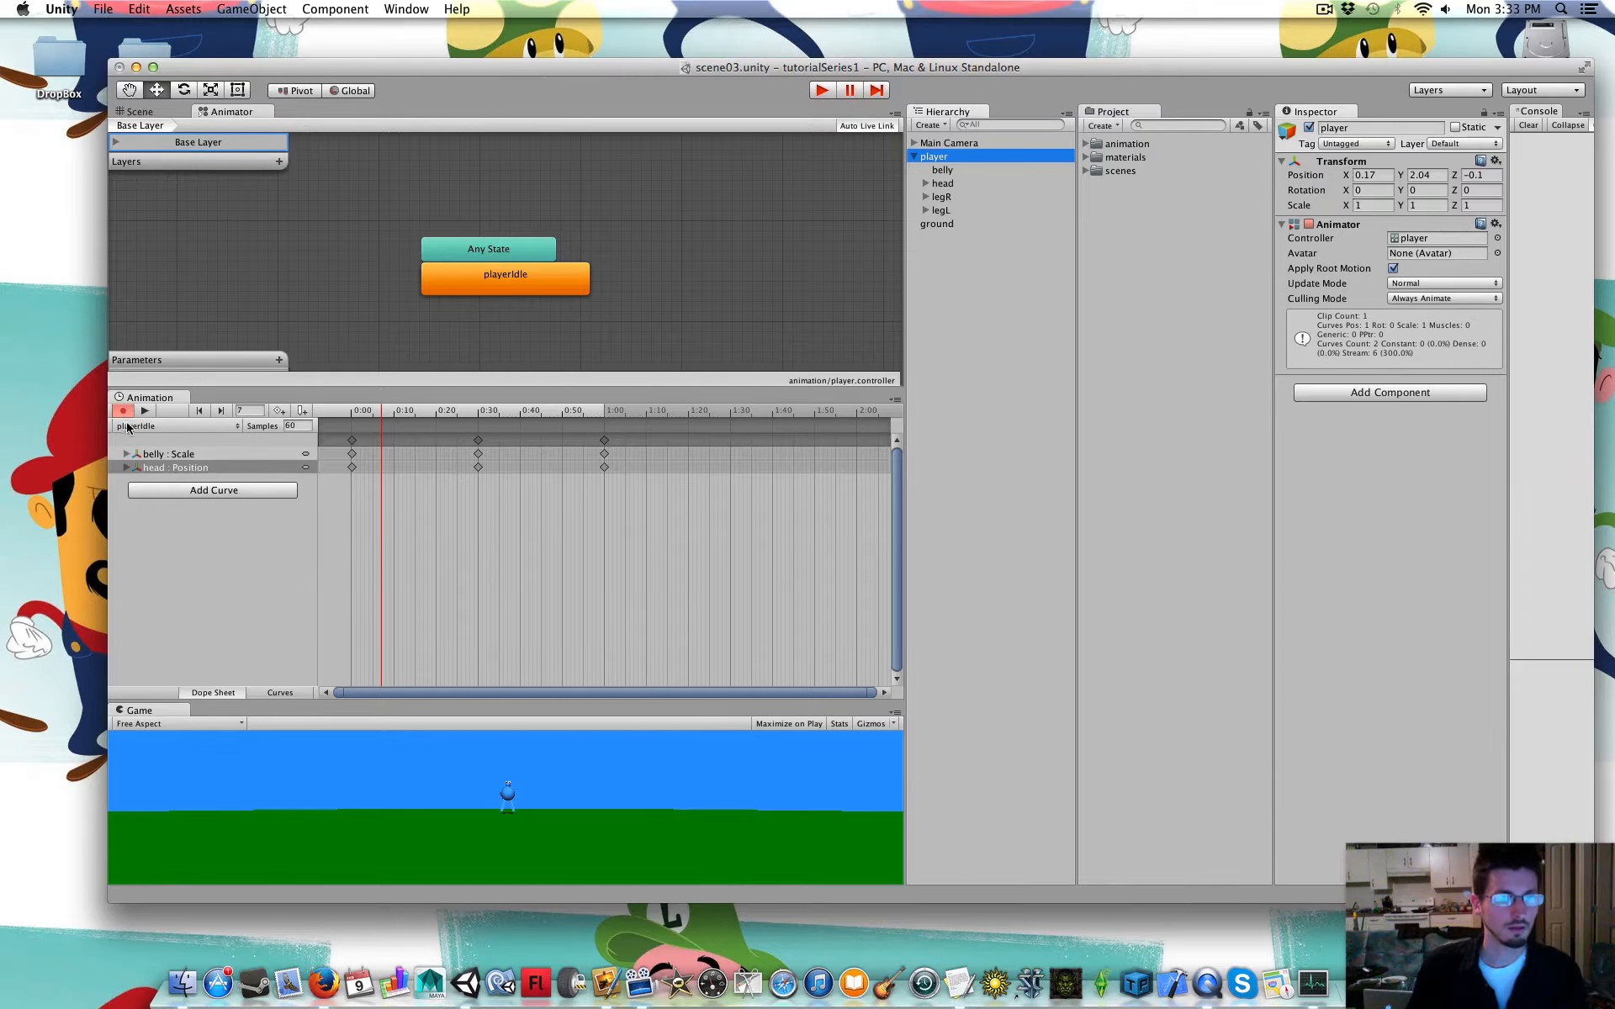
pyautogui.moveTo(125, 412)
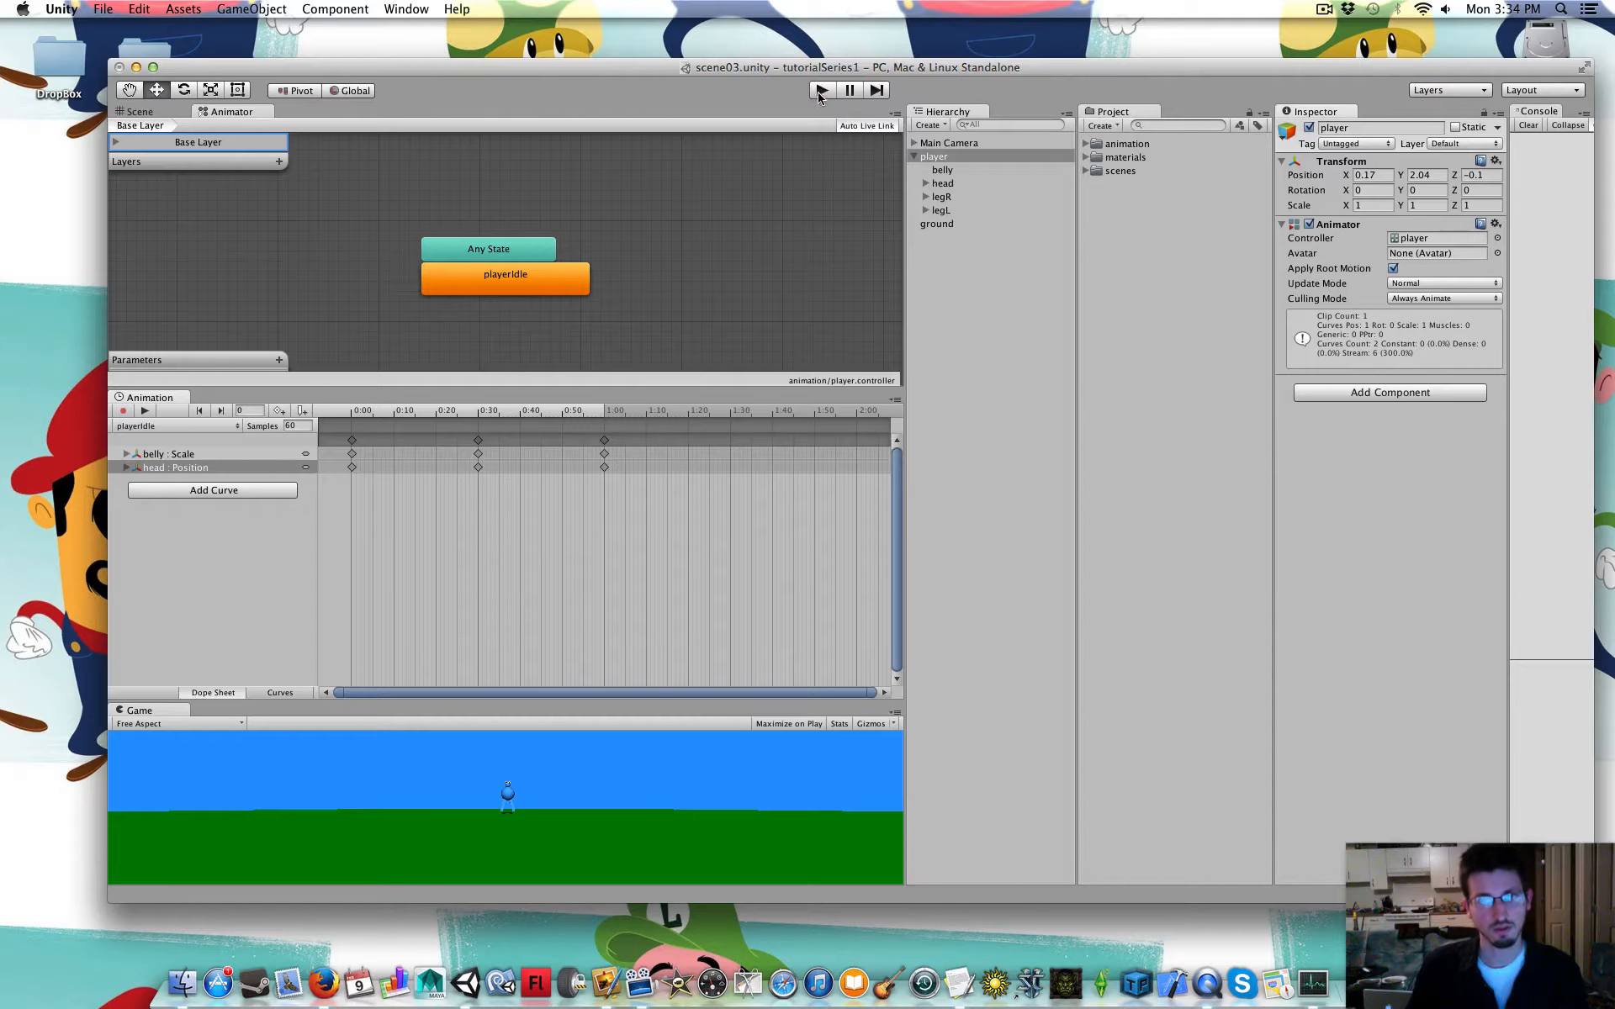
# Preview playerIdle in play mode, inspect its state, then stop playback
pyautogui.click(820, 91)
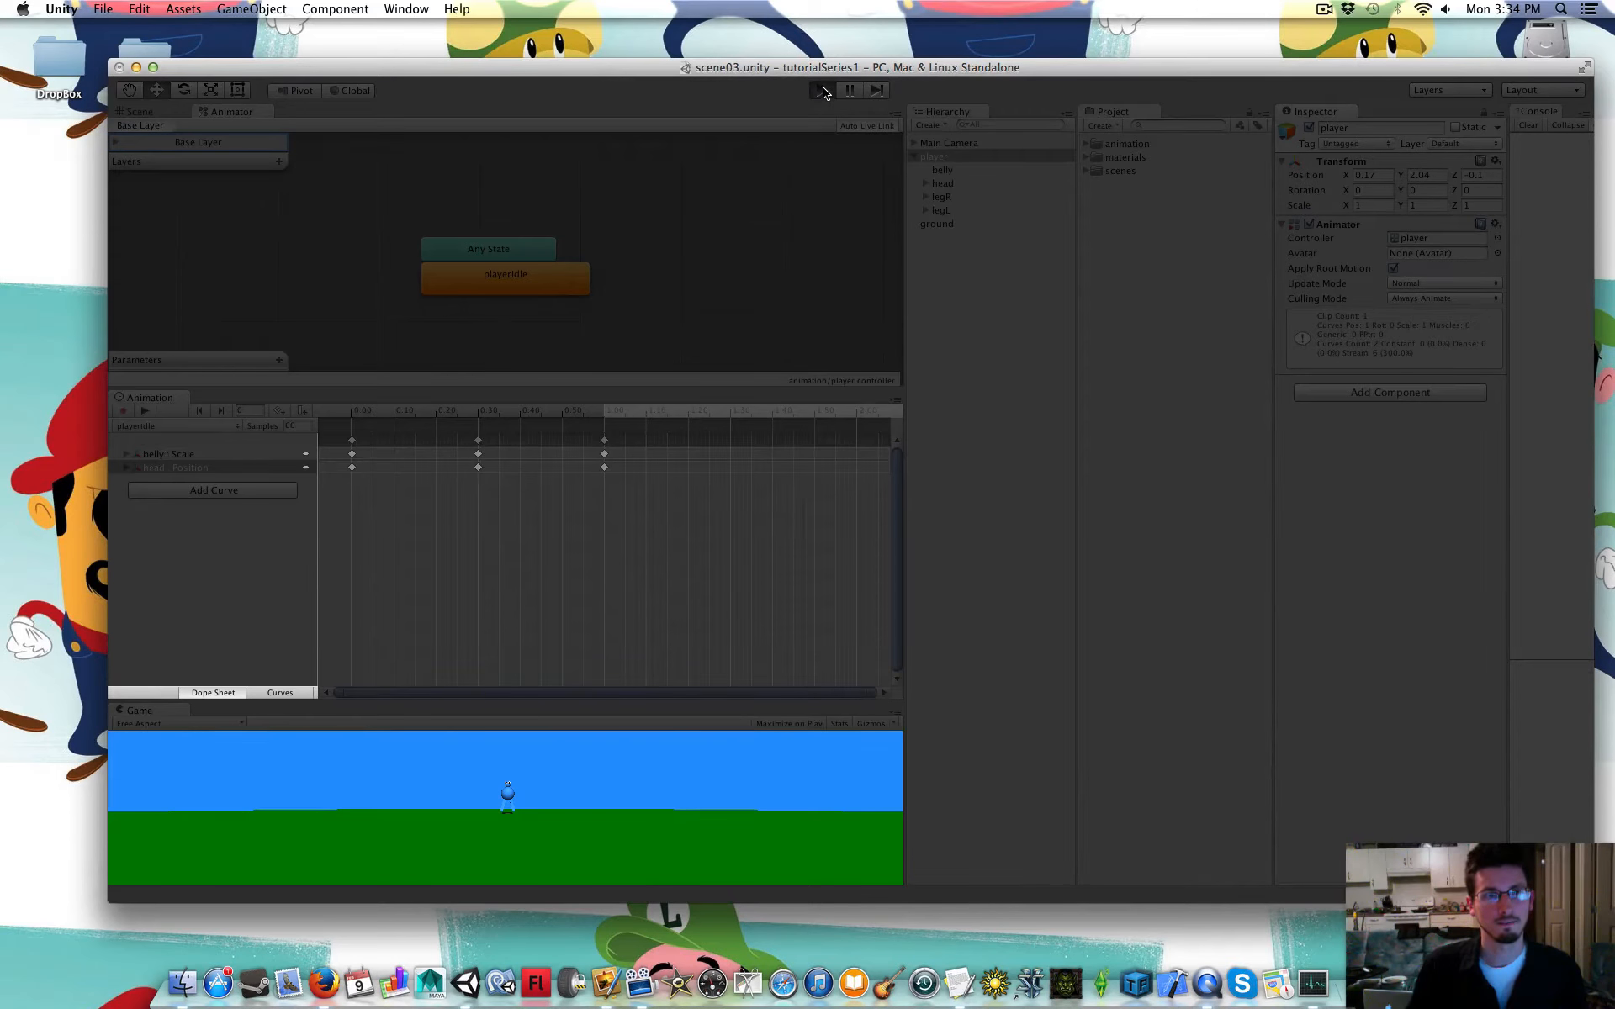
pyautogui.click(821, 89)
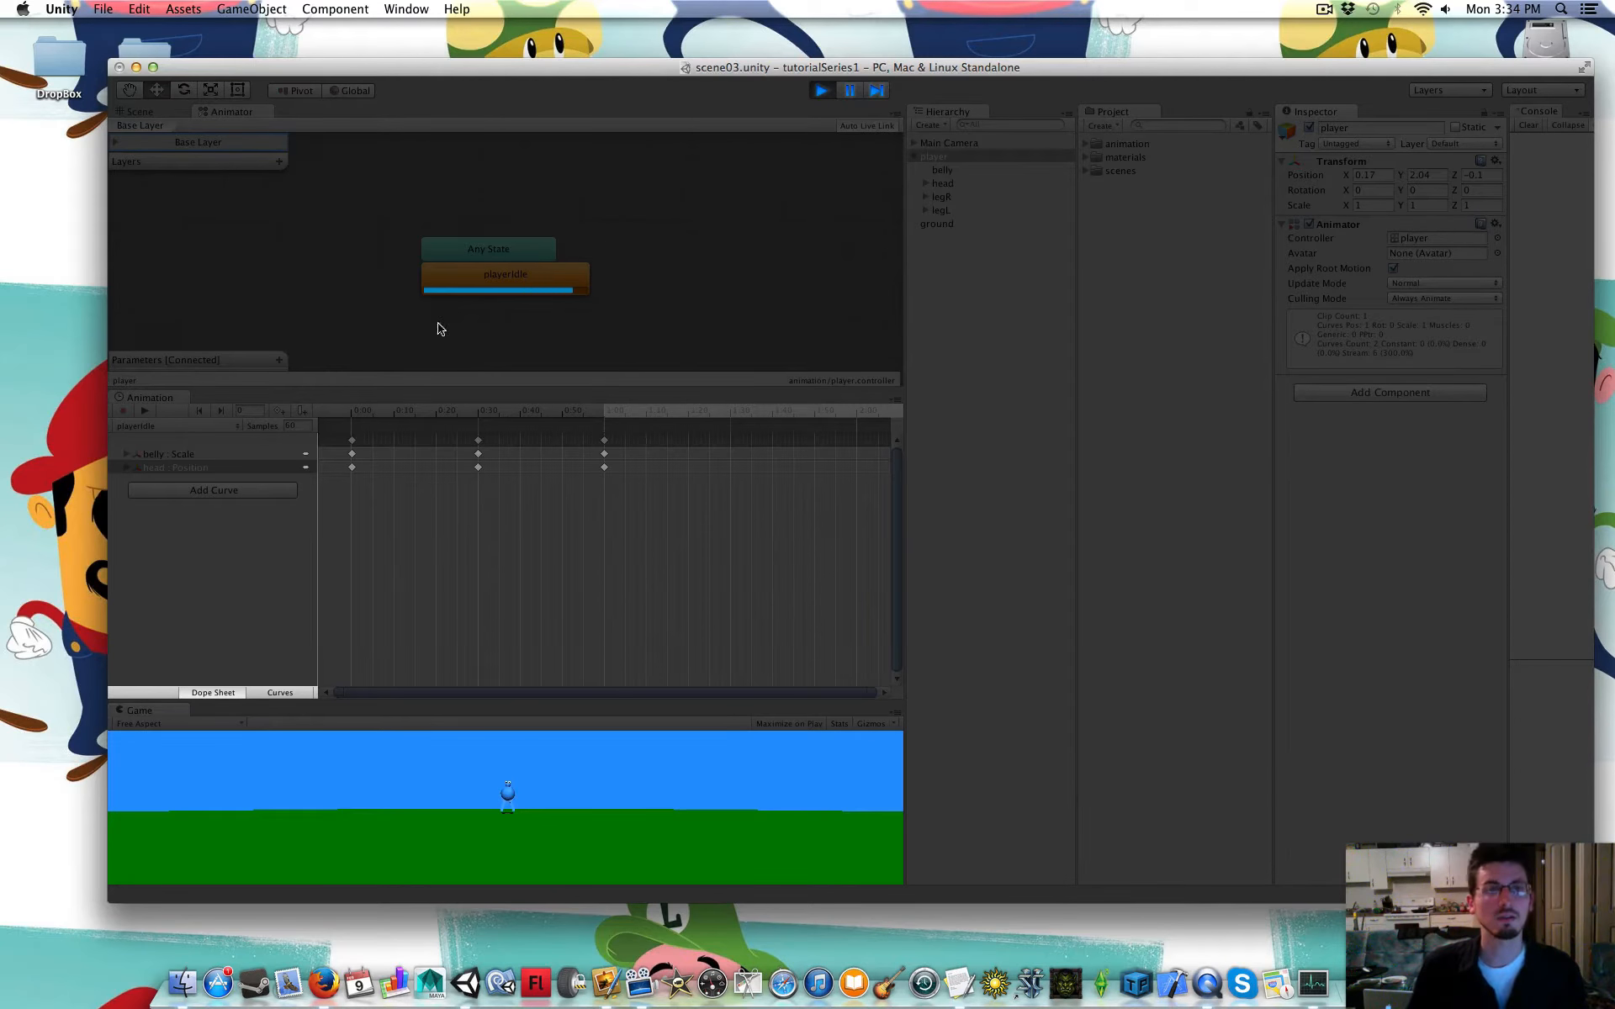
pyautogui.click(504, 275)
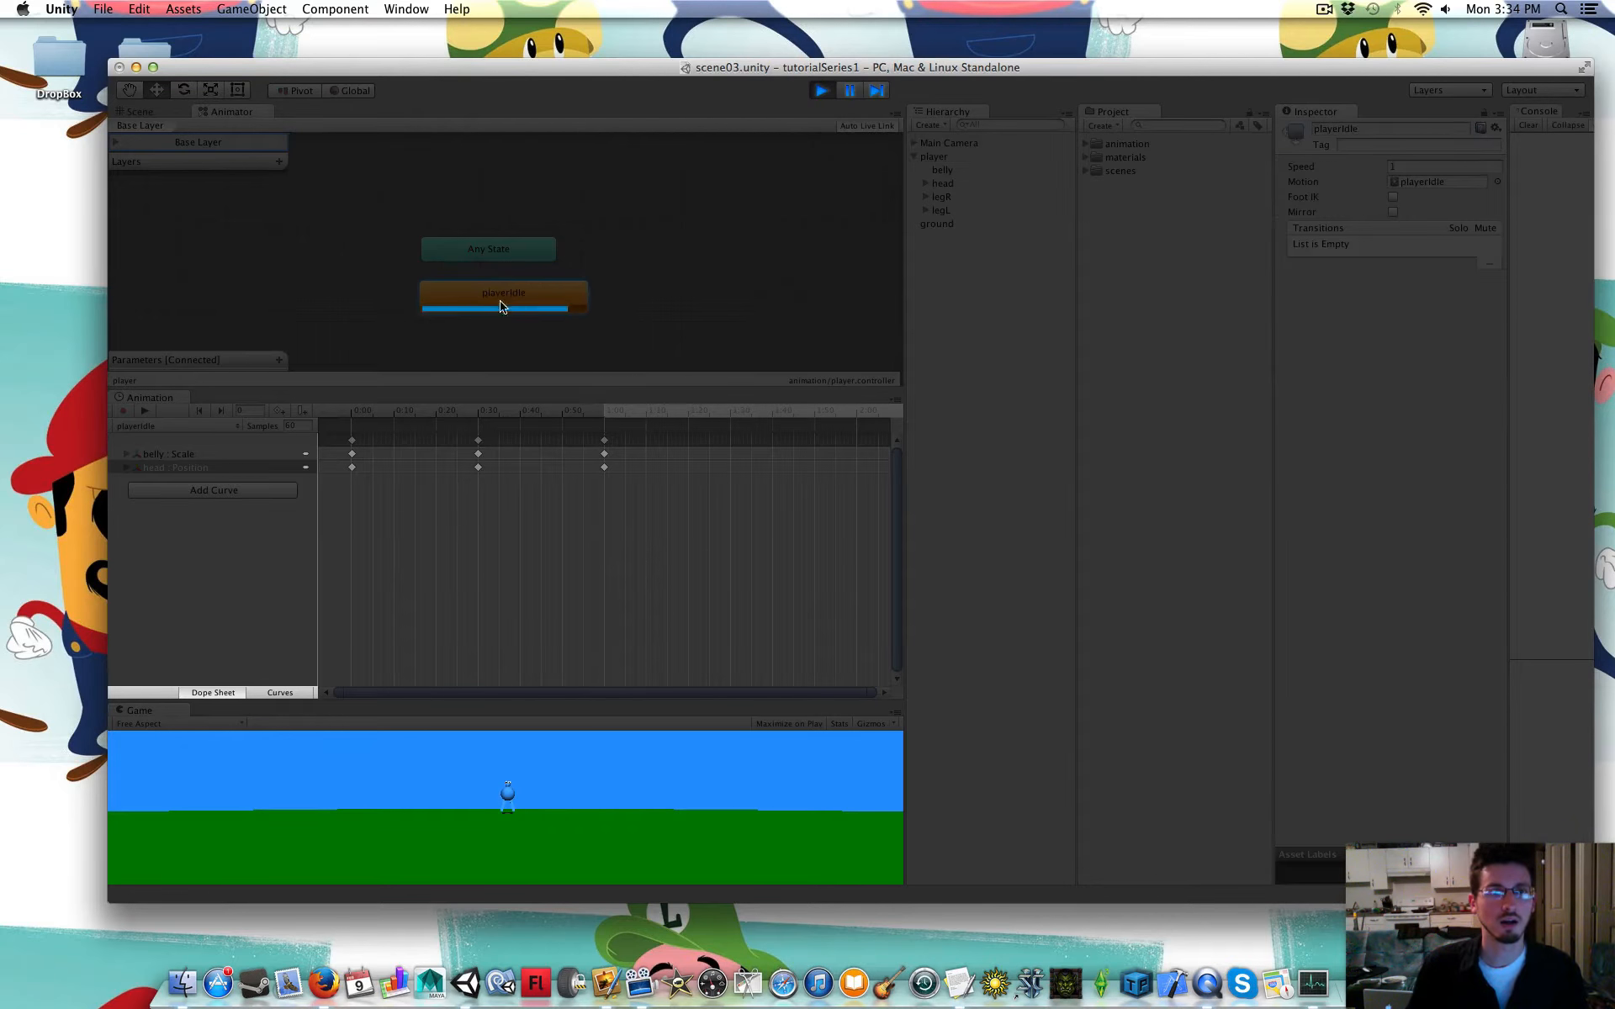
pyautogui.moveTo(476, 312)
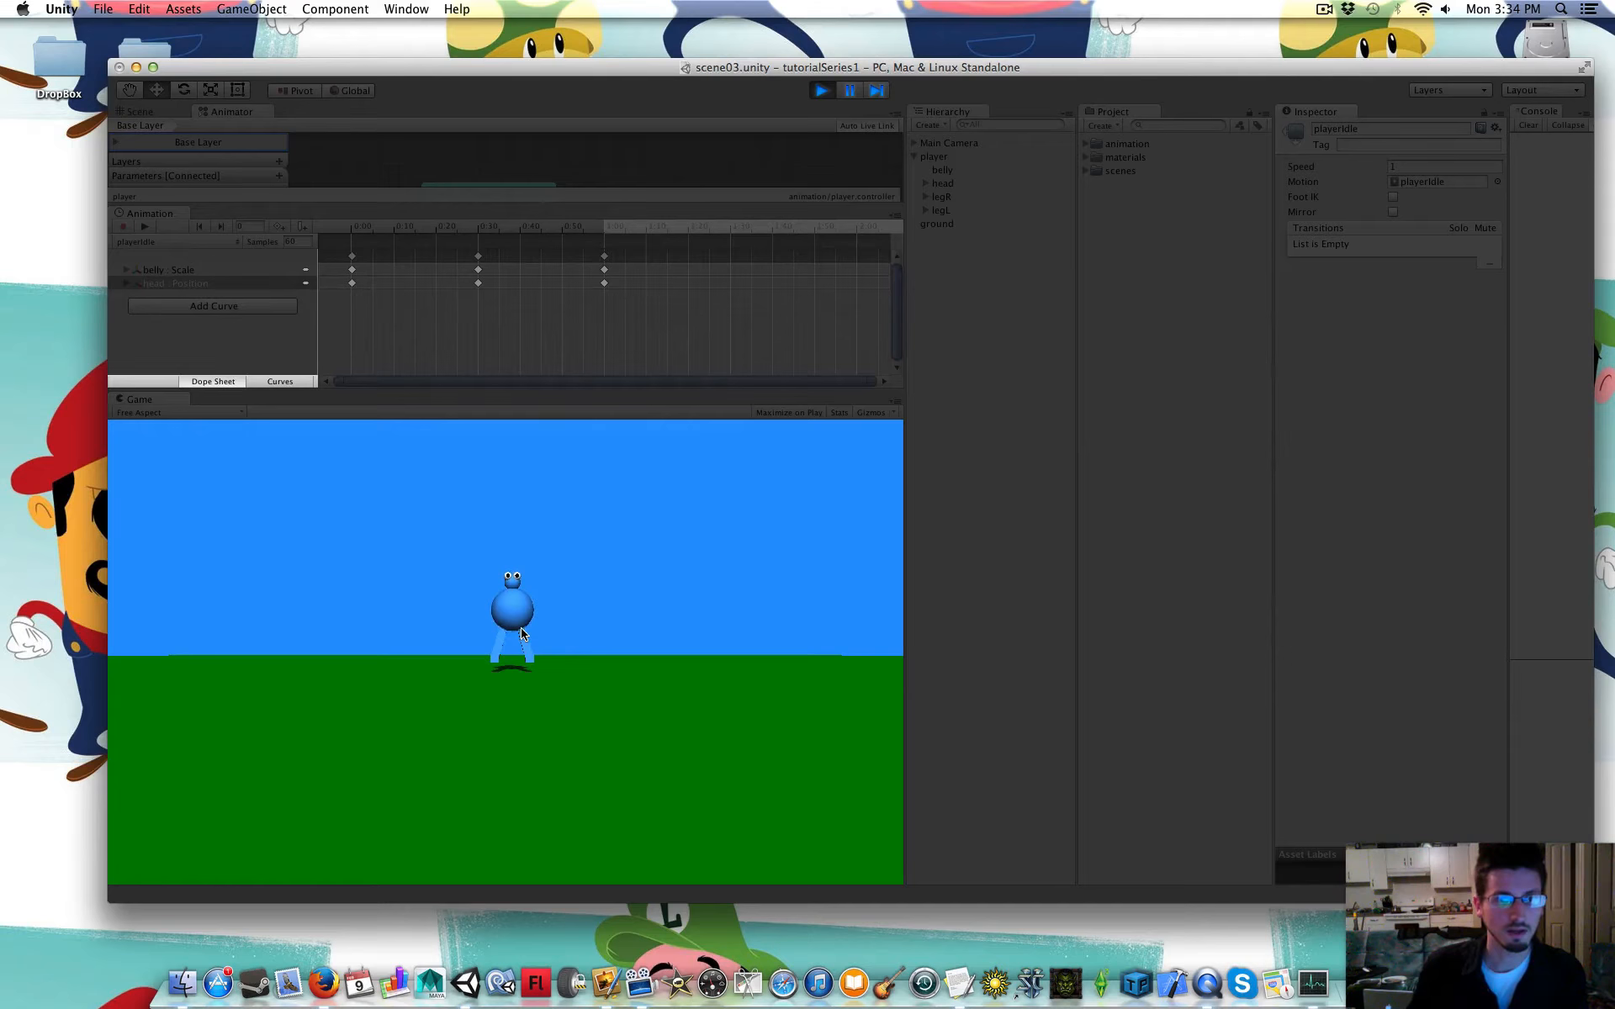
pyautogui.click(821, 91)
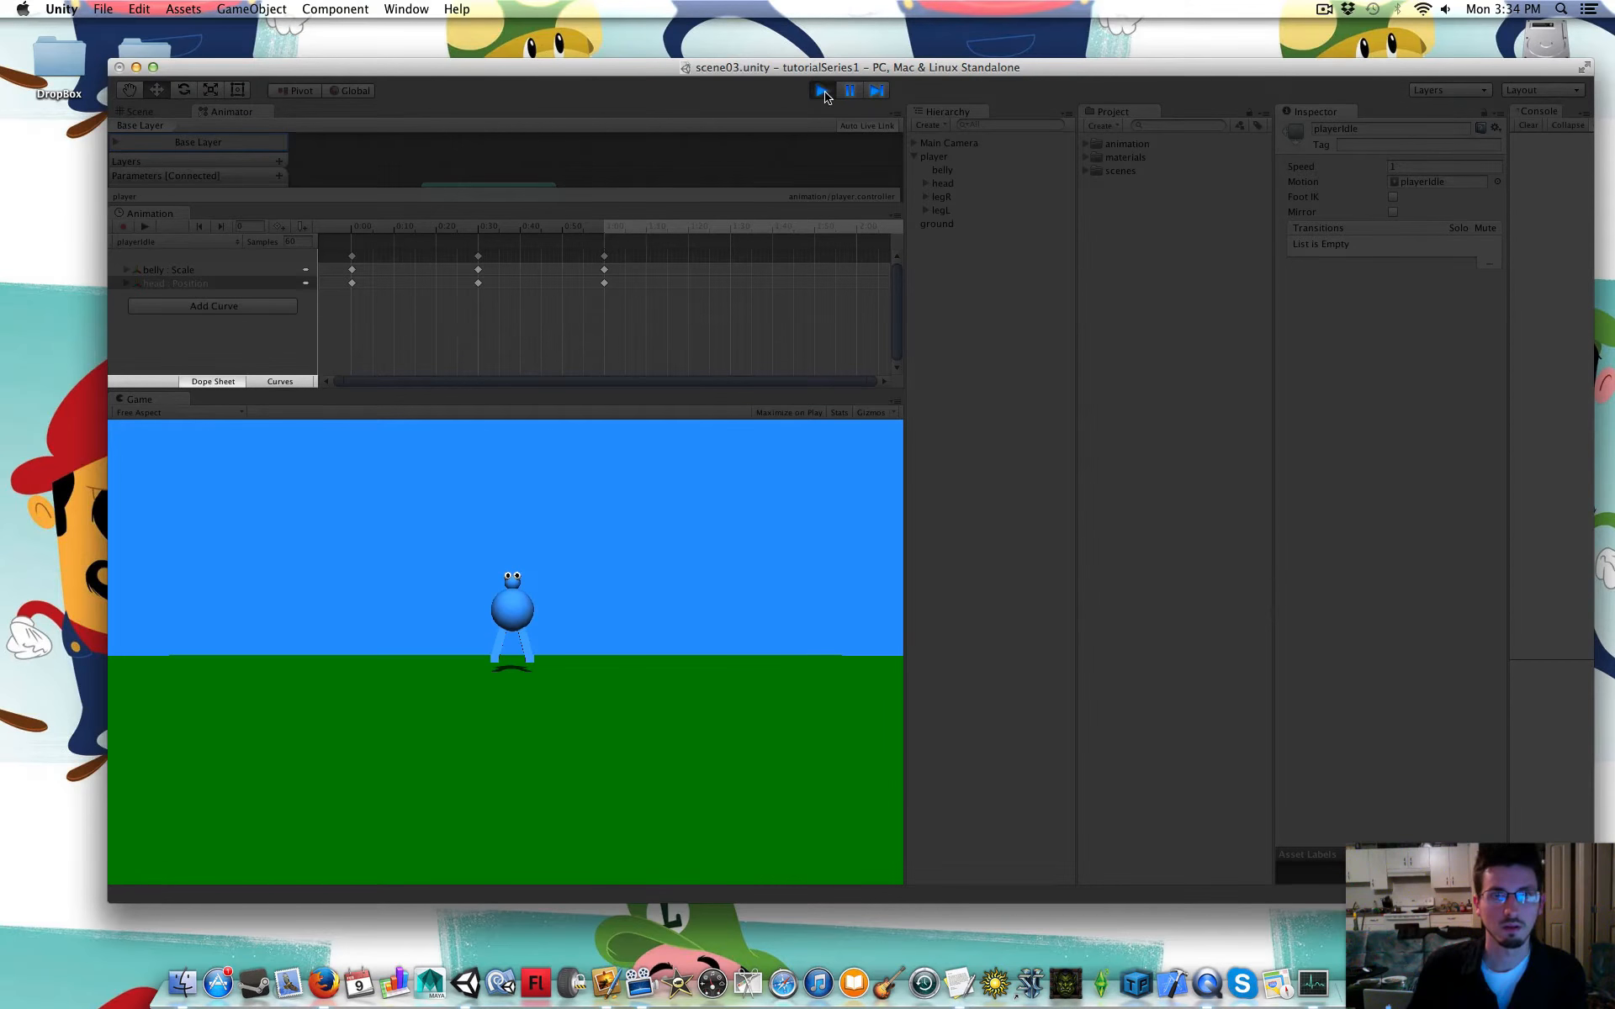
pyautogui.click(821, 90)
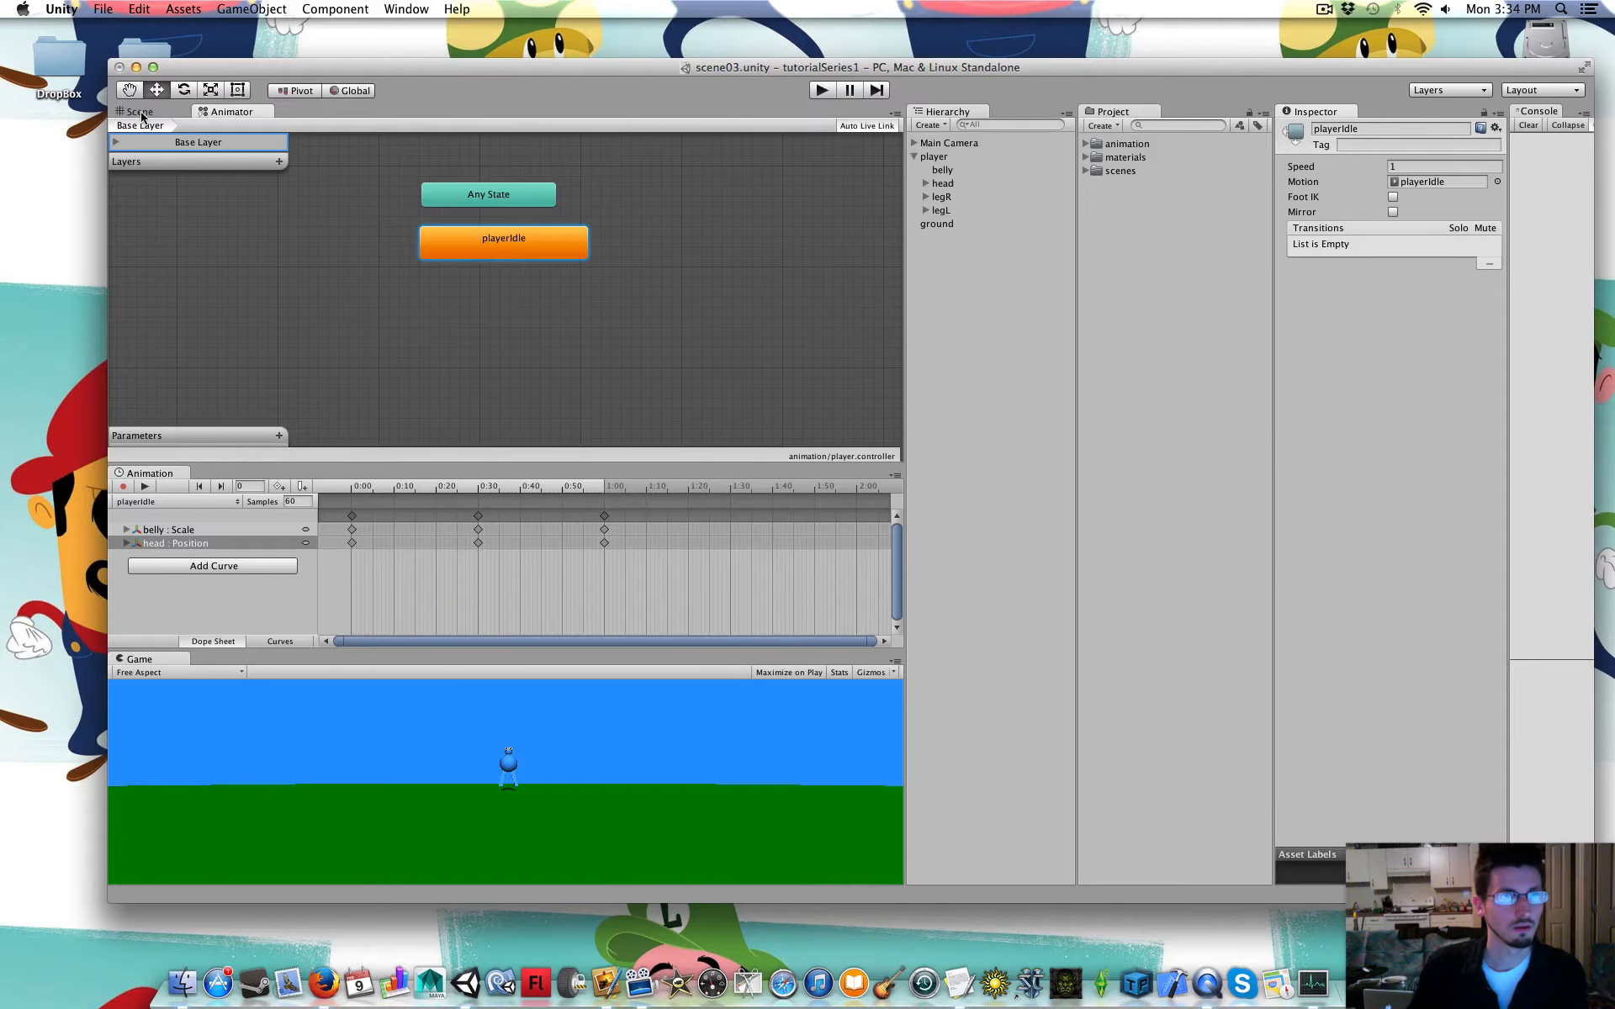
# Return to the Scene view and reopen the Animation window's clip list
pyautogui.click(139, 111)
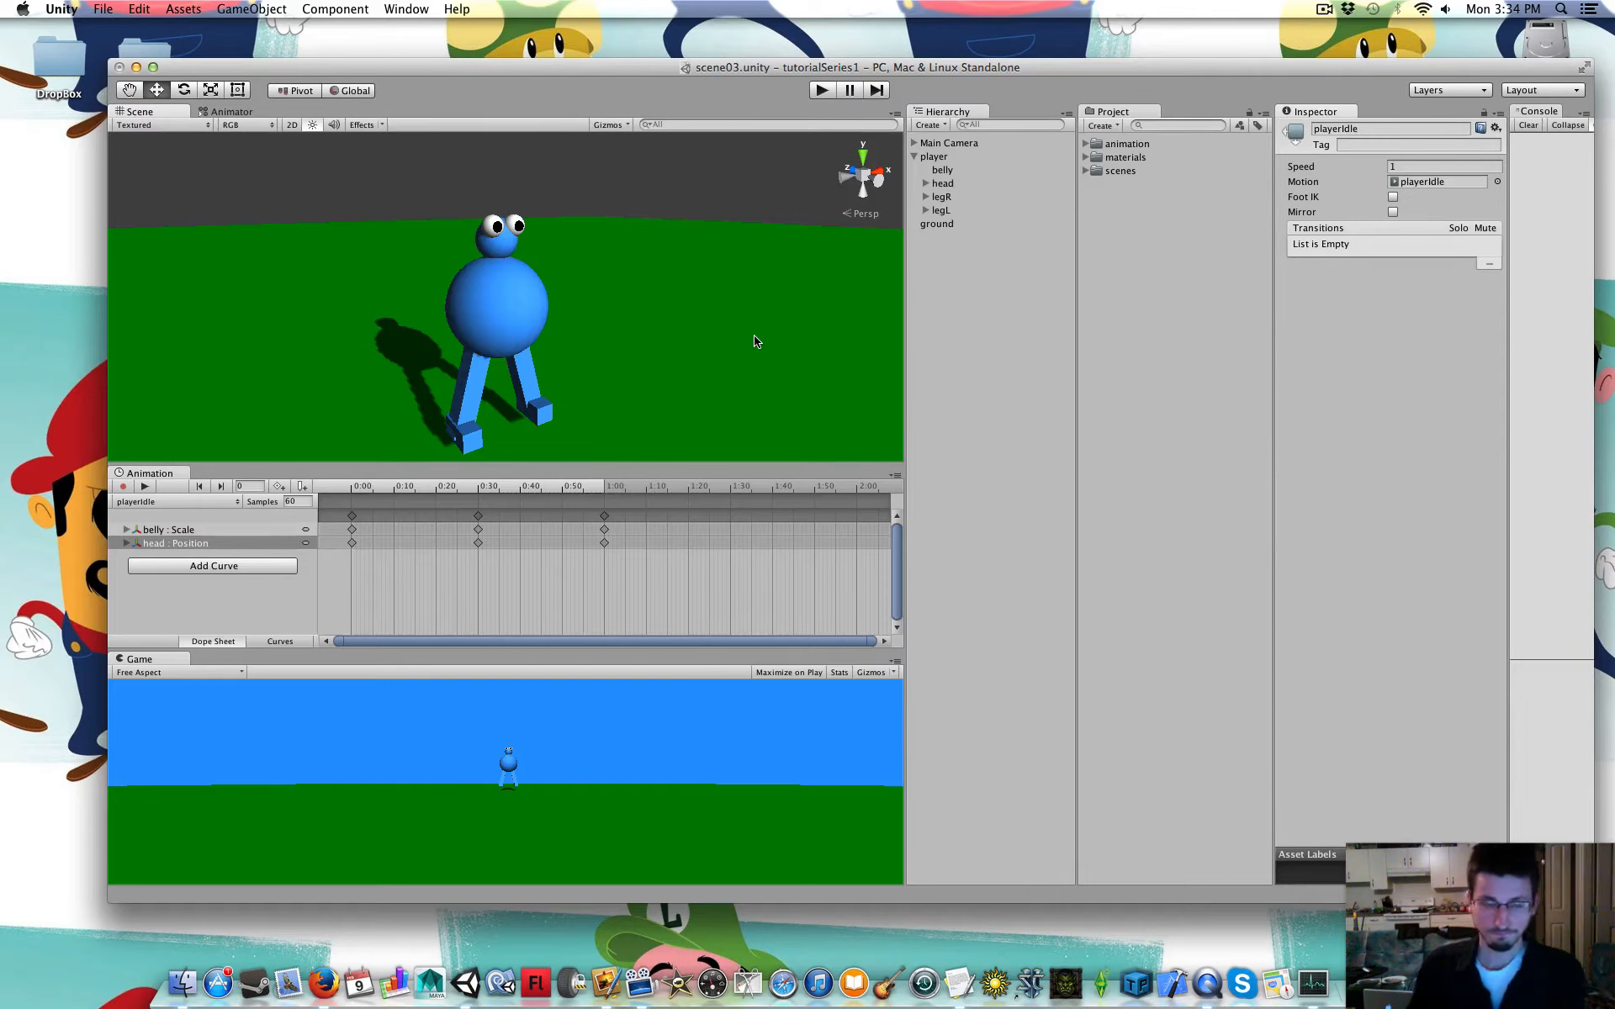
pyautogui.moveTo(420, 358)
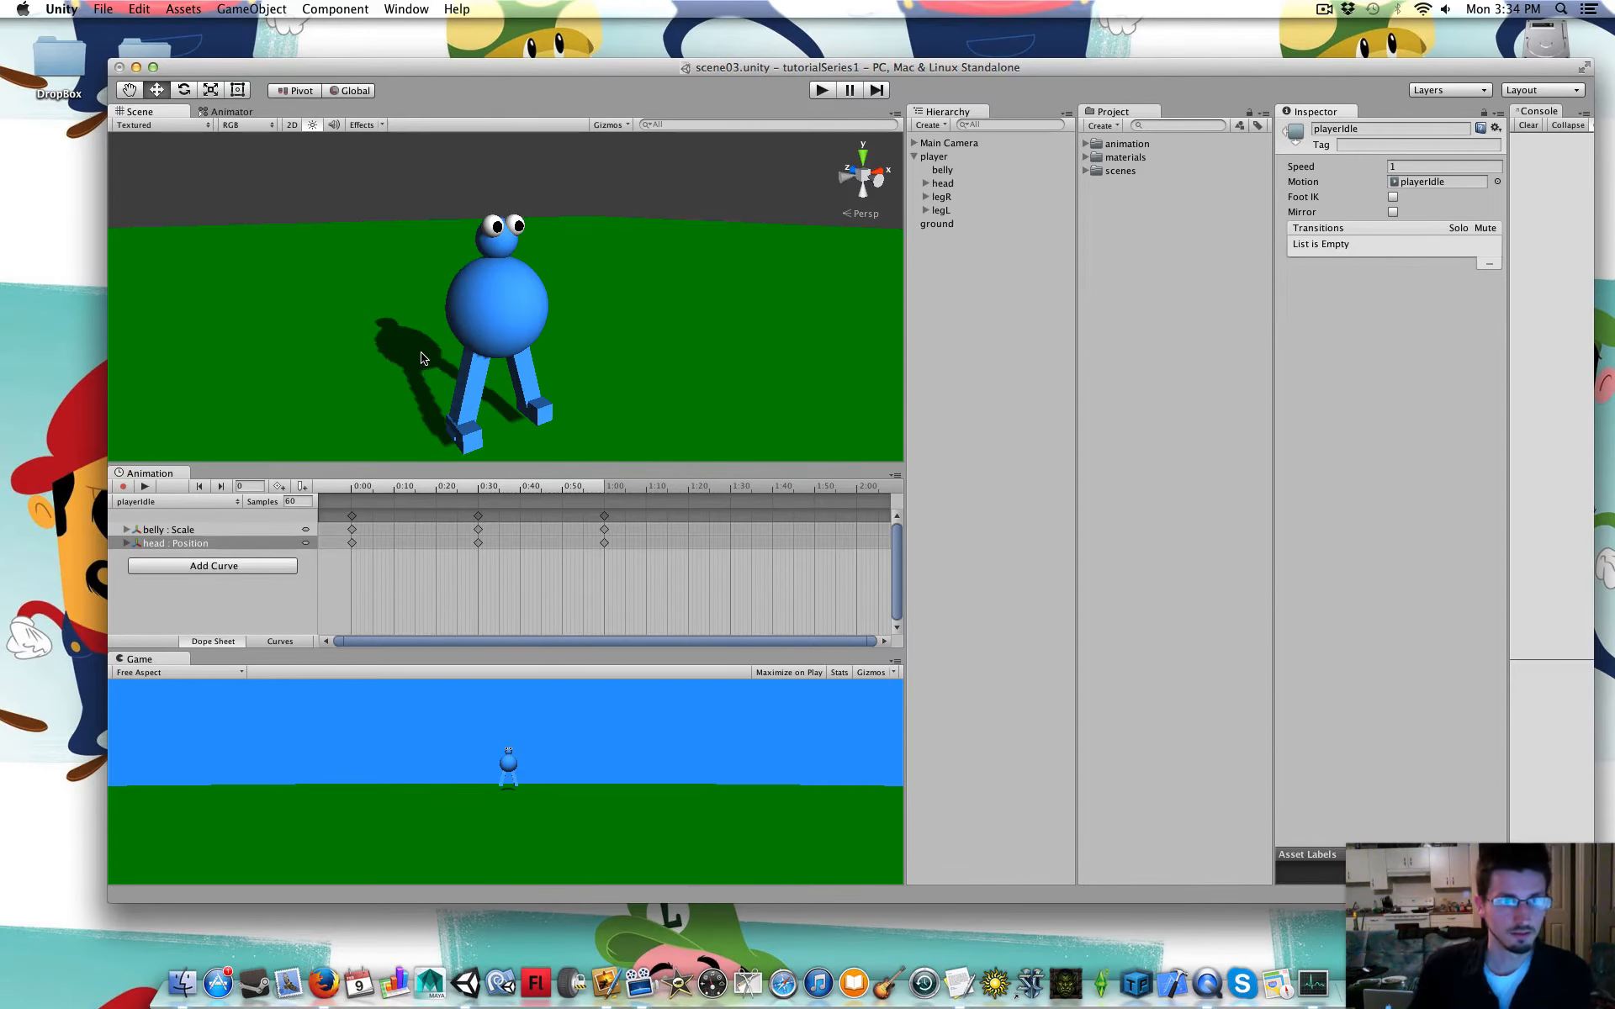
pyautogui.moveTo(648, 477)
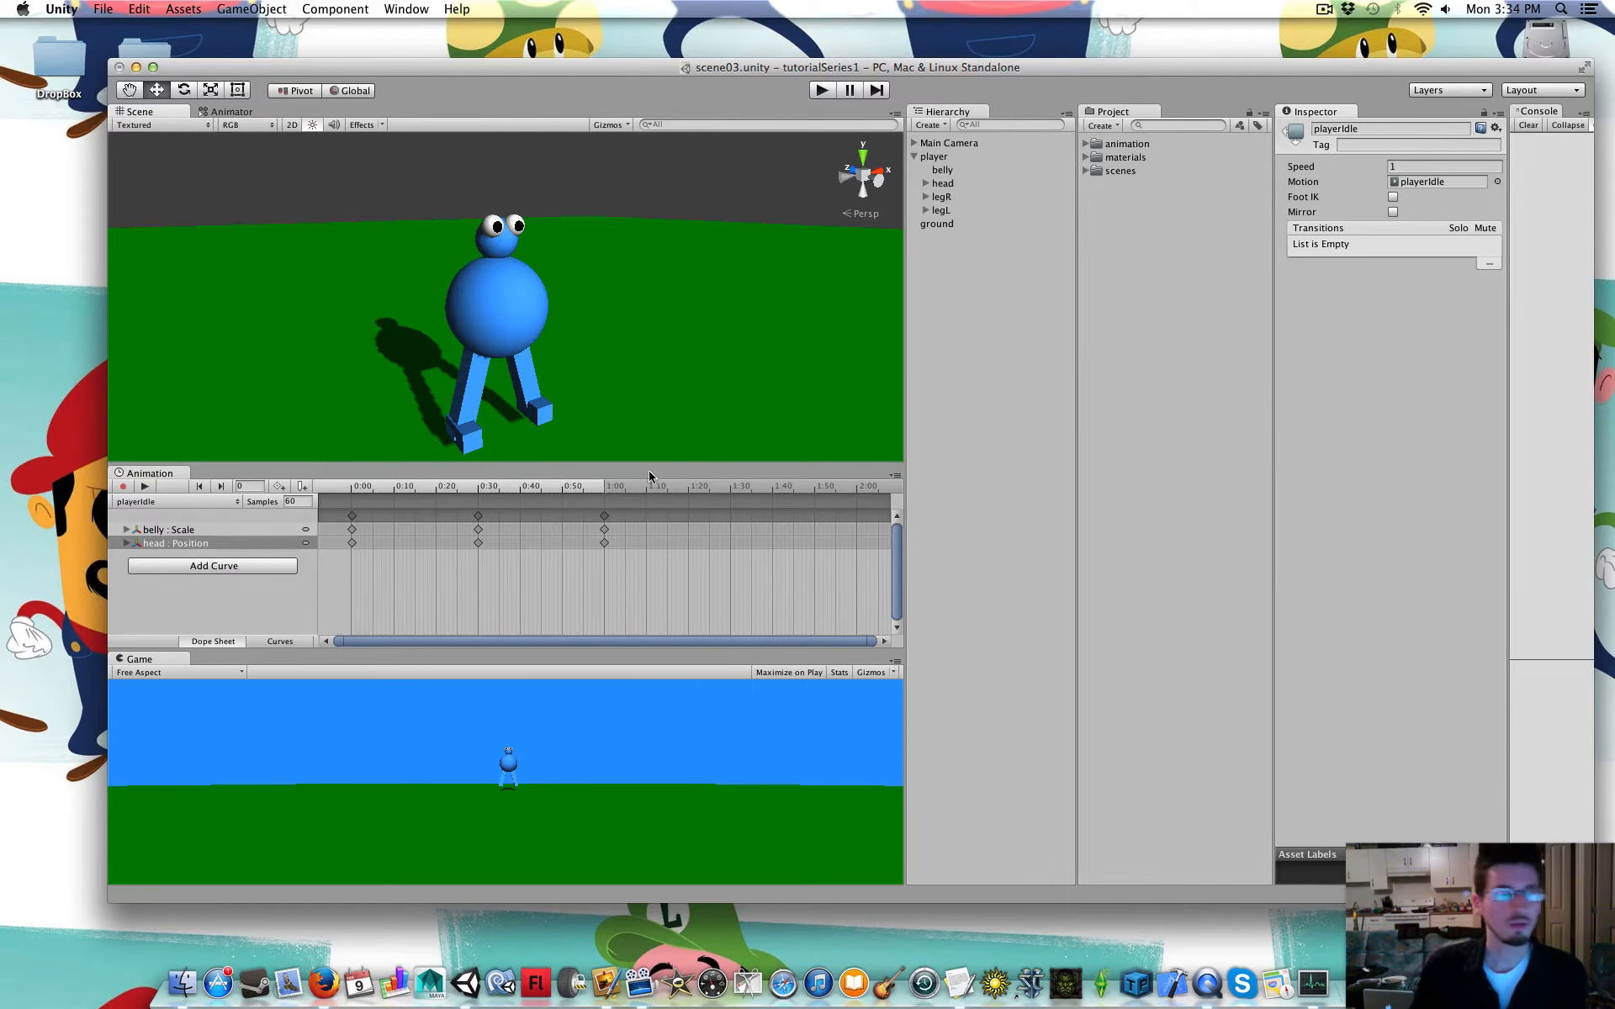
pyautogui.click(175, 501)
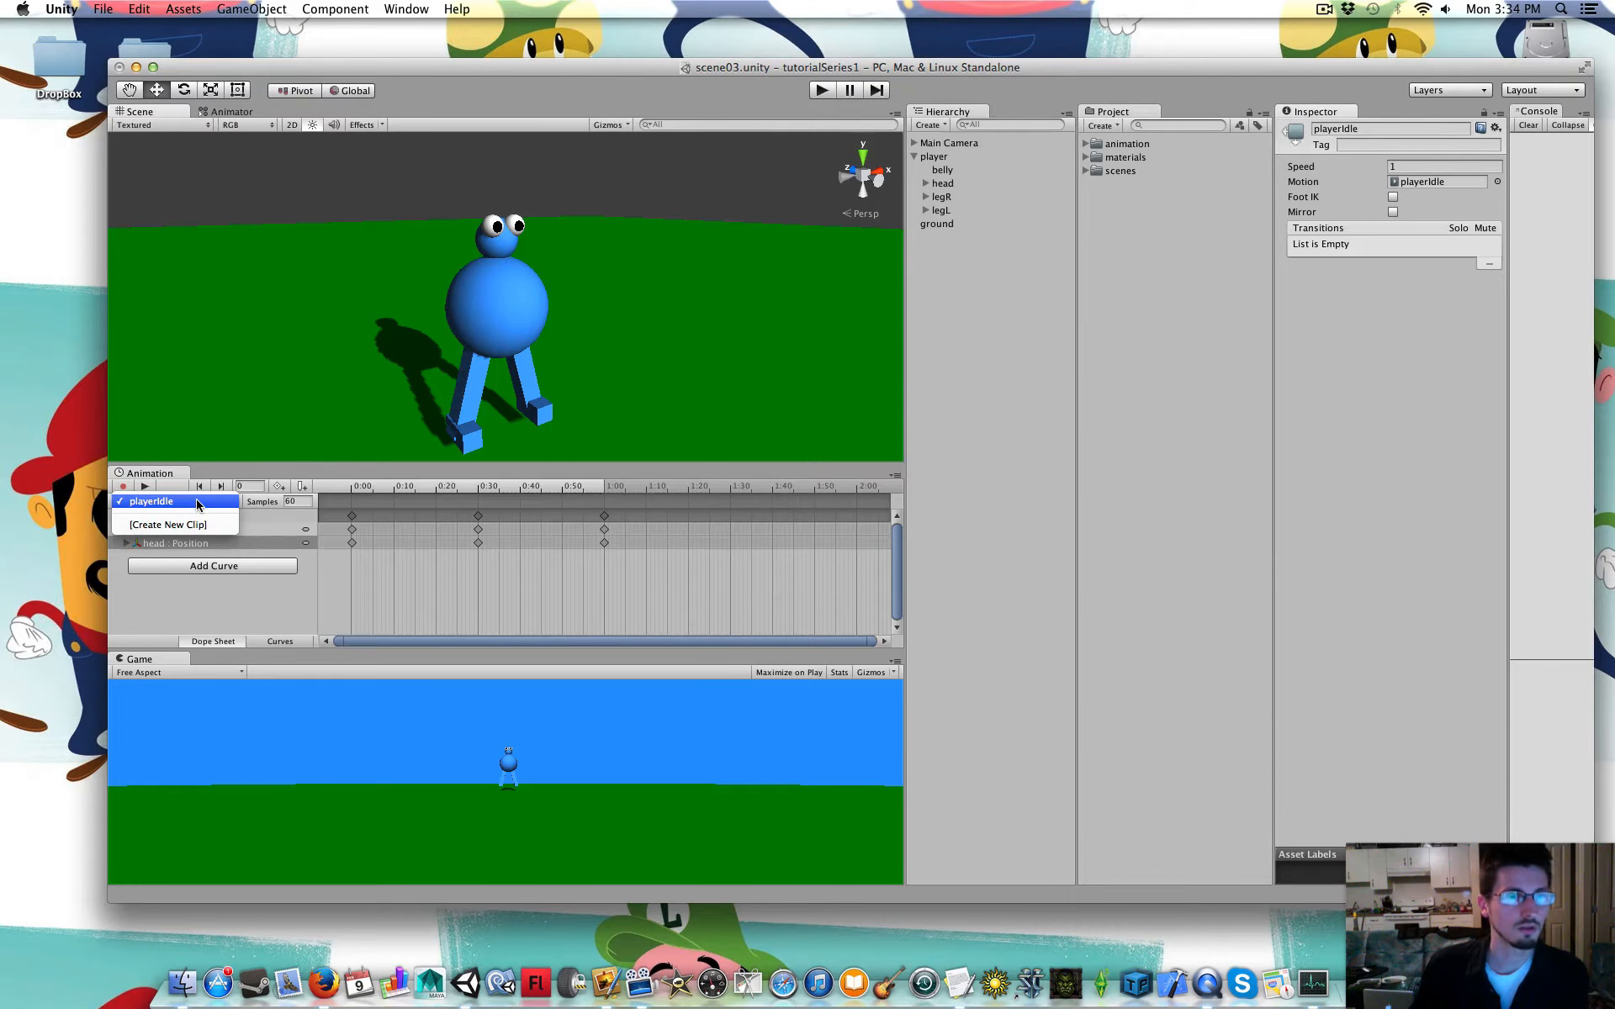
pyautogui.click(152, 502)
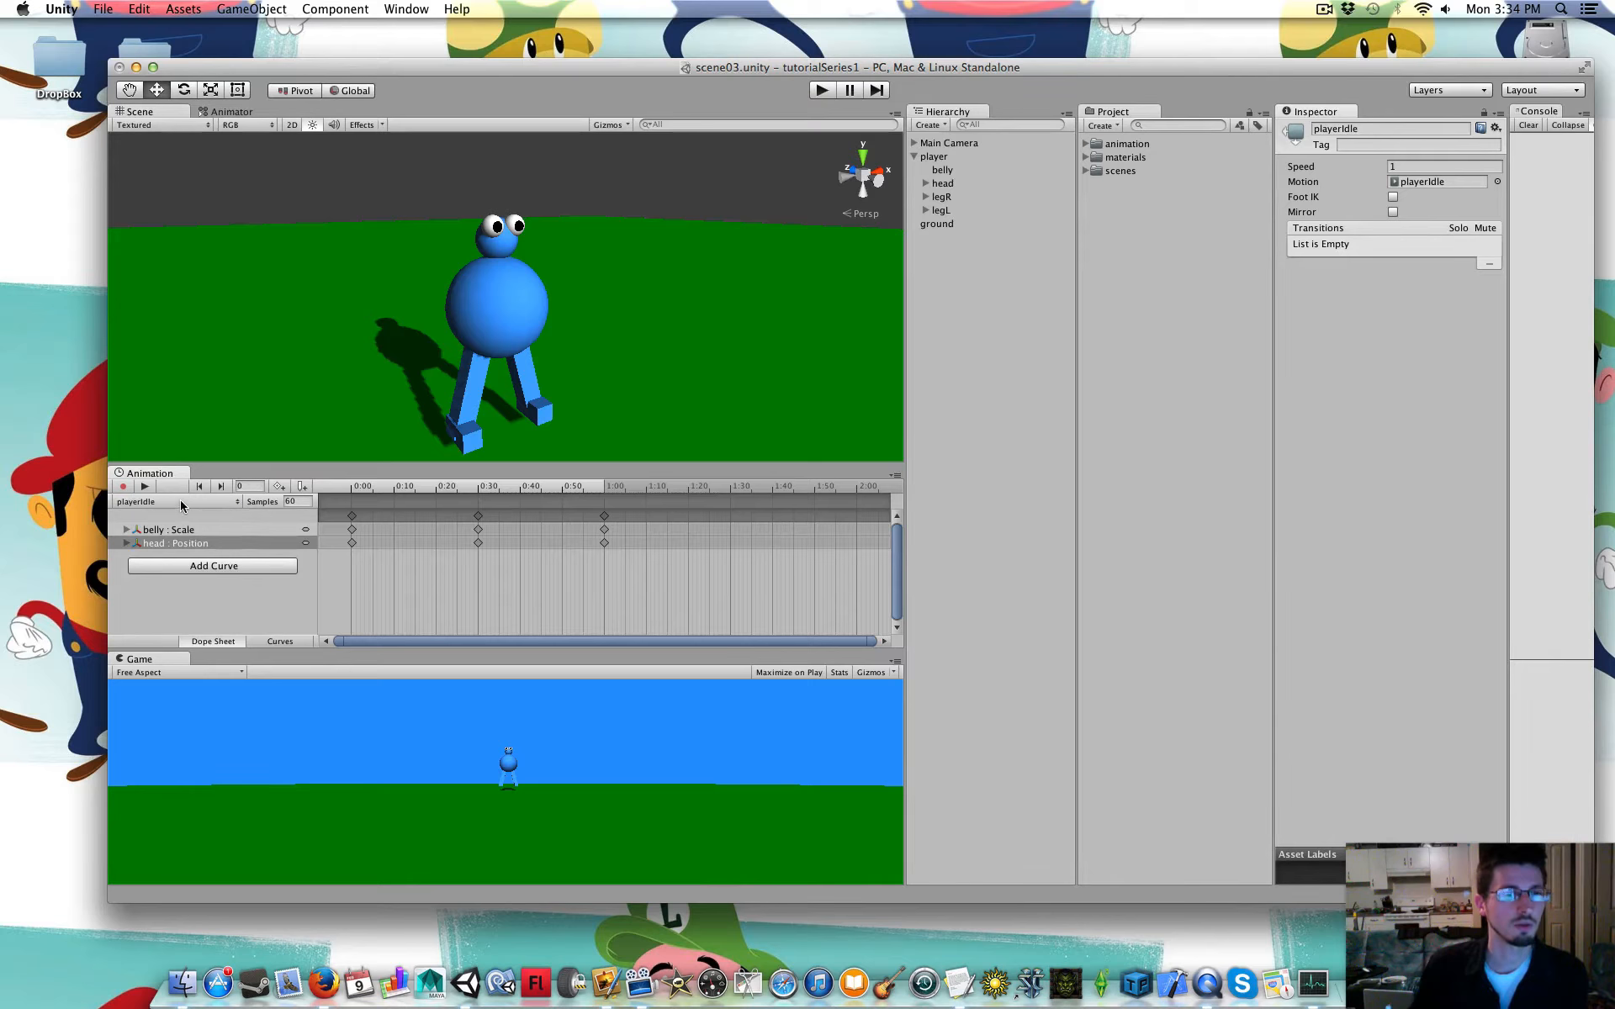
pyautogui.click(185, 502)
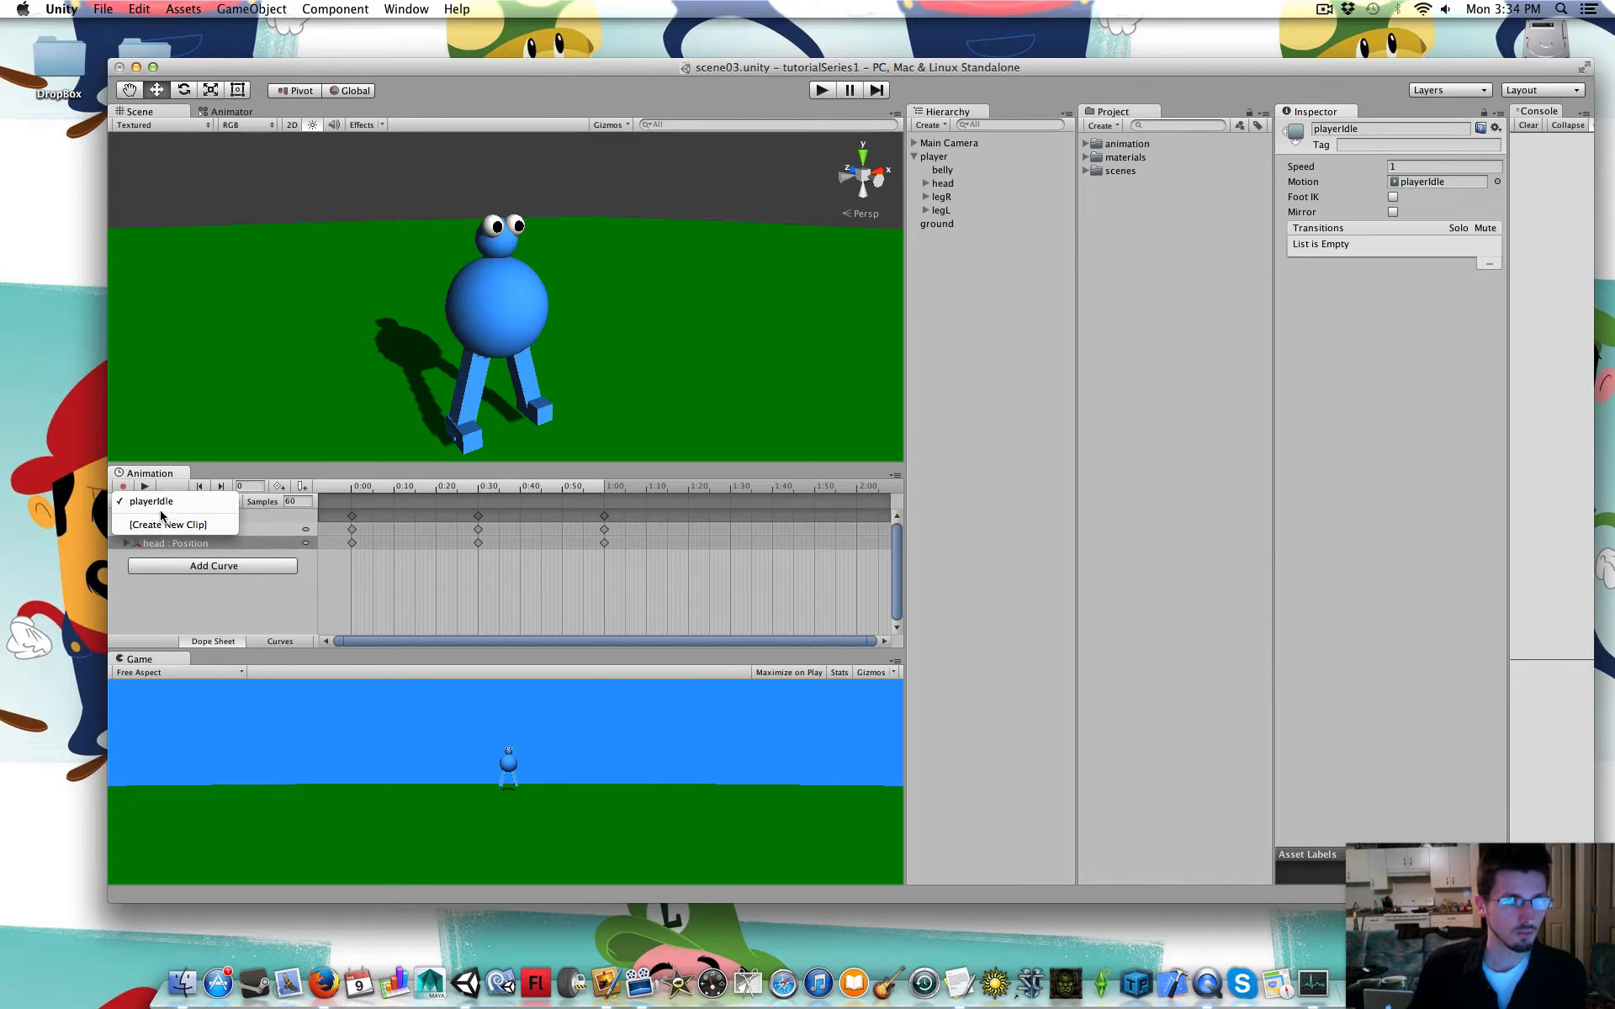
pyautogui.moveTo(168, 524)
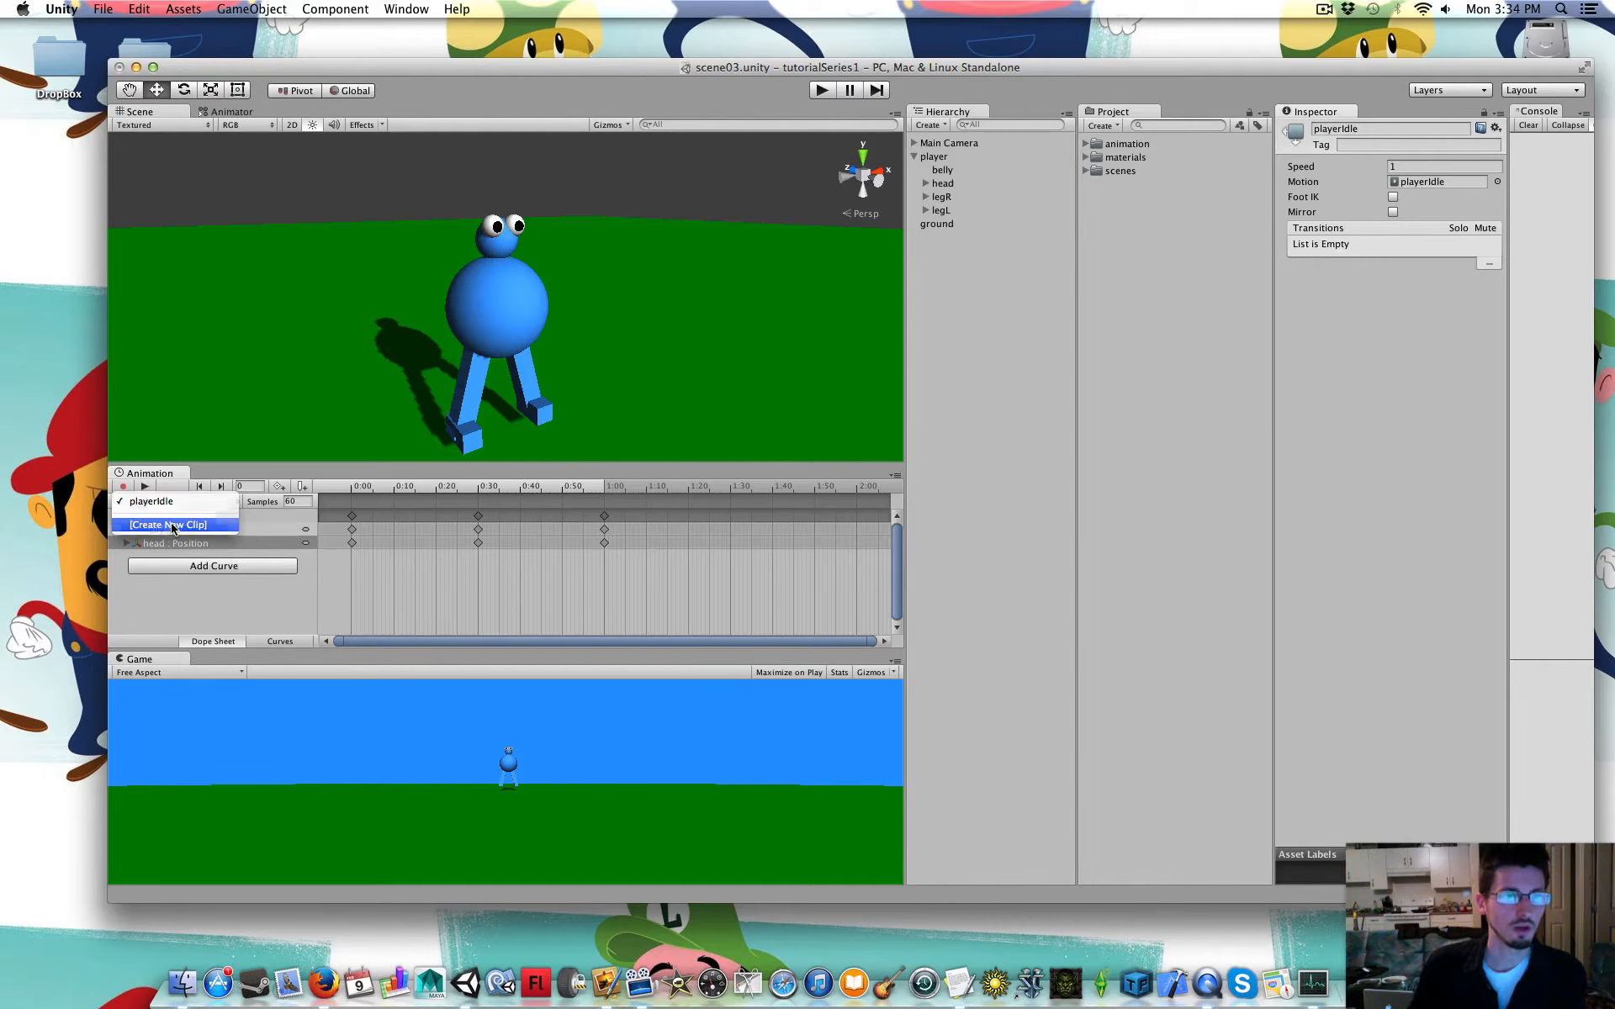
# Save a new clip named playerWalk in the animation folder
pyautogui.click(168, 523)
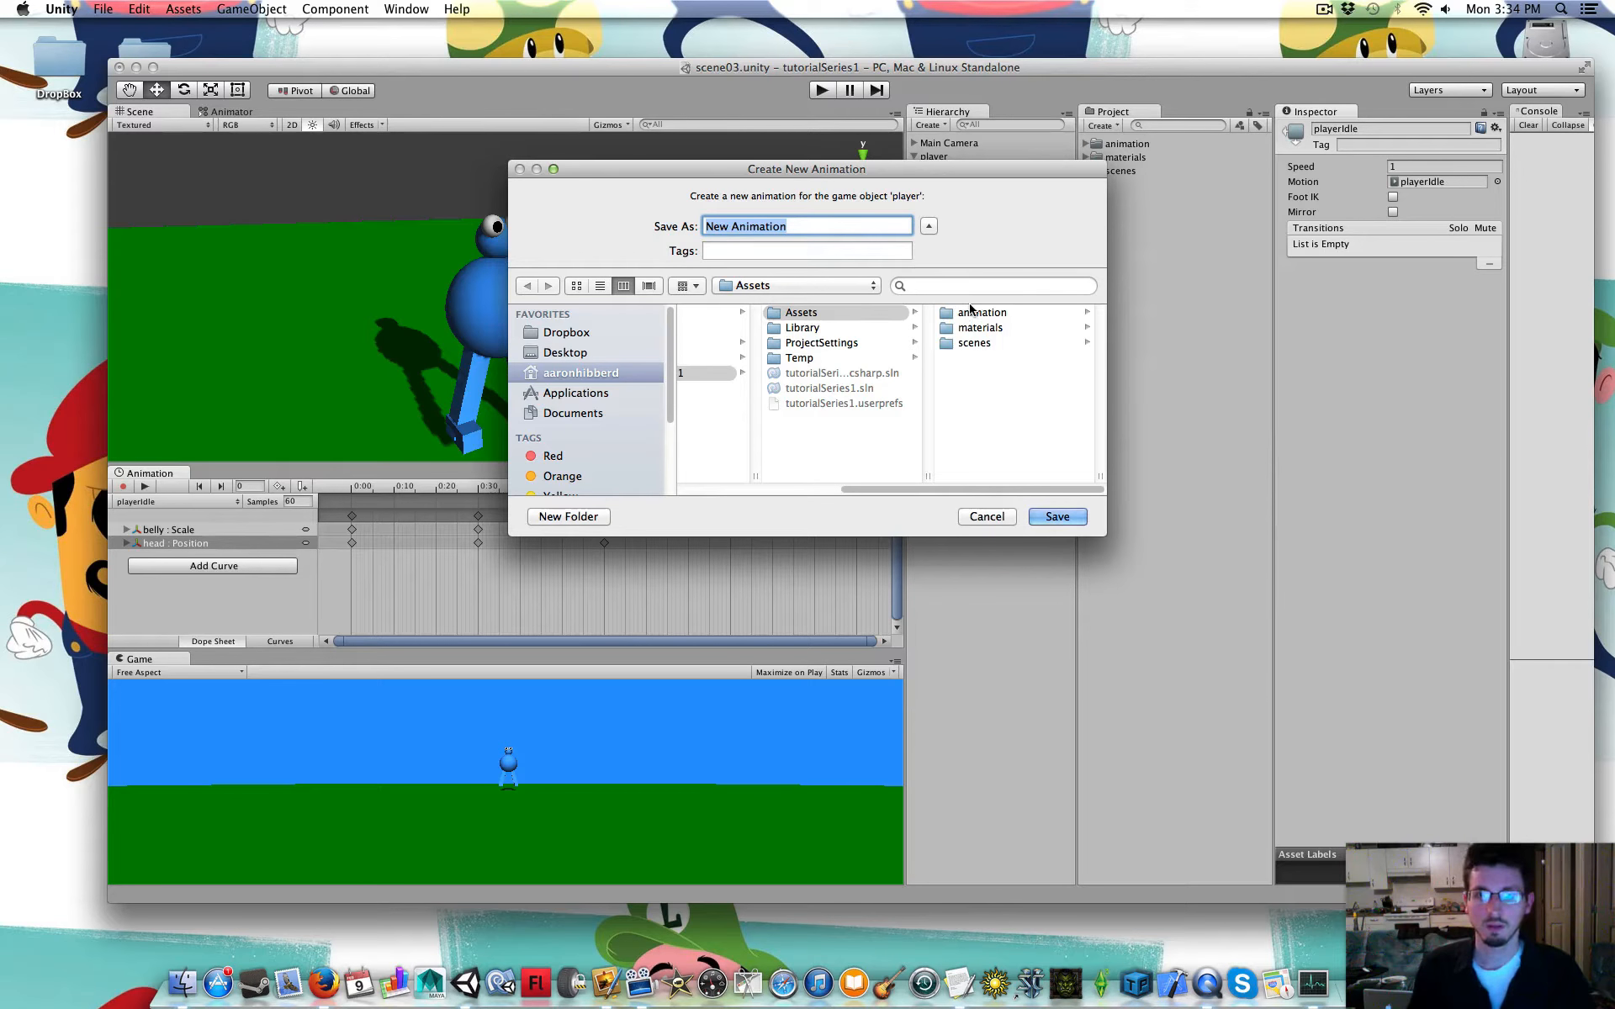
pyautogui.doubleClick(981, 312)
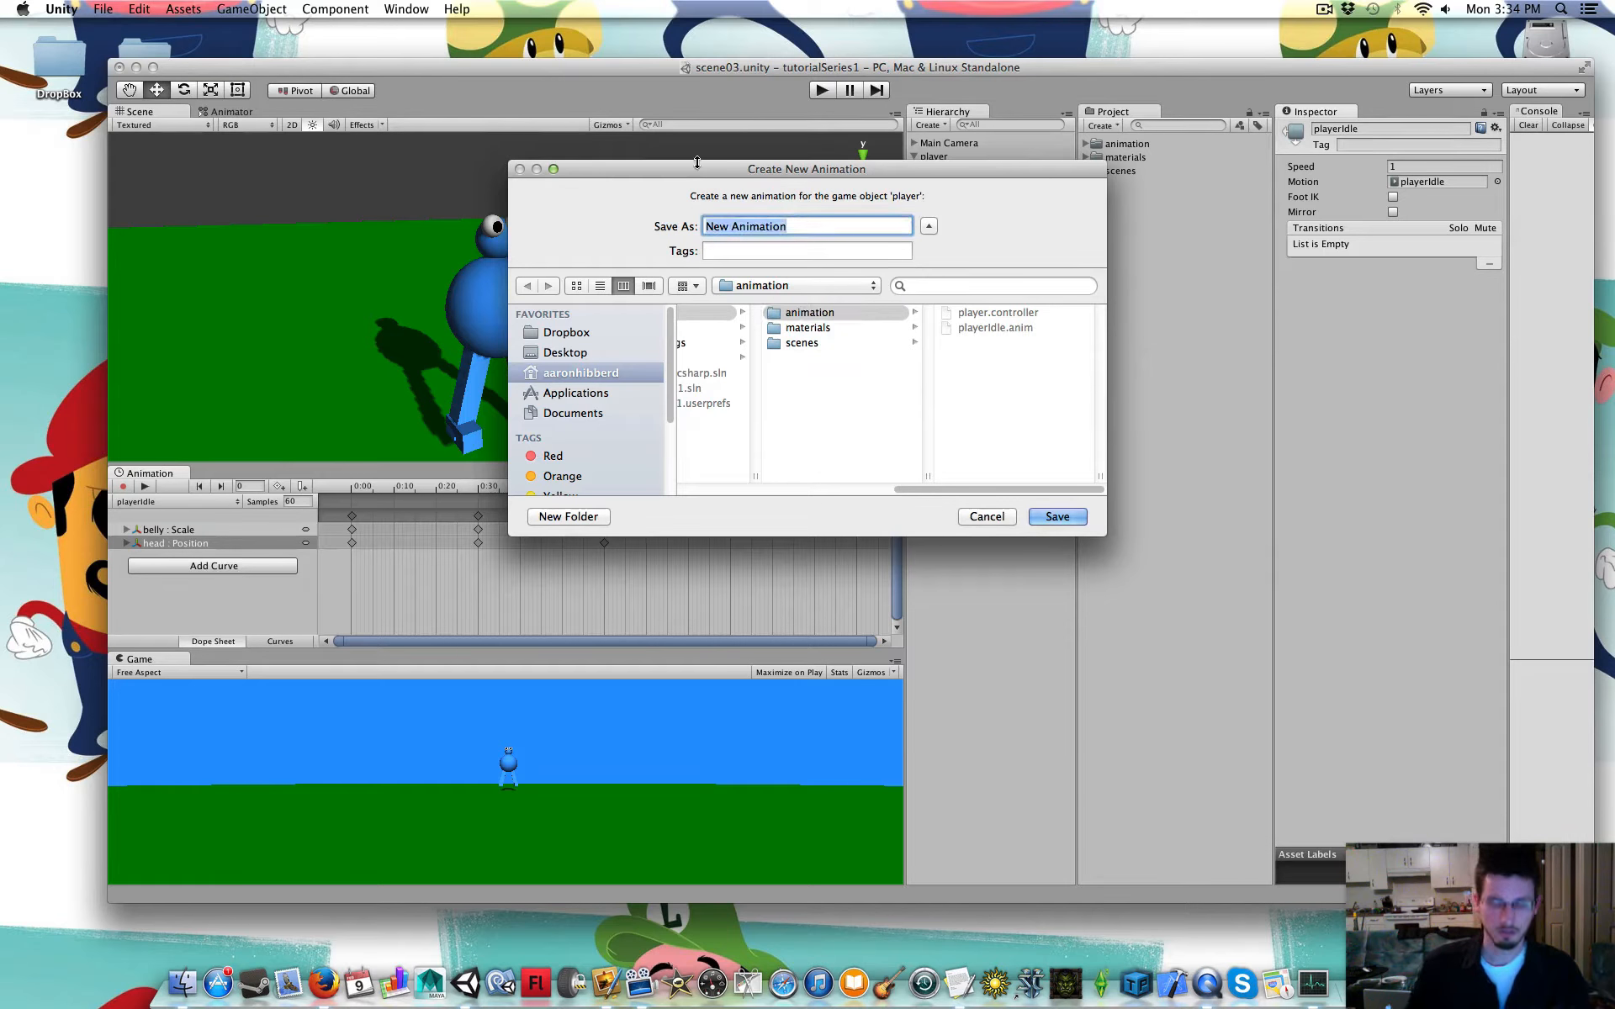
pyautogui.write('playerWalk')
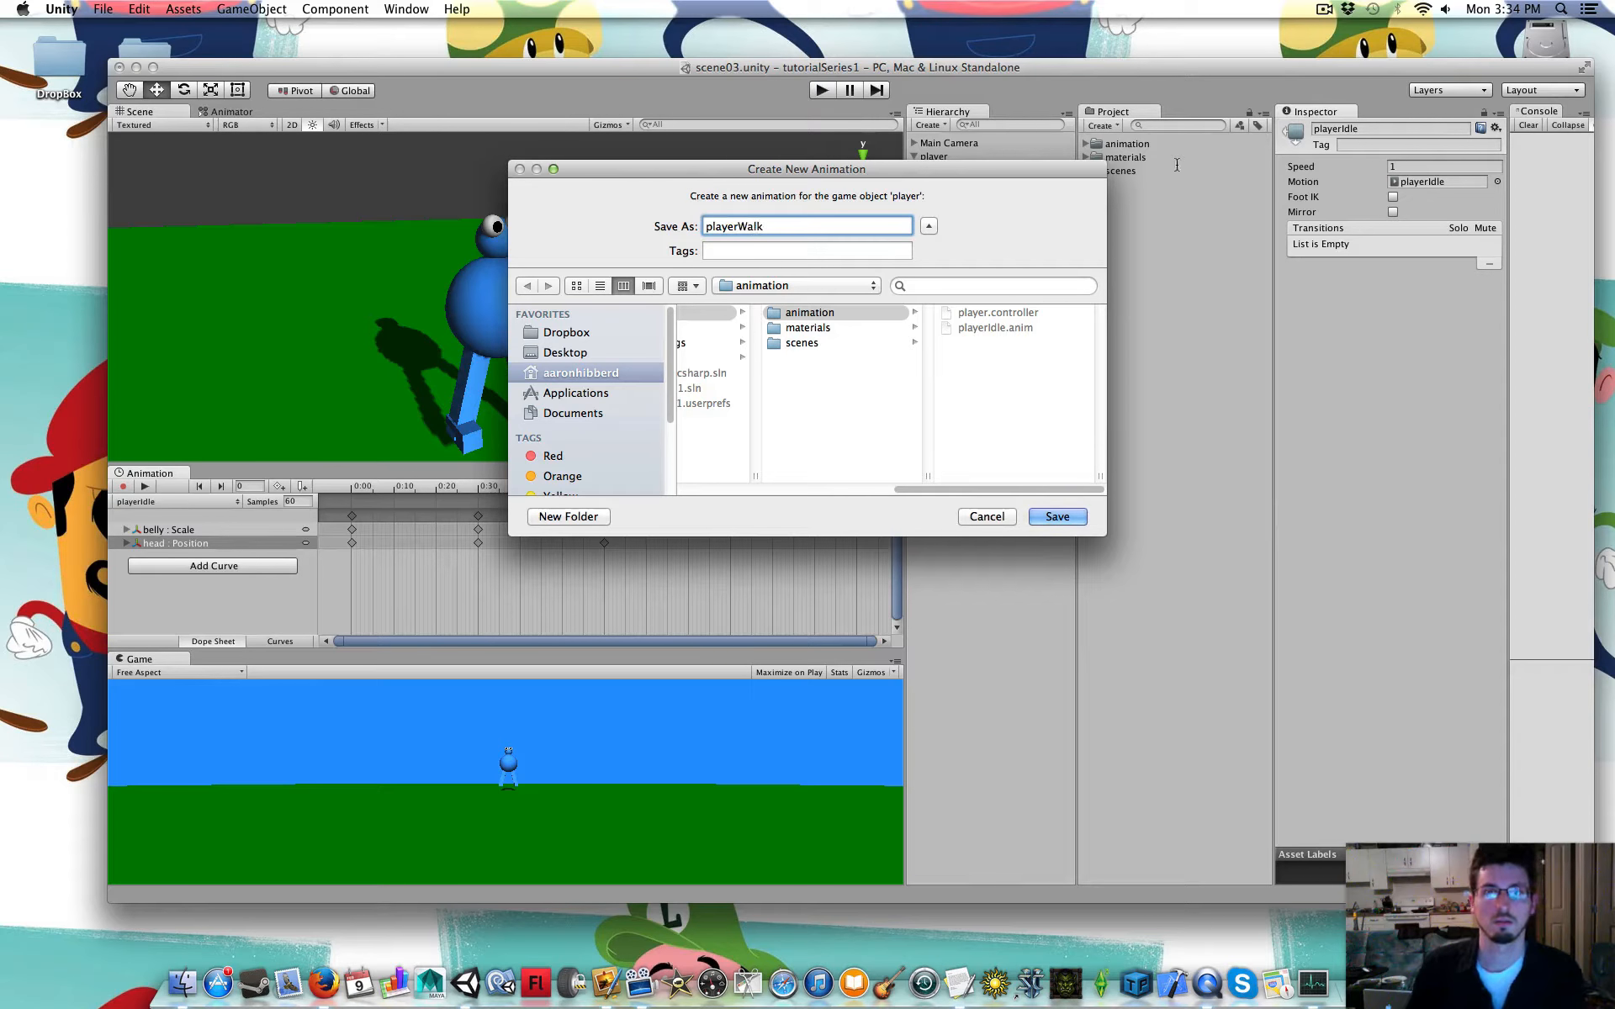
pyautogui.click(1056, 516)
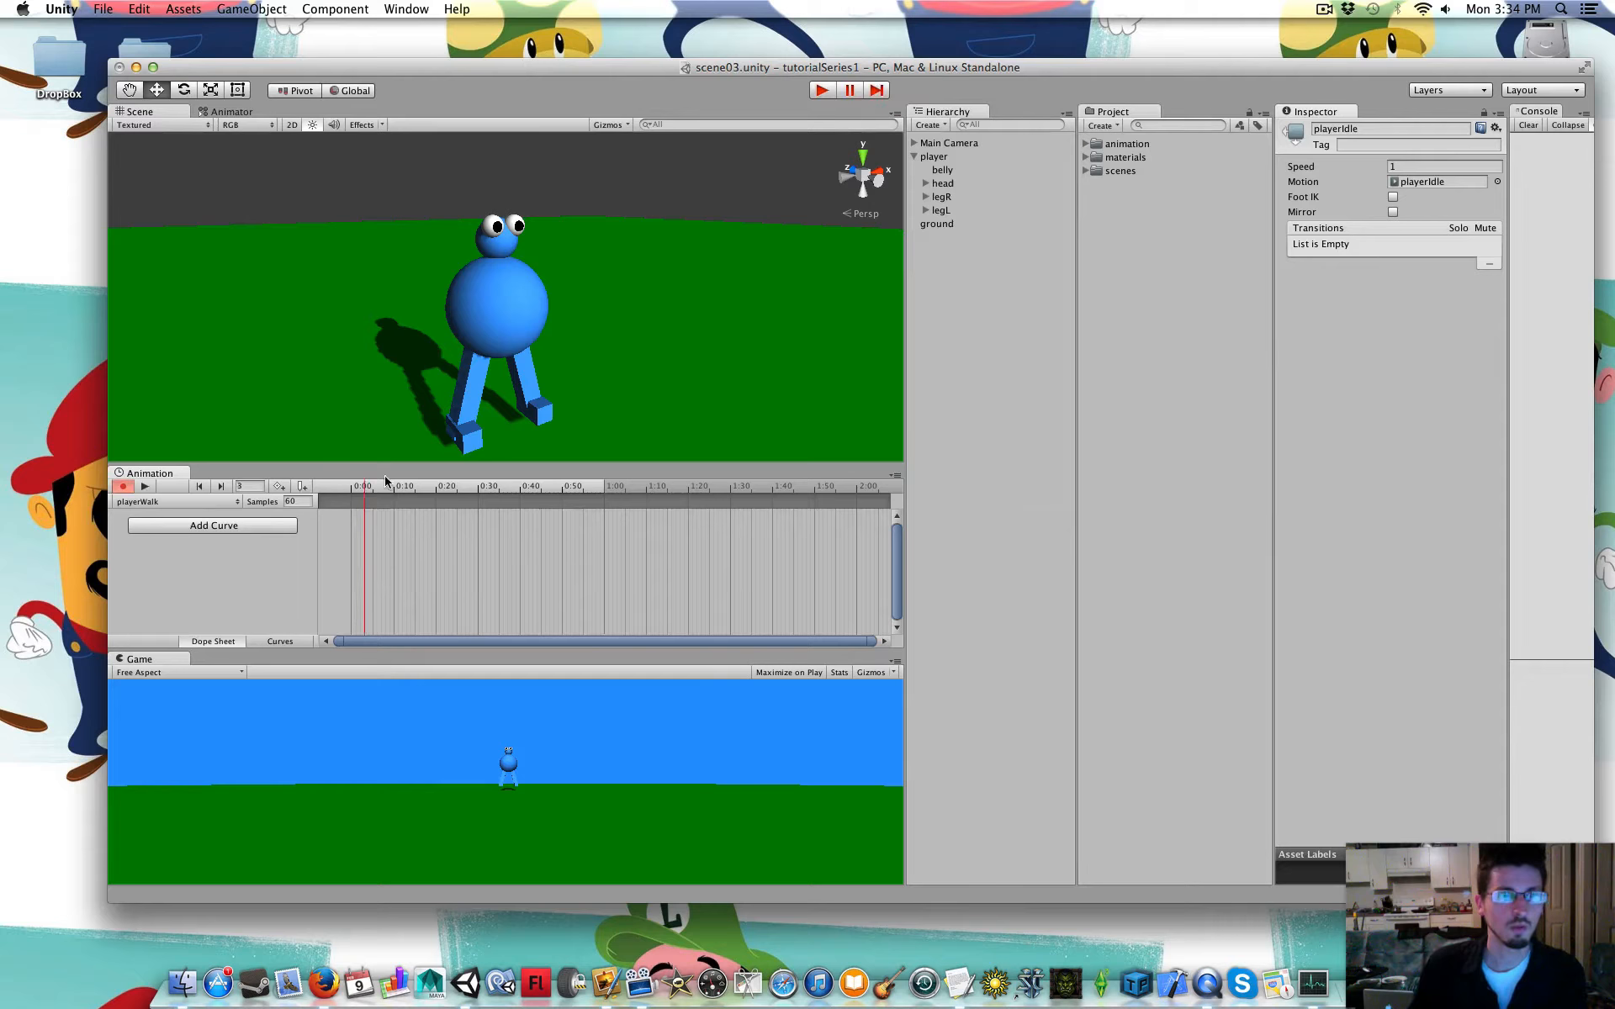
# Switch the Animation window back to playerIdle to preview it
pyautogui.click(175, 501)
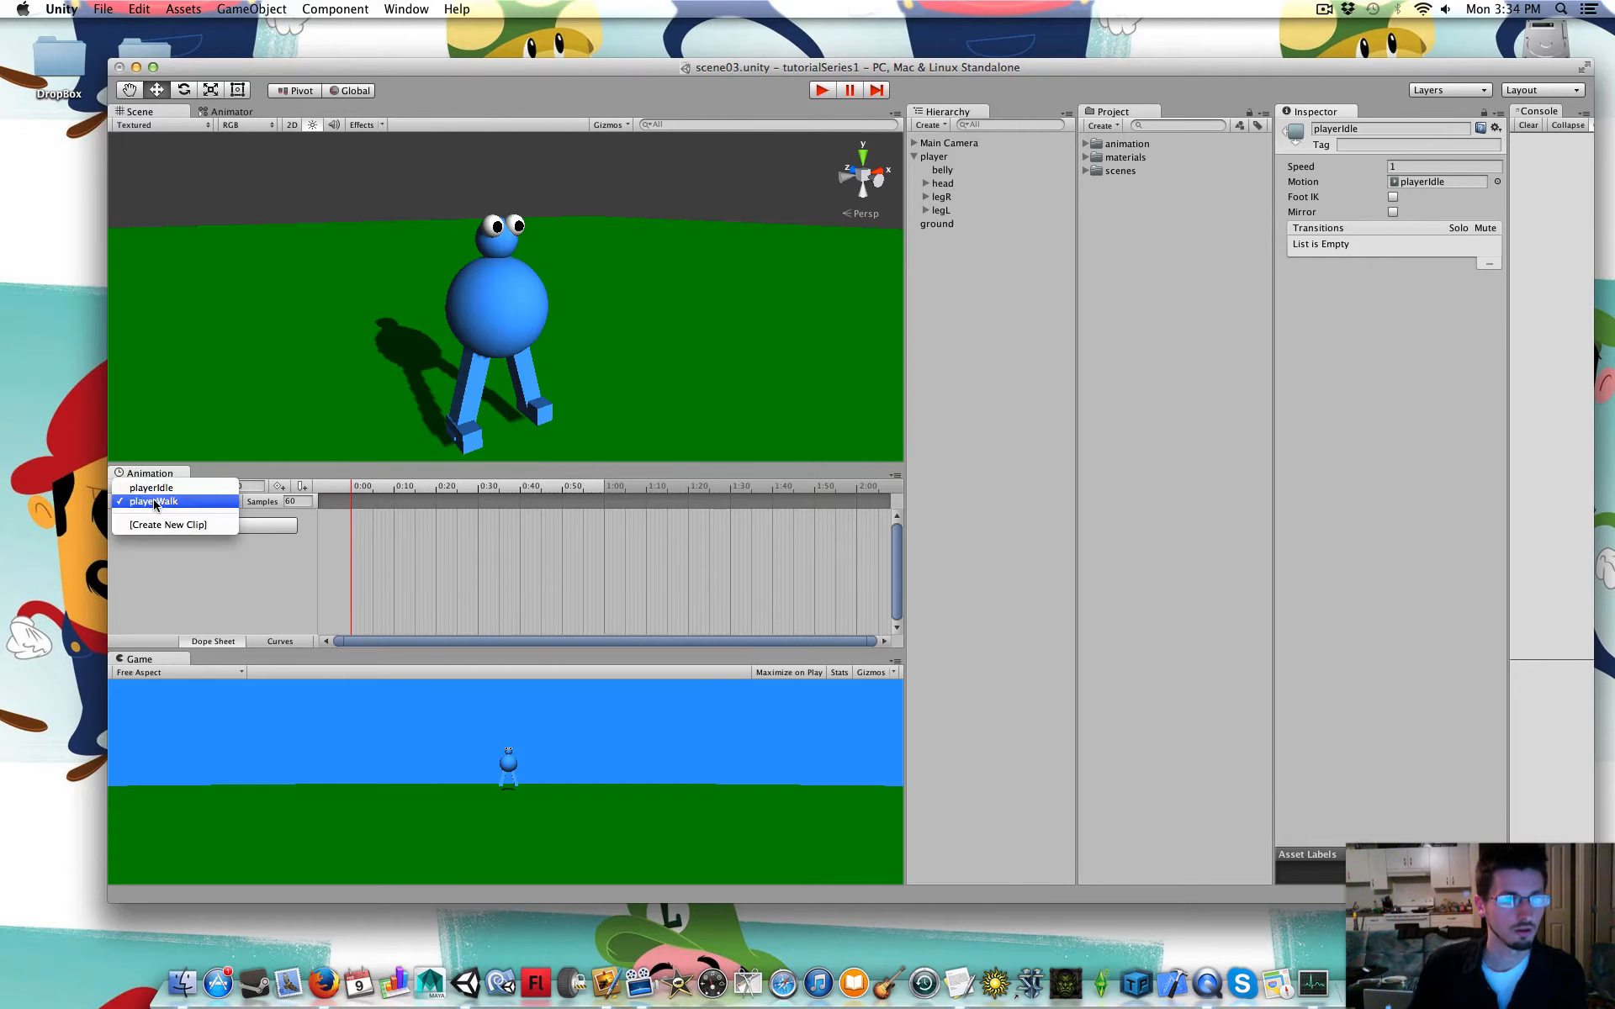
pyautogui.click(152, 486)
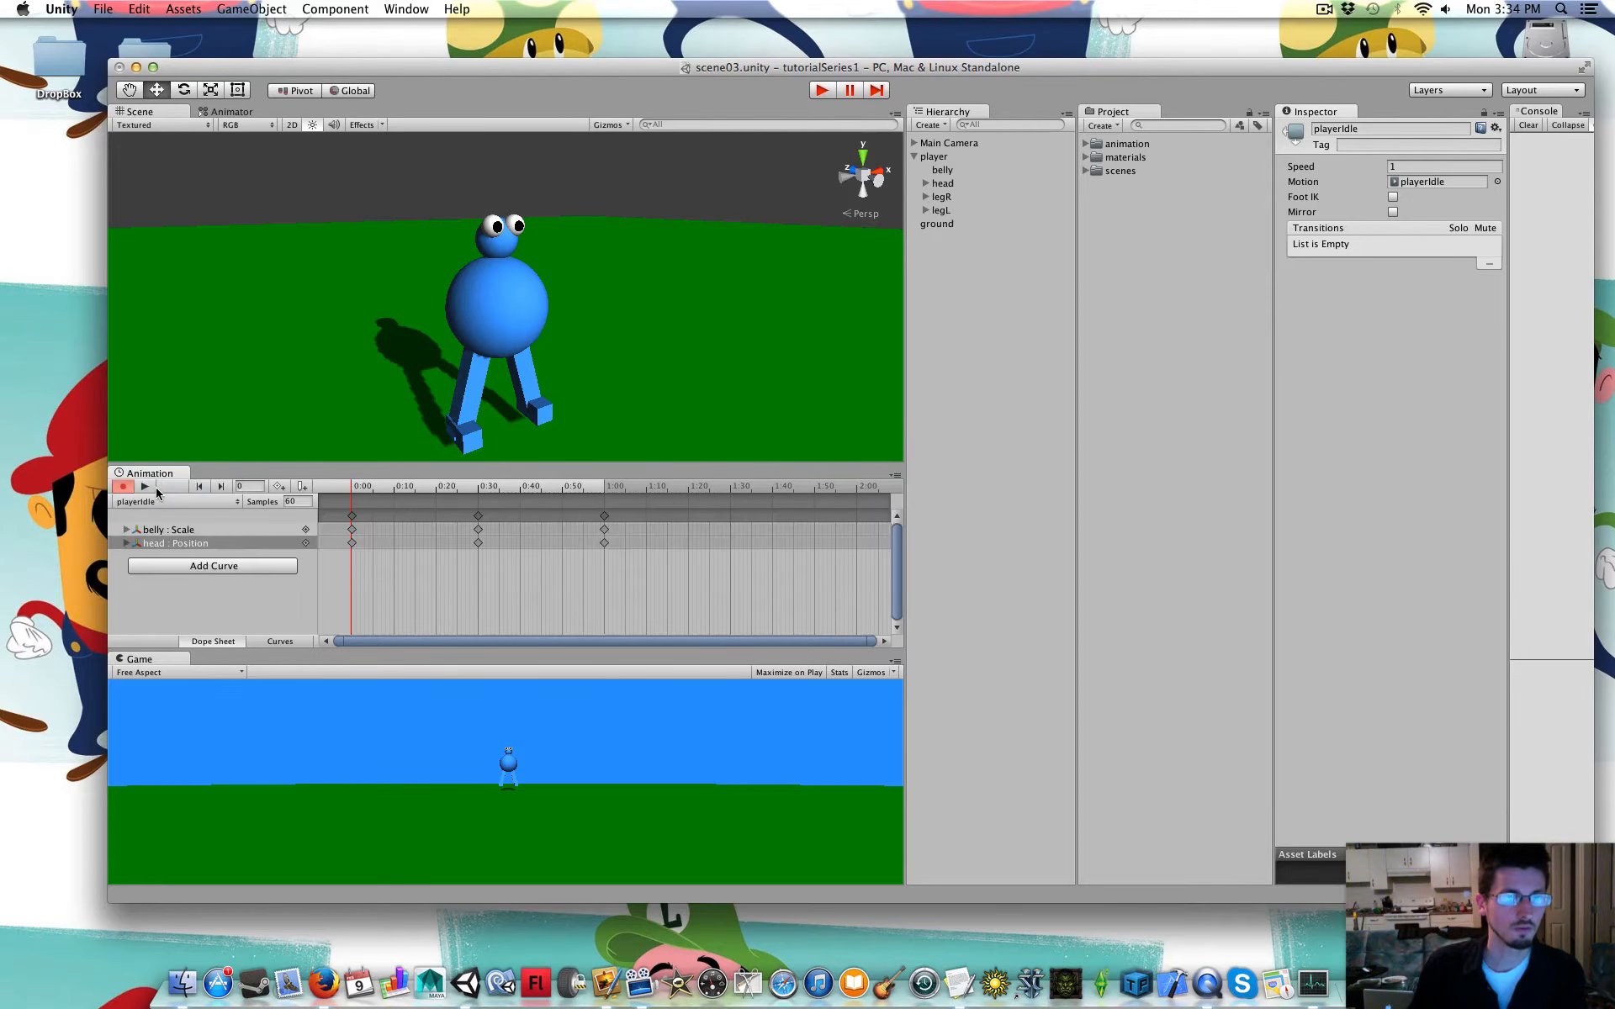
pyautogui.click(144, 487)
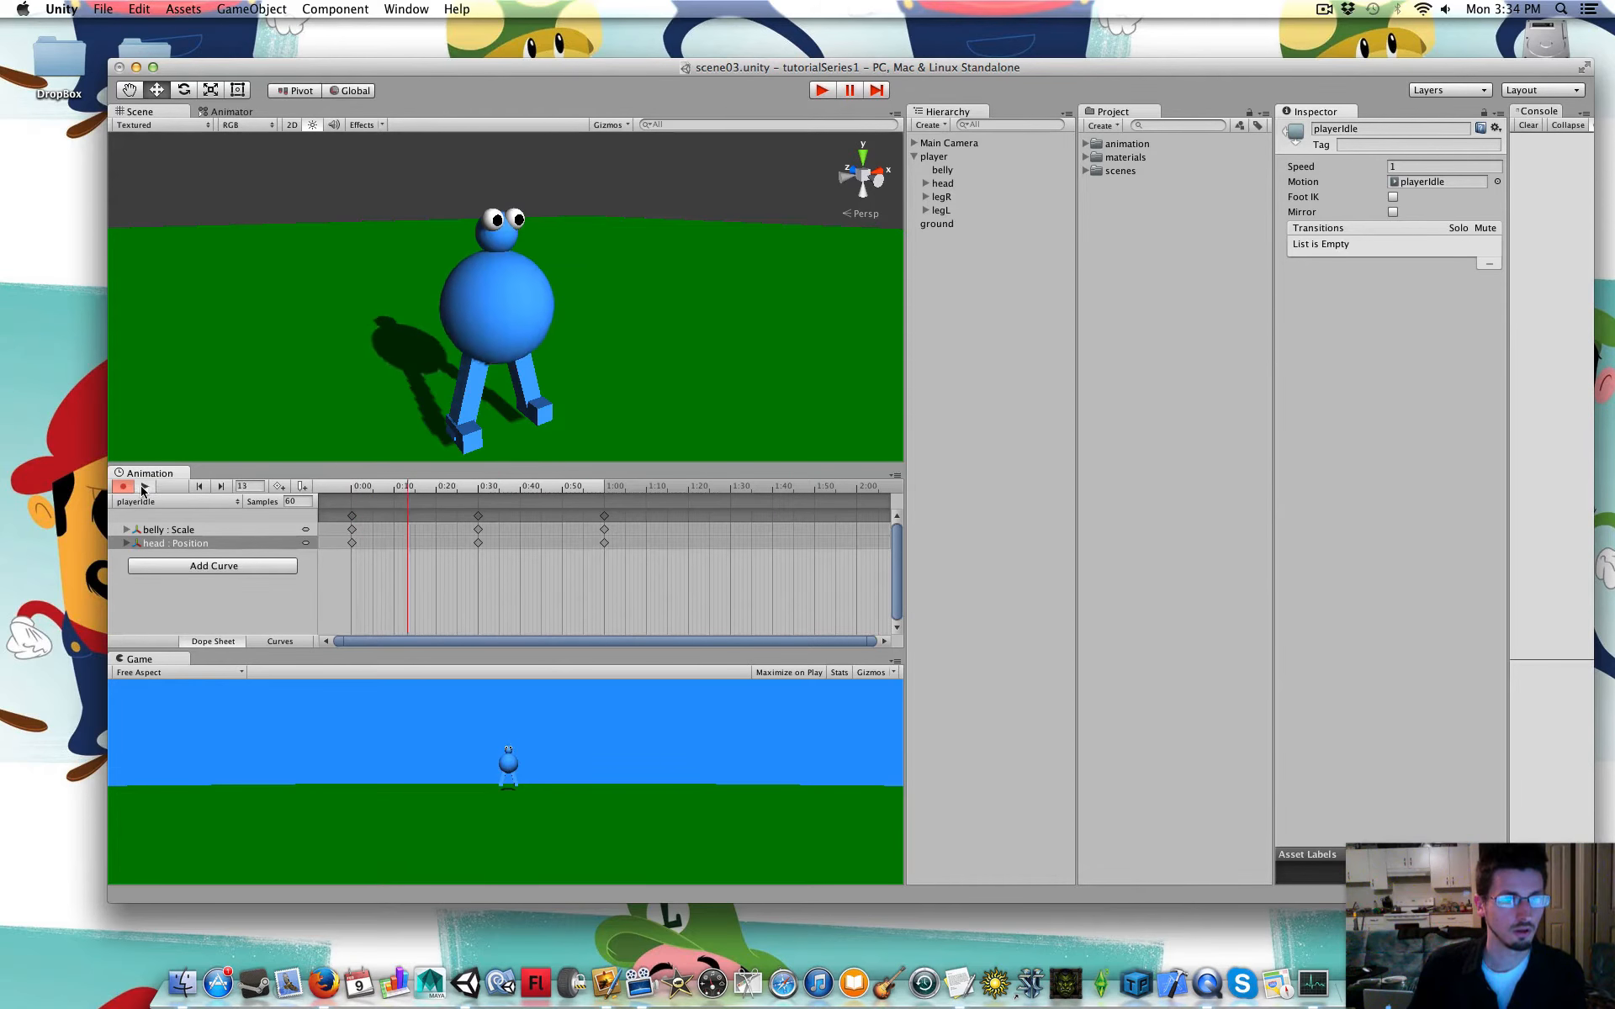
pyautogui.click(175, 501)
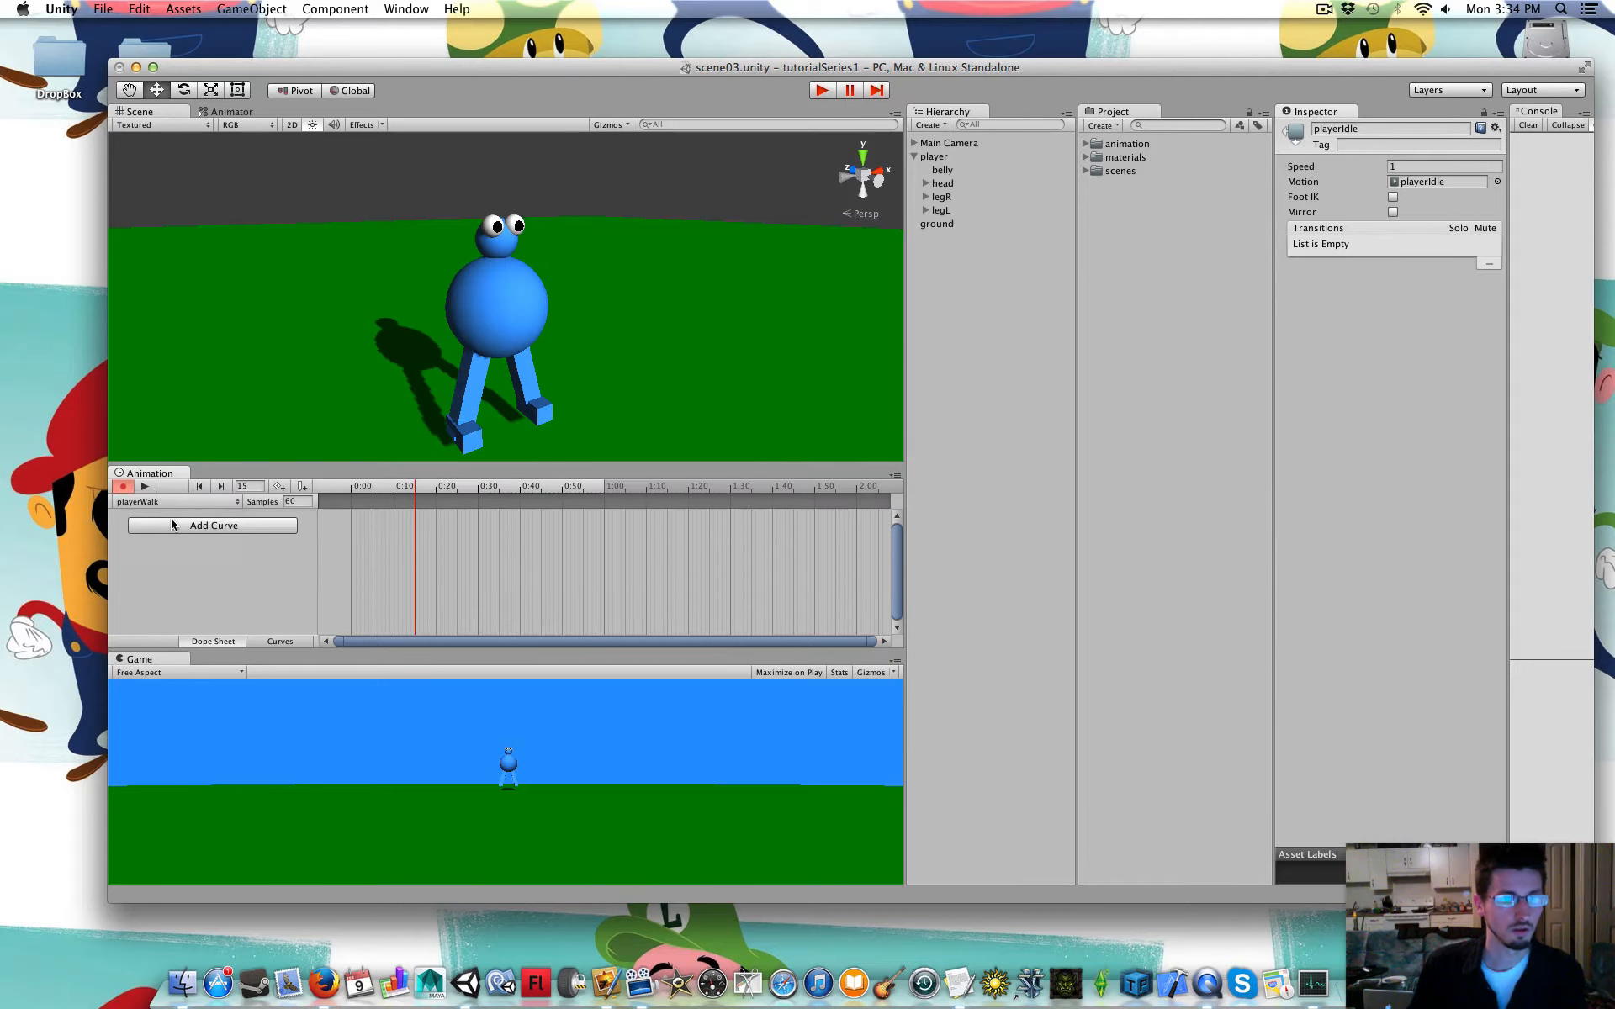
# Re-arm recording and confirm the playerWalk state appears beside playerIdle in the Animator
pyautogui.click(123, 486)
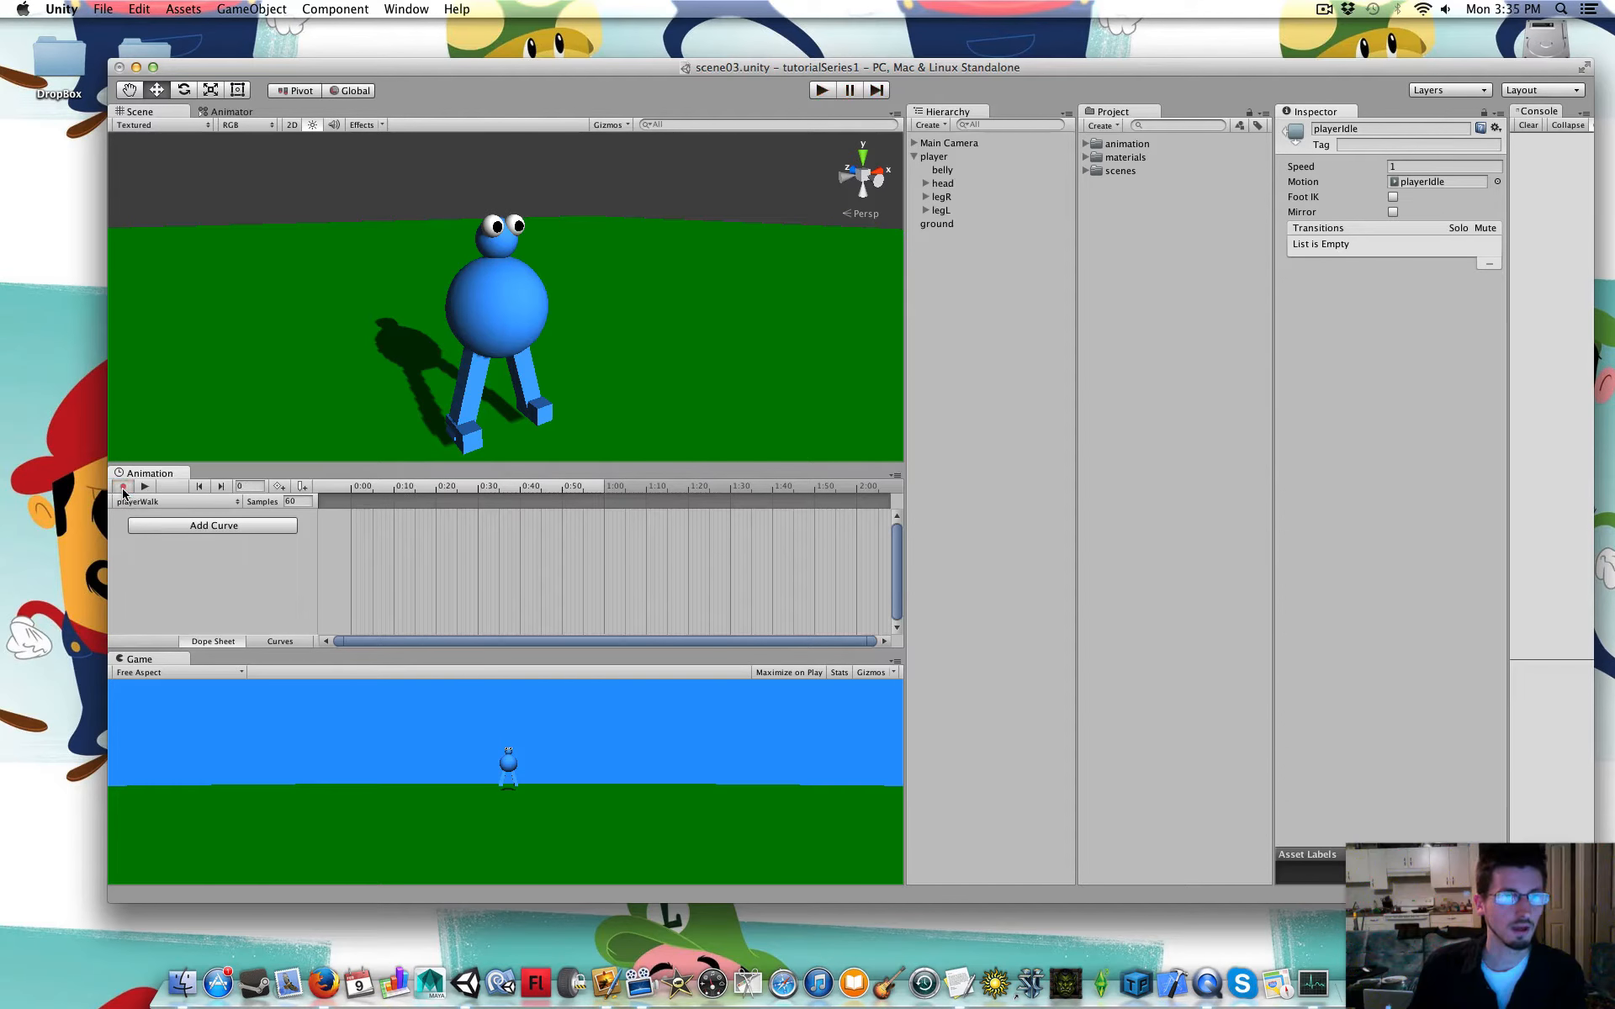
pyautogui.click(122, 486)
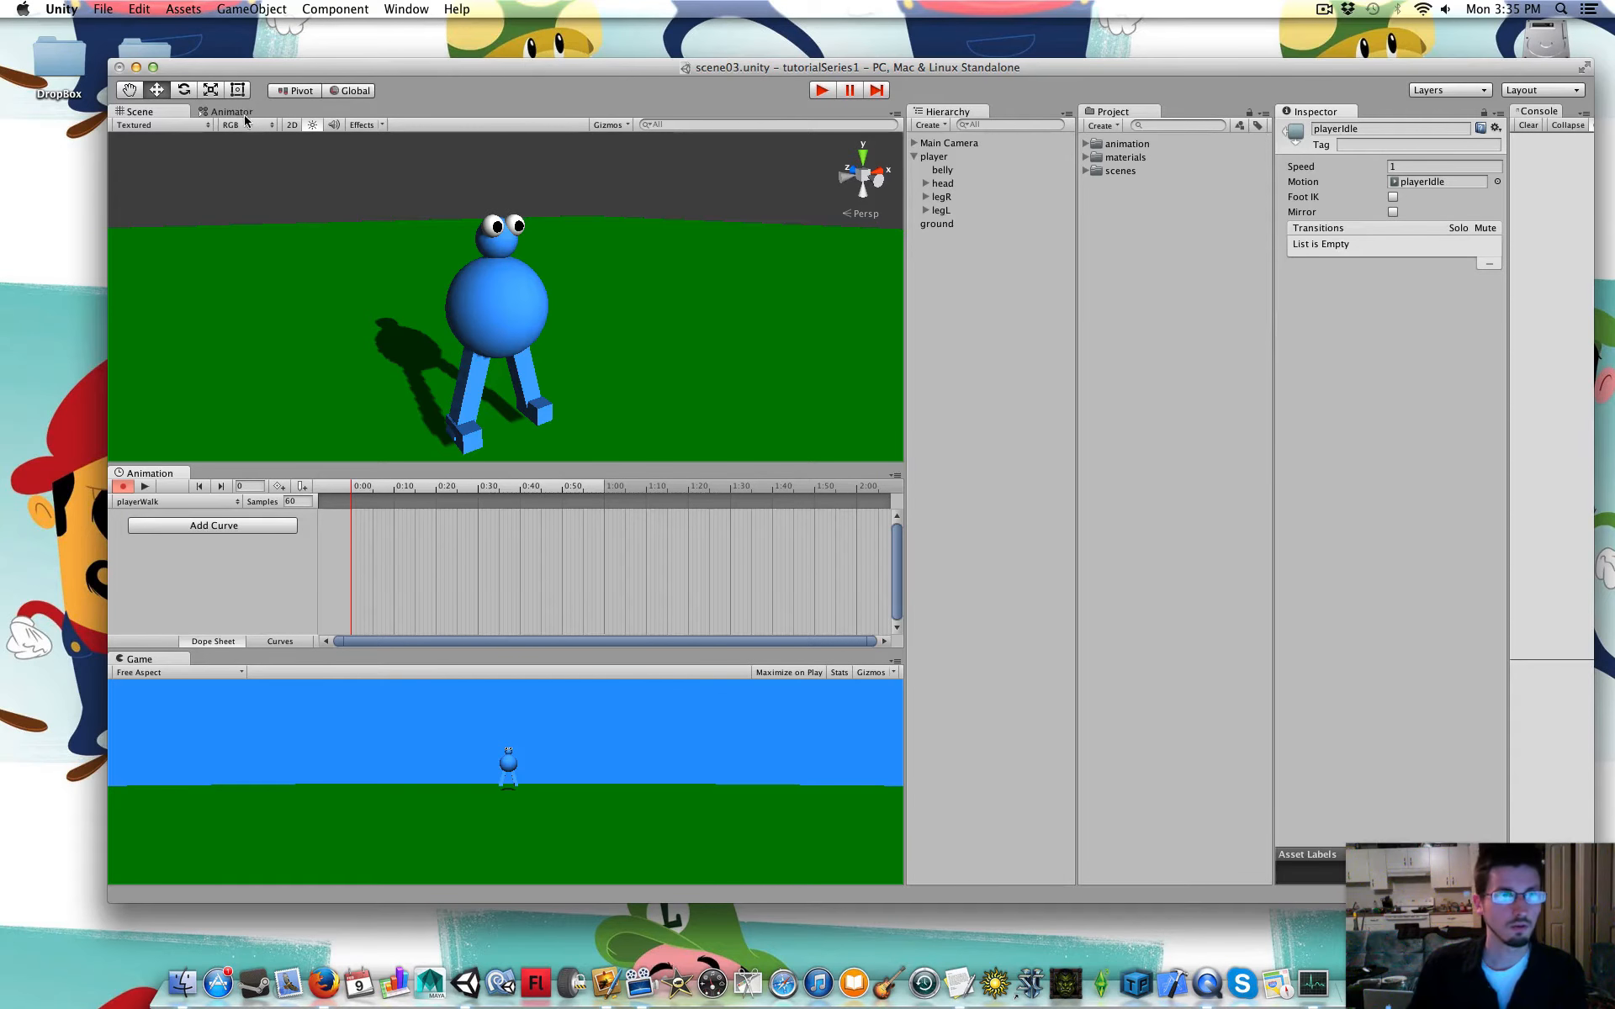
pyautogui.click(229, 111)
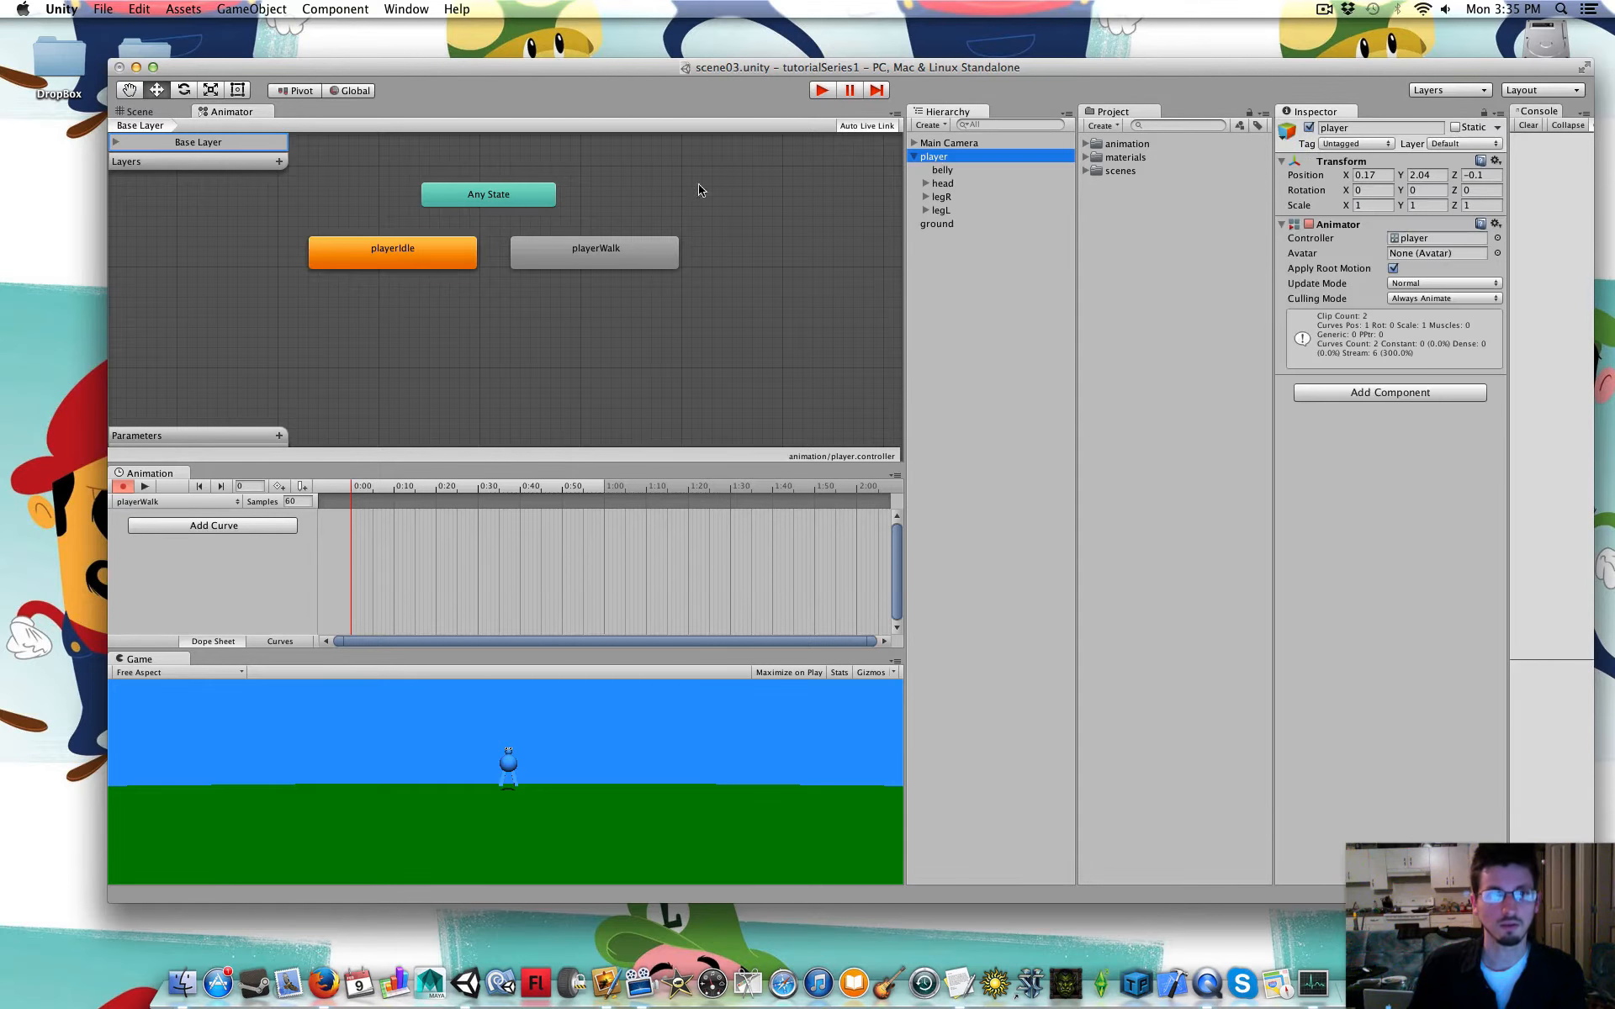
pyautogui.moveTo(472, 202)
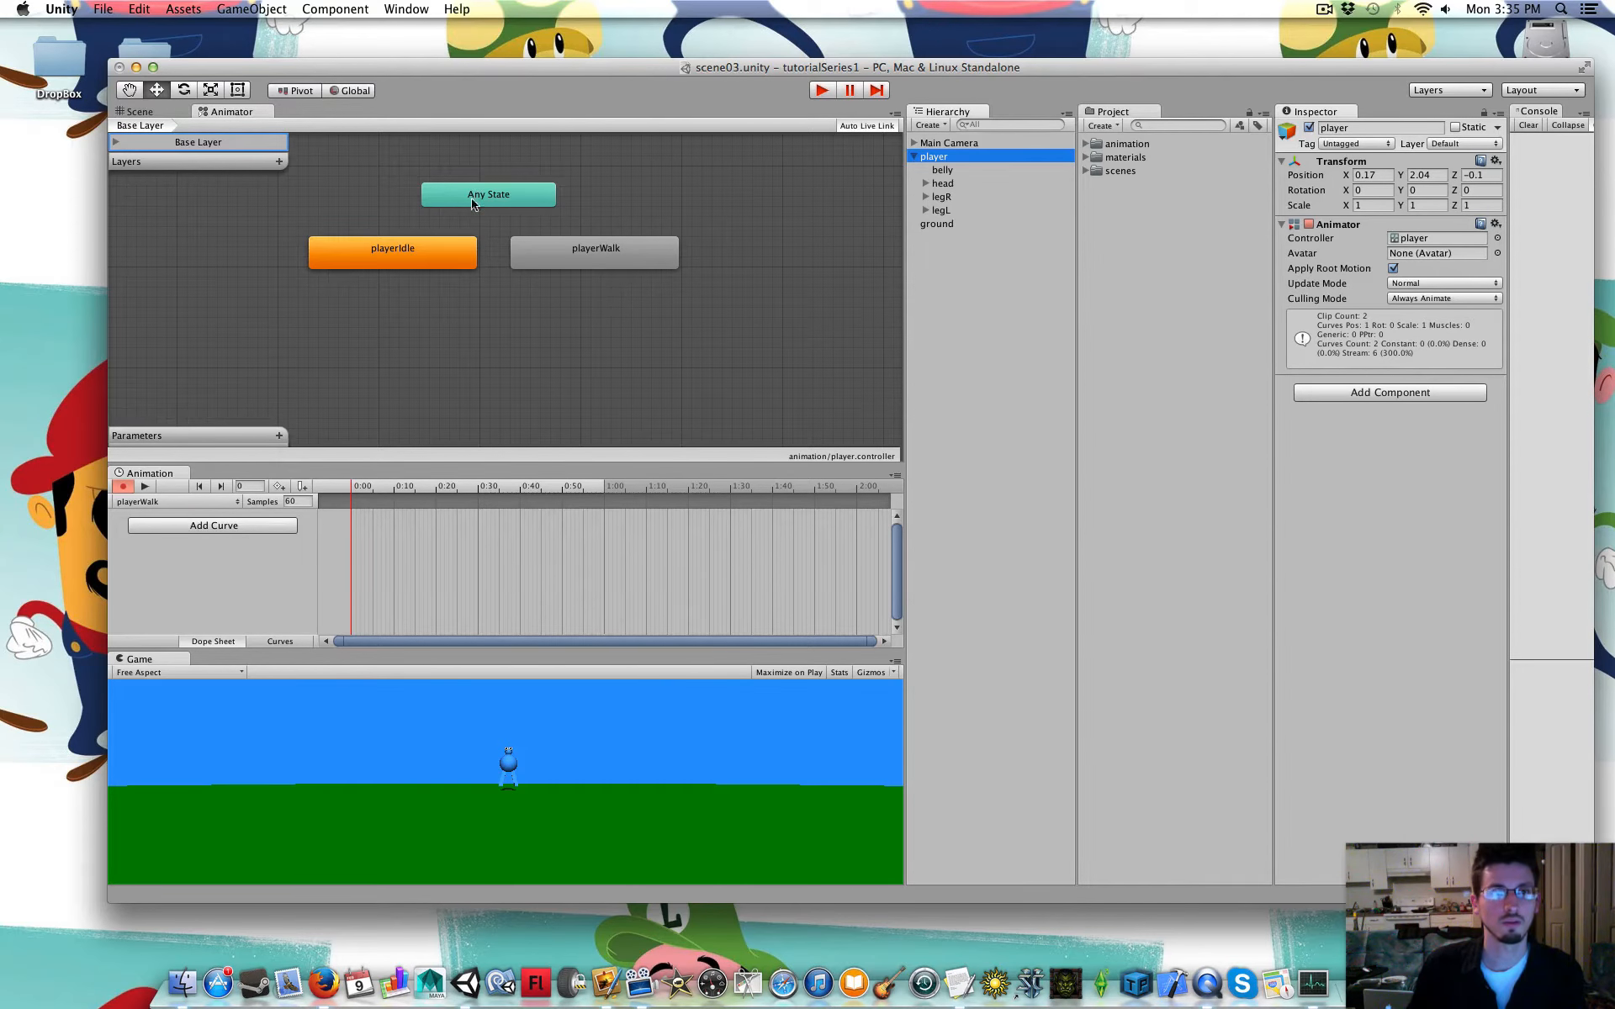
pyautogui.click(137, 111)
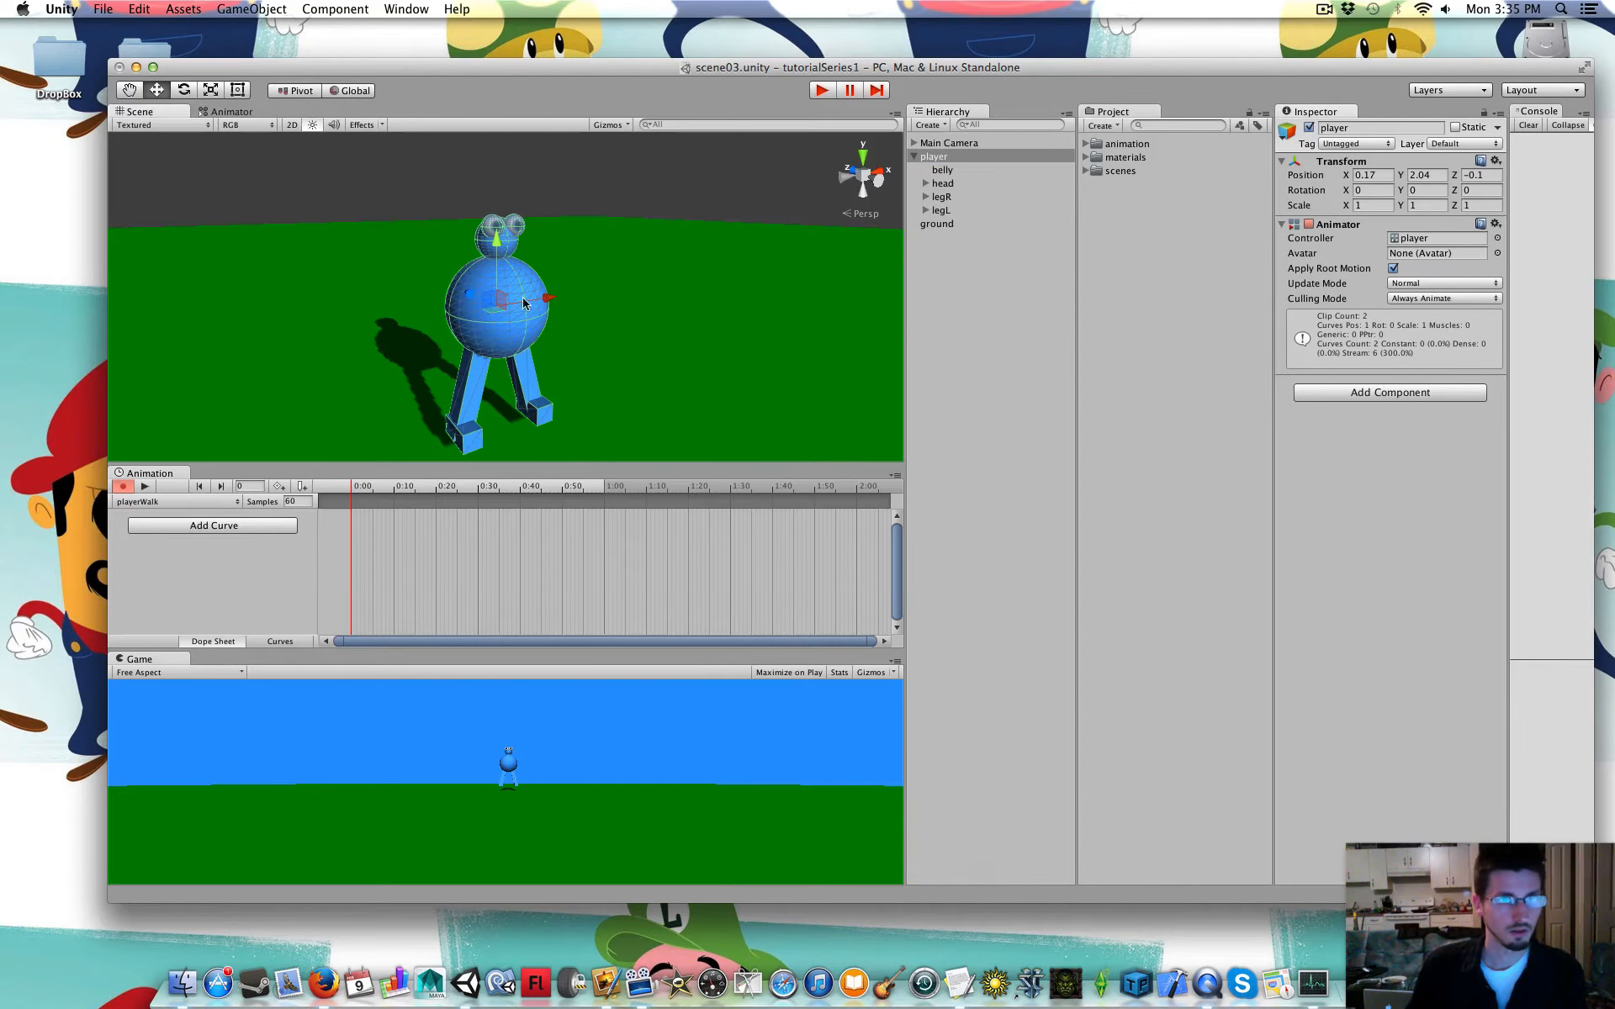
pyautogui.moveTo(824, 247)
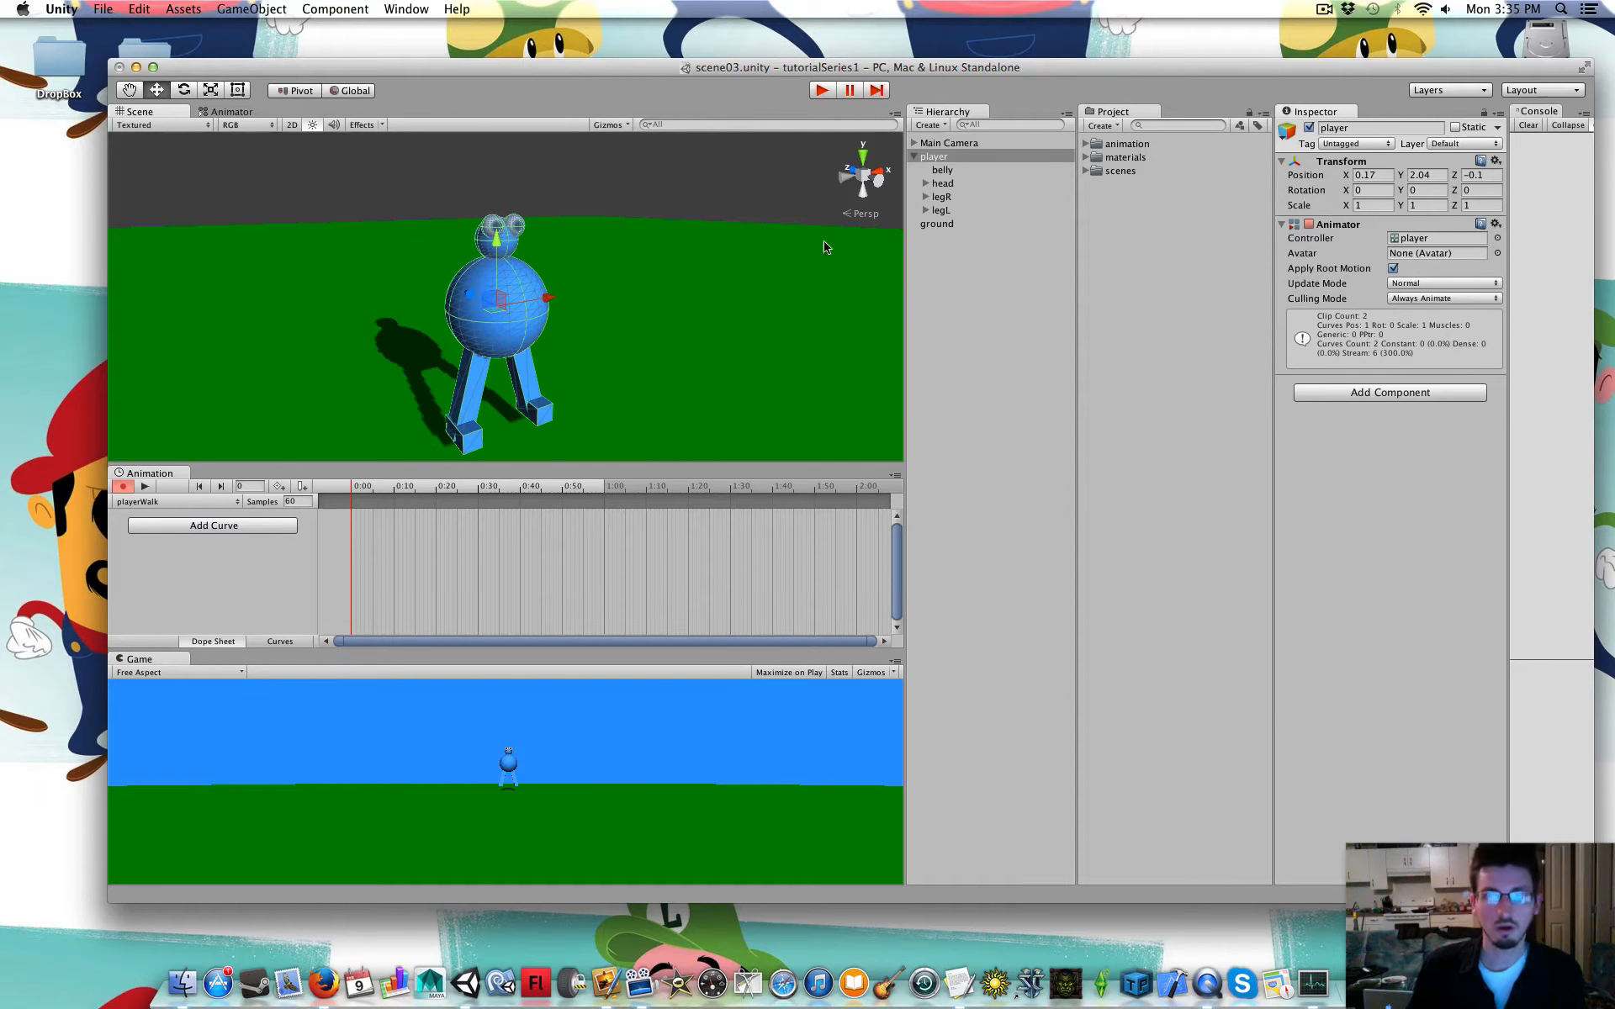
pyautogui.moveTo(368, 490)
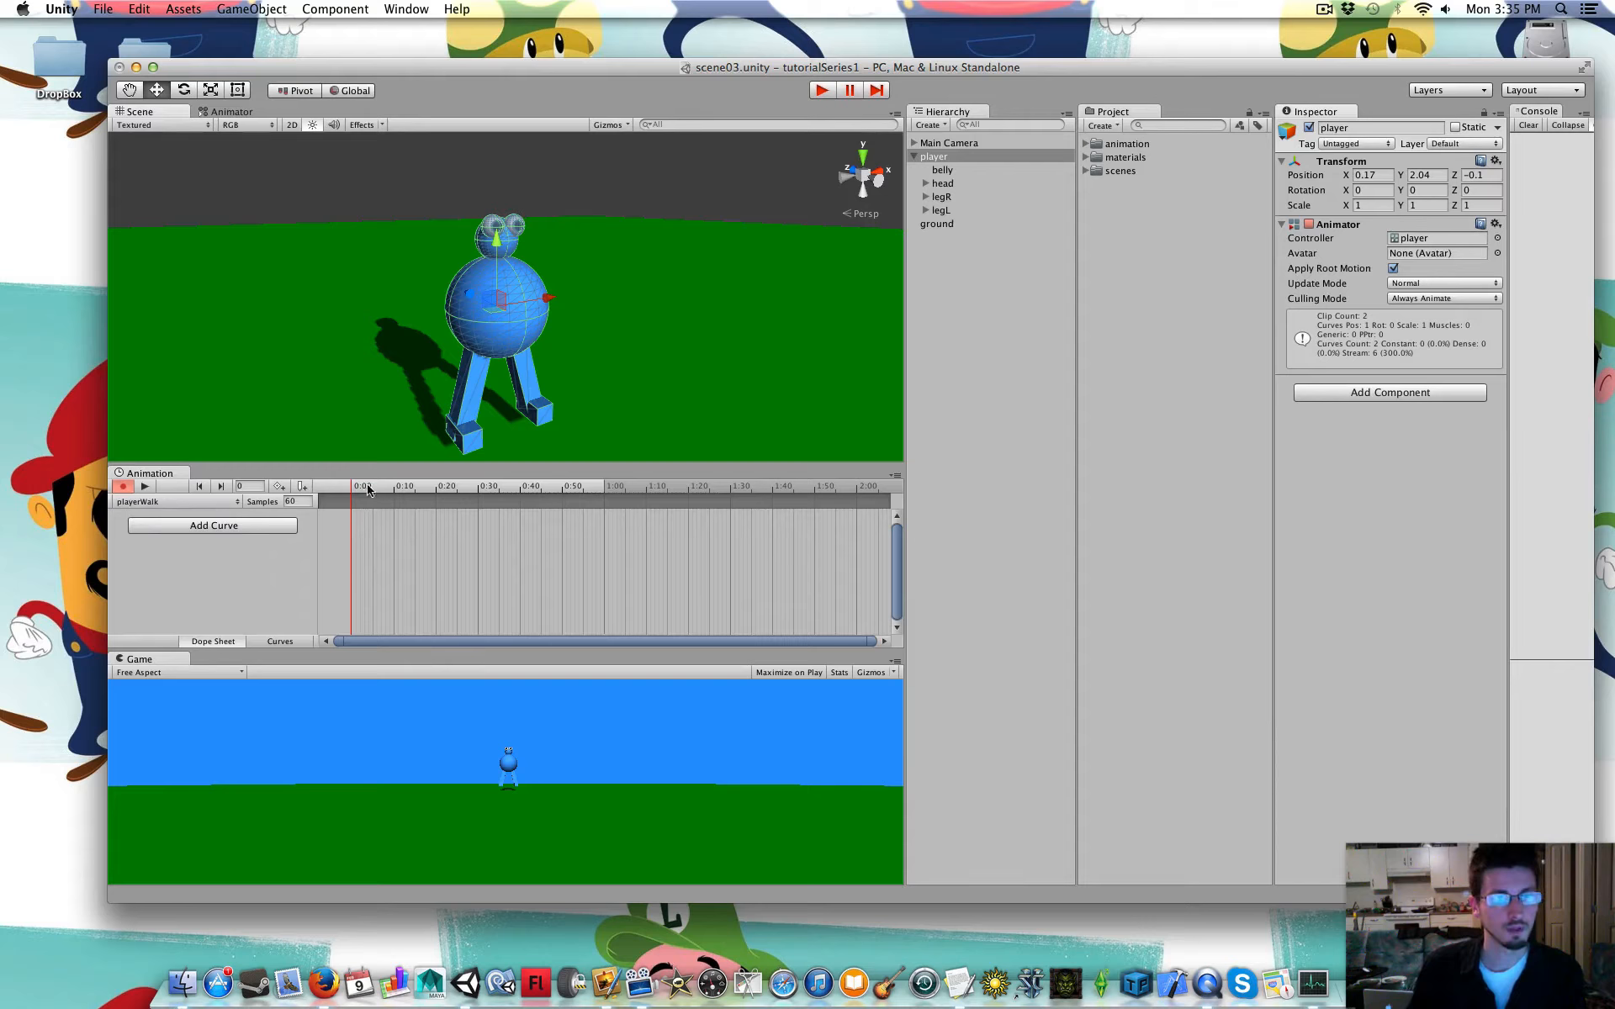
pyautogui.moveTo(982, 216)
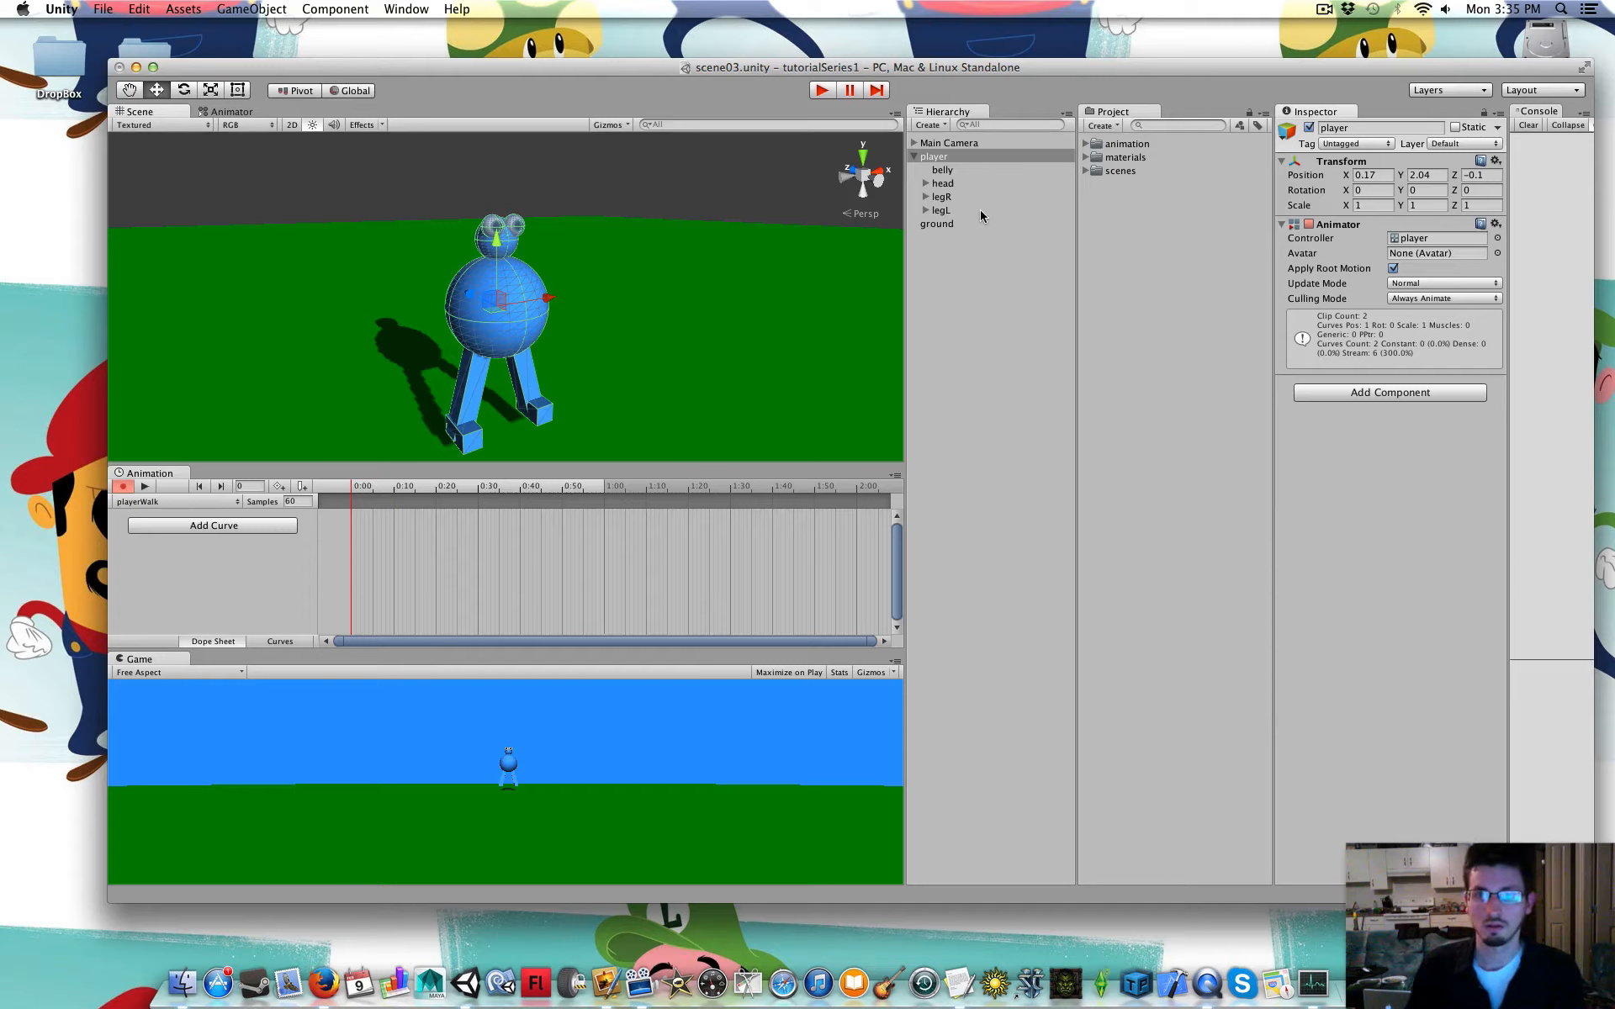
# Key the right leg's Rotation X at 60 and the left leg's at -60
pyautogui.click(940, 197)
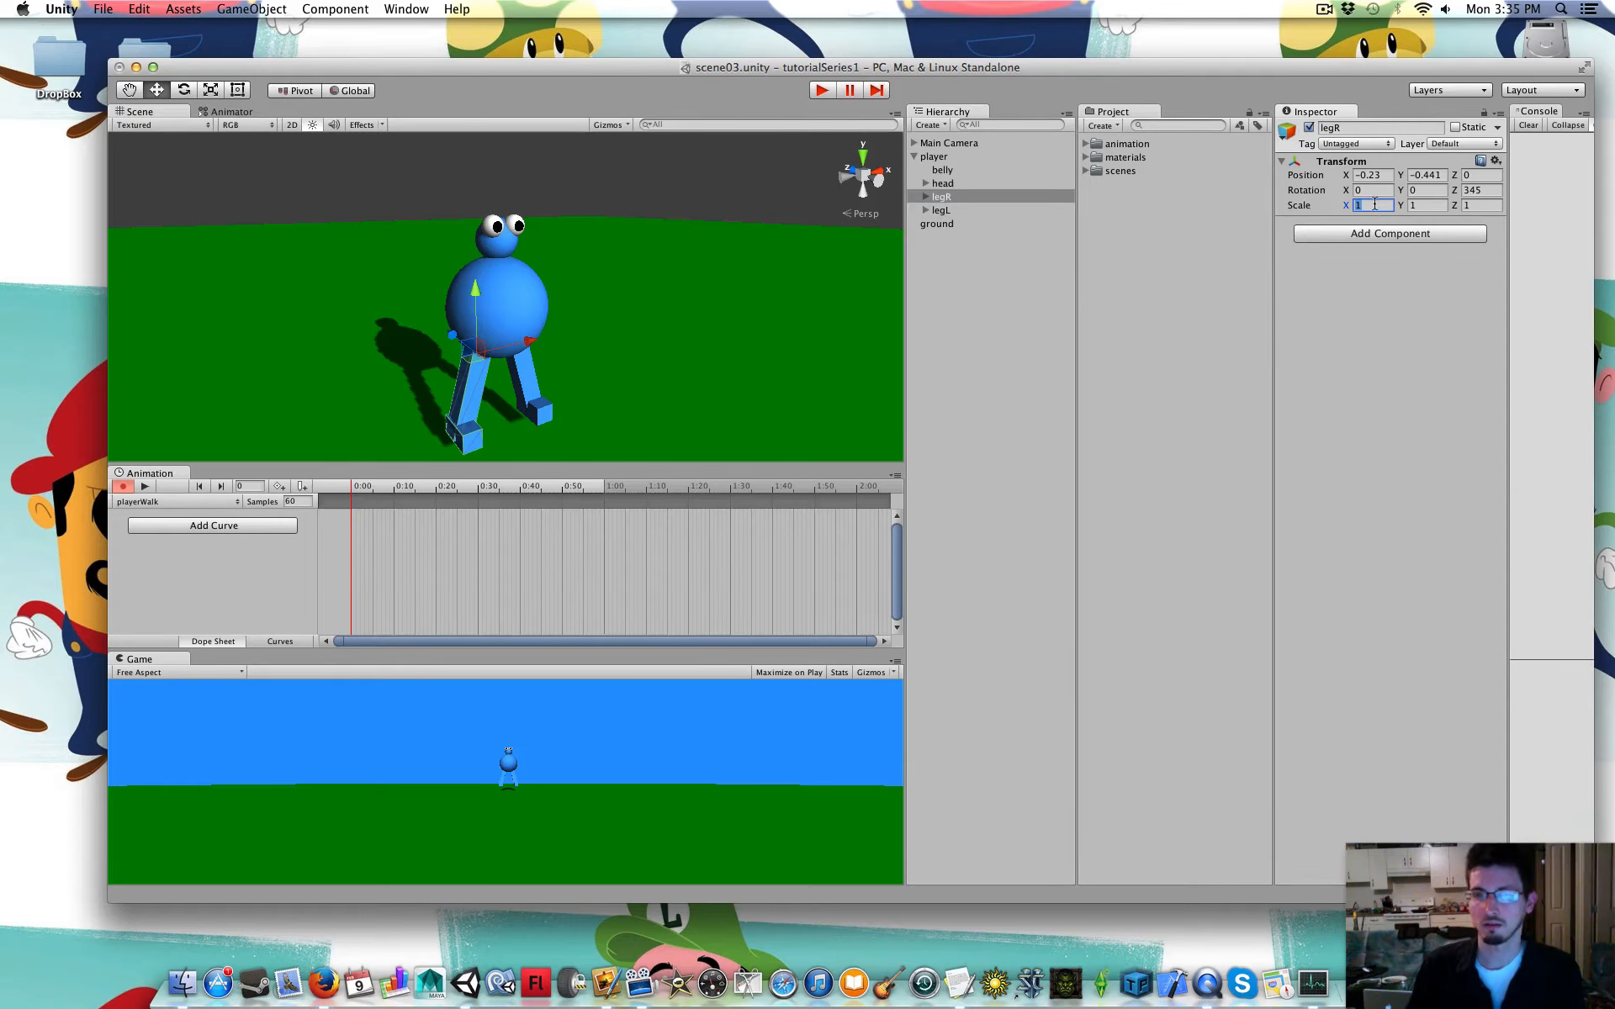
pyautogui.write('60')
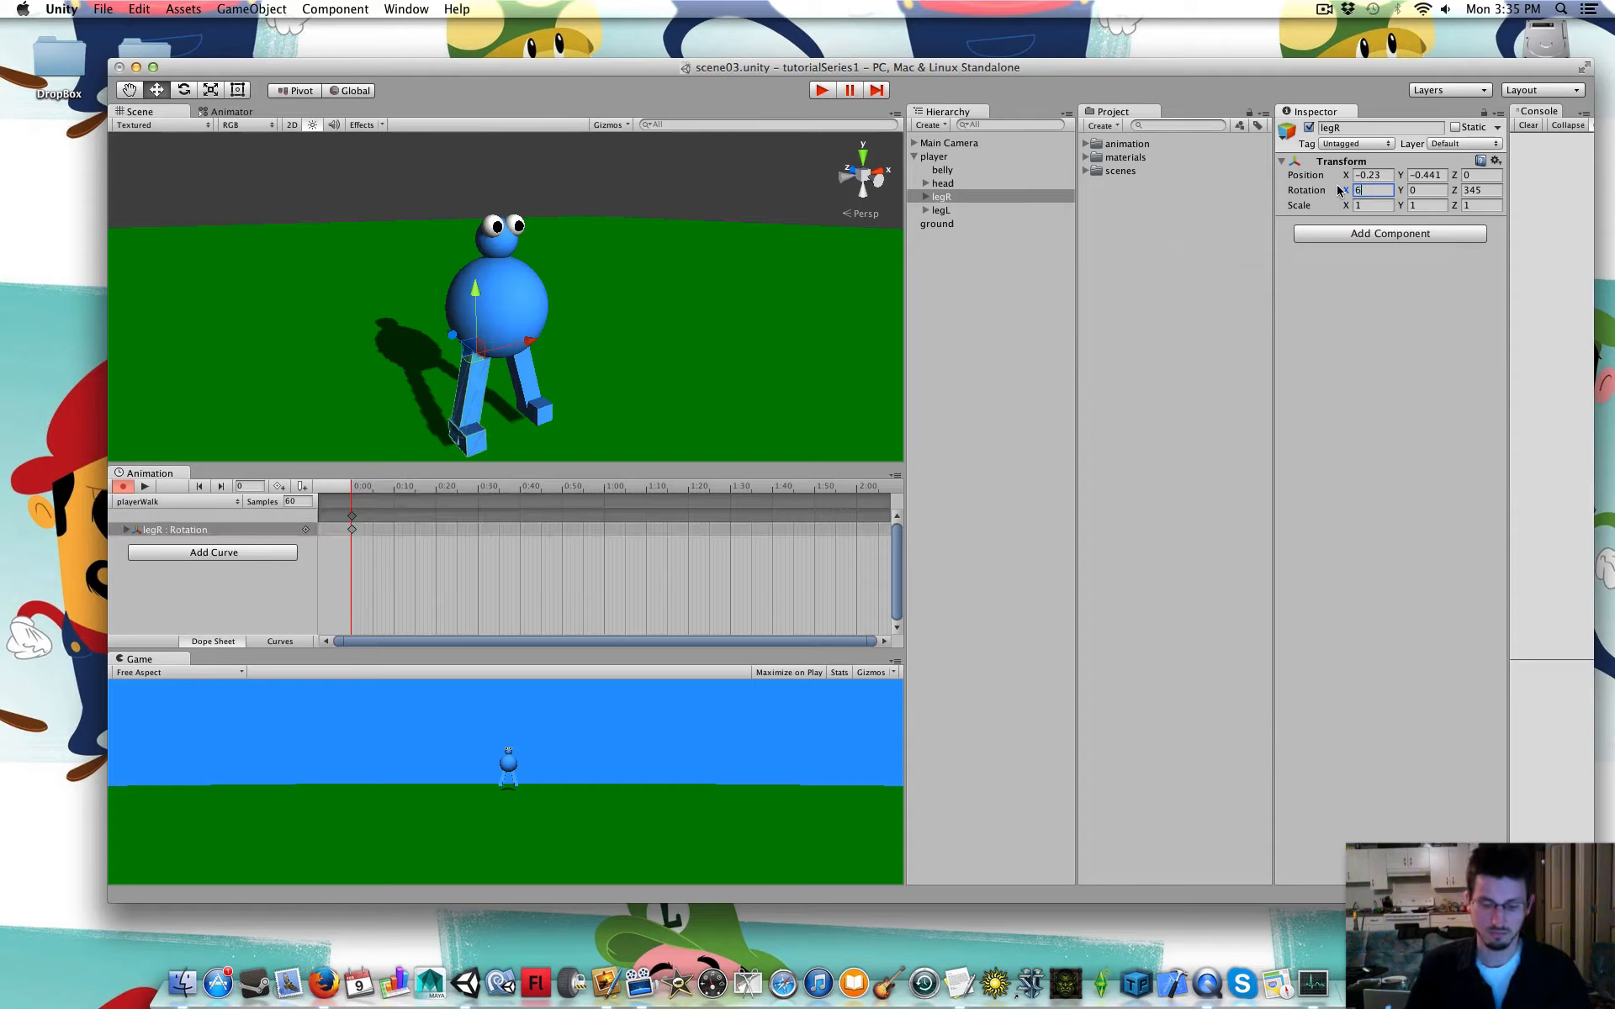
pyautogui.write('60')
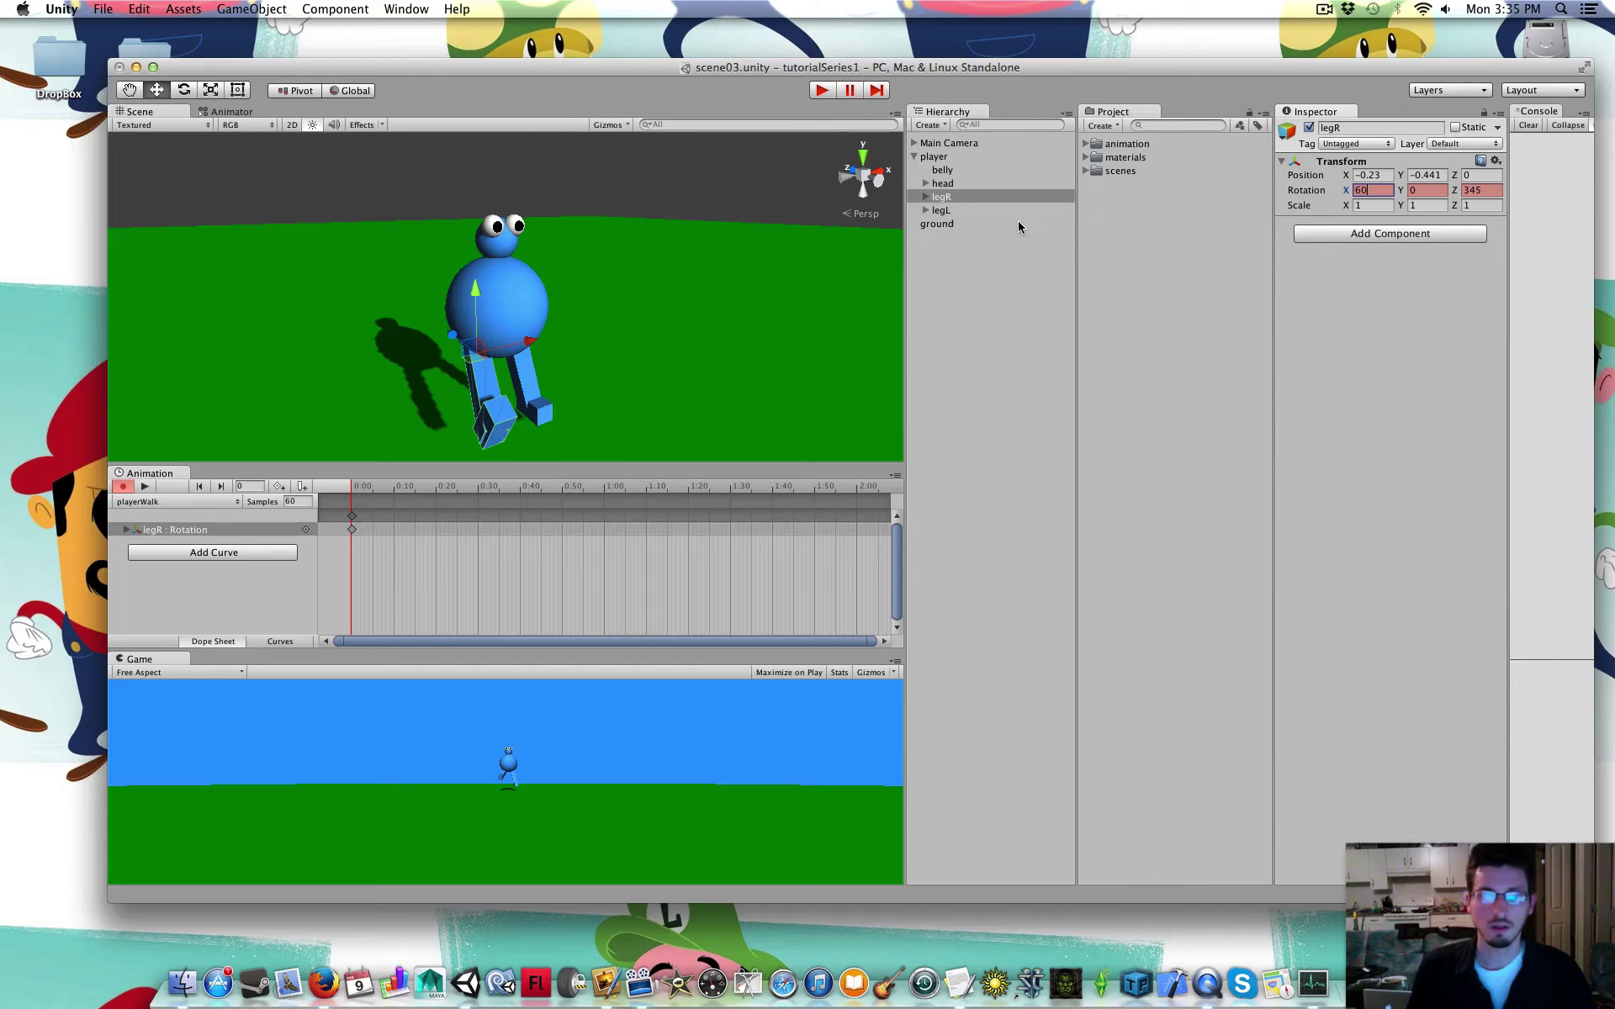
pyautogui.click(941, 210)
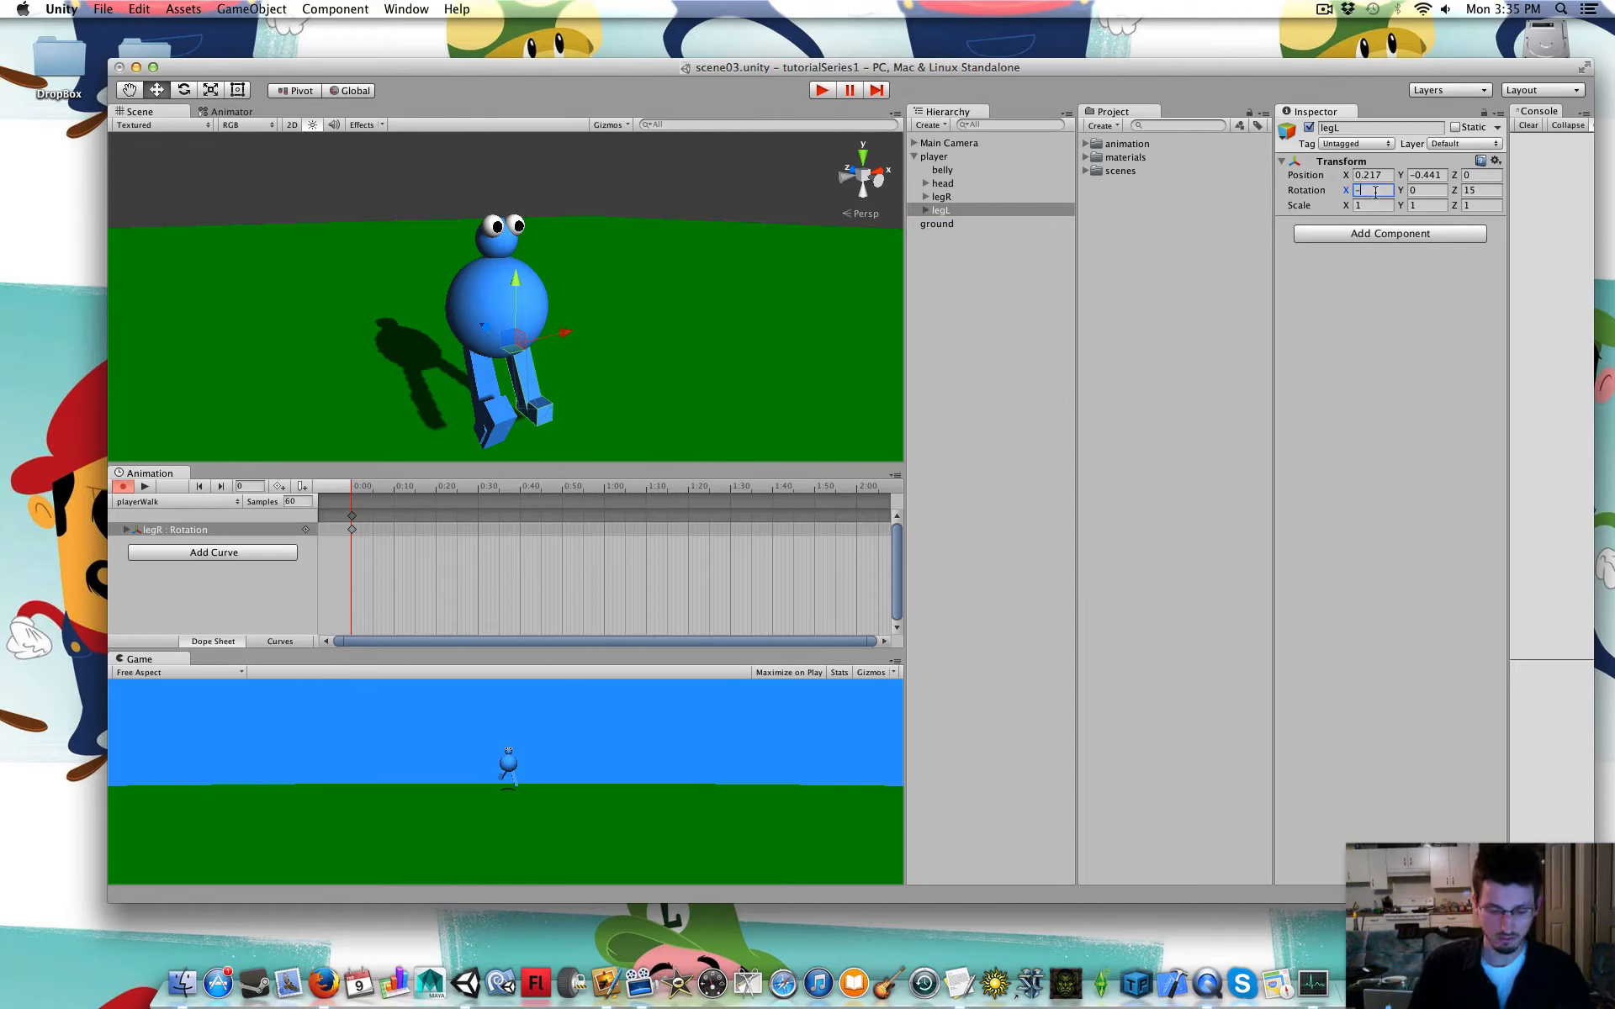
pyautogui.write('-60')
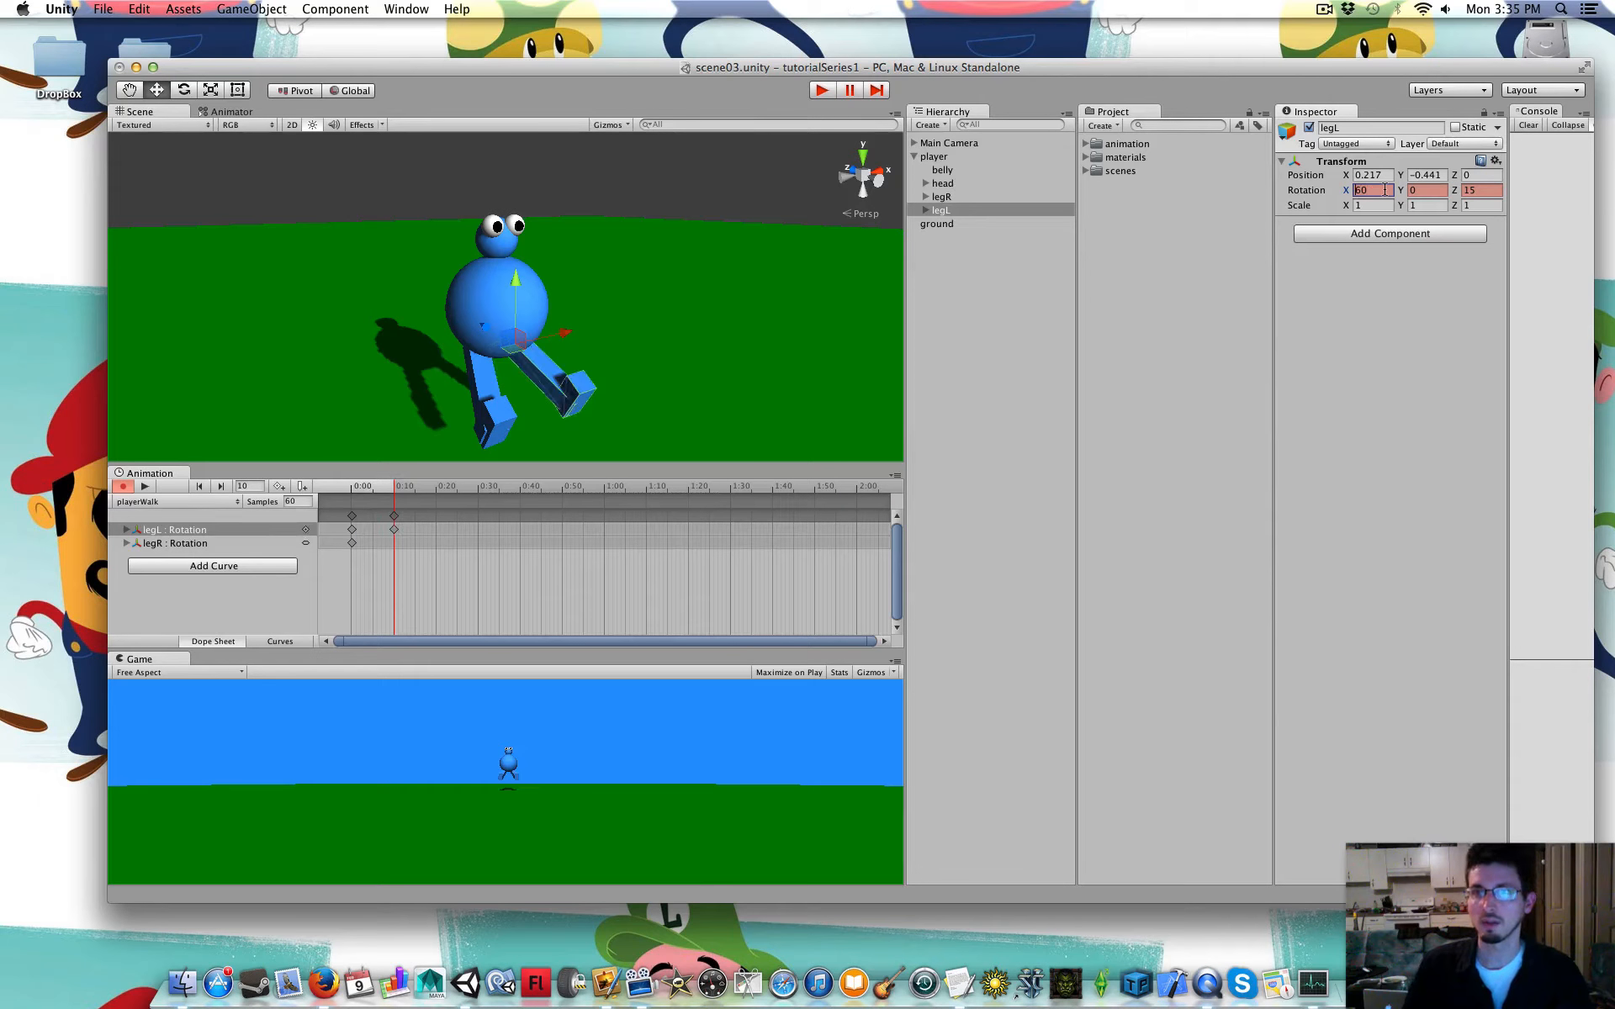
# Key legR at -60 Rotation X at 0:10, then select both legs' 0:00 keyframes
pyautogui.click(940, 196)
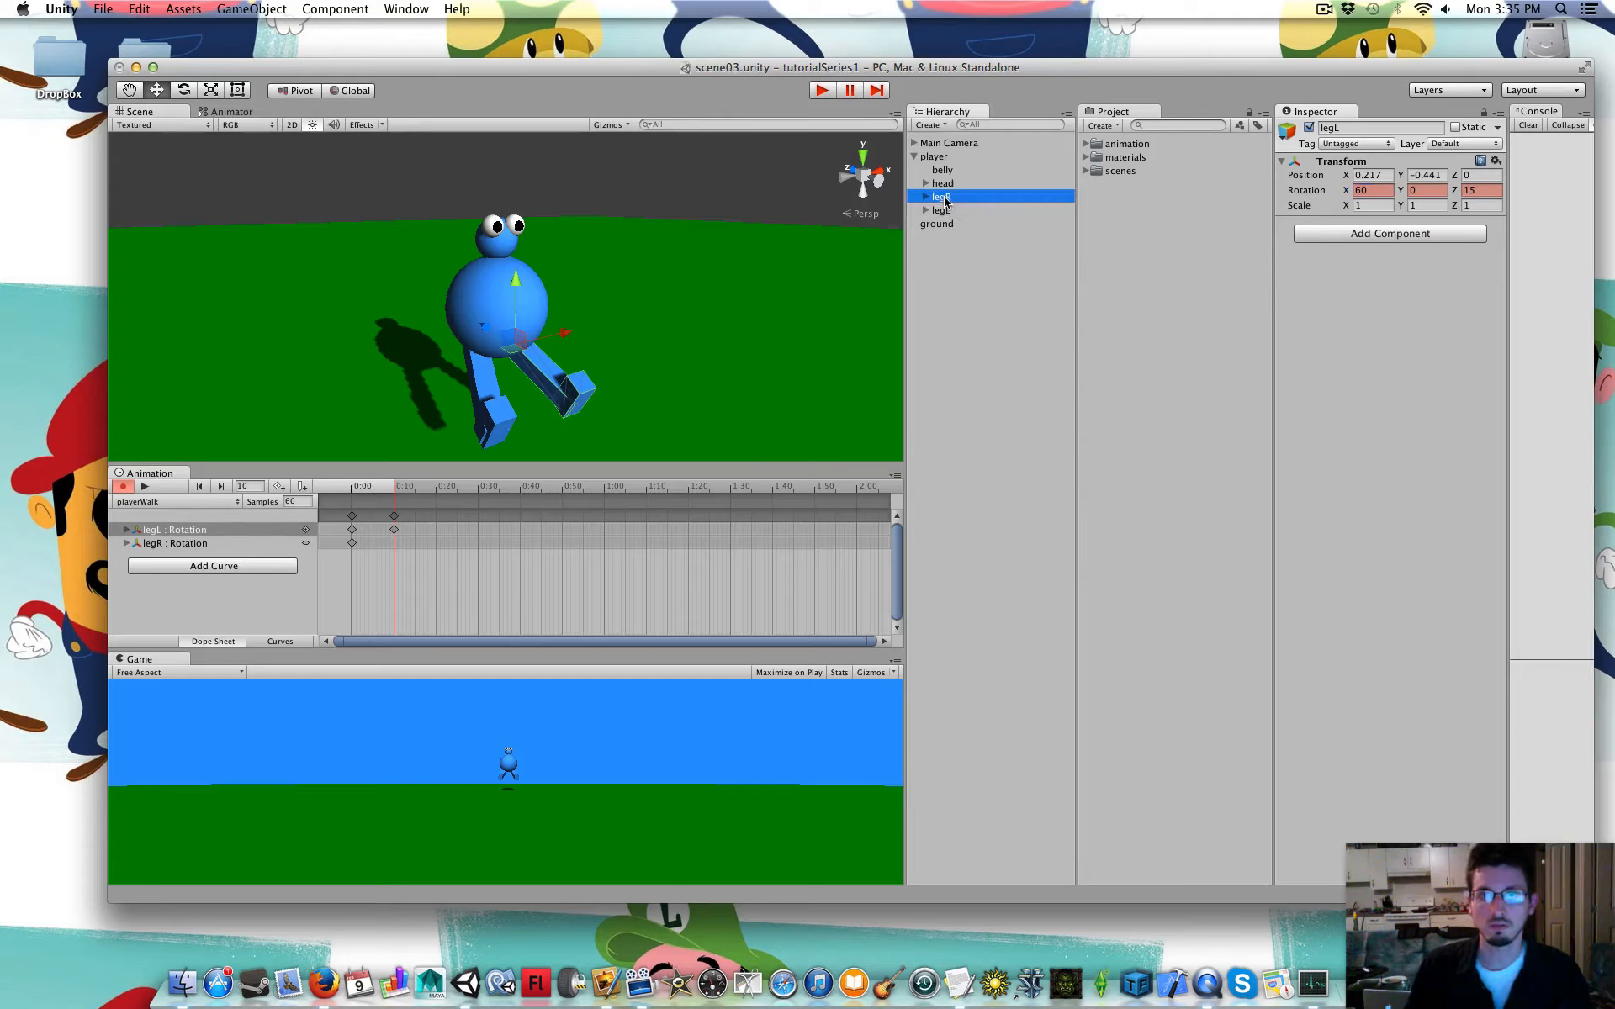
pyautogui.click(941, 197)
pyautogui.write('-60')
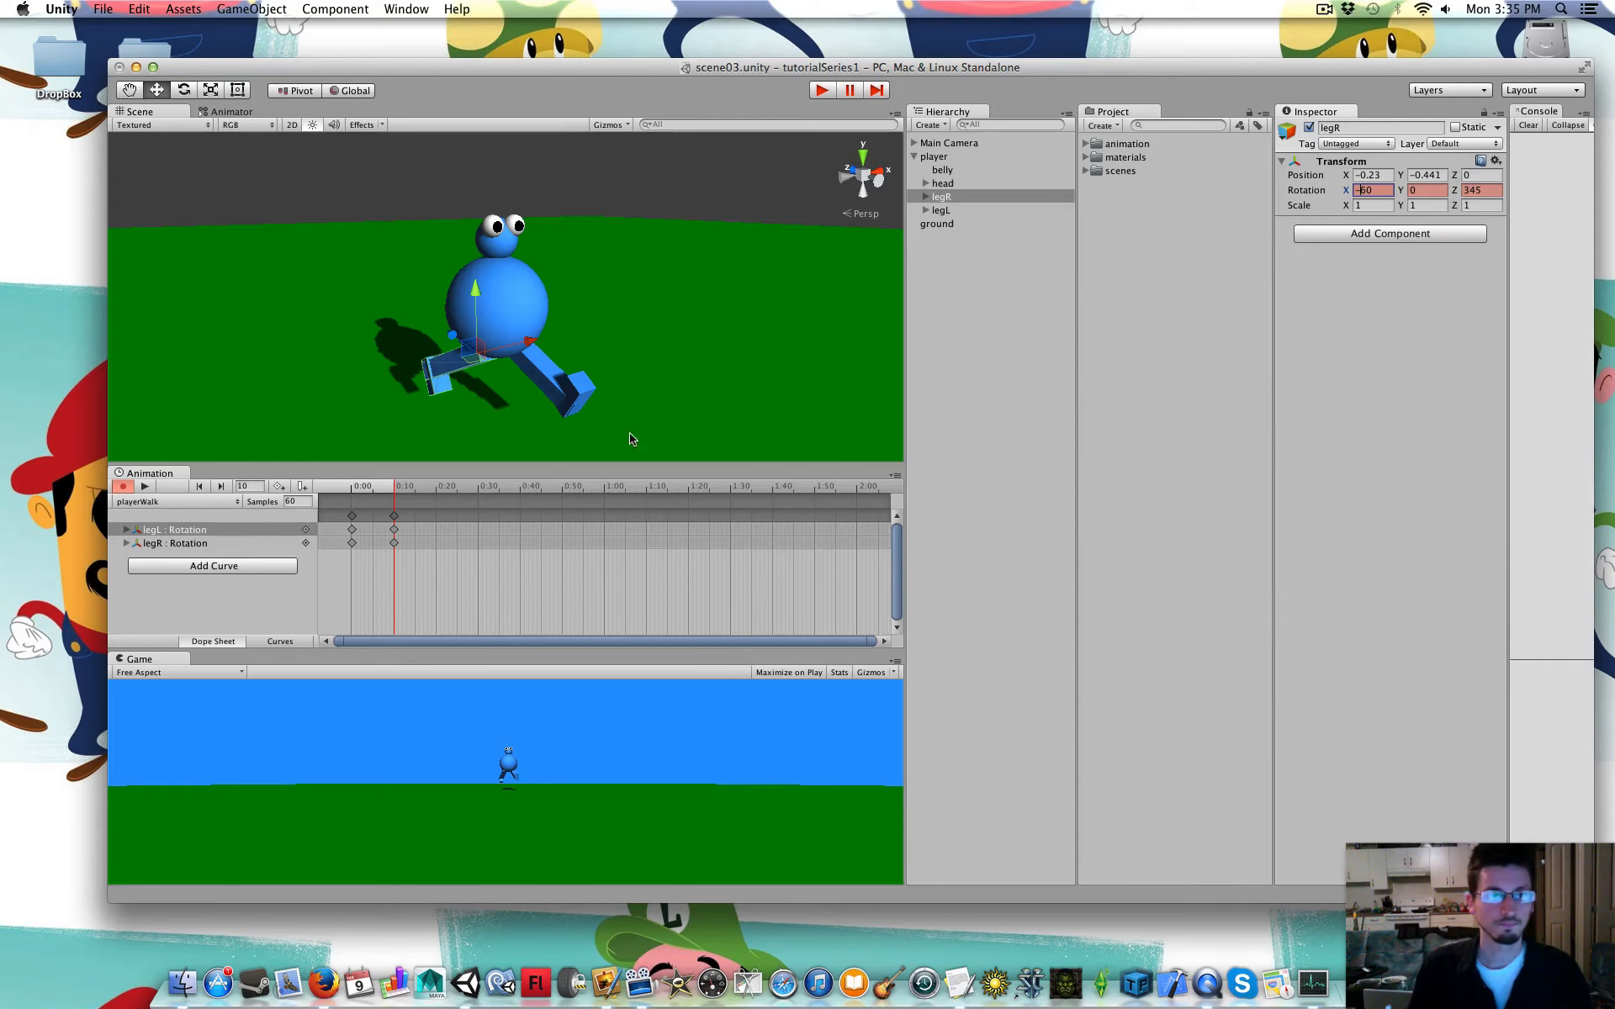
pyautogui.click(350, 486)
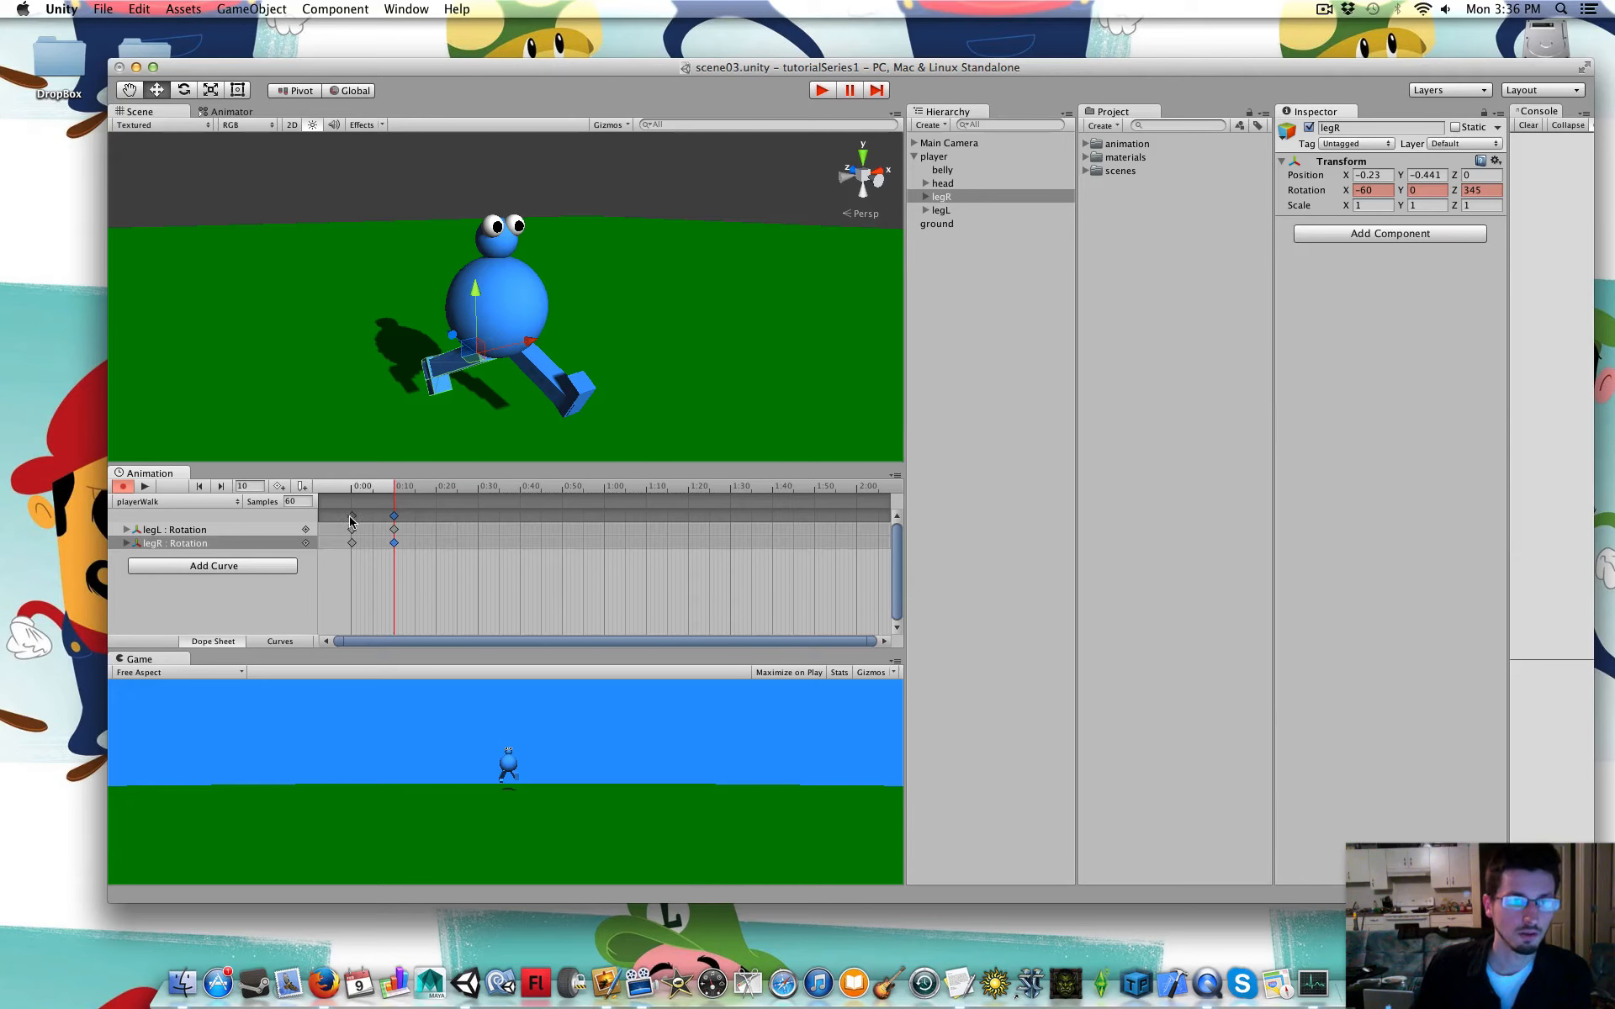
pyautogui.click(935, 155)
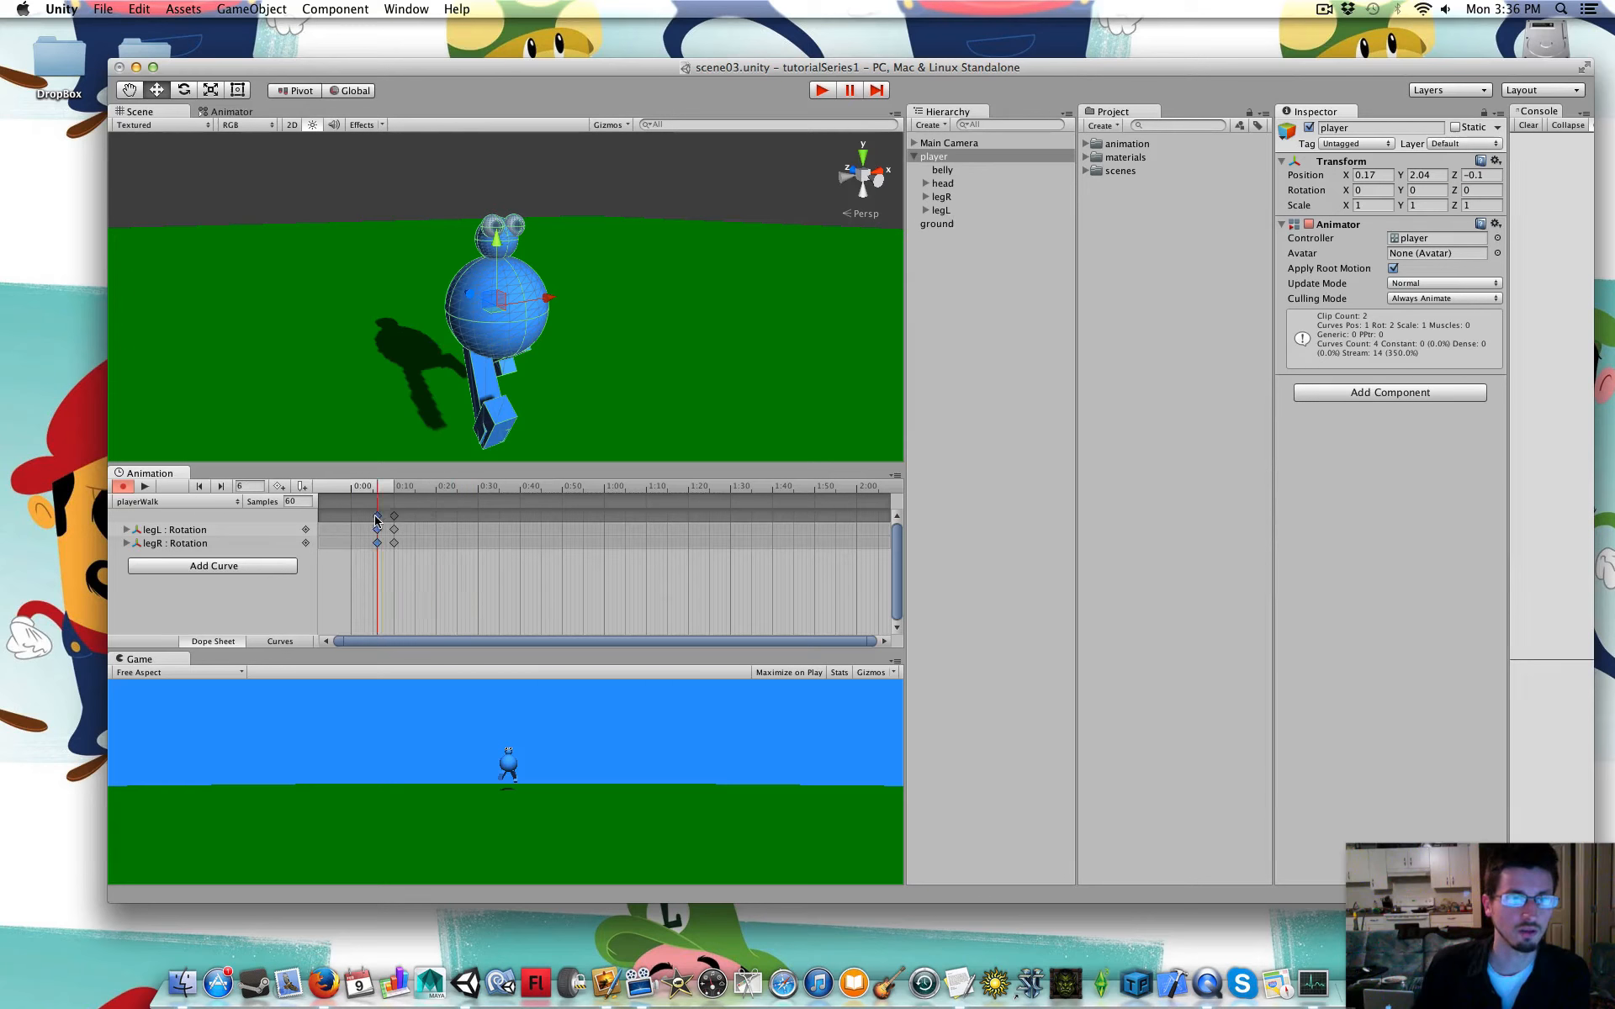
pyautogui.moveTo(377, 485); pyautogui.dragTo(351, 485)
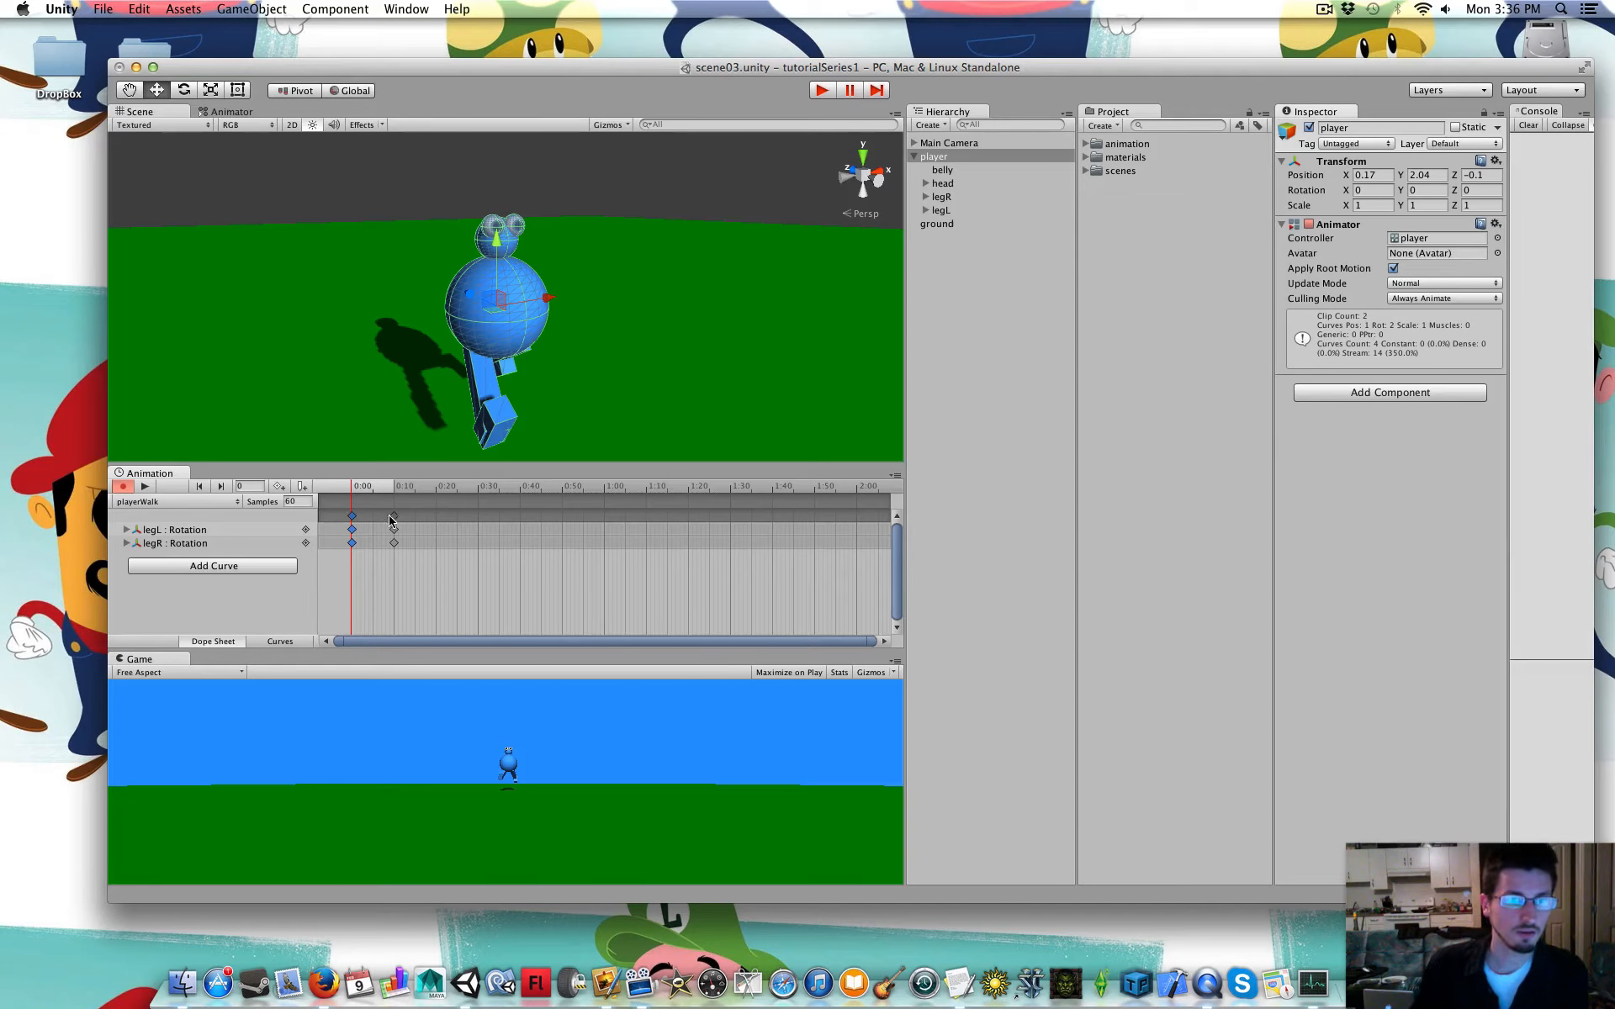
# Paste the 0:00 leg keyframes at 0:20 and scrub the timeline to preview the stride
pyautogui.click(351, 523)
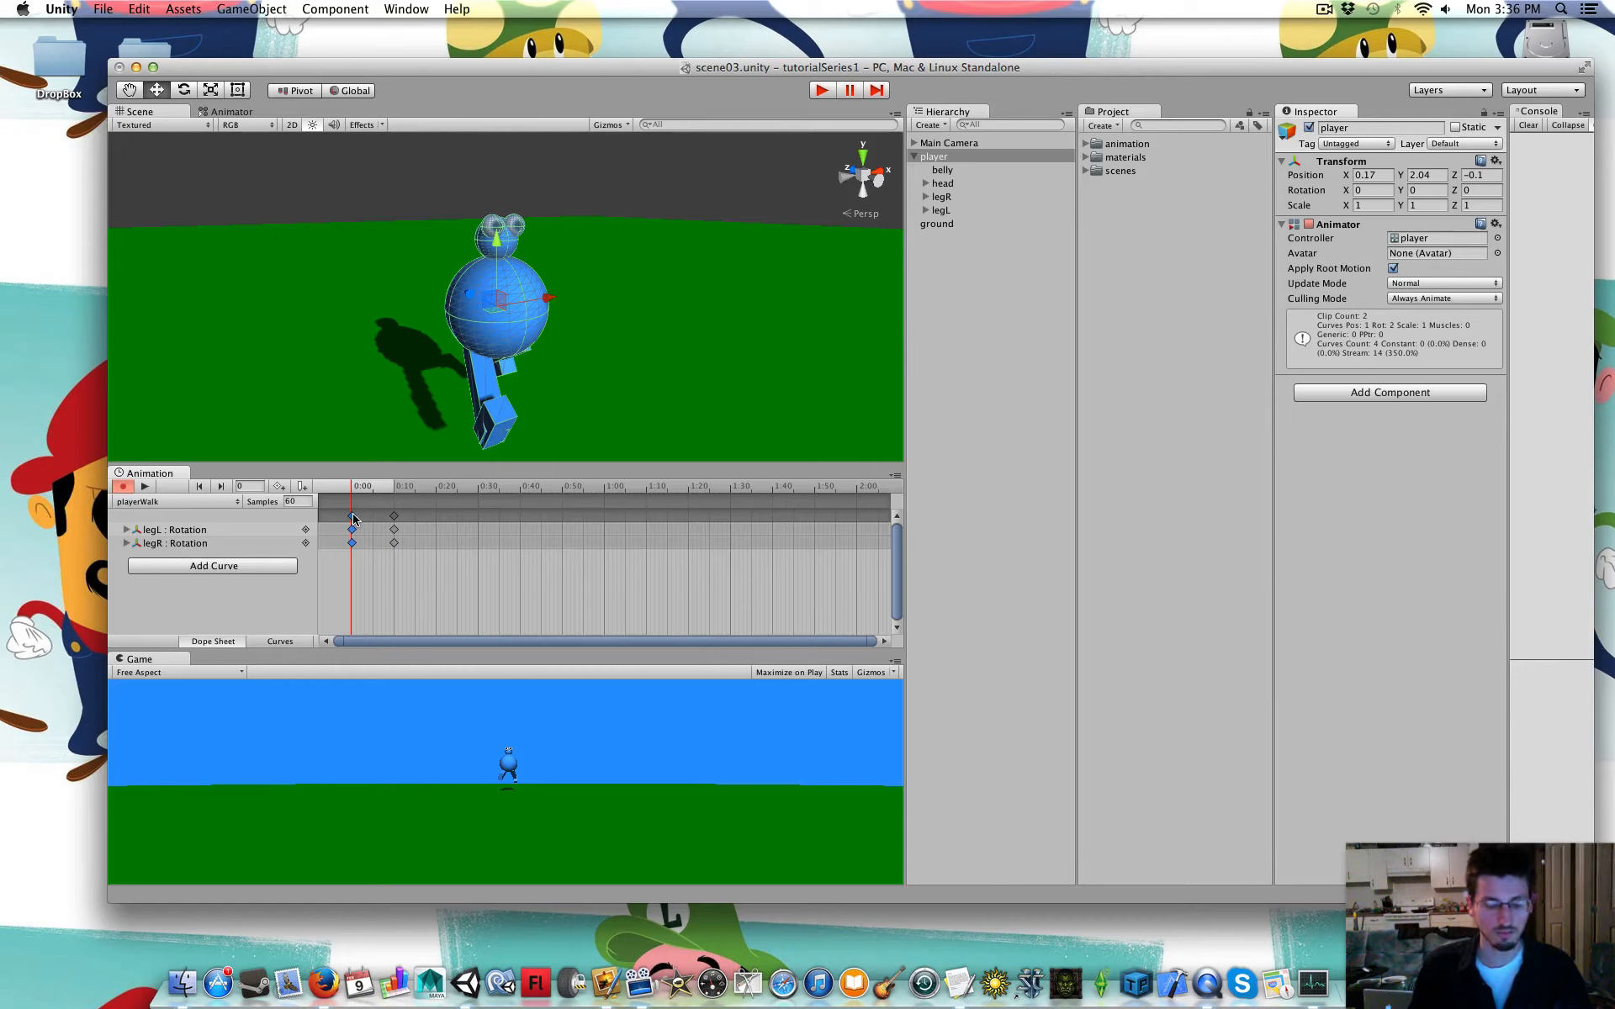
pyautogui.click(413, 485)
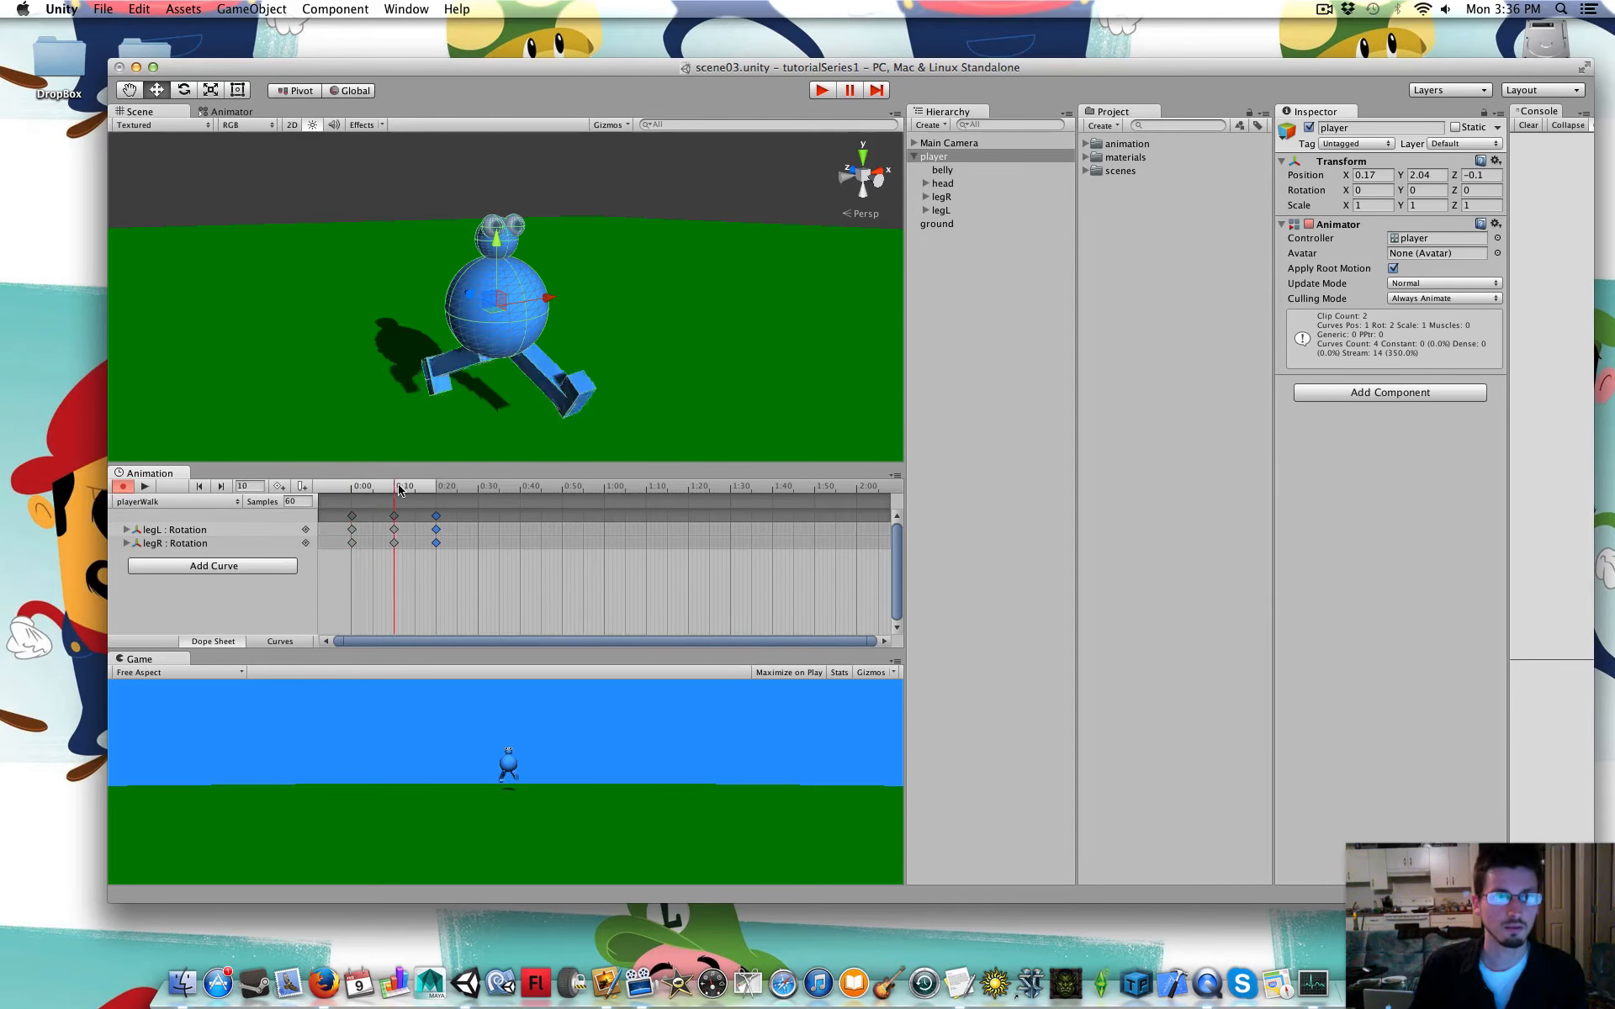
pyautogui.click(348, 485)
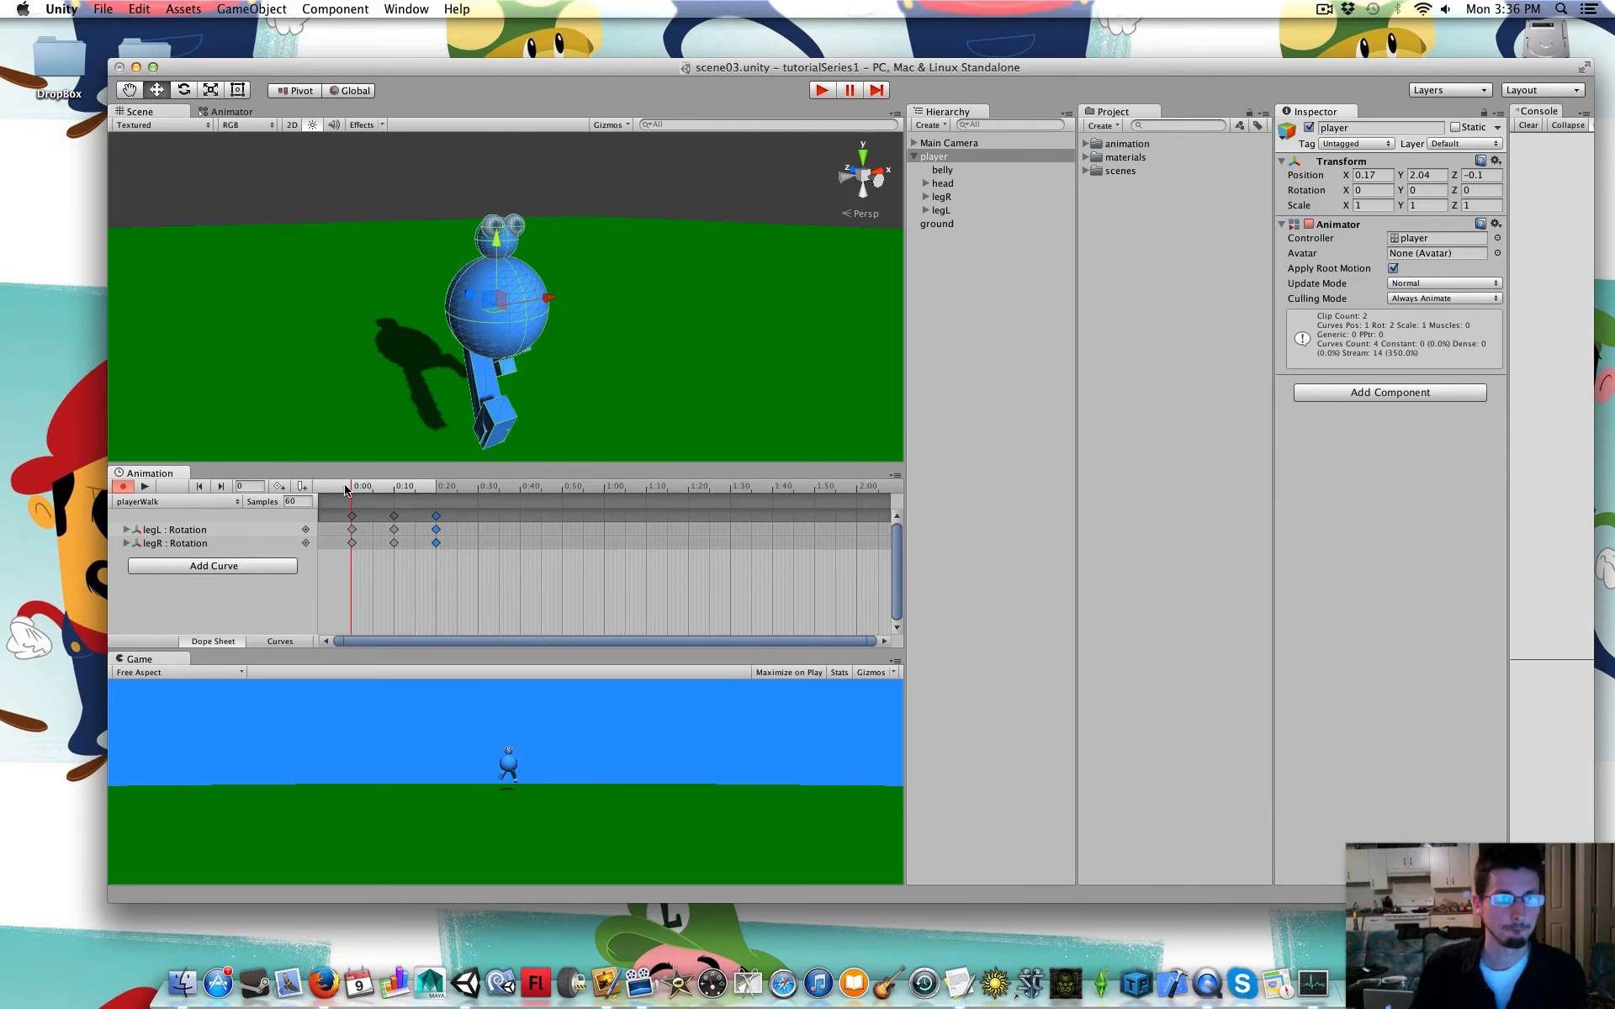
pyautogui.click(144, 485)
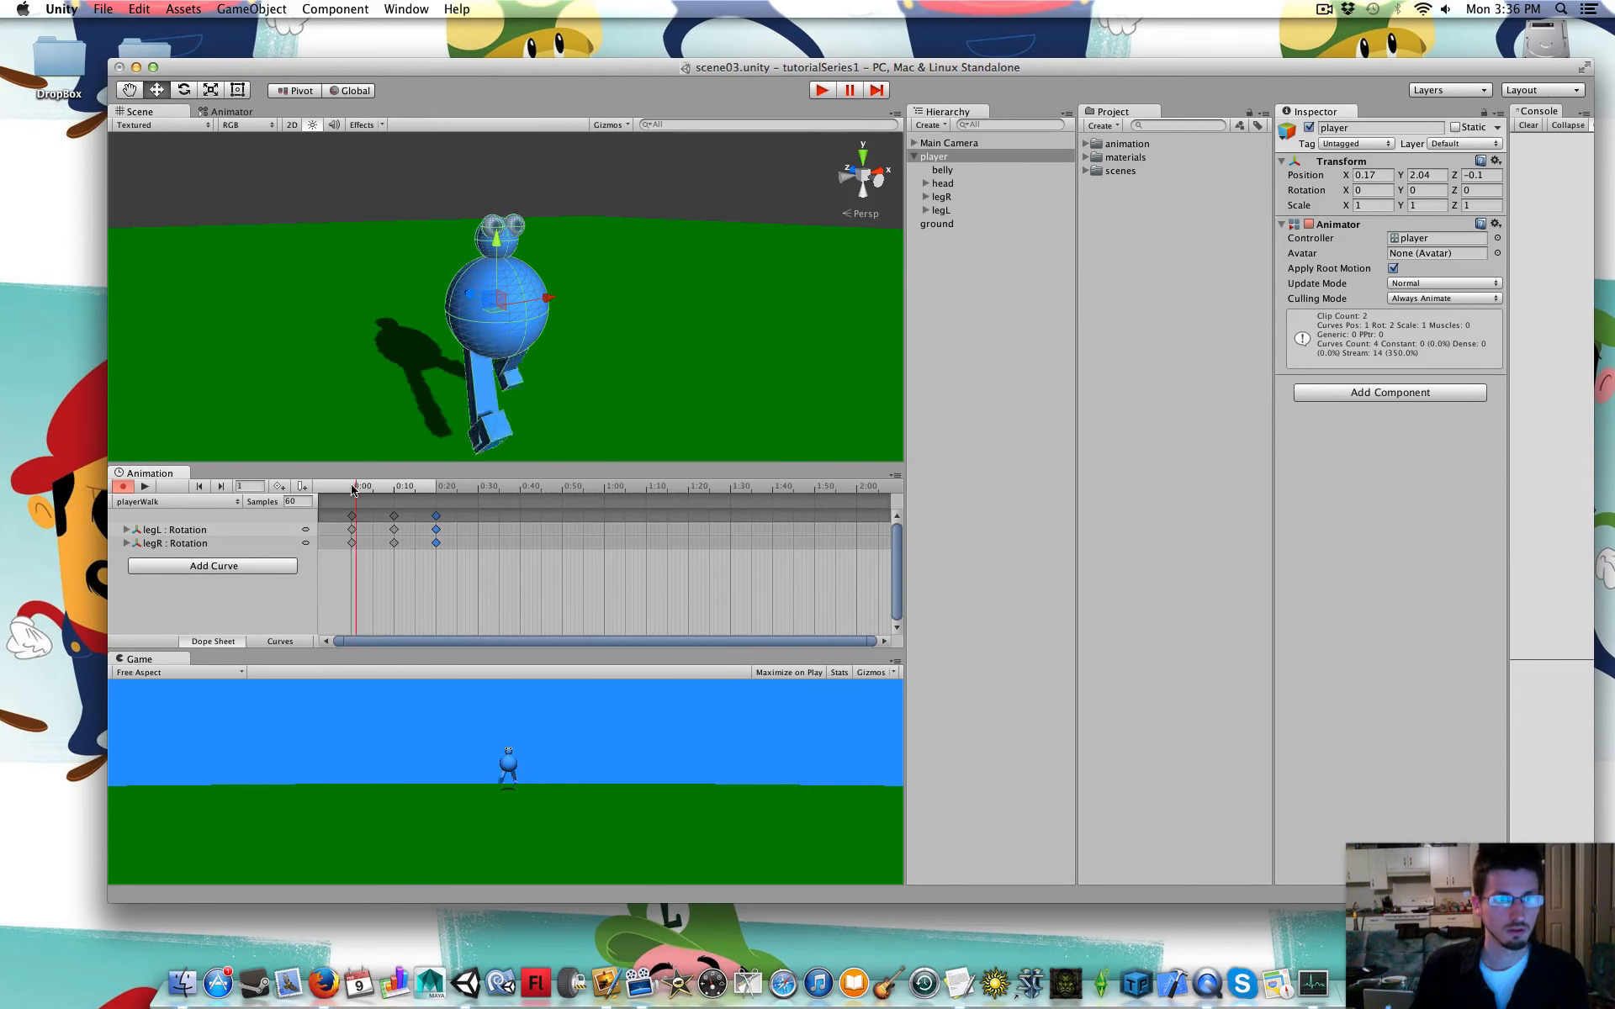
pyautogui.click(391, 485)
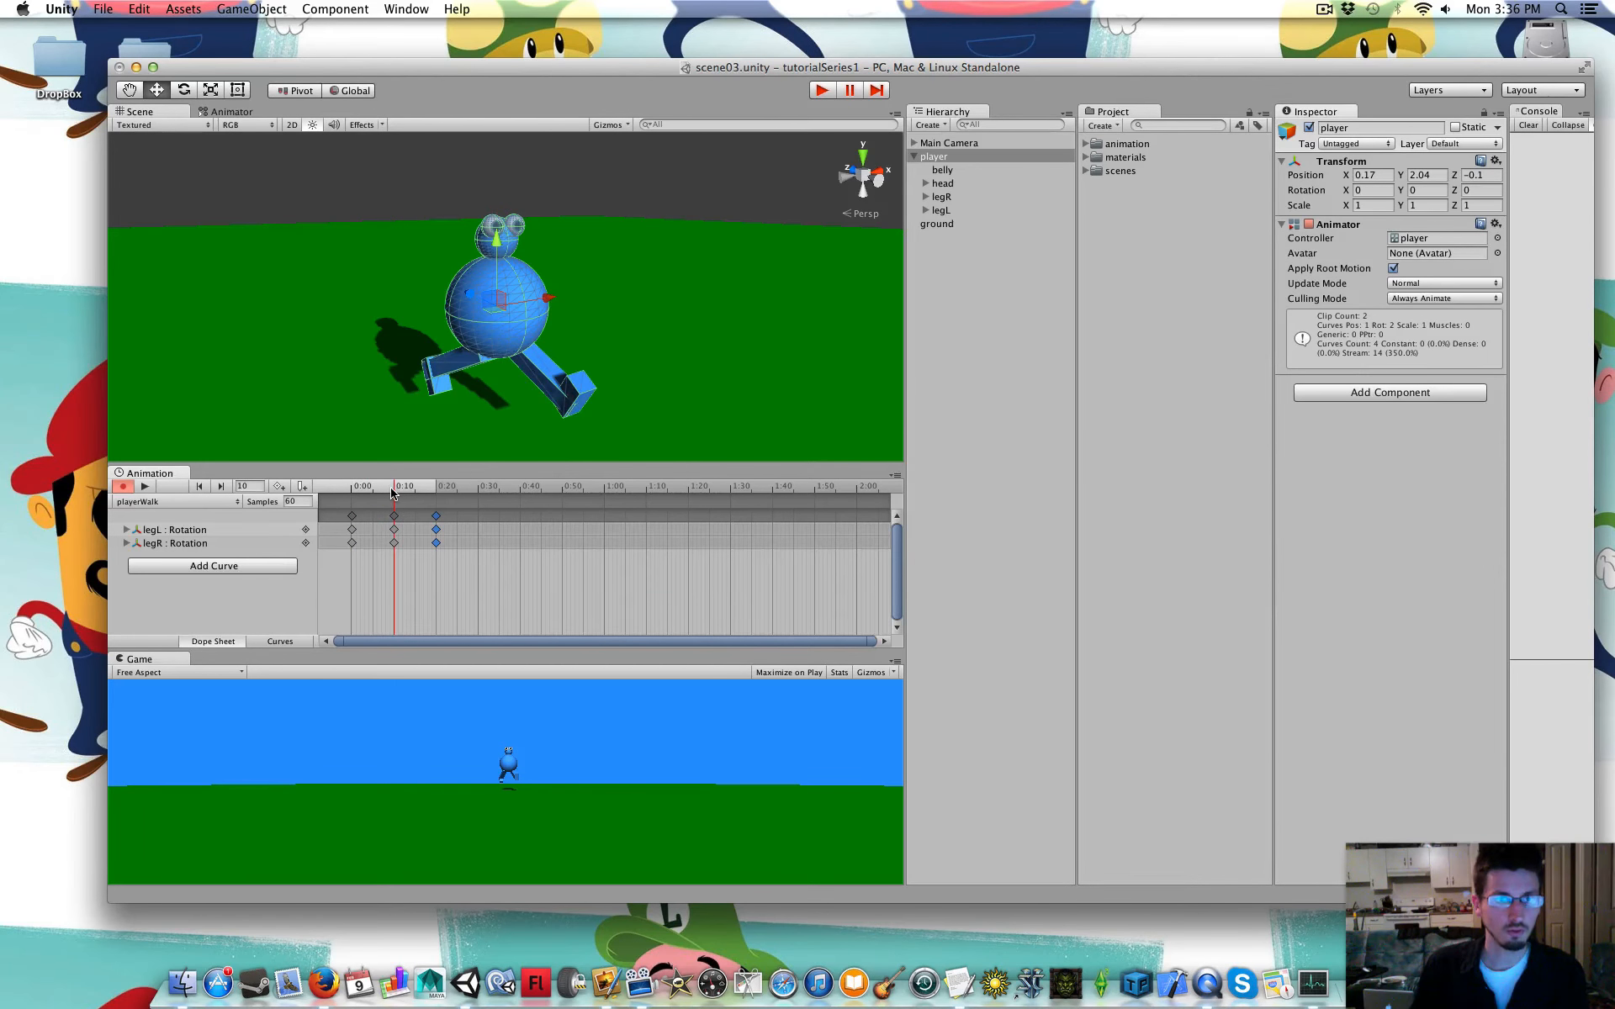
pyautogui.moveTo(955, 187)
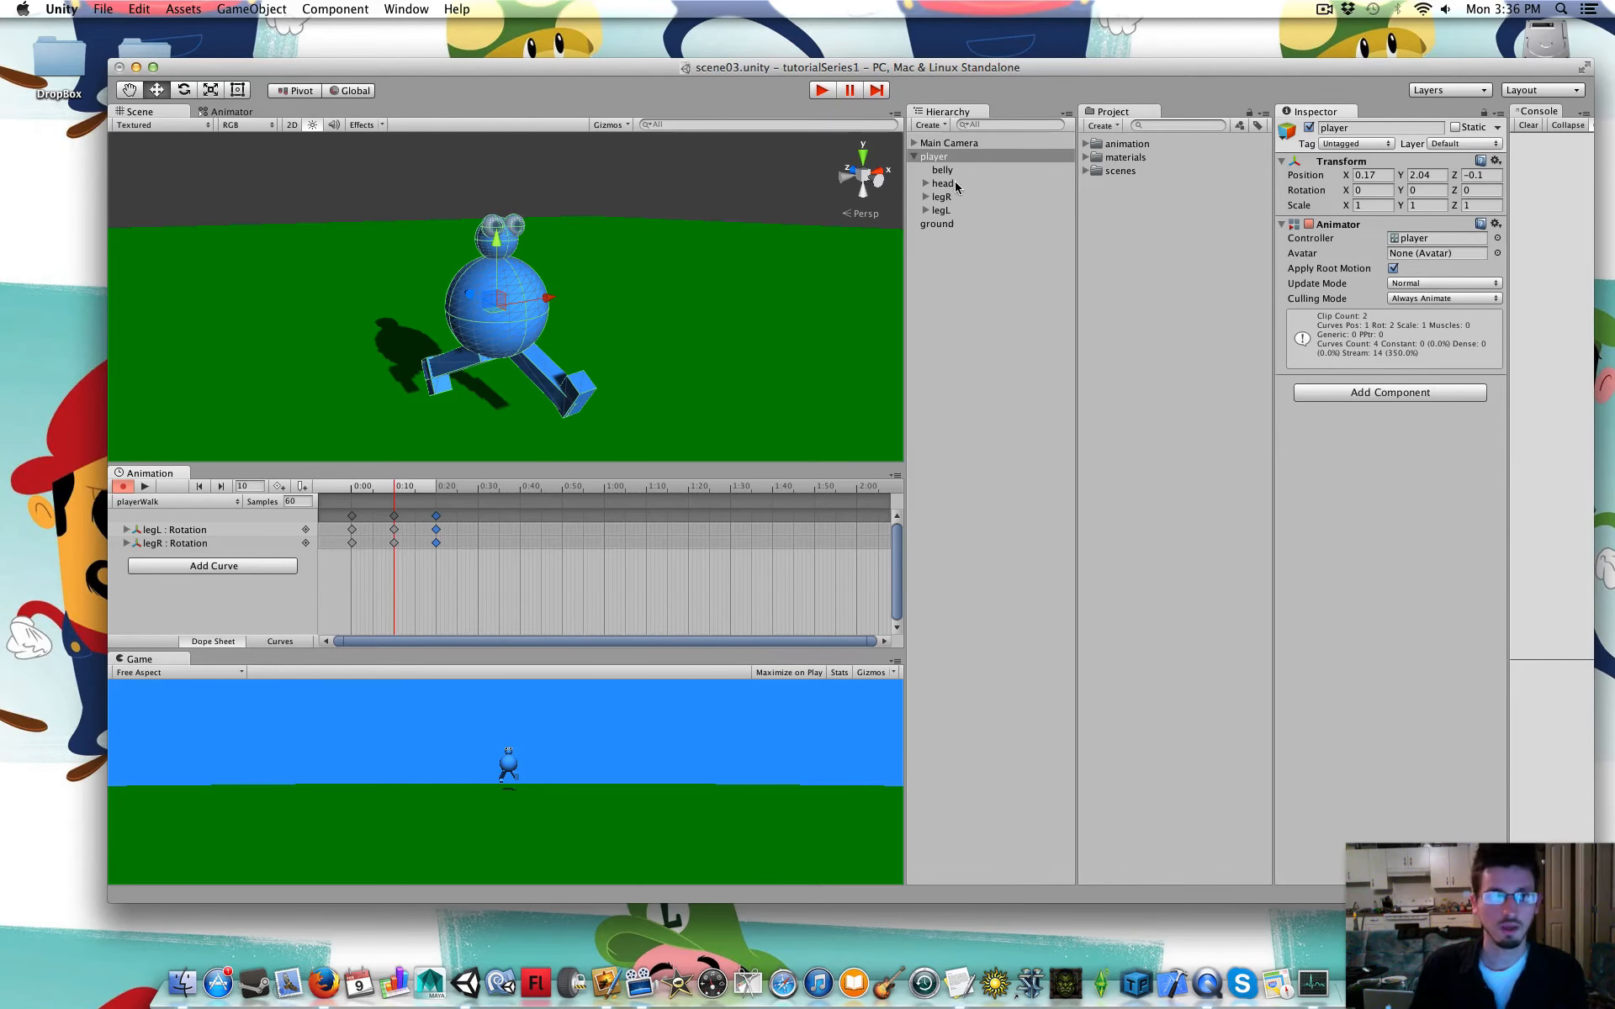
pyautogui.click(942, 183)
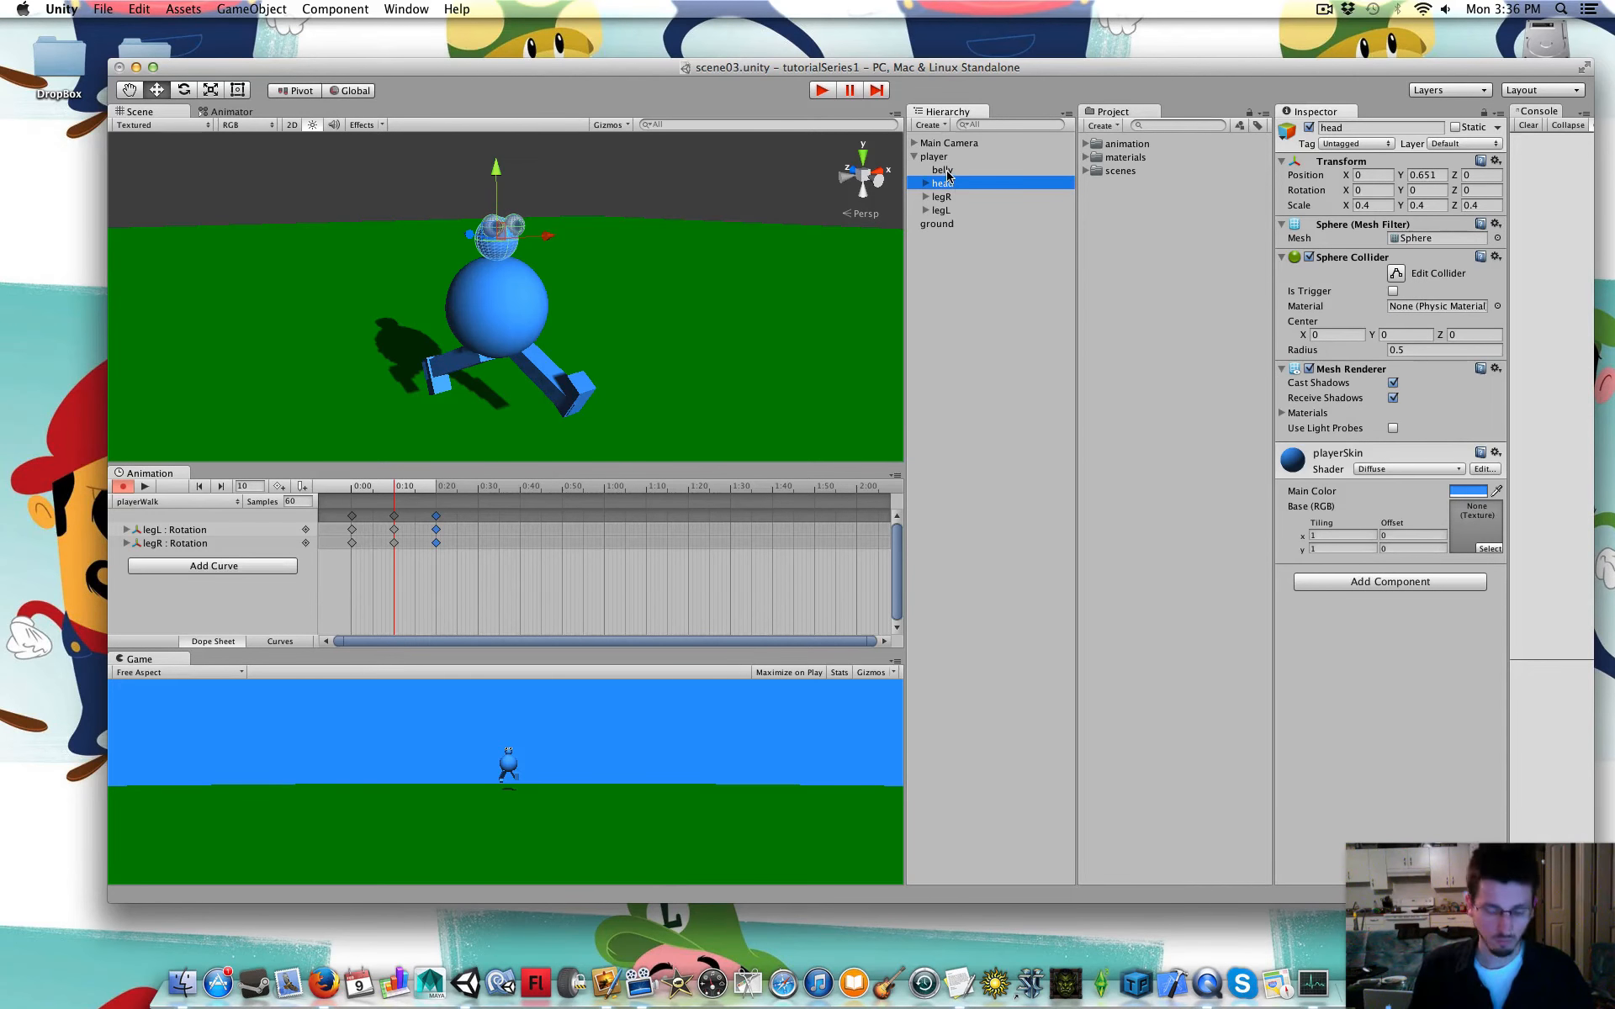
# Add a head keyframe at 0:20 in the playerWalk clip
pyautogui.click(940, 170)
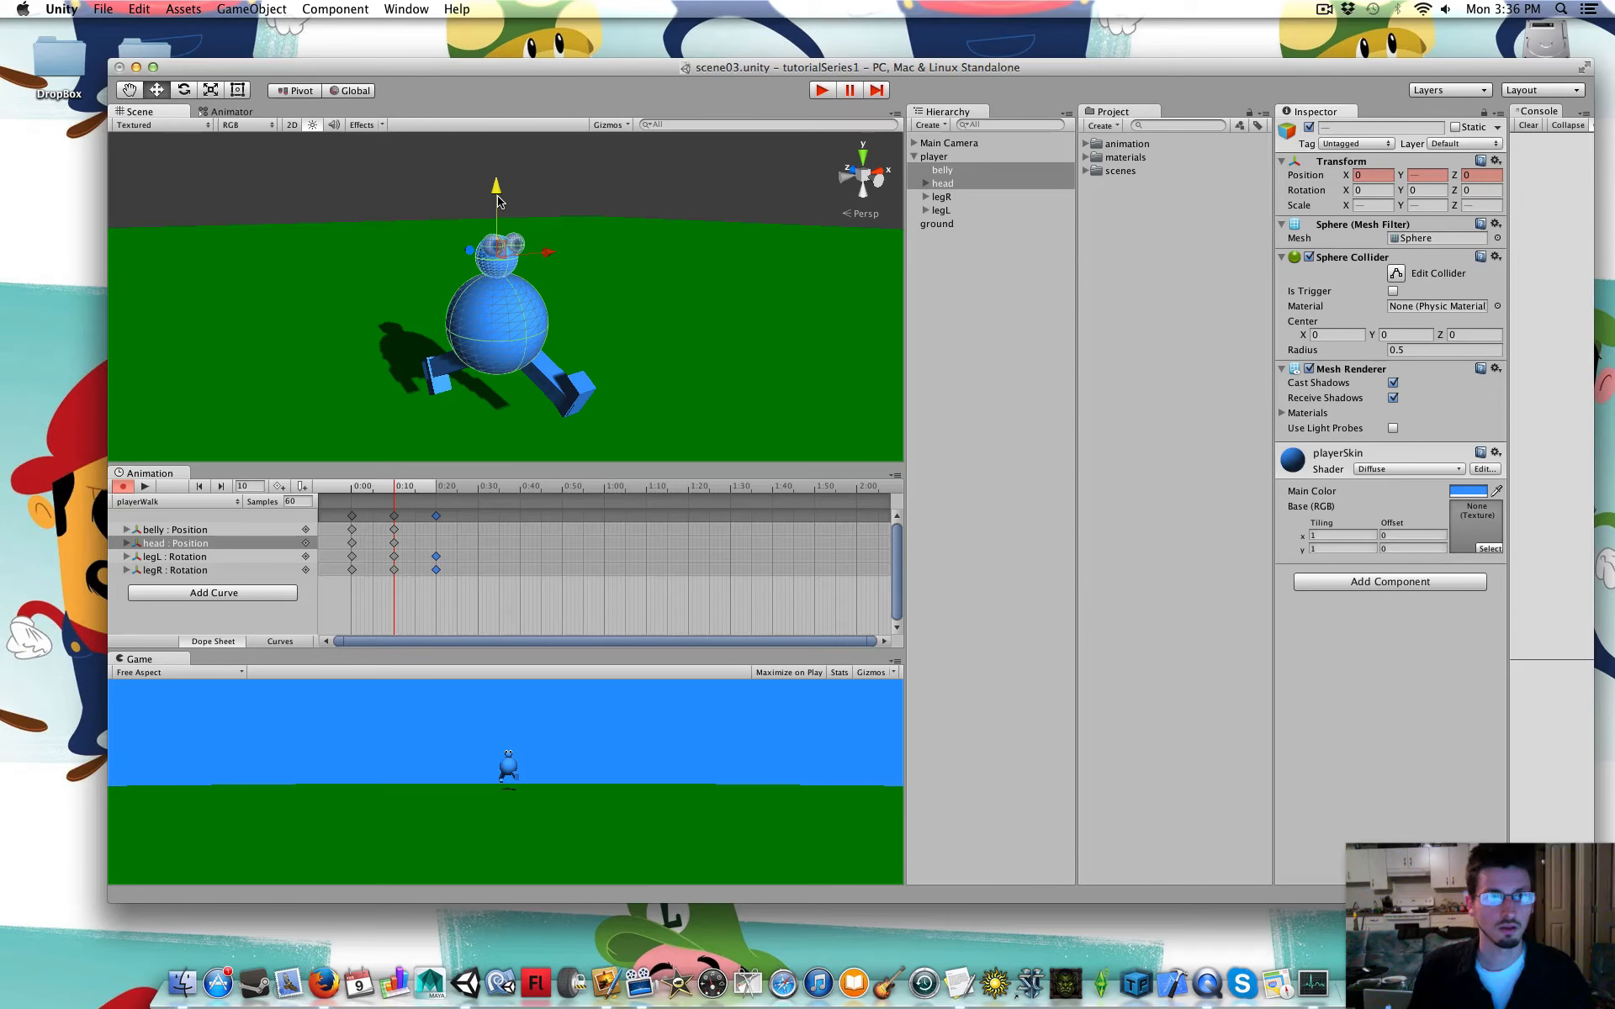
pyautogui.click(247, 486)
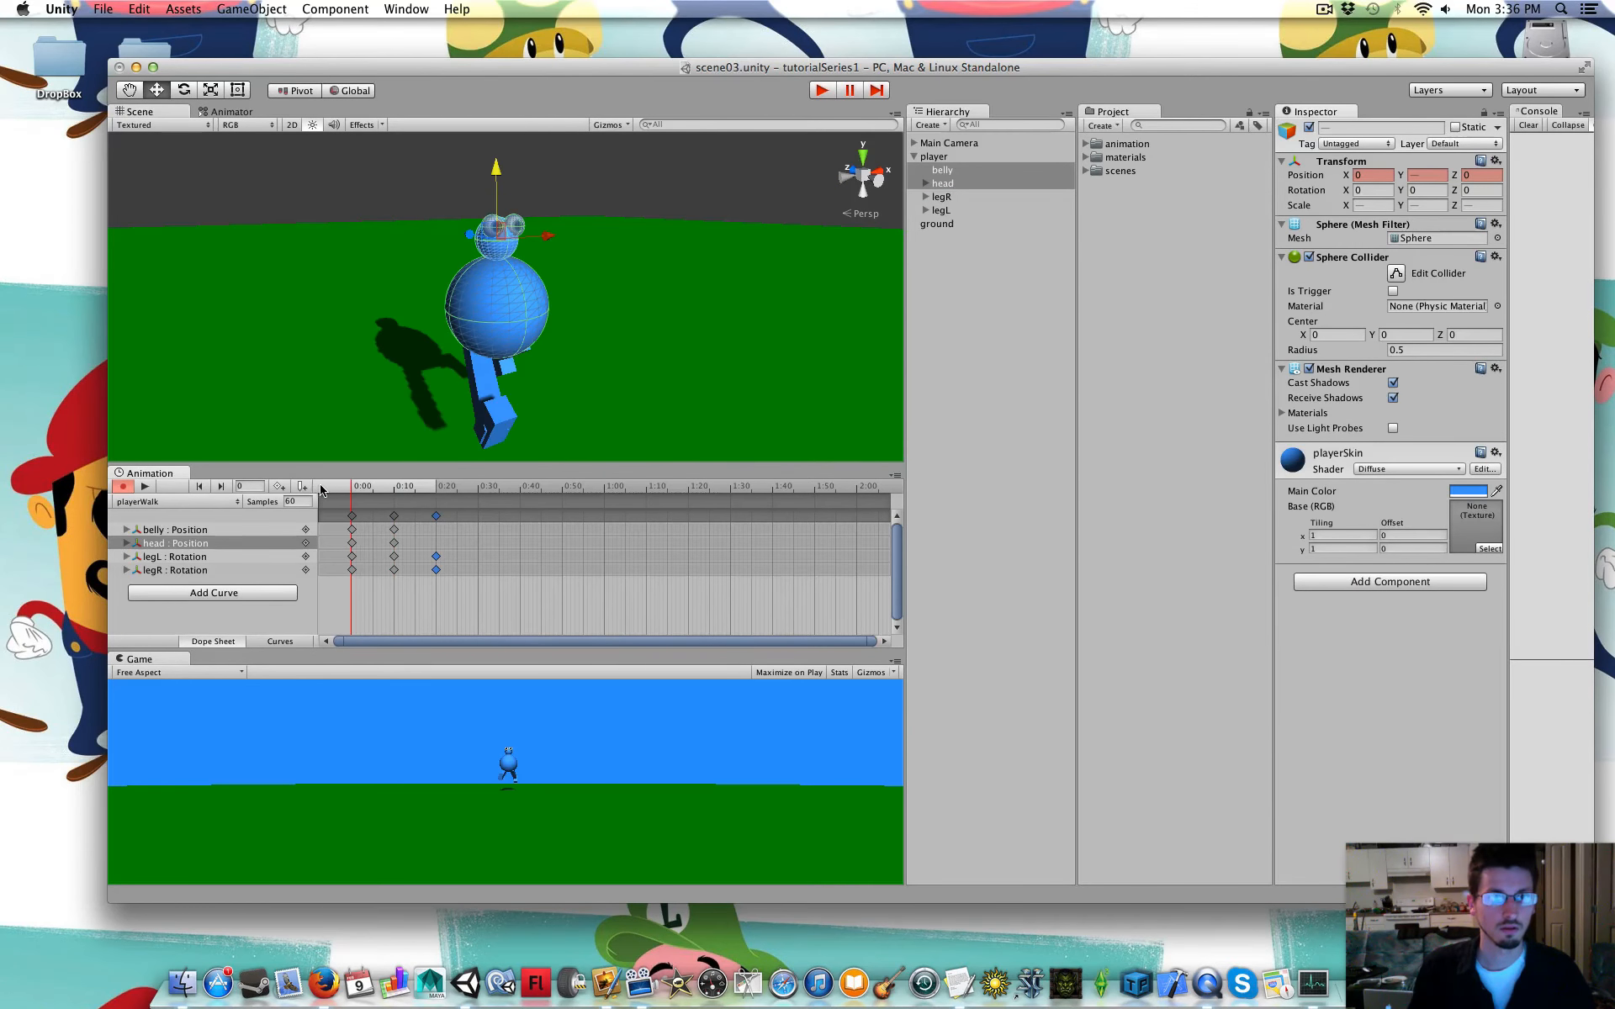
pyautogui.click(402, 486)
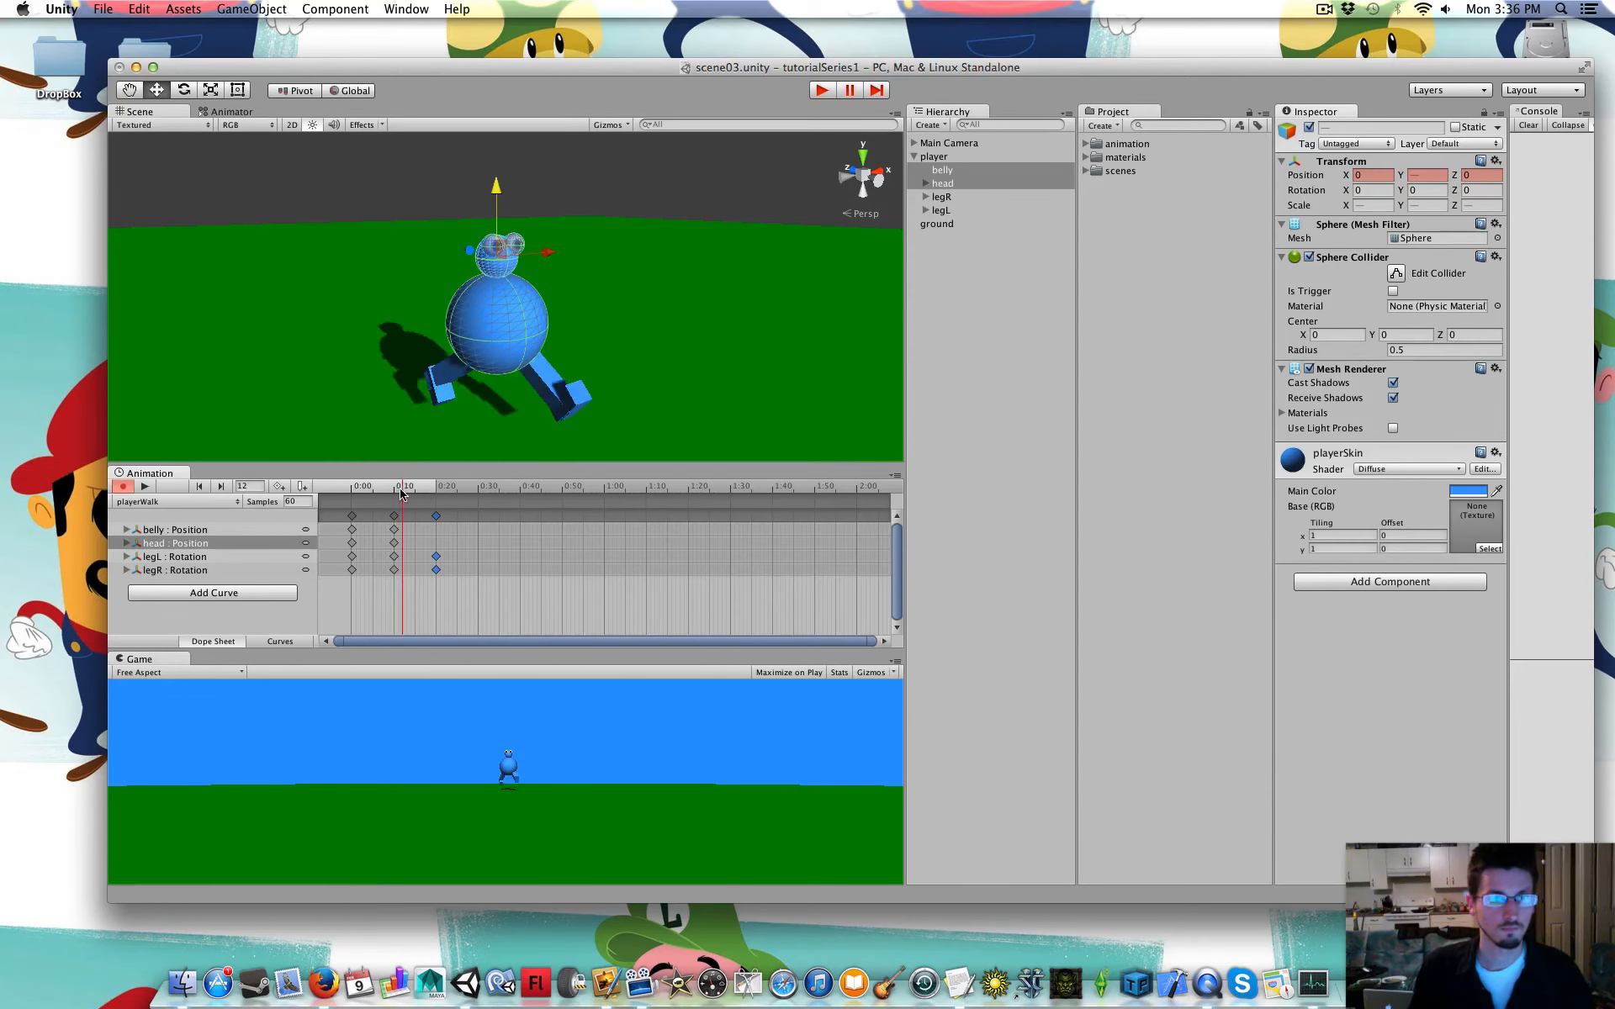
pyautogui.click(354, 486)
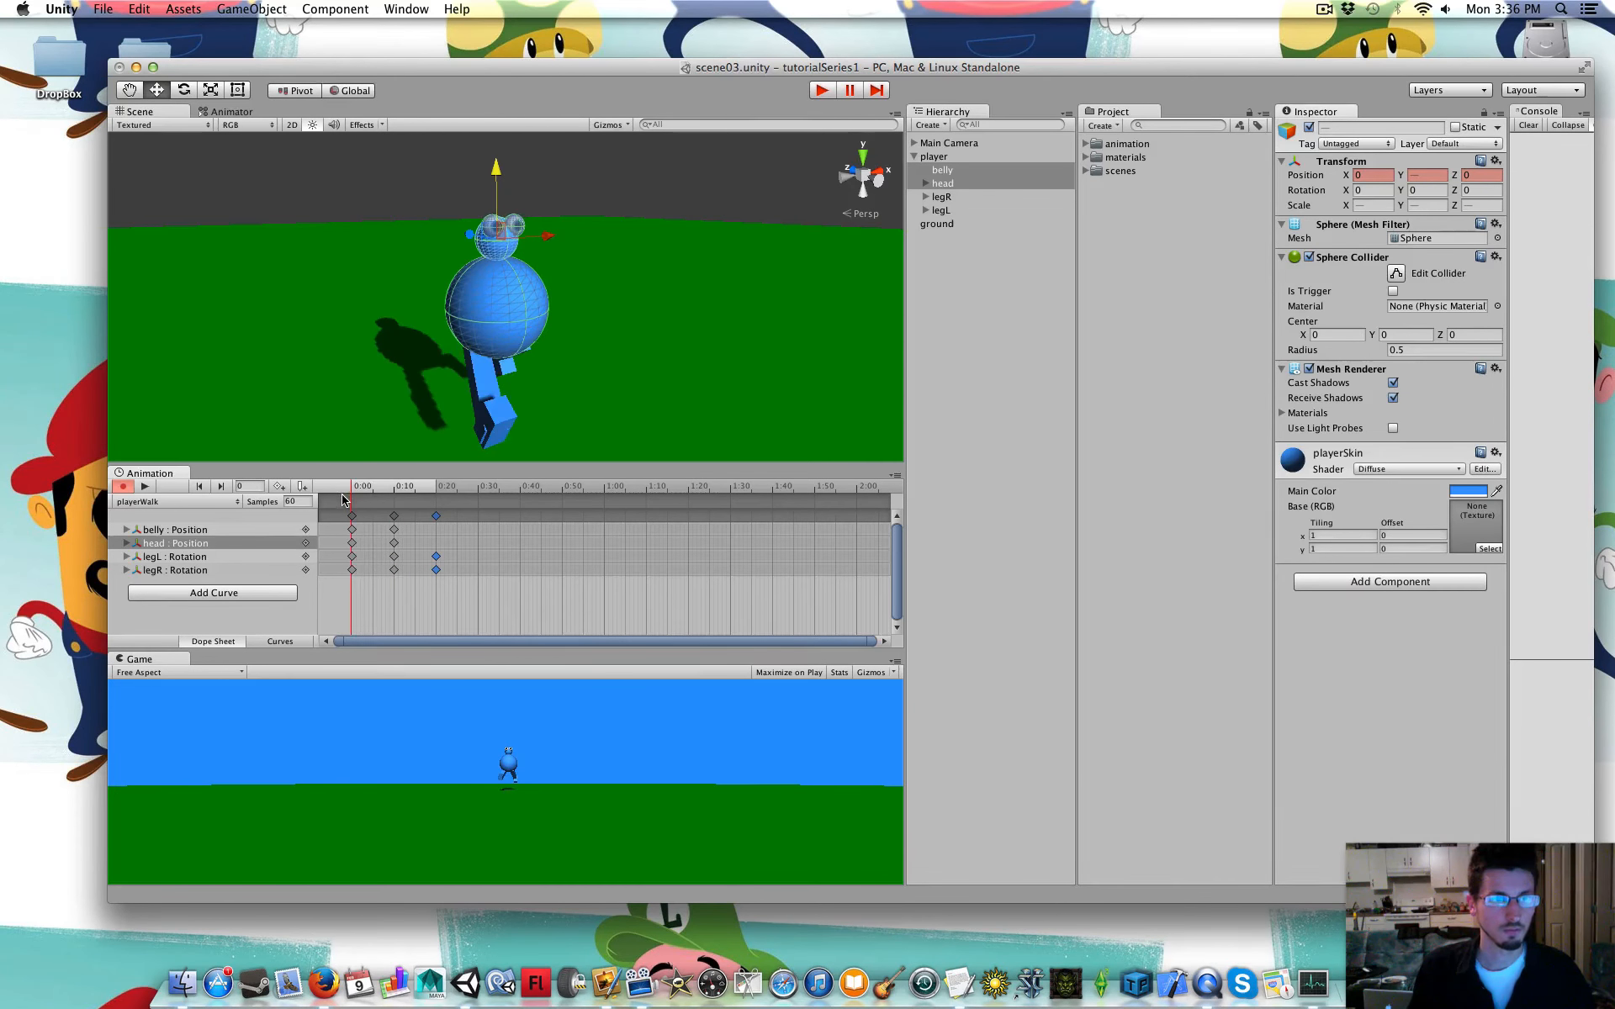
pyautogui.click(941, 183)
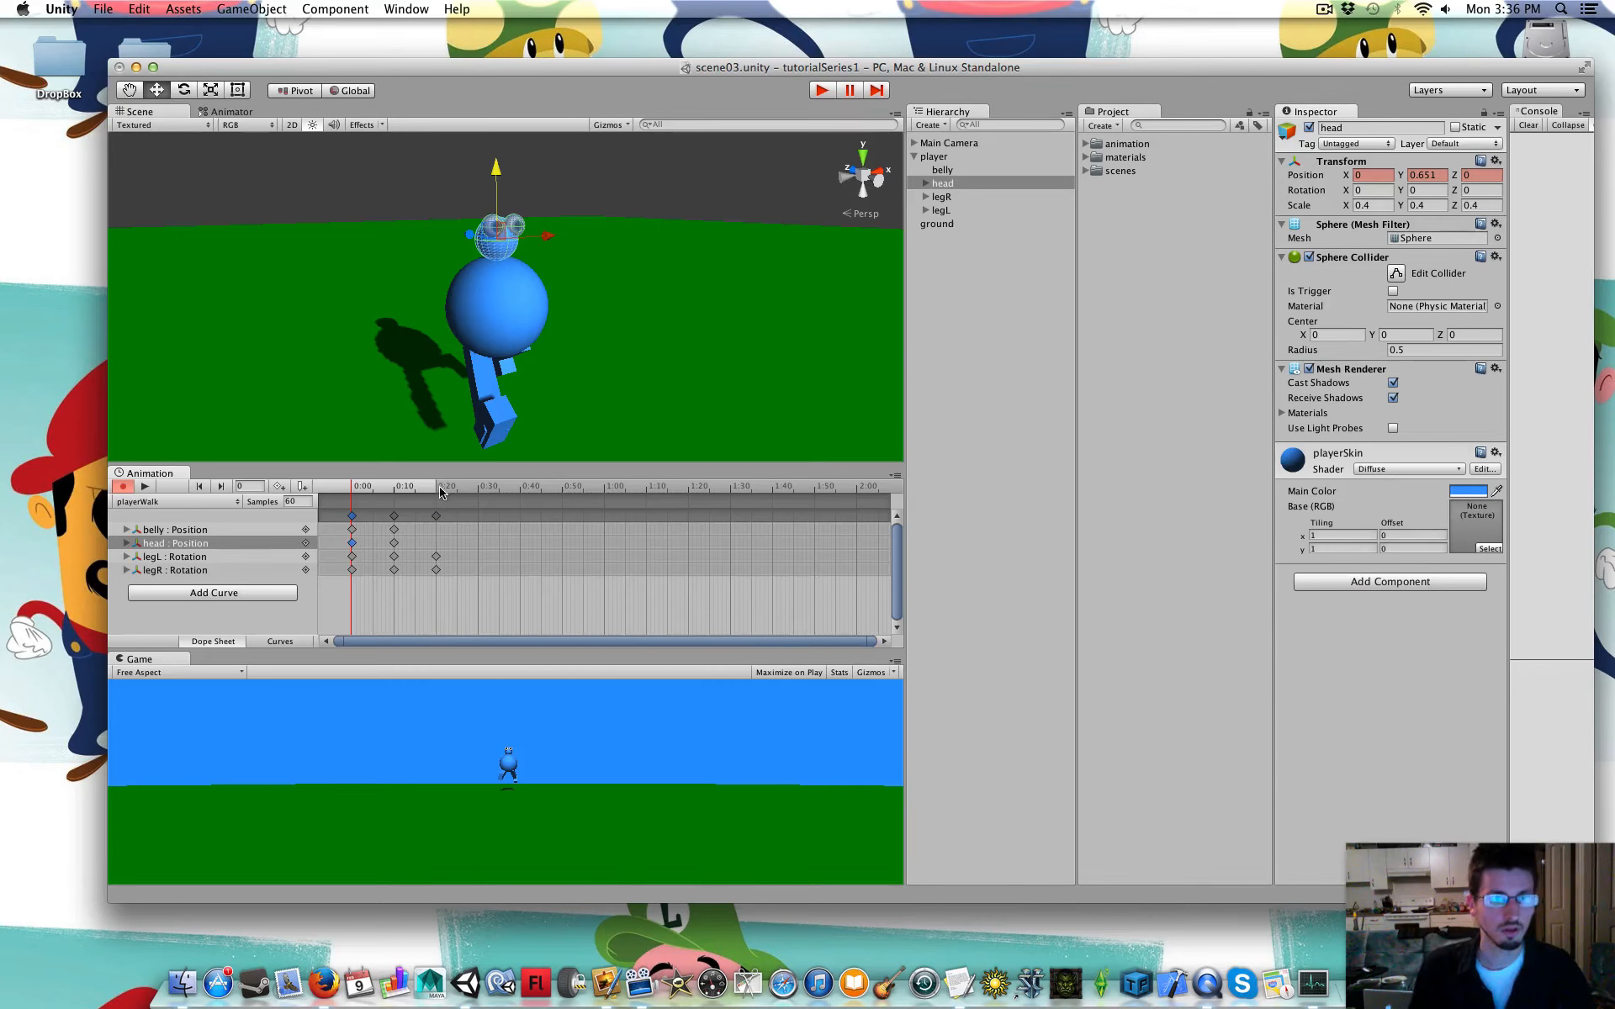
pyautogui.click(436, 485)
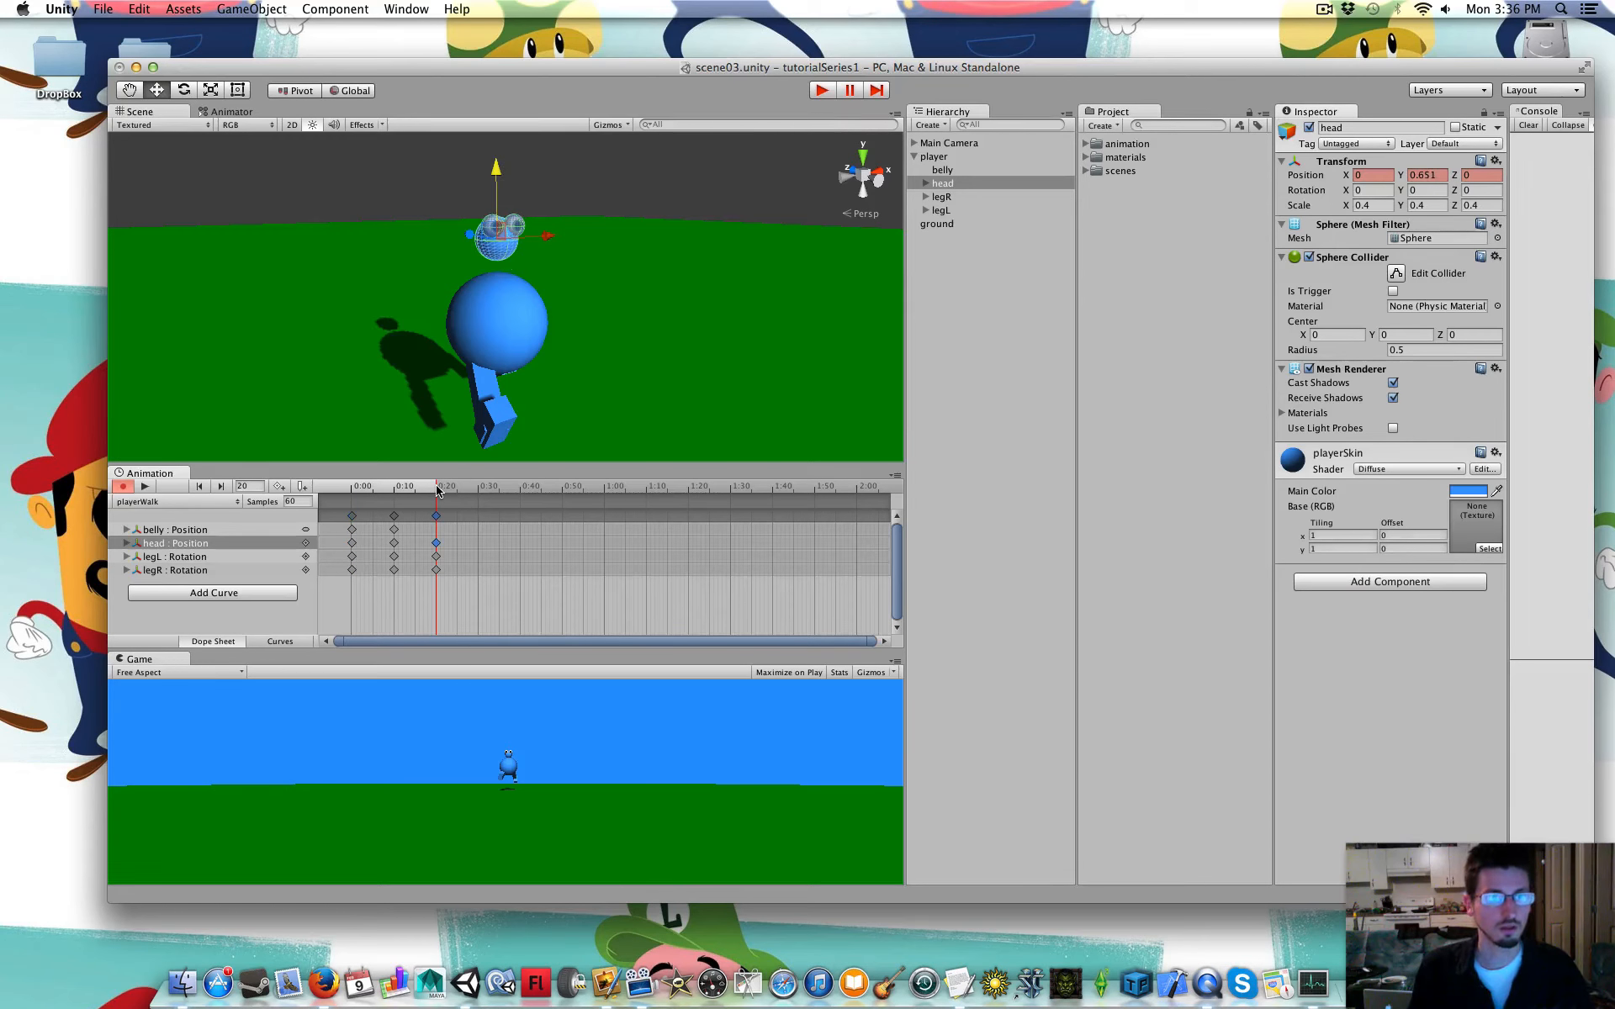
# Key the belly at 0:20 and lower its Position Y to -0.1 at 0:10
pyautogui.click(941, 170)
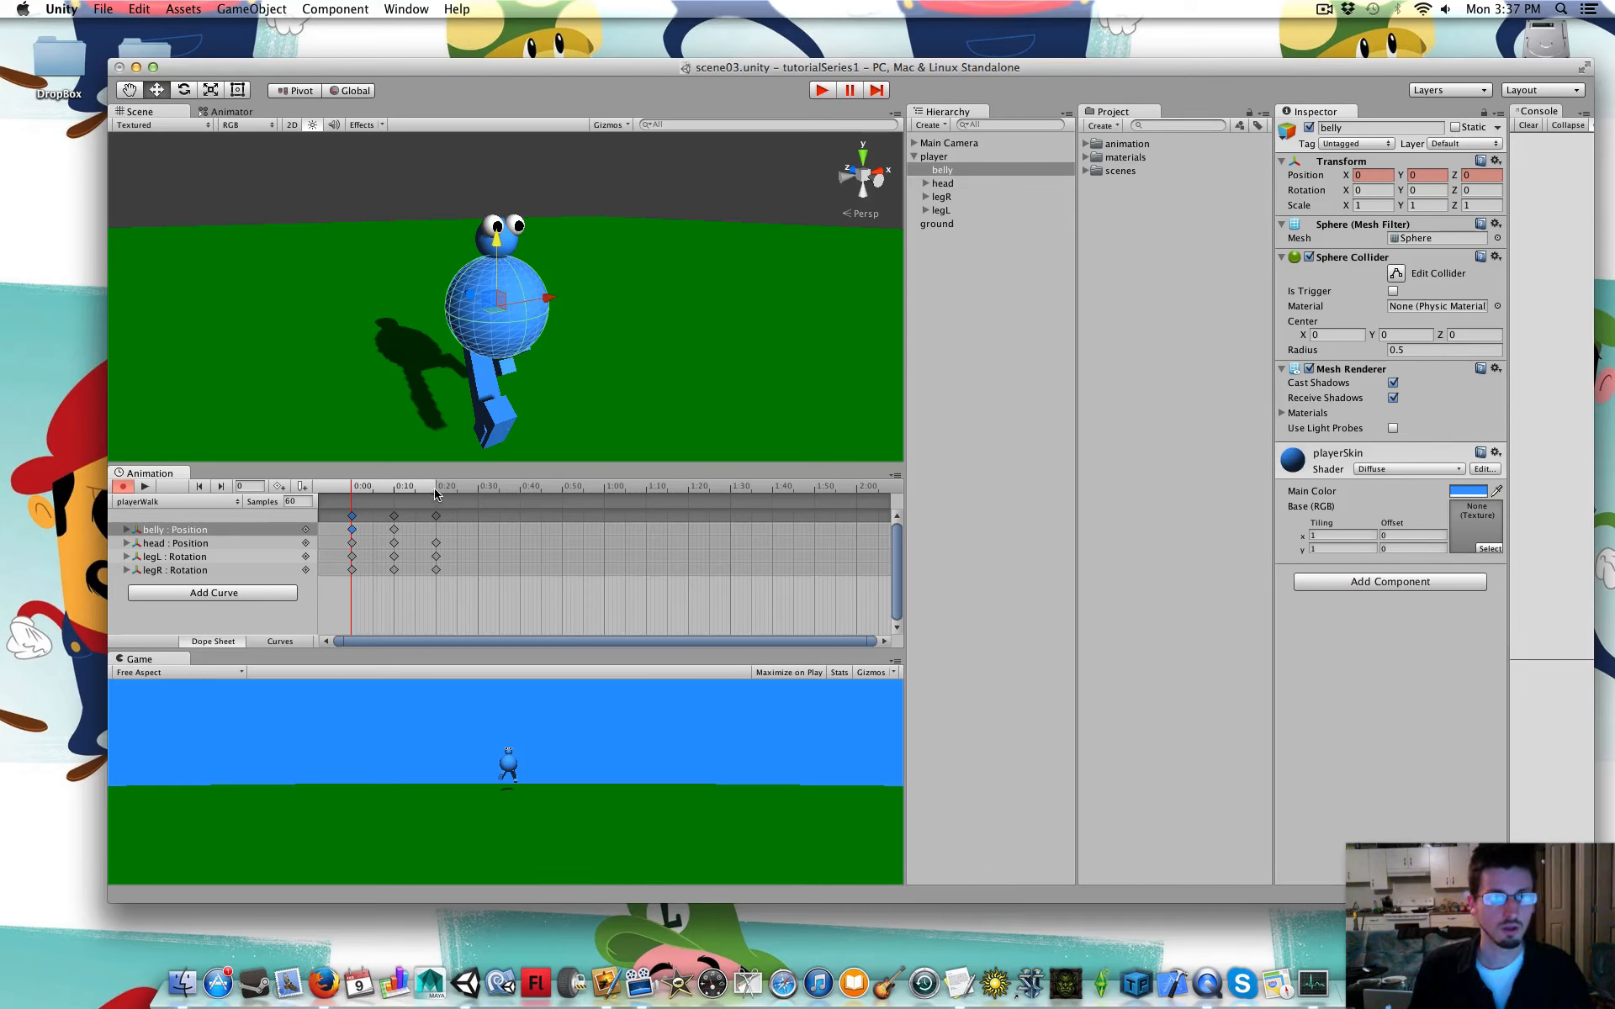
pyautogui.click(434, 487)
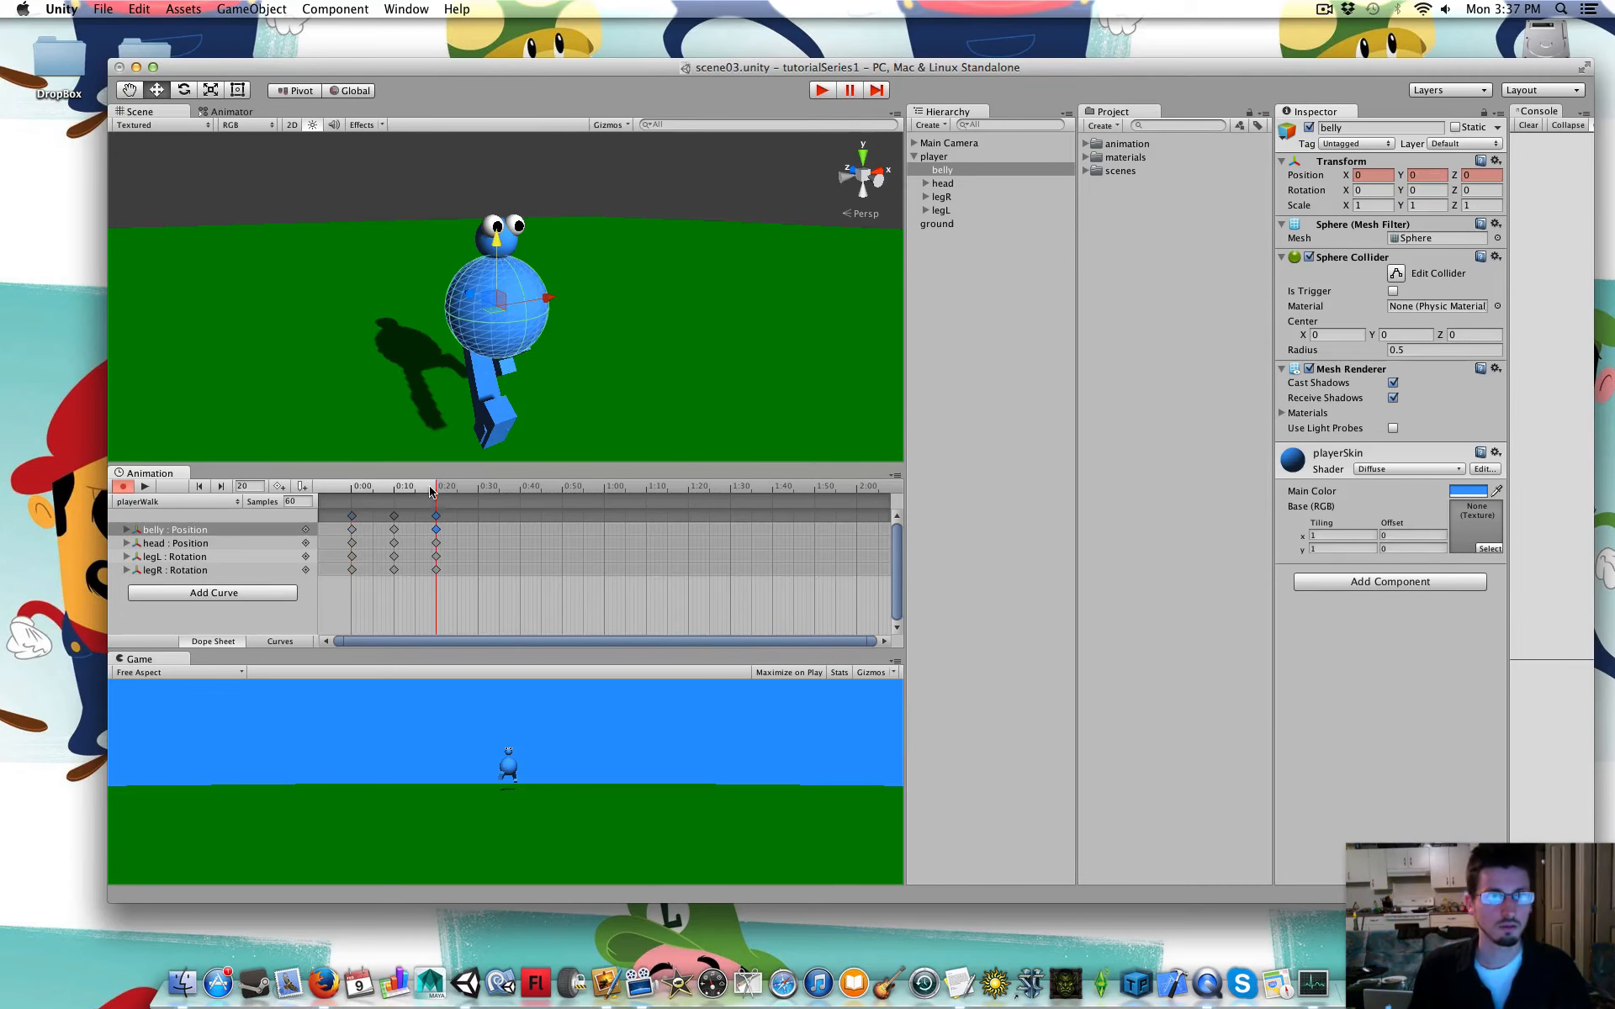
pyautogui.click(200, 486)
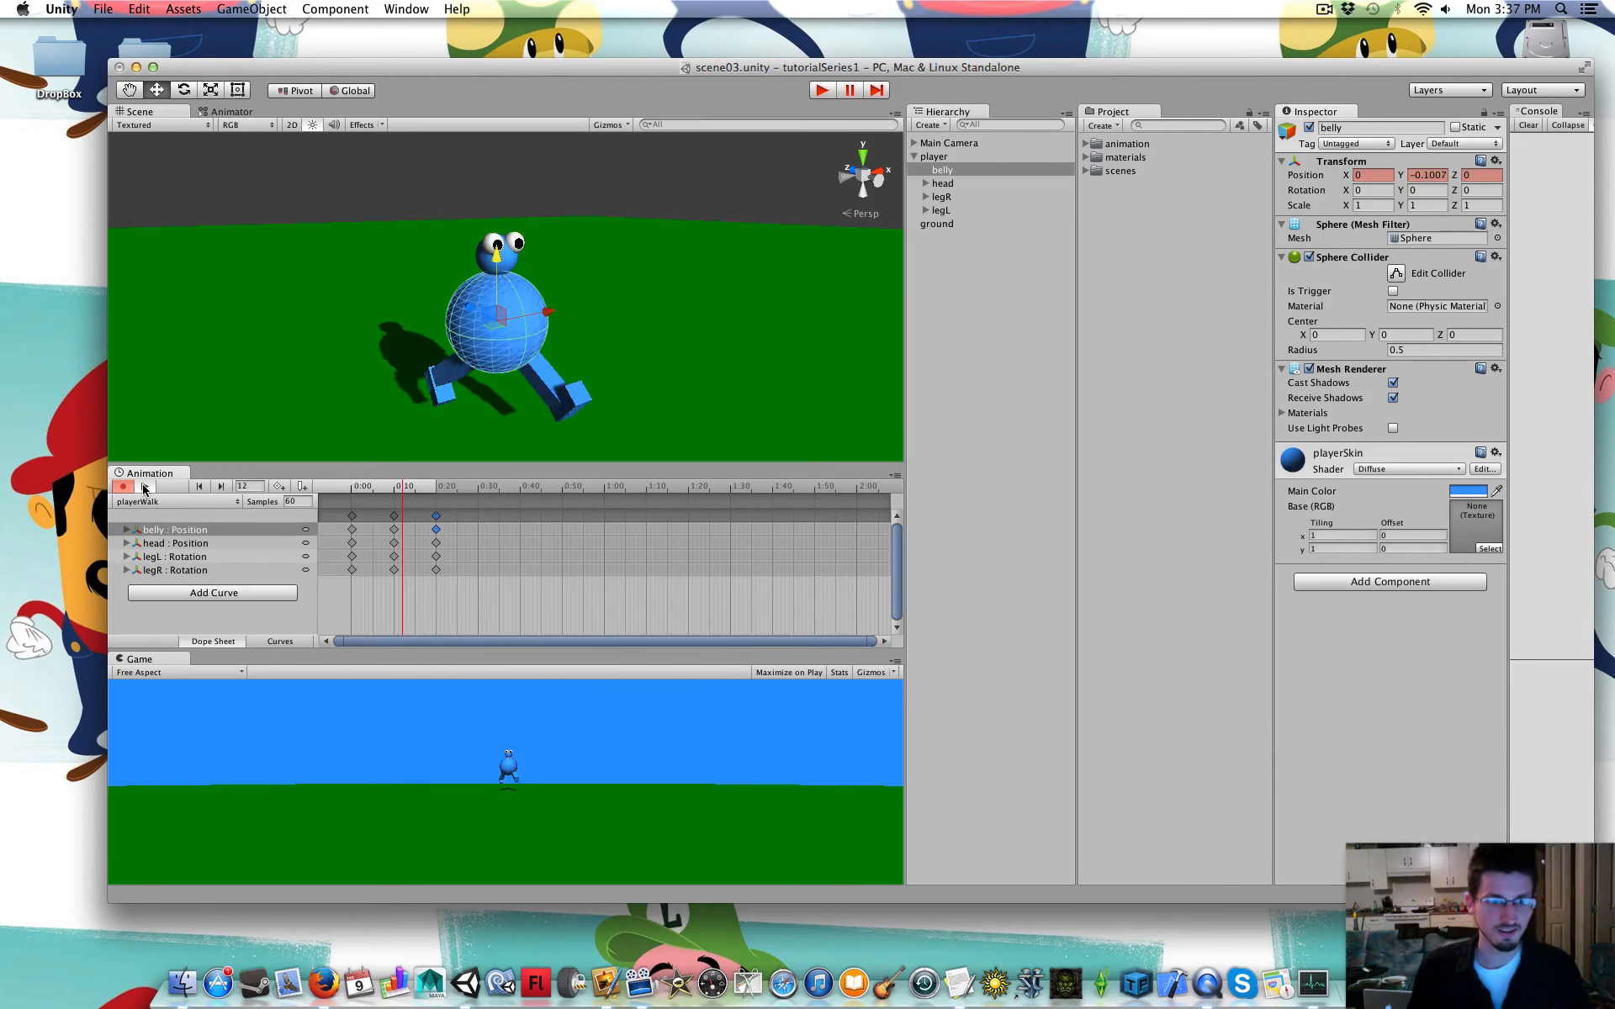
pyautogui.click(391, 485)
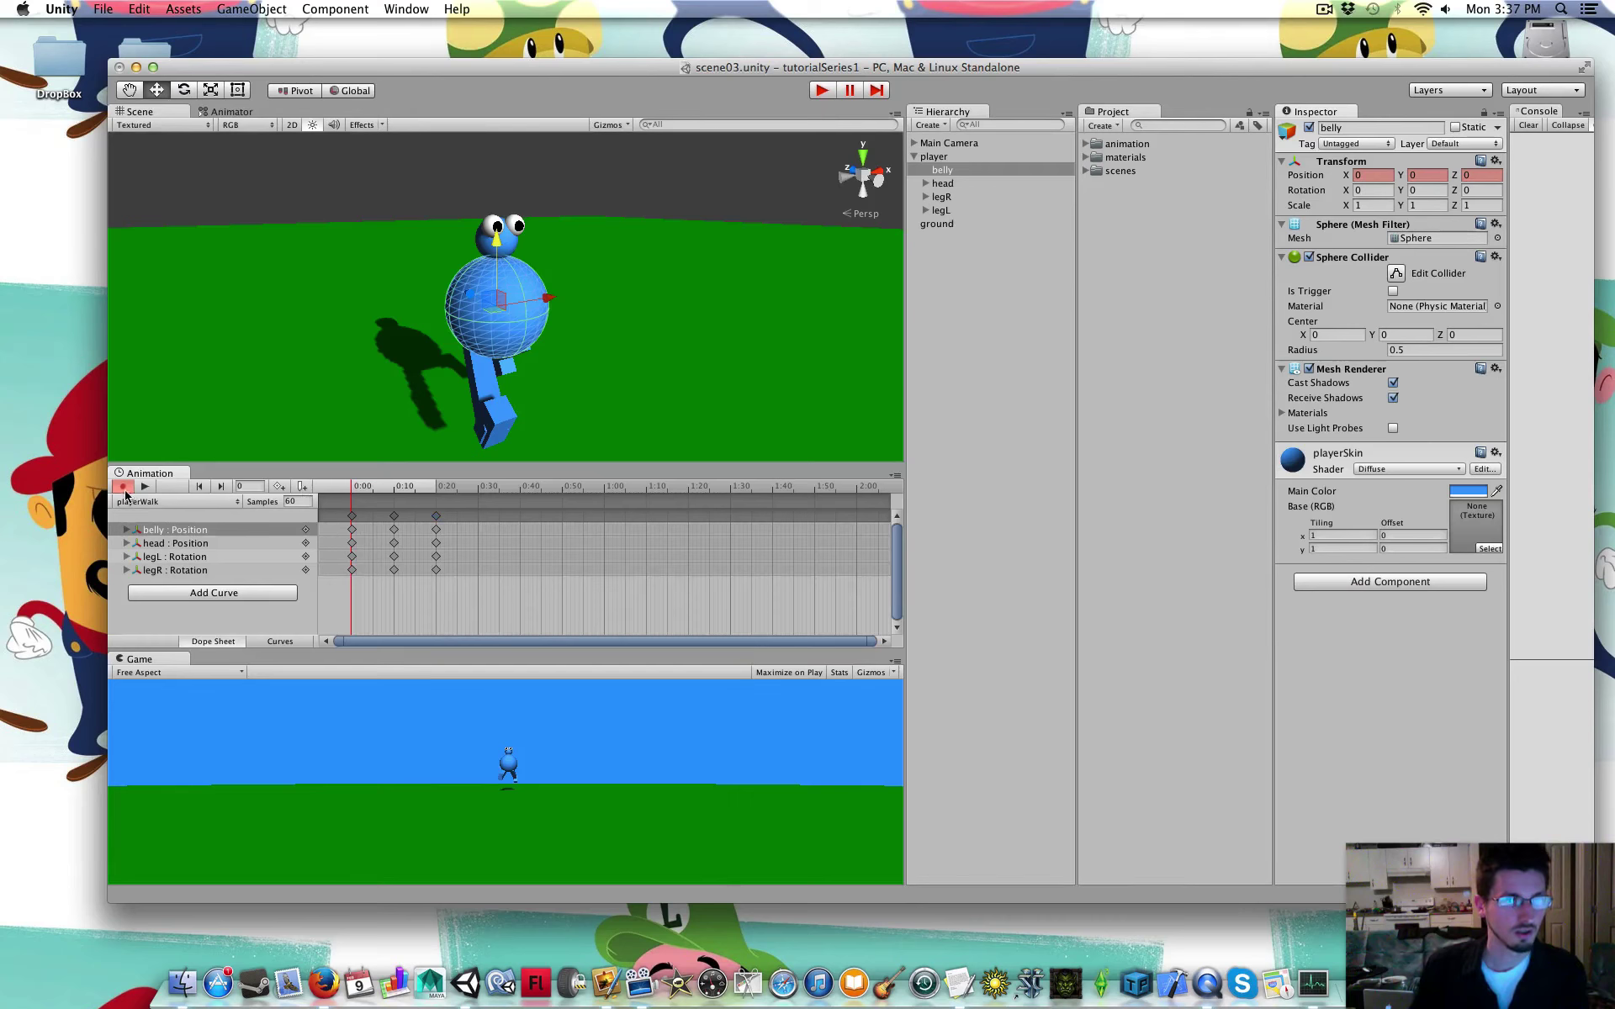
# Turn off recording, switch the Animation window to playerIdle, and test-run the game
pyautogui.click(123, 486)
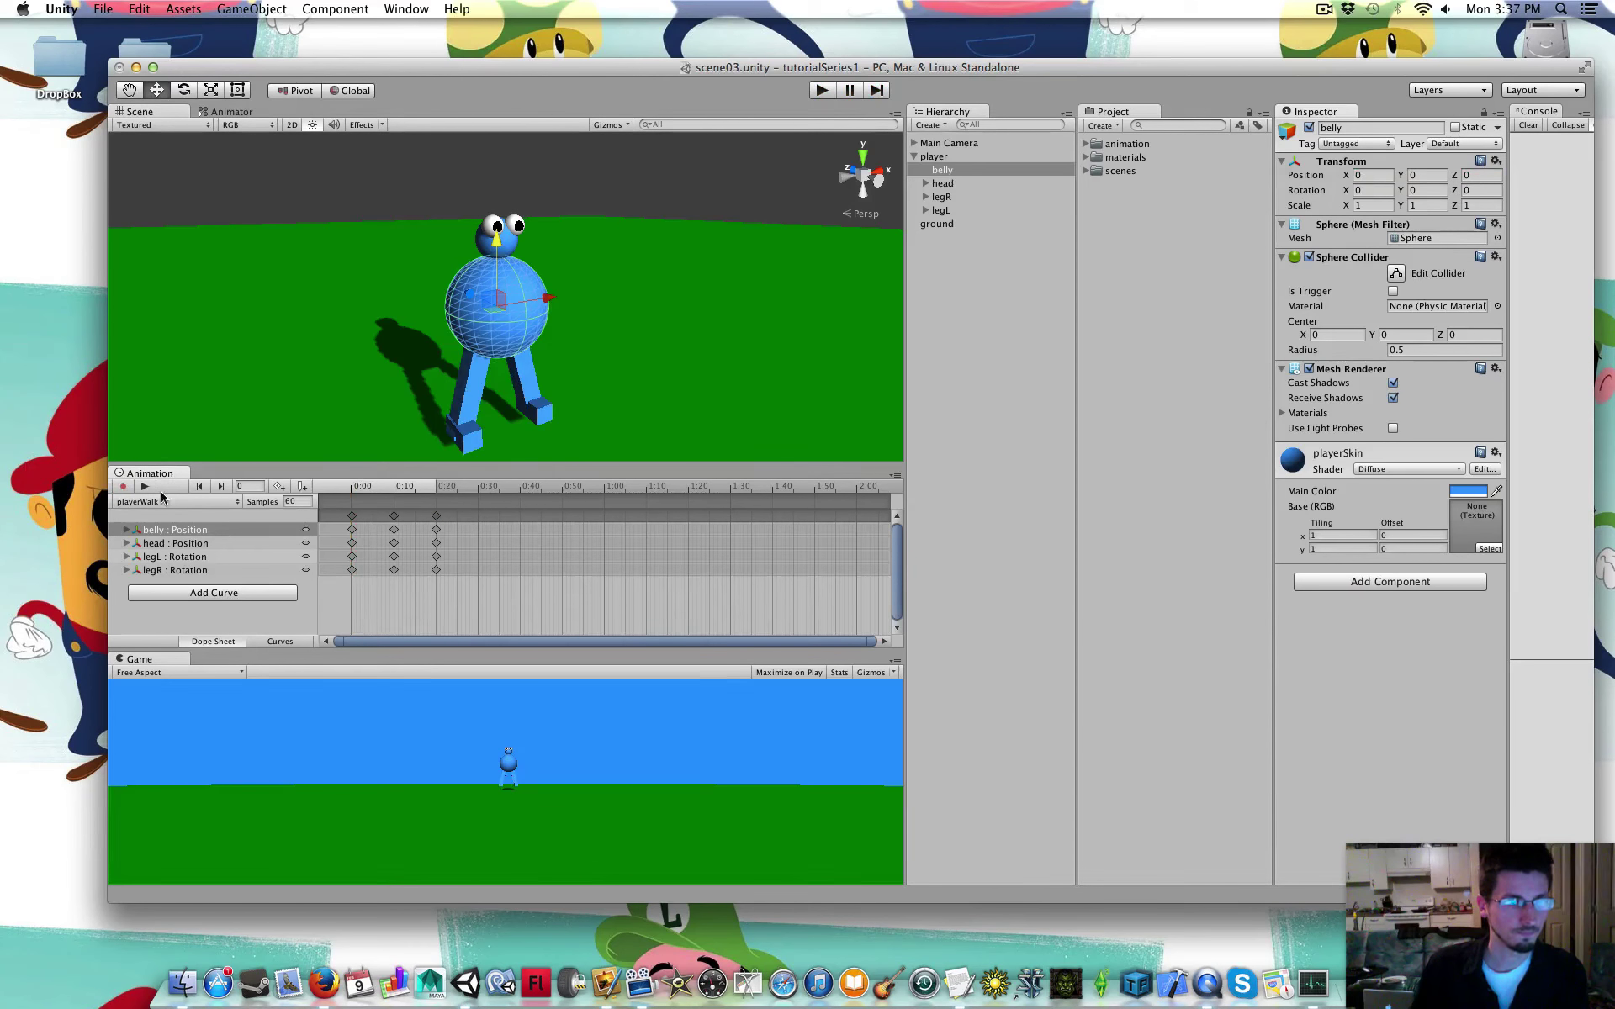
pyautogui.moveTo(161, 512)
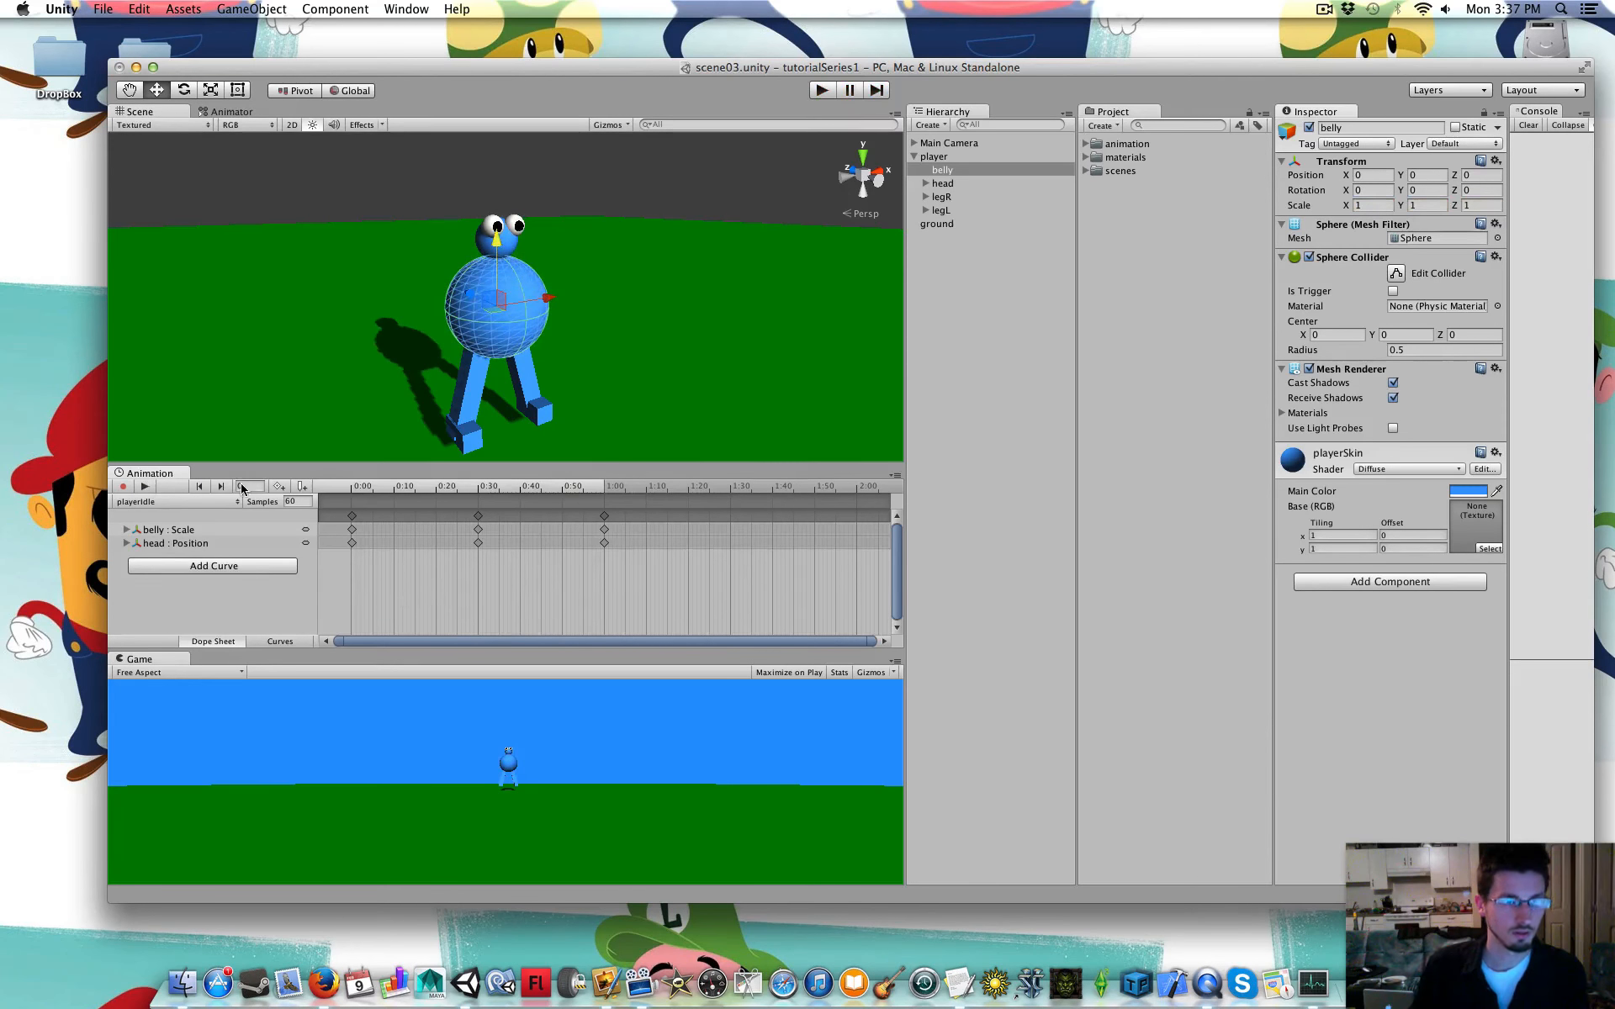
pyautogui.click(197, 486)
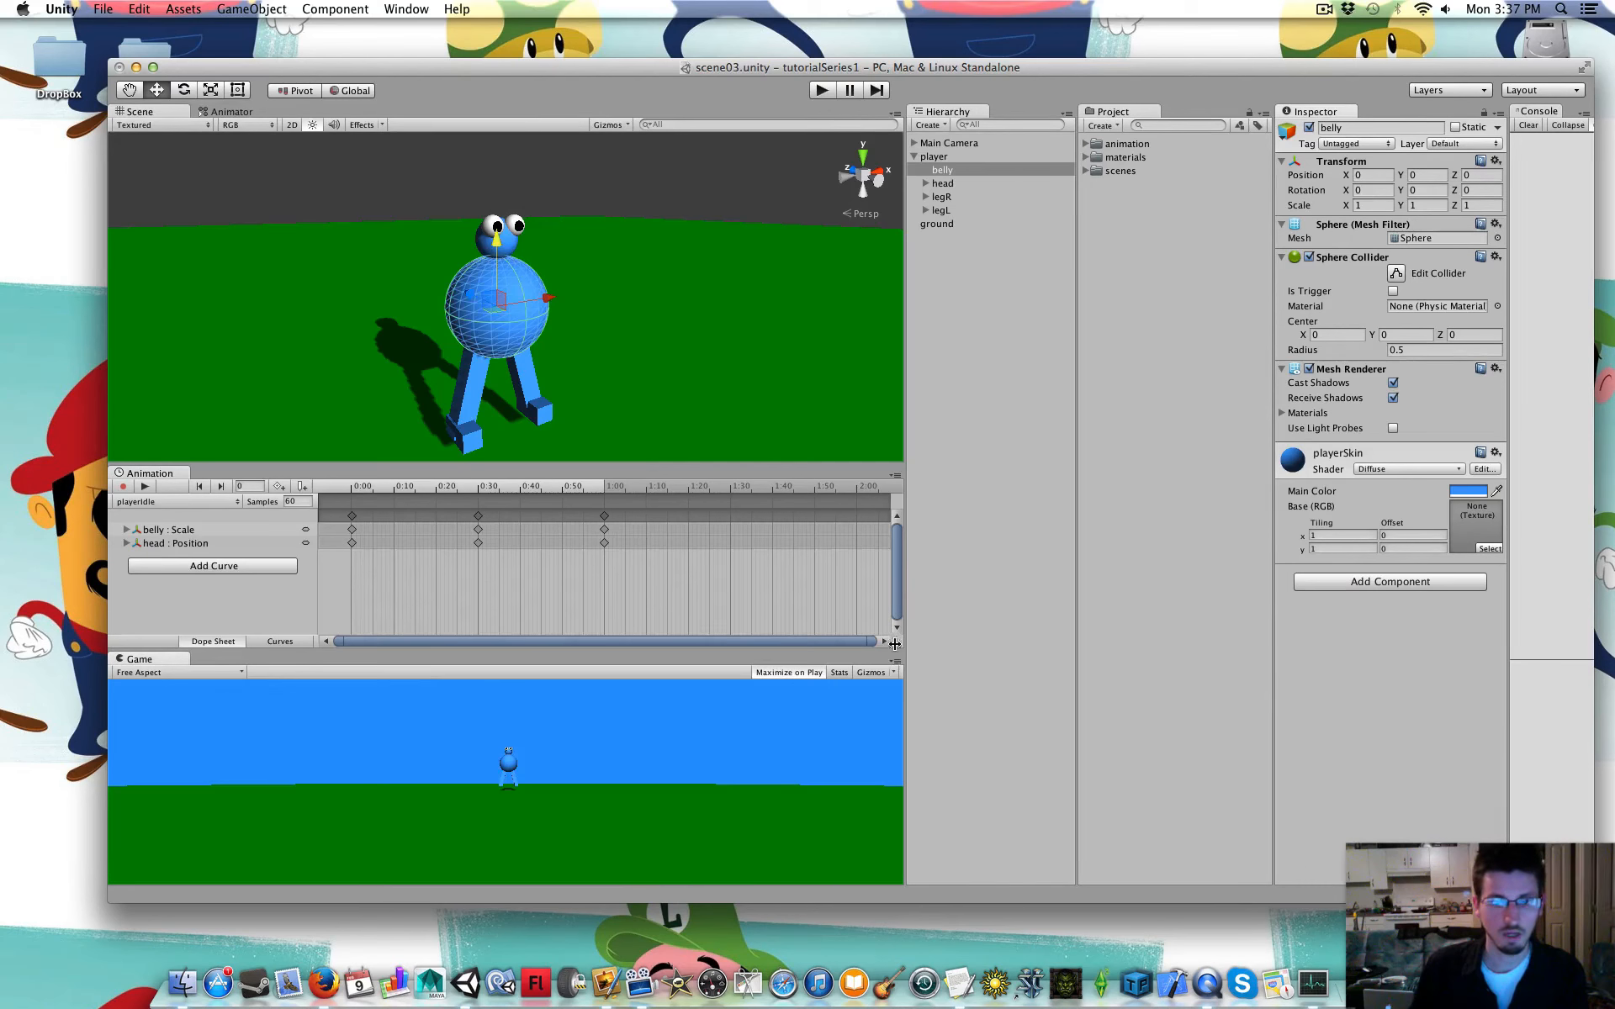
pyautogui.click(822, 90)
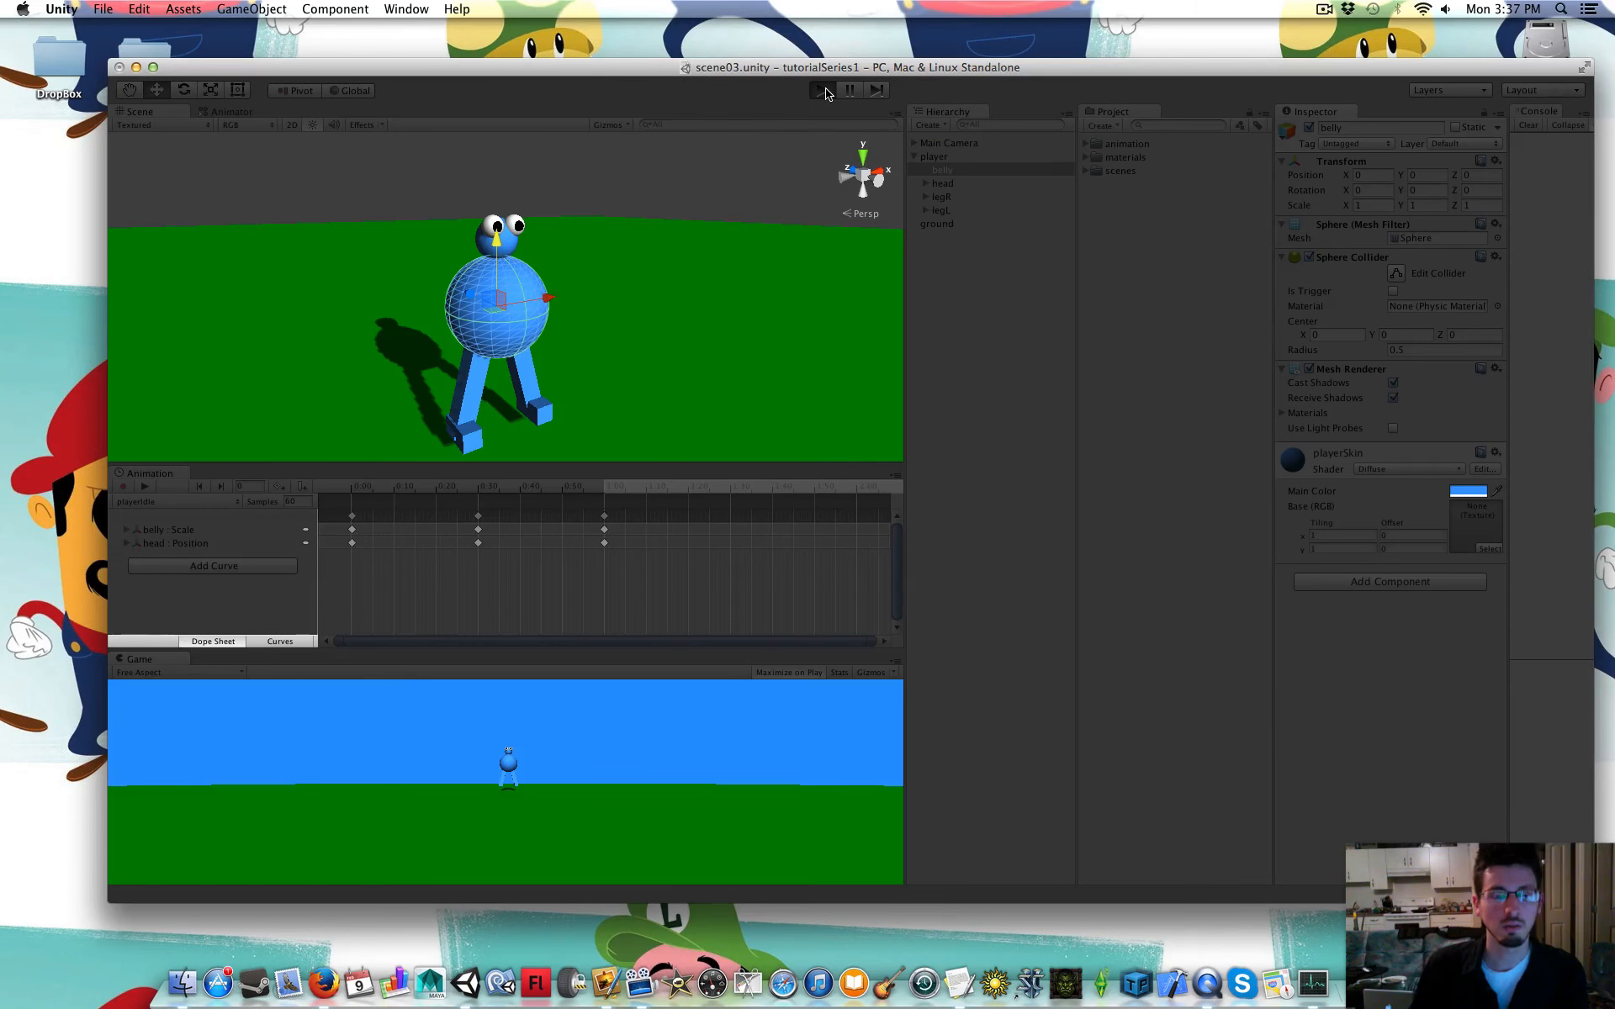
pyautogui.click(818, 90)
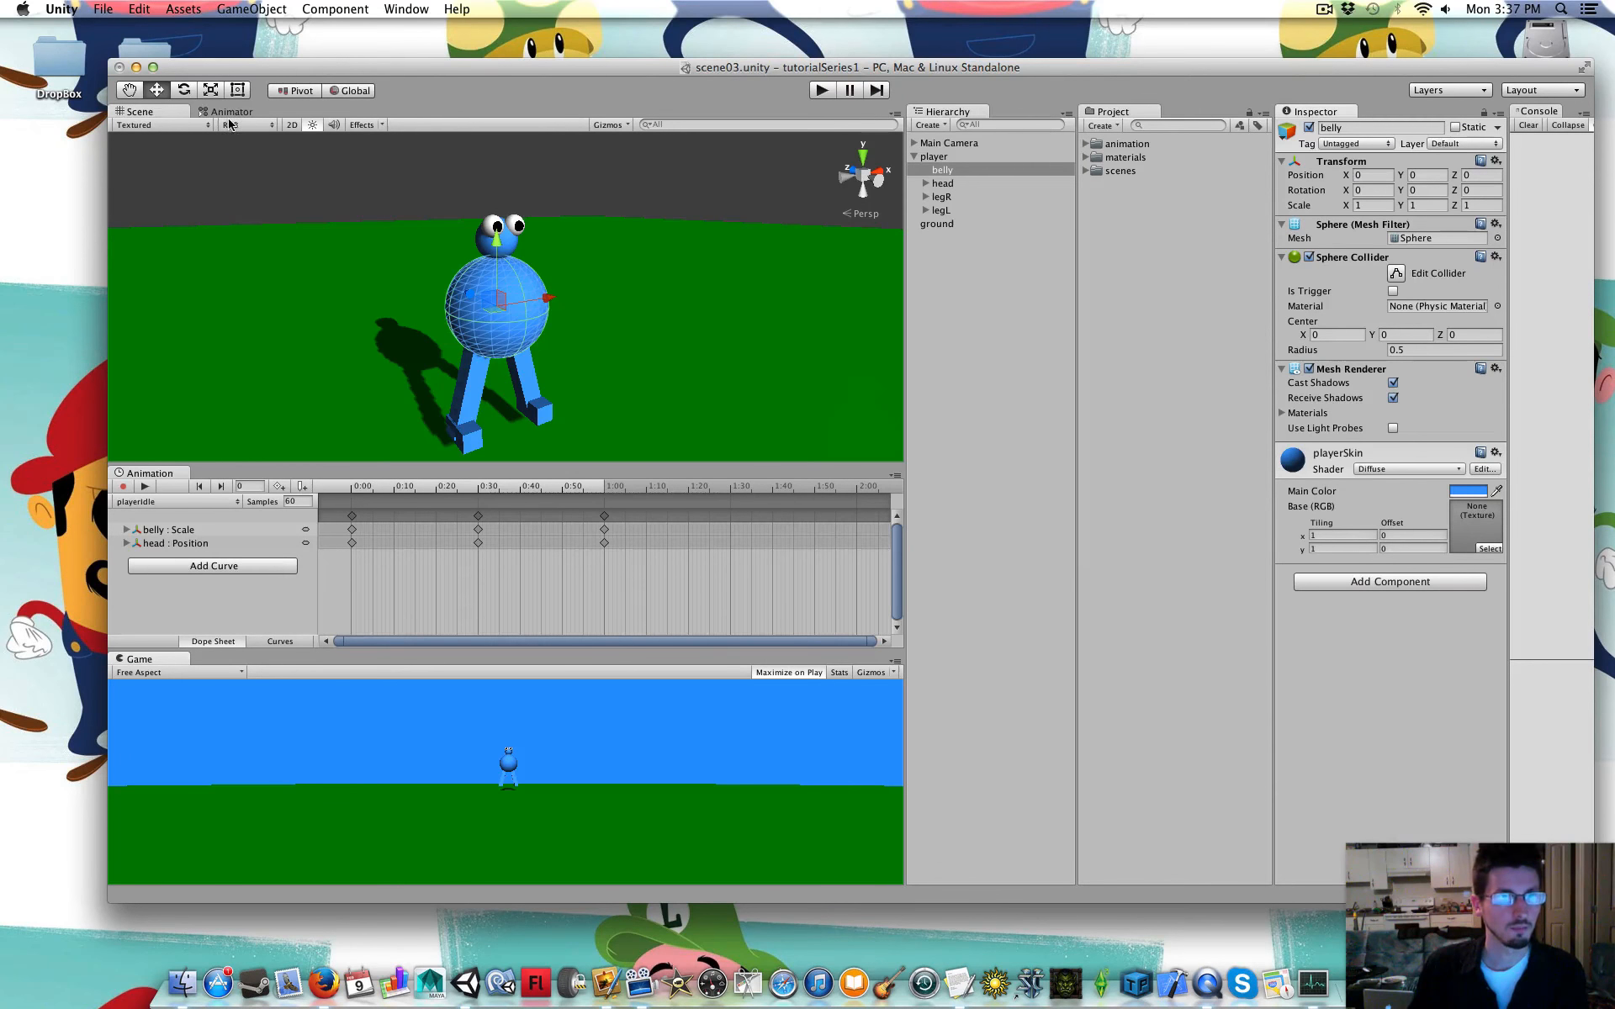
# Make playerWalk the default state in the player's Animator graph
pyautogui.click(230, 111)
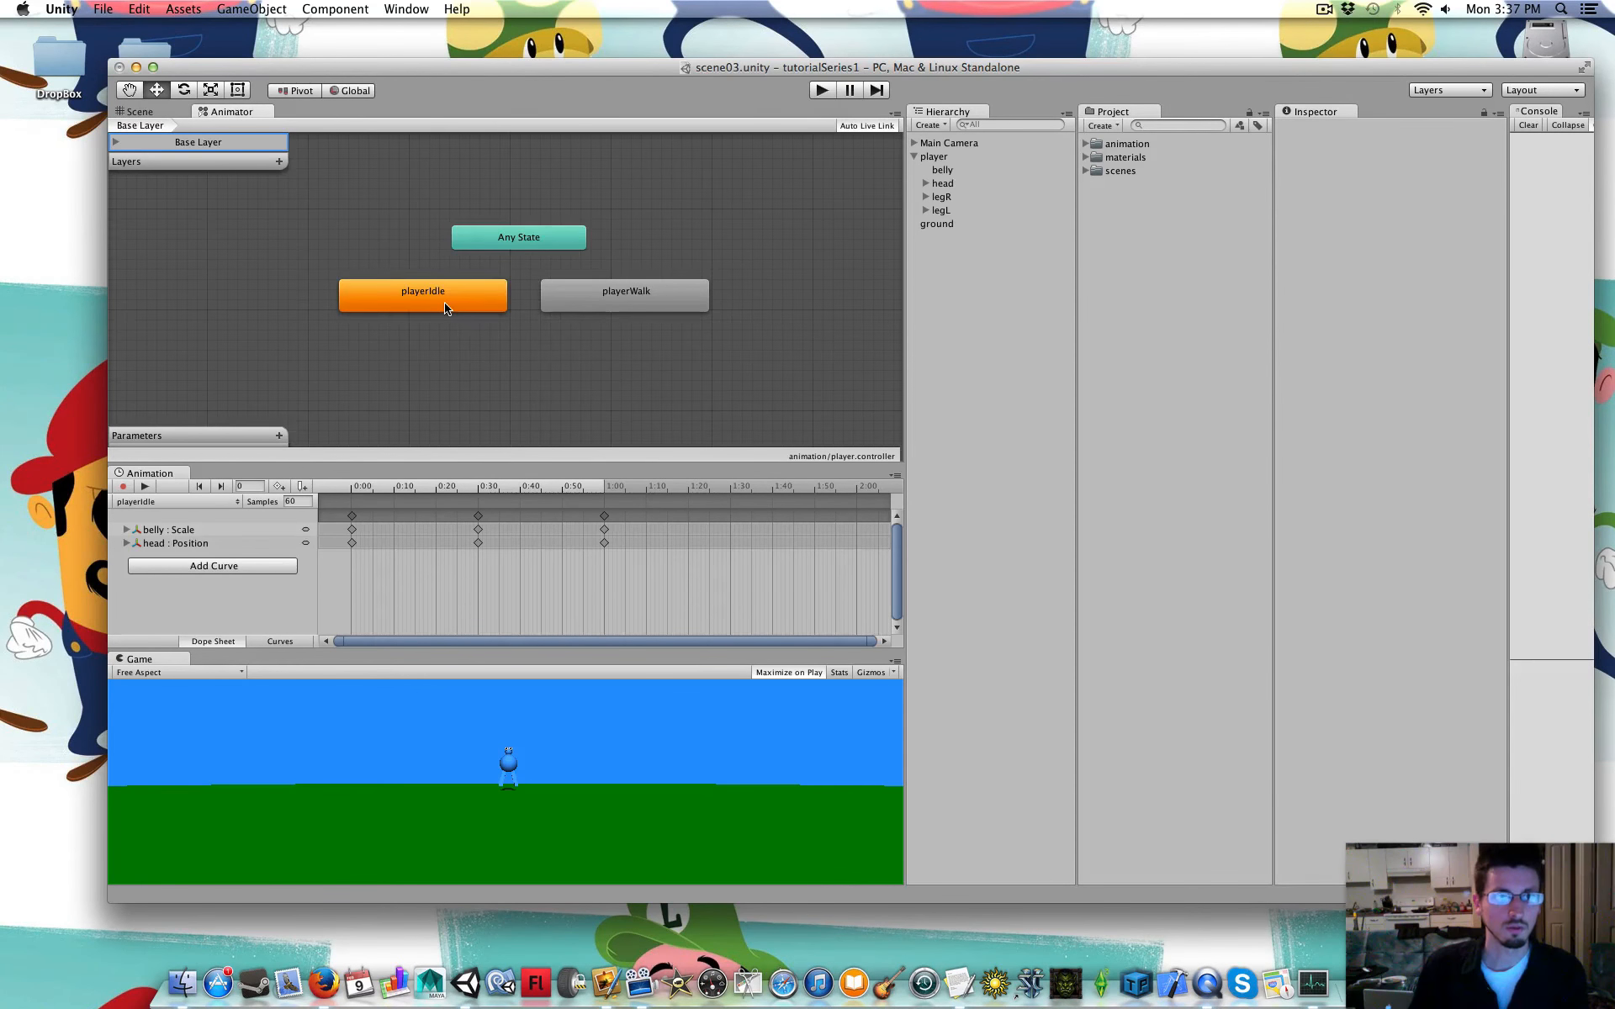
pyautogui.click(422, 295)
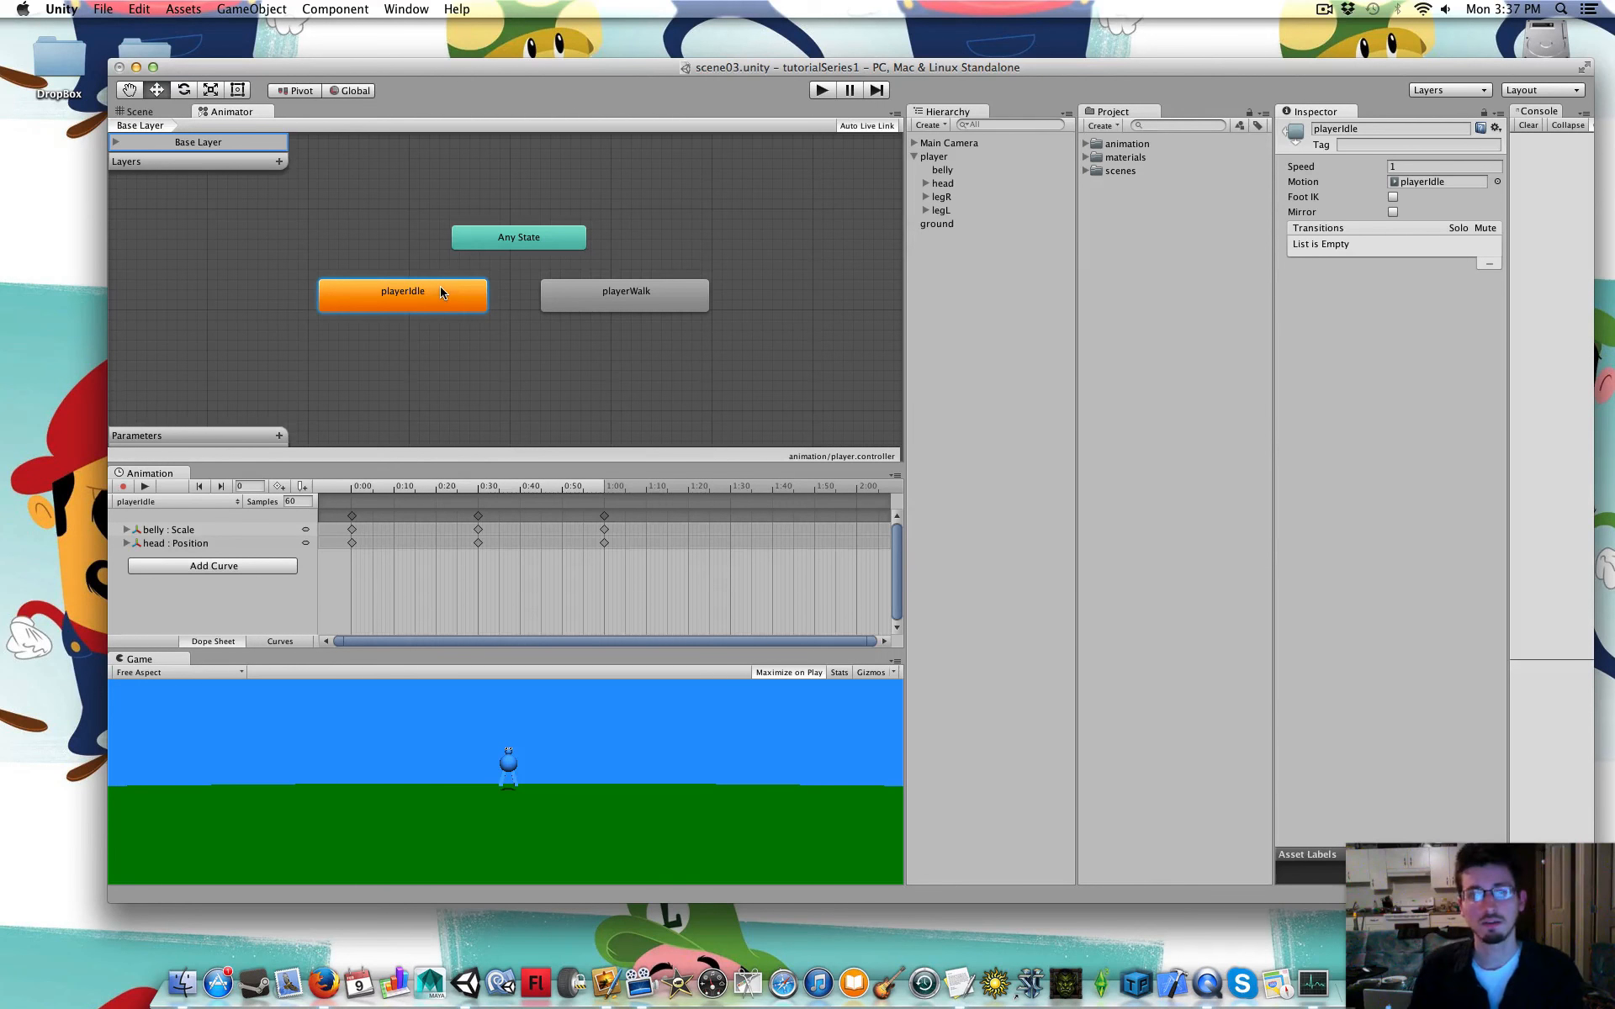
pyautogui.click(625, 297)
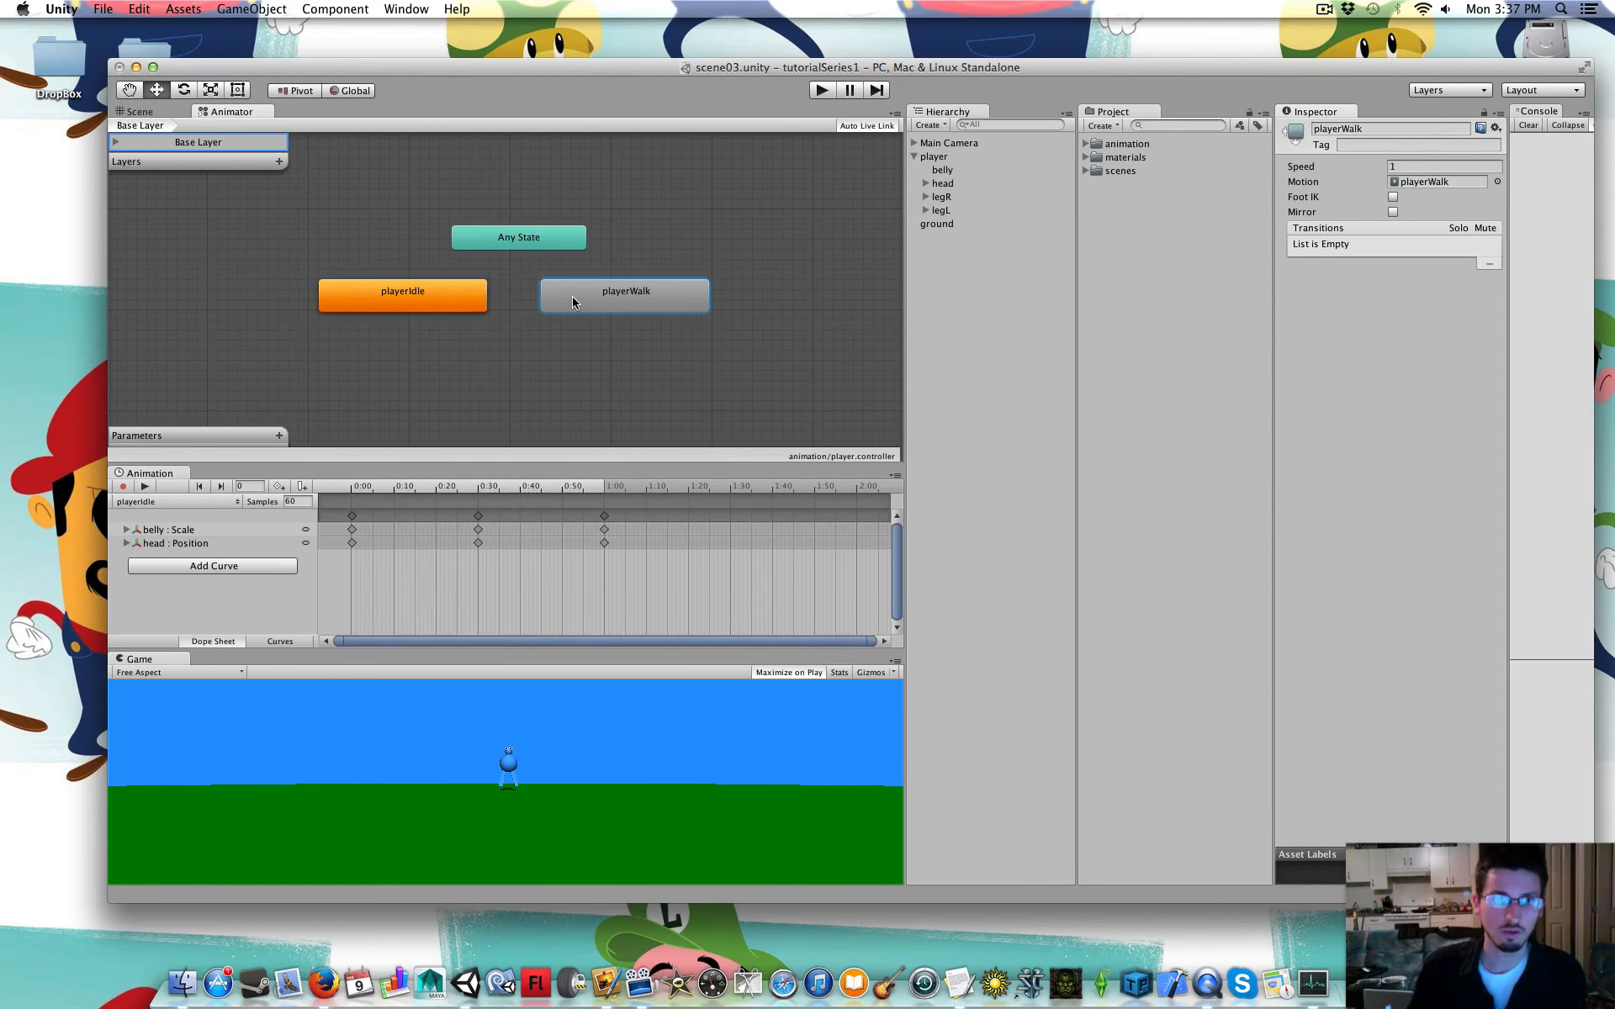
pyautogui.rightClick(625, 296)
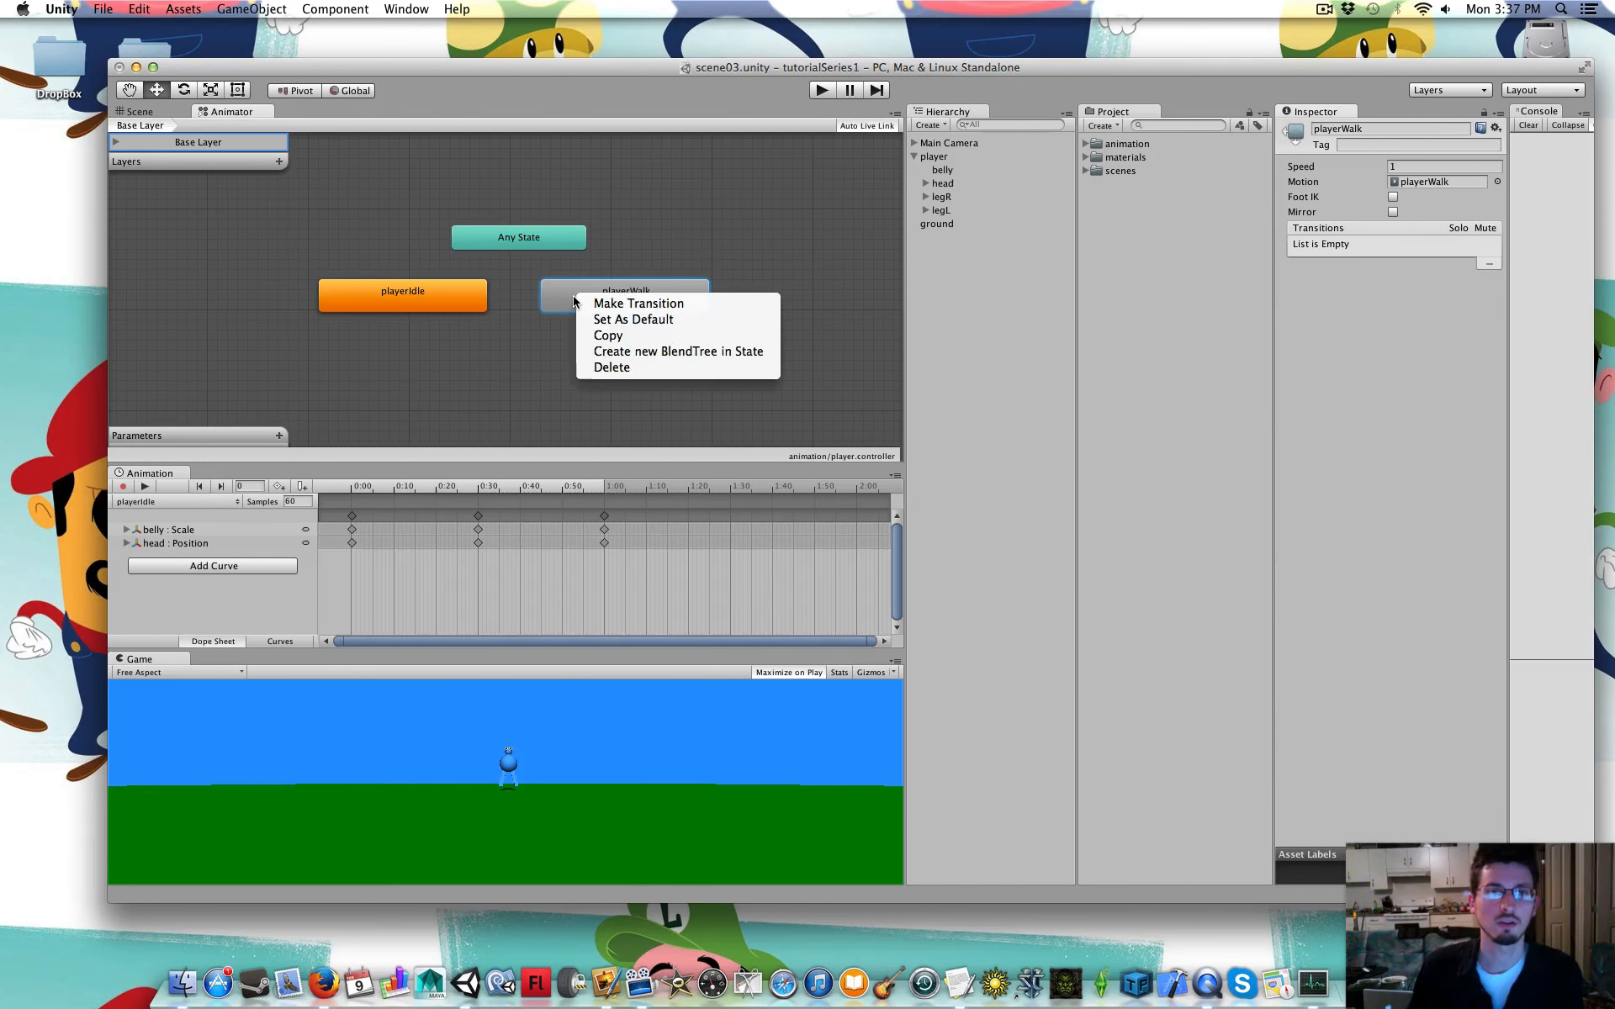
pyautogui.click(624, 295)
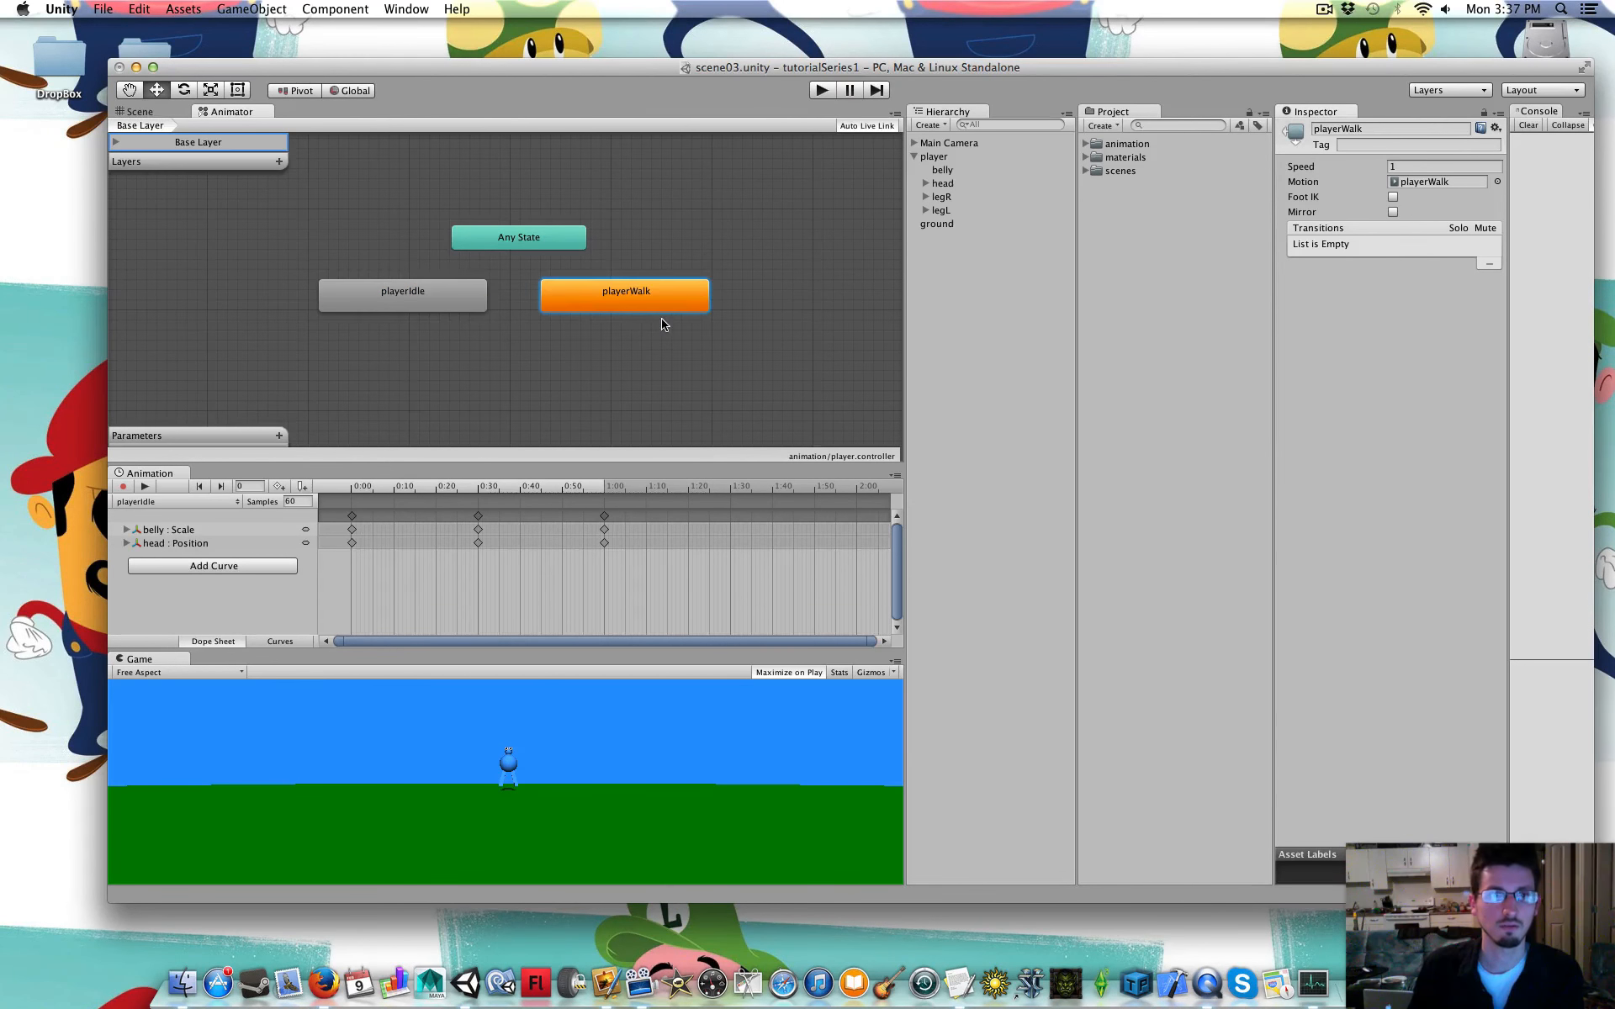
# Test-run the walk animation, then set playerIdle back as the default state
pyautogui.click(822, 90)
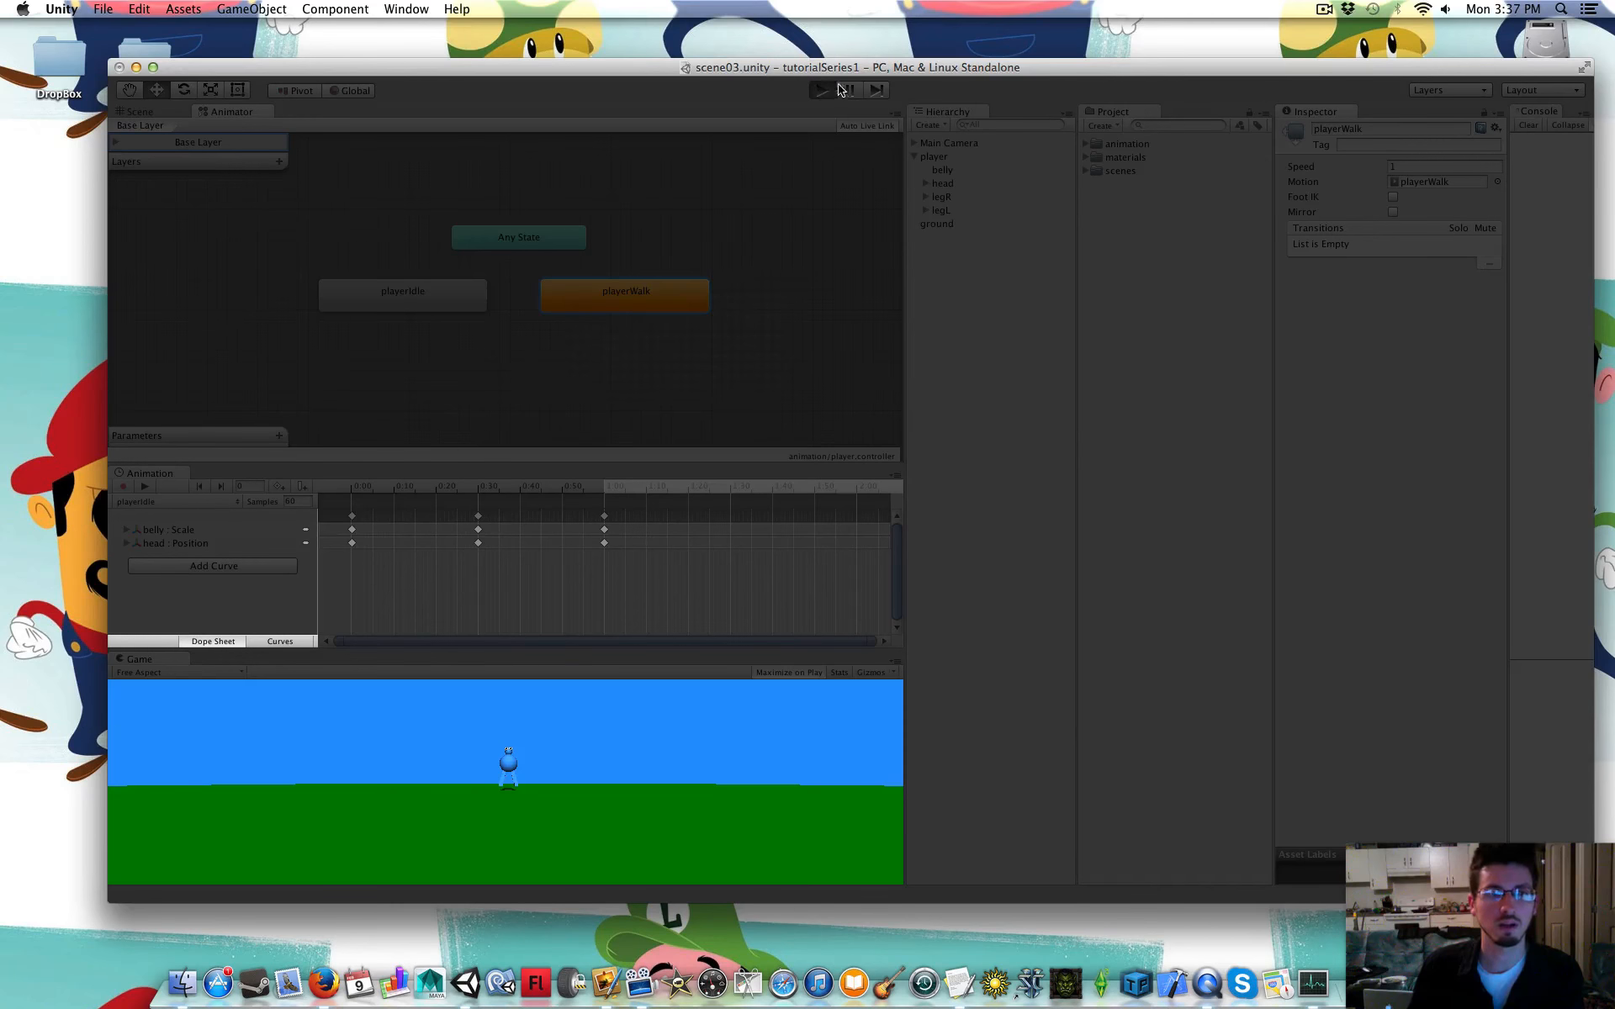
pyautogui.click(821, 90)
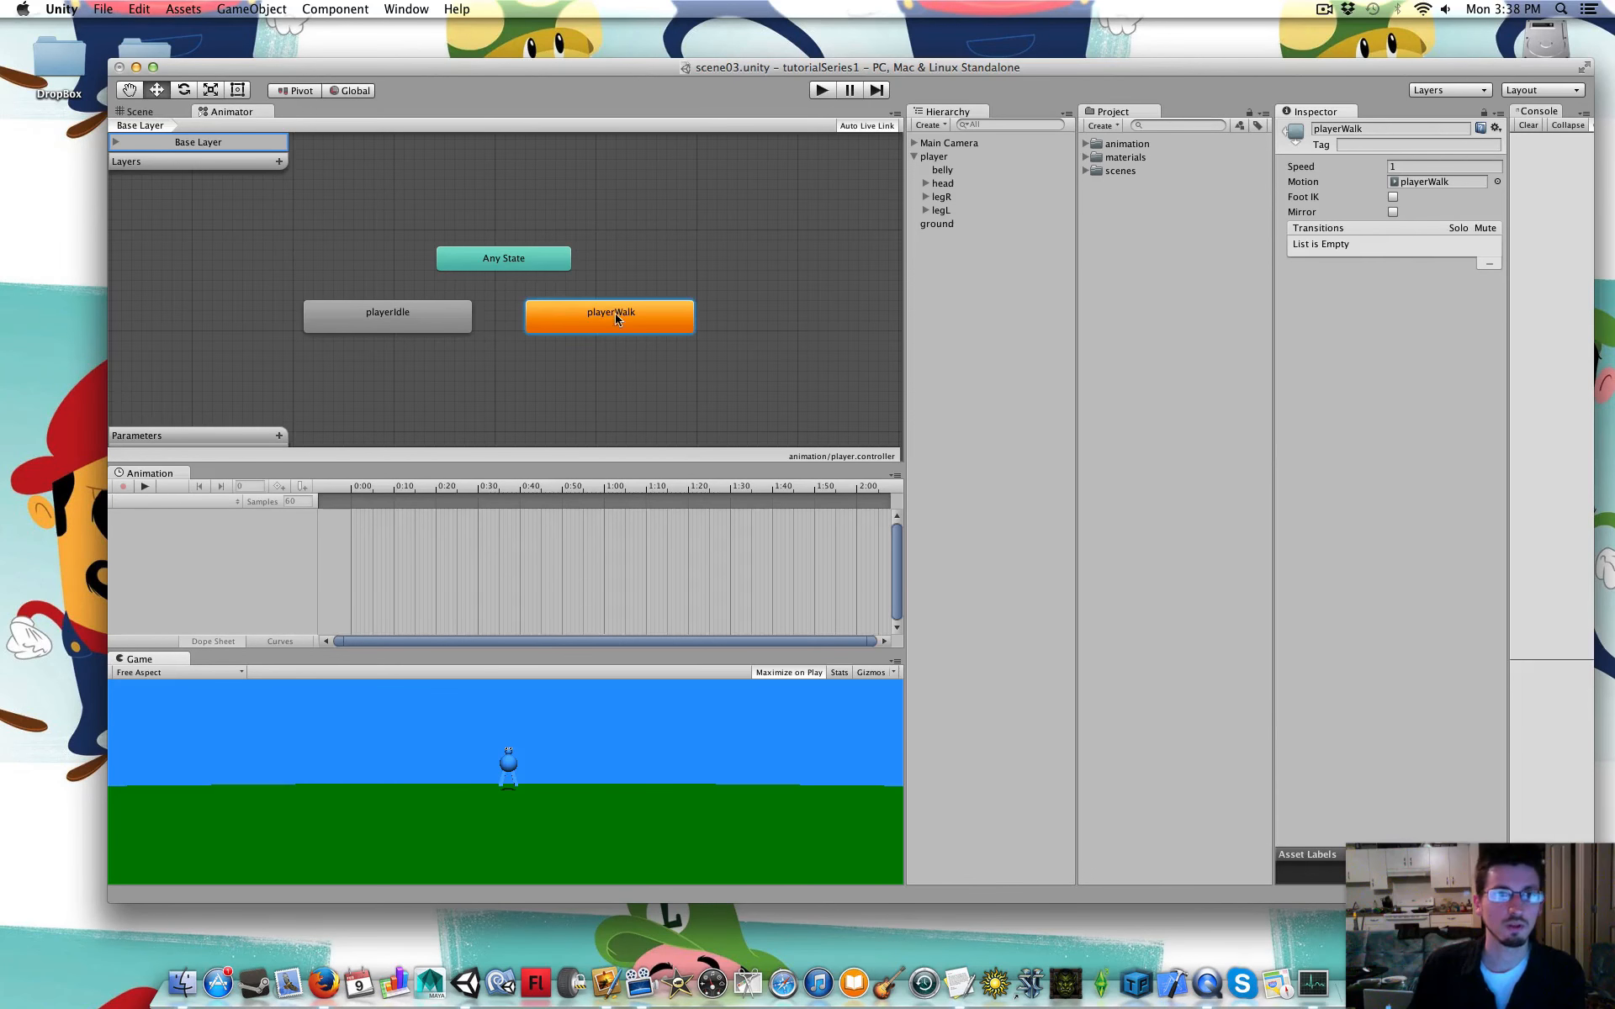
pyautogui.rightClick(387, 312)
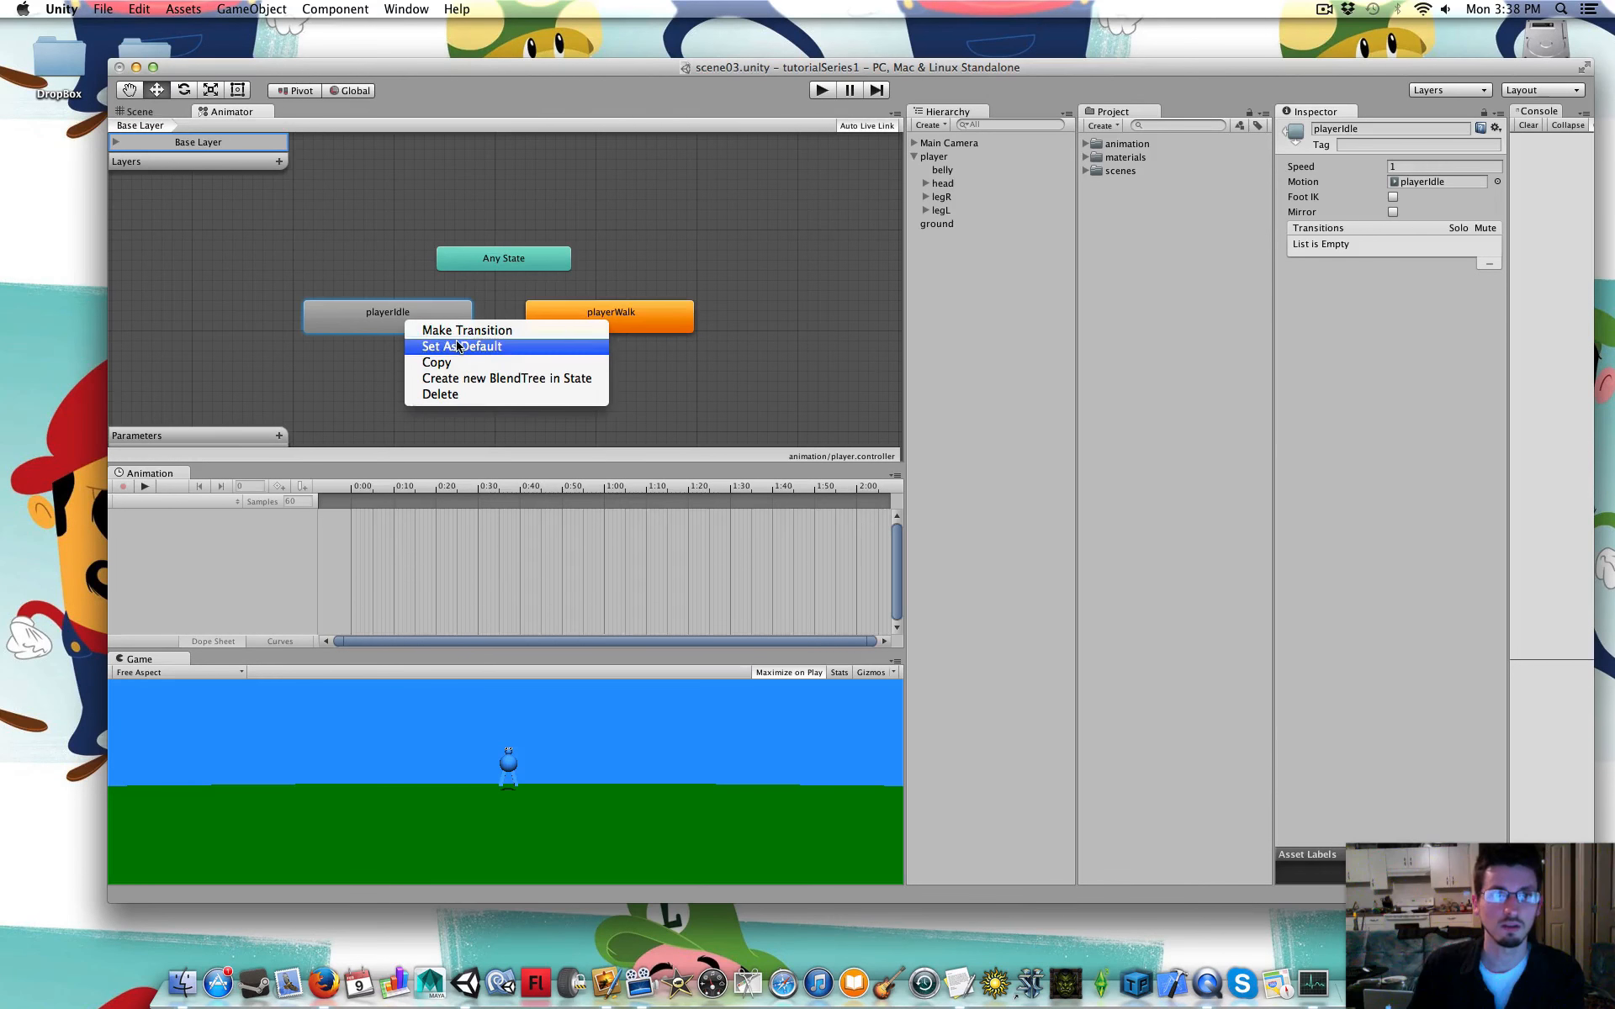
pyautogui.click(462, 345)
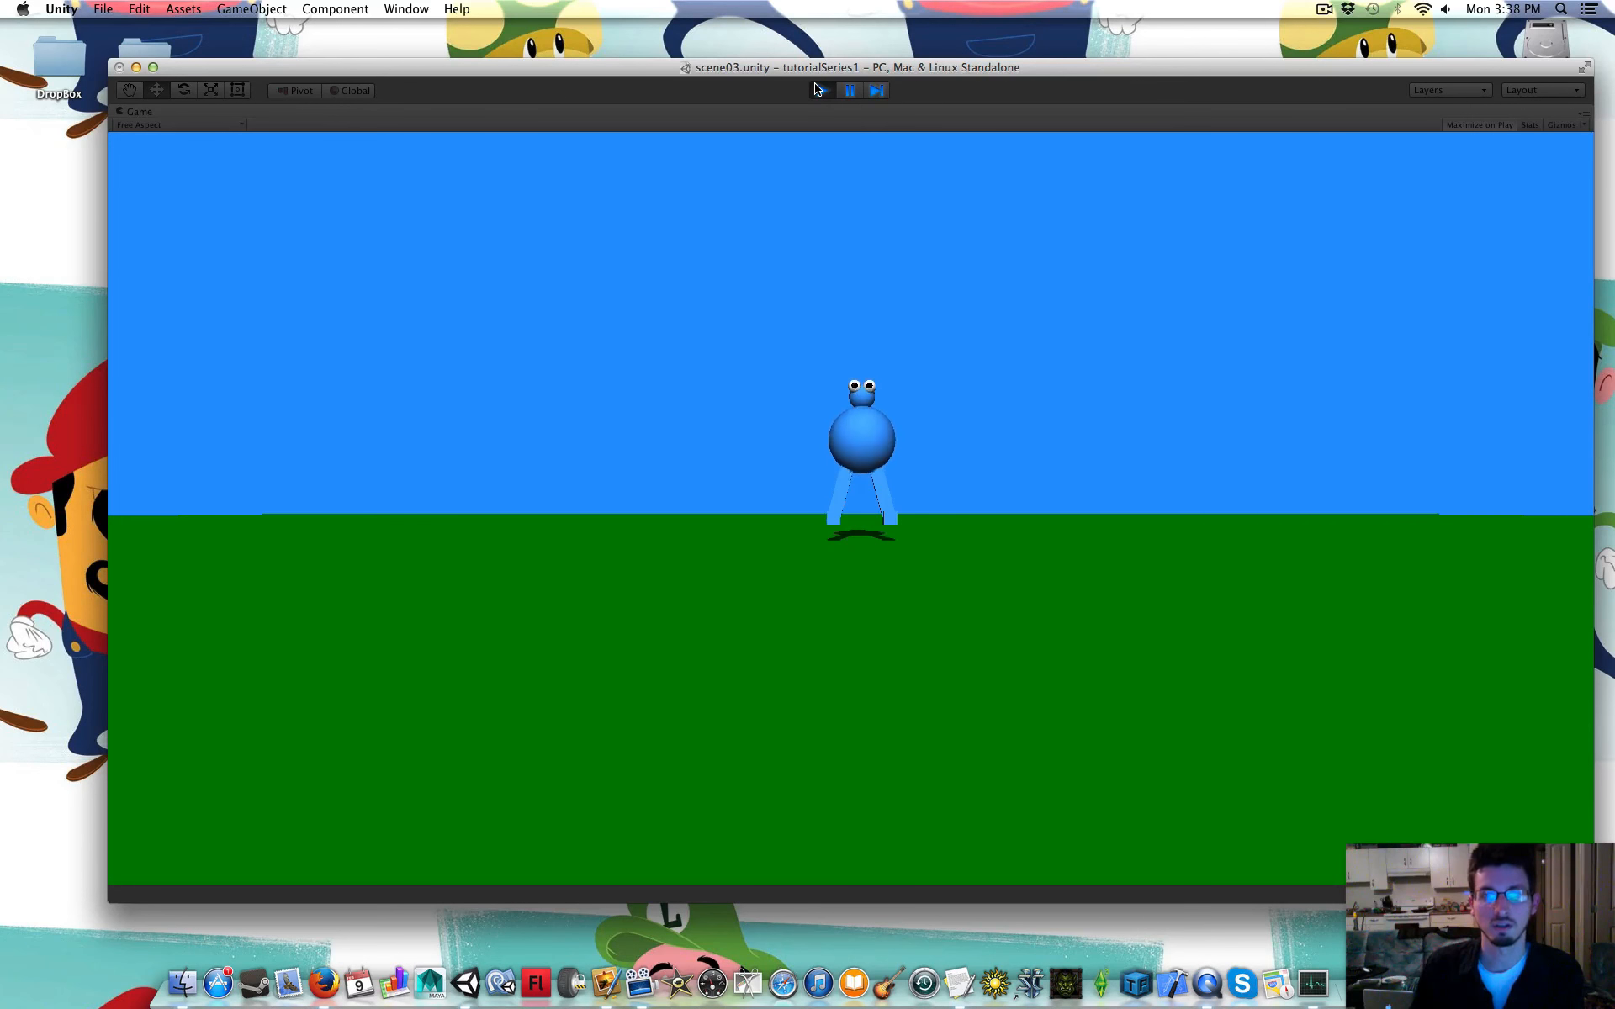
# Stop Play mode and save the scene from the File menu
pyautogui.click(821, 90)
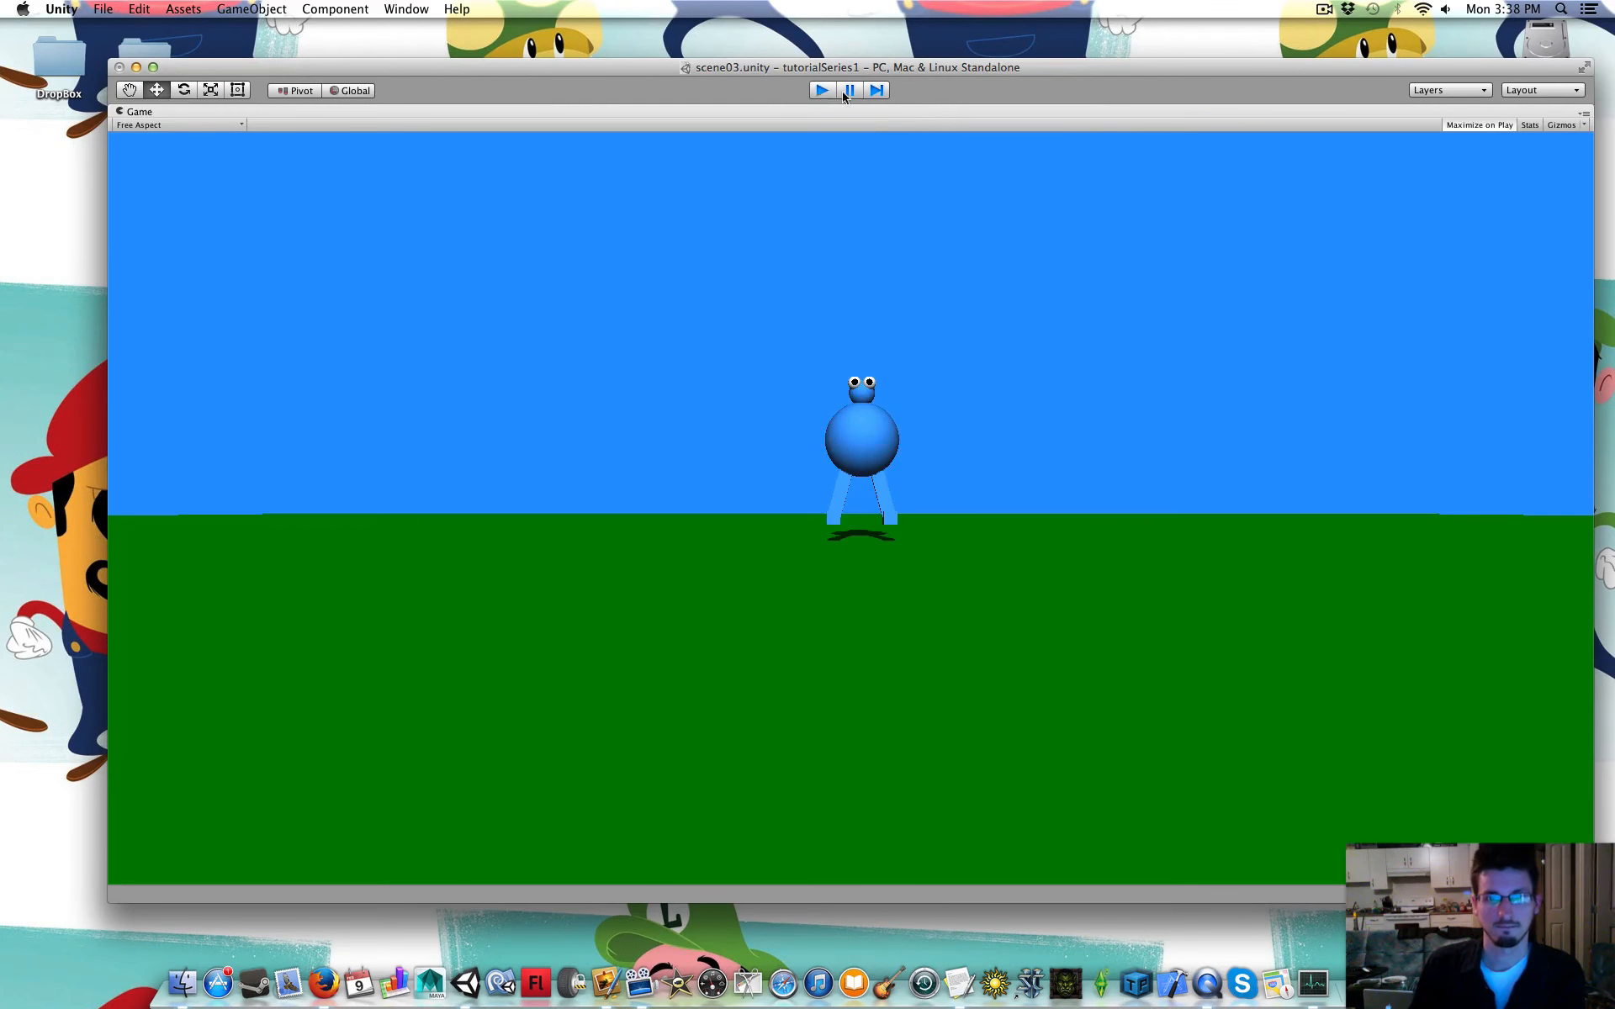
pyautogui.click(822, 90)
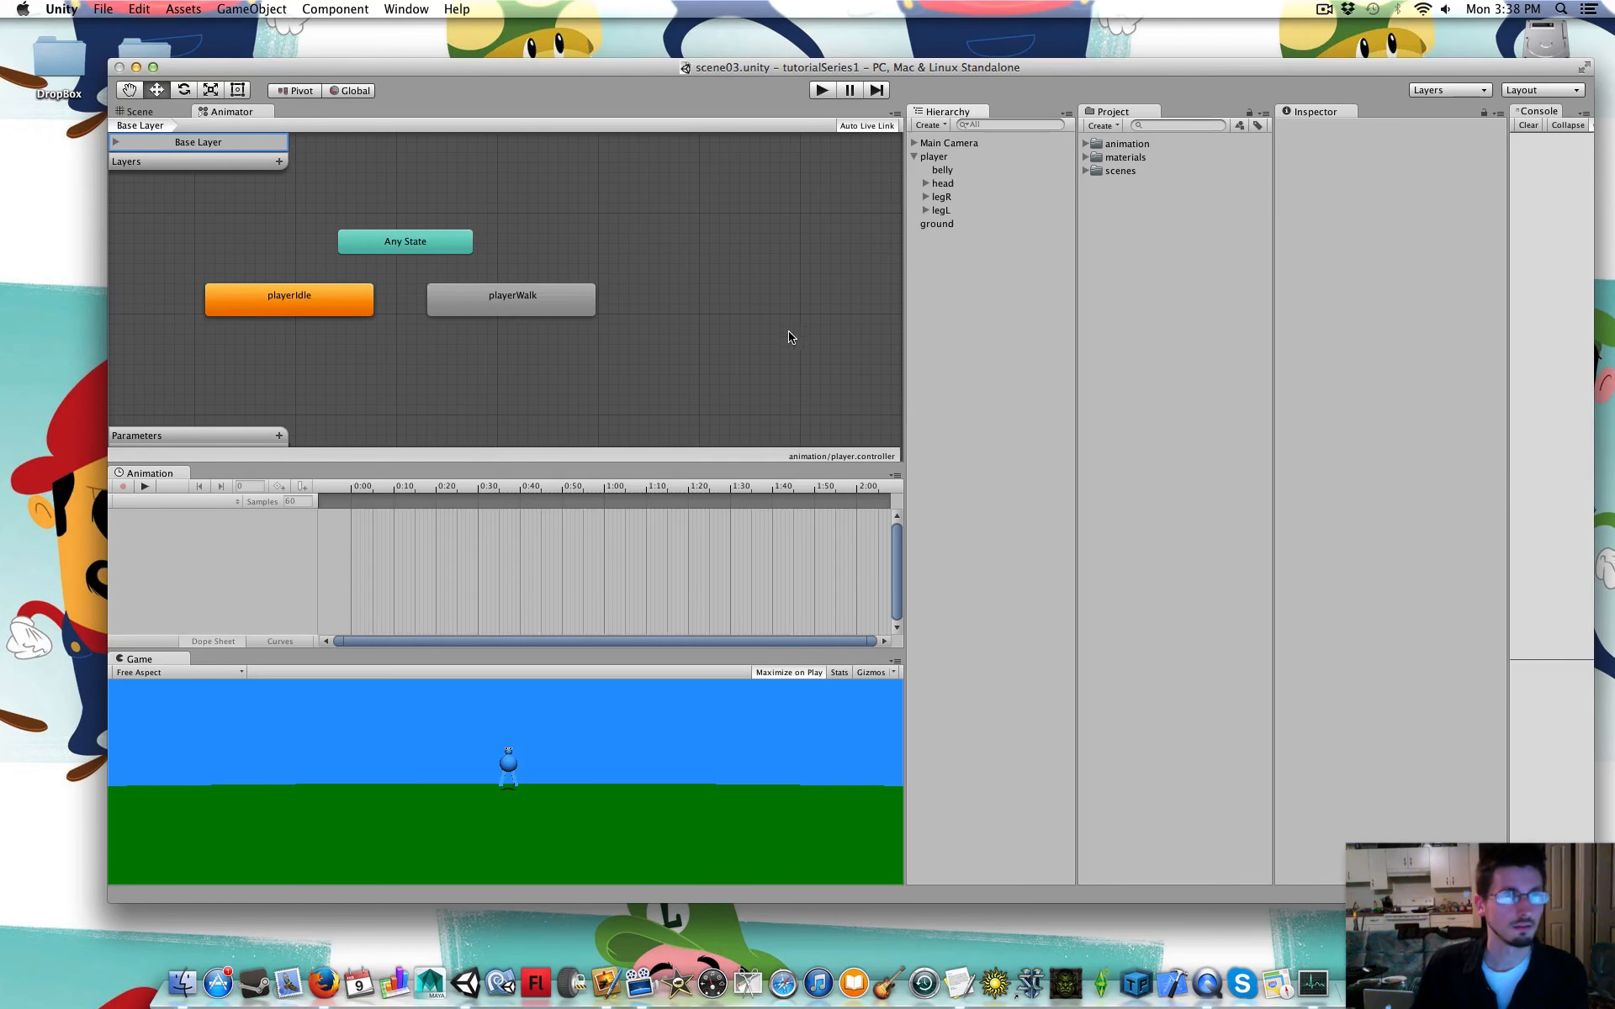
pyautogui.click(101, 10)
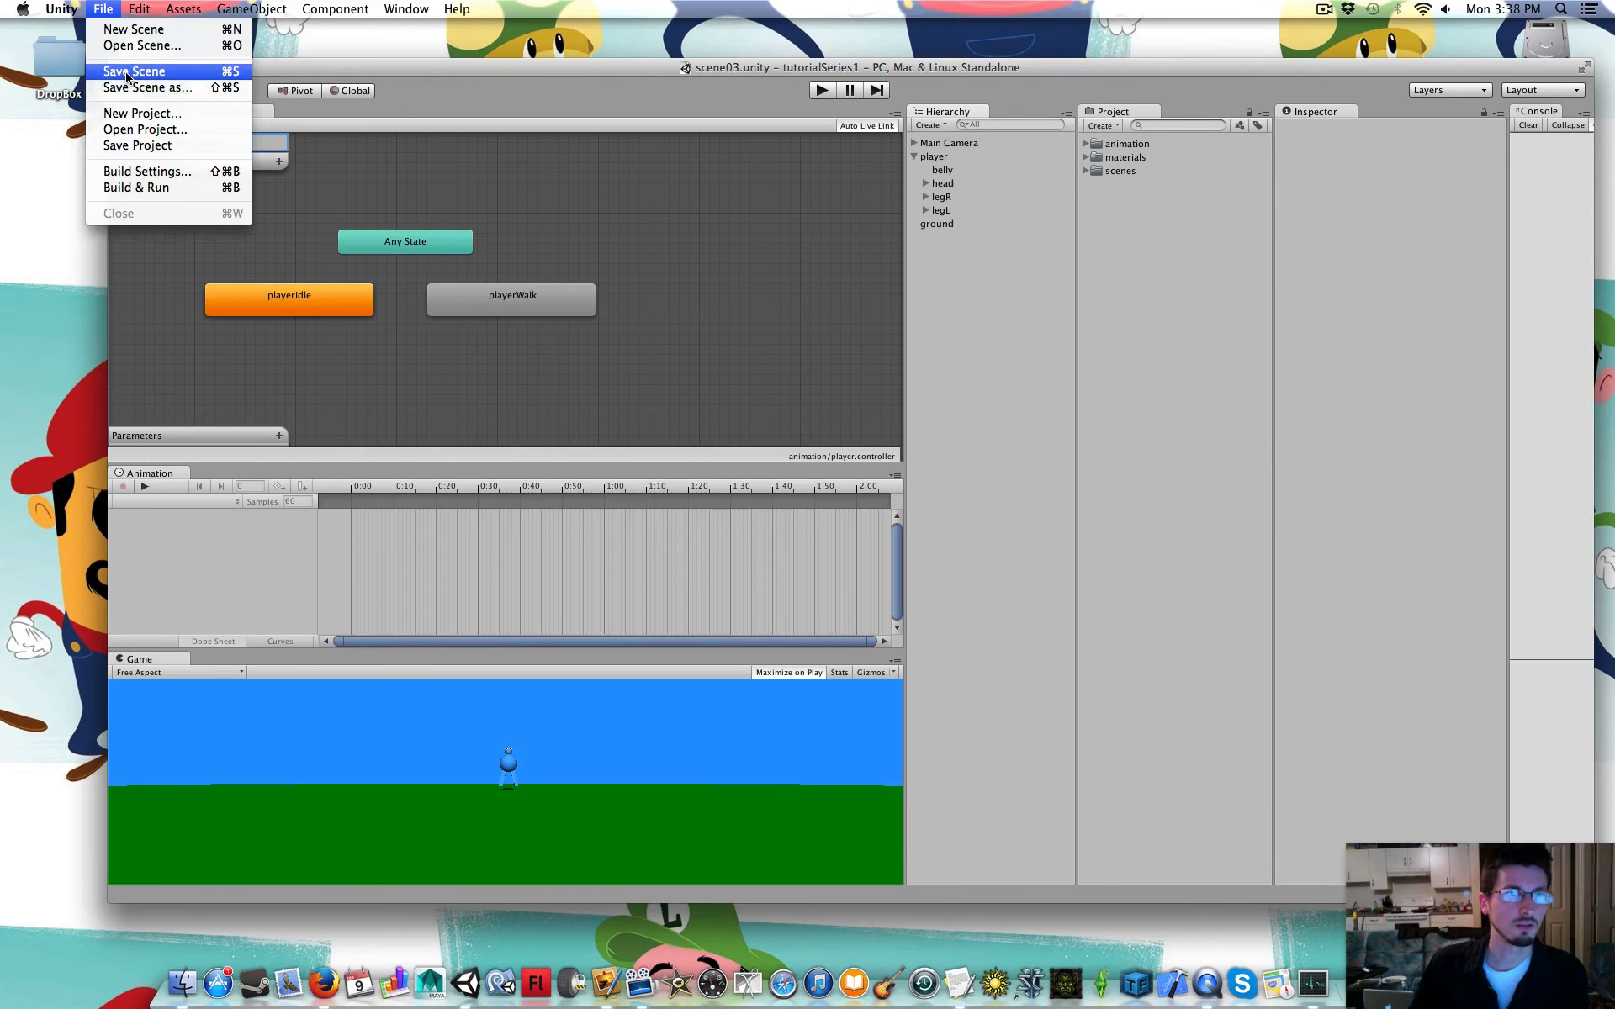